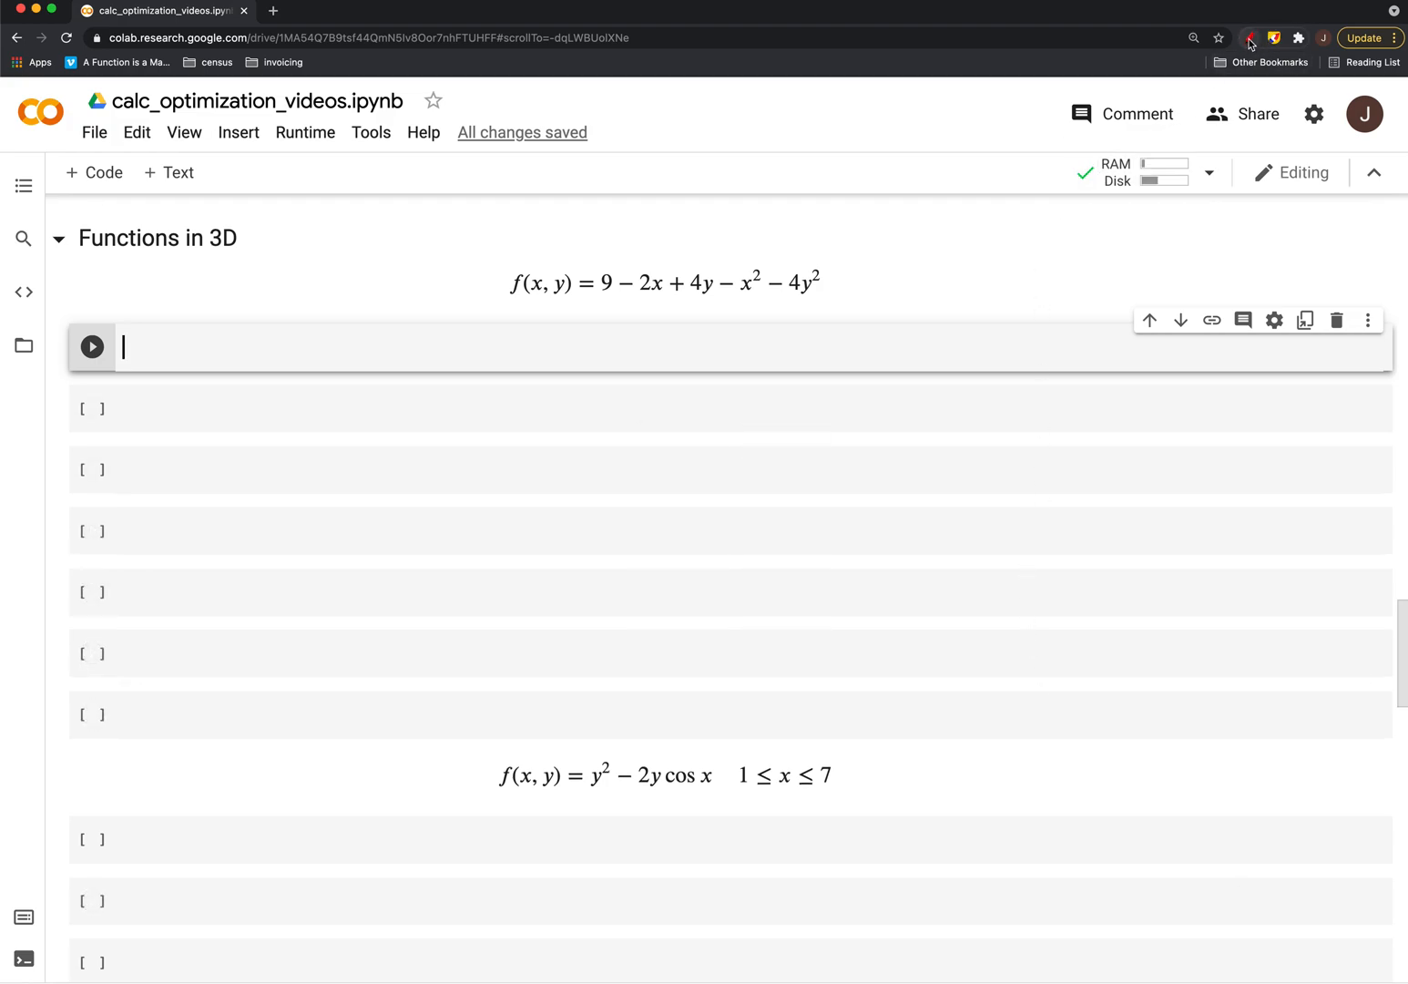
# Sketch annotations over the notebook, then erase them and hide the drawing overlay
pyautogui.click(1252, 38)
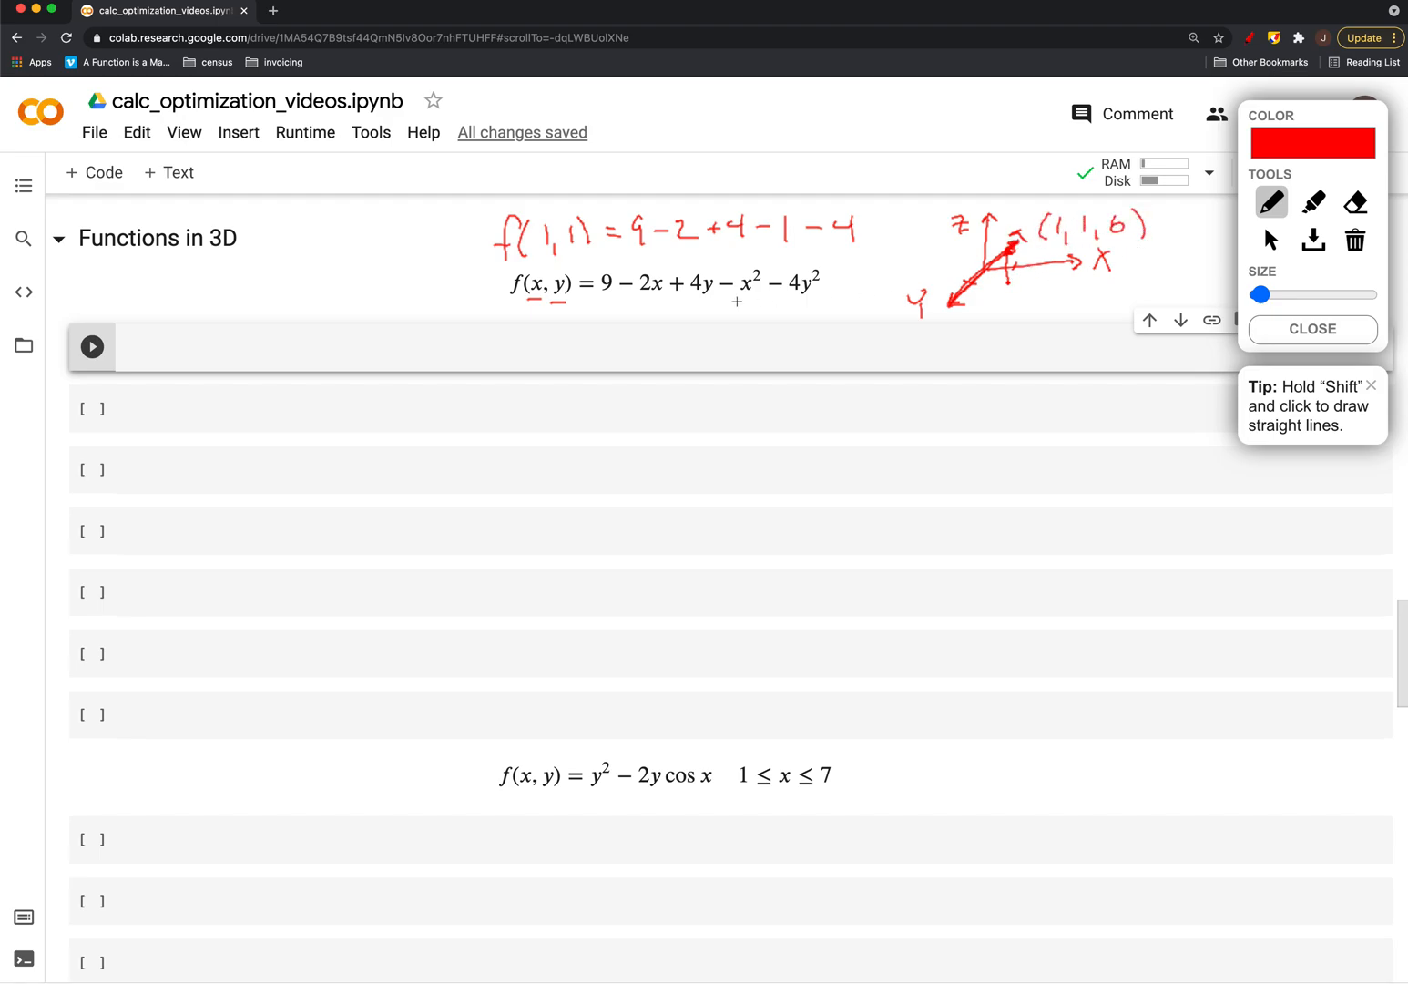
pyautogui.moveTo(1102, 277)
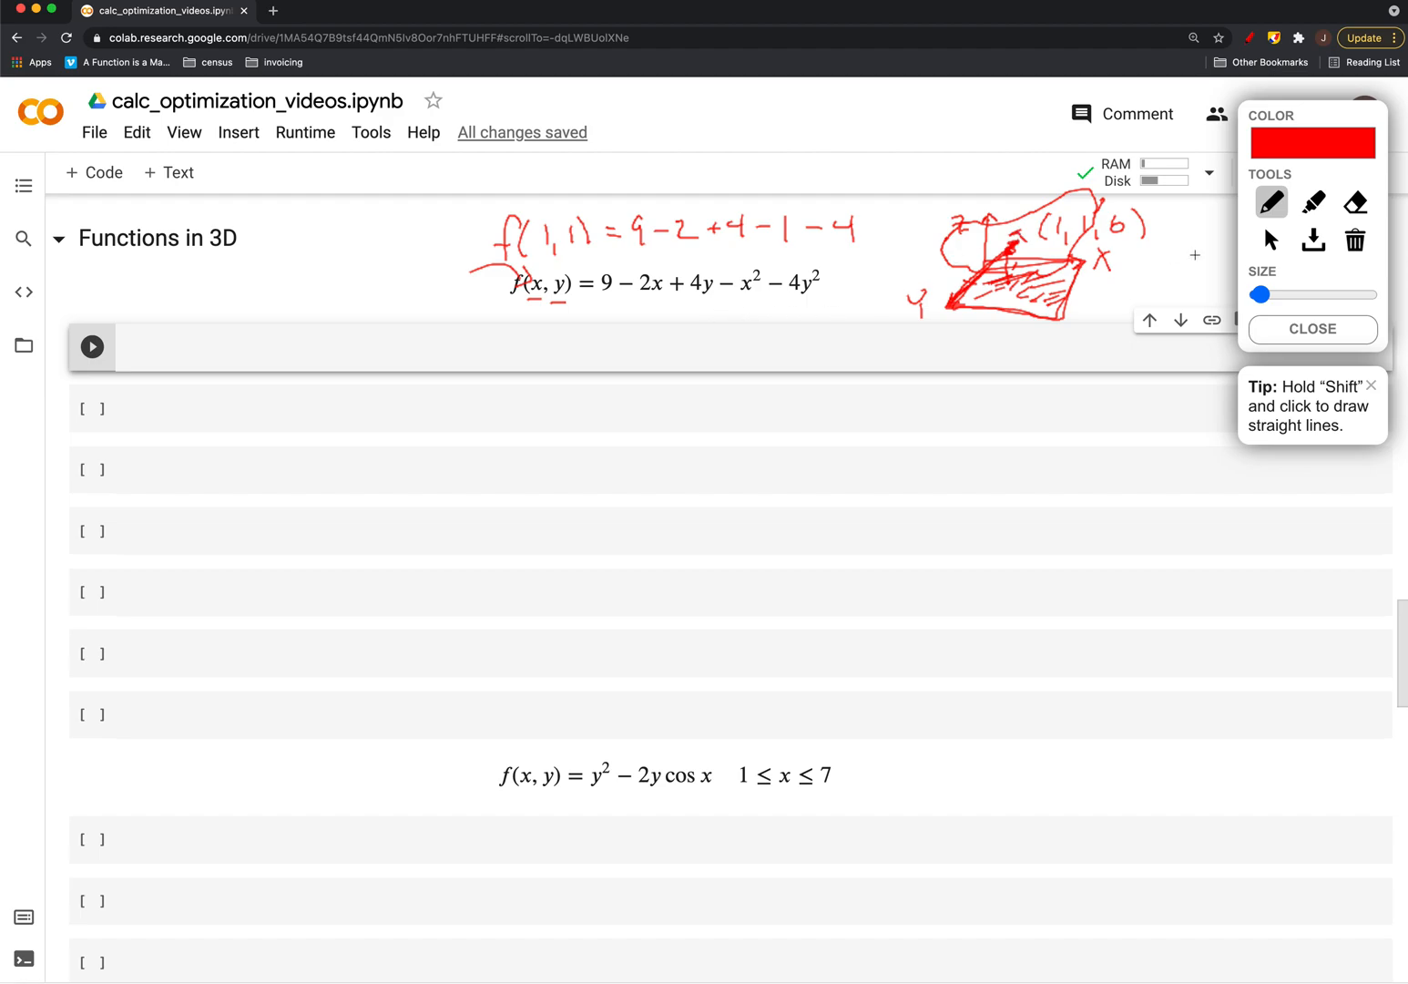
pyautogui.click(1356, 241)
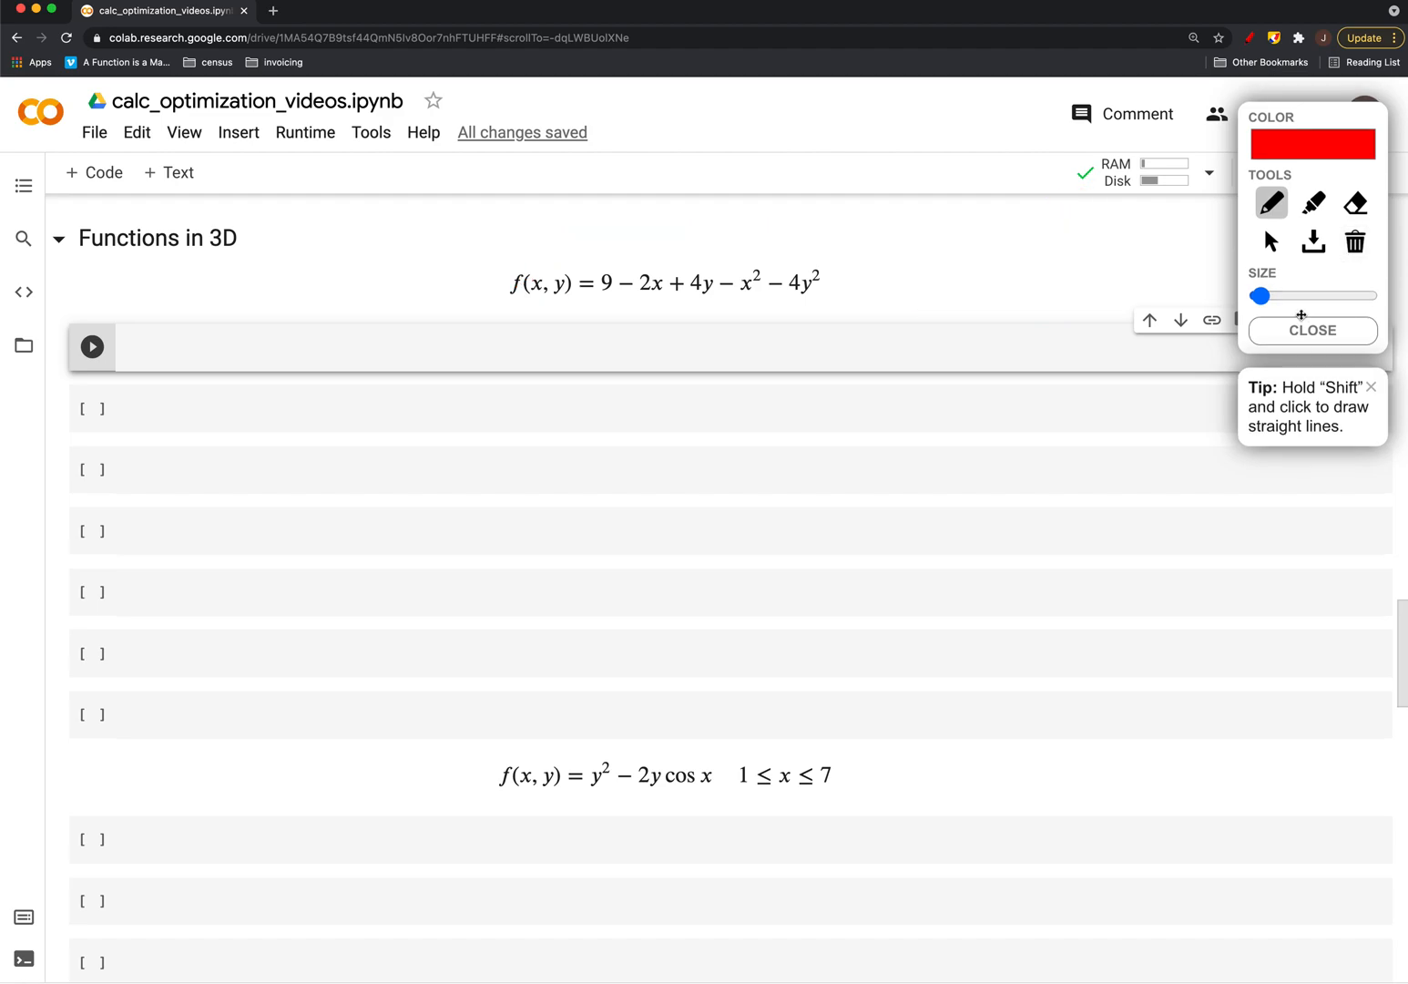
pyautogui.click(1311, 329)
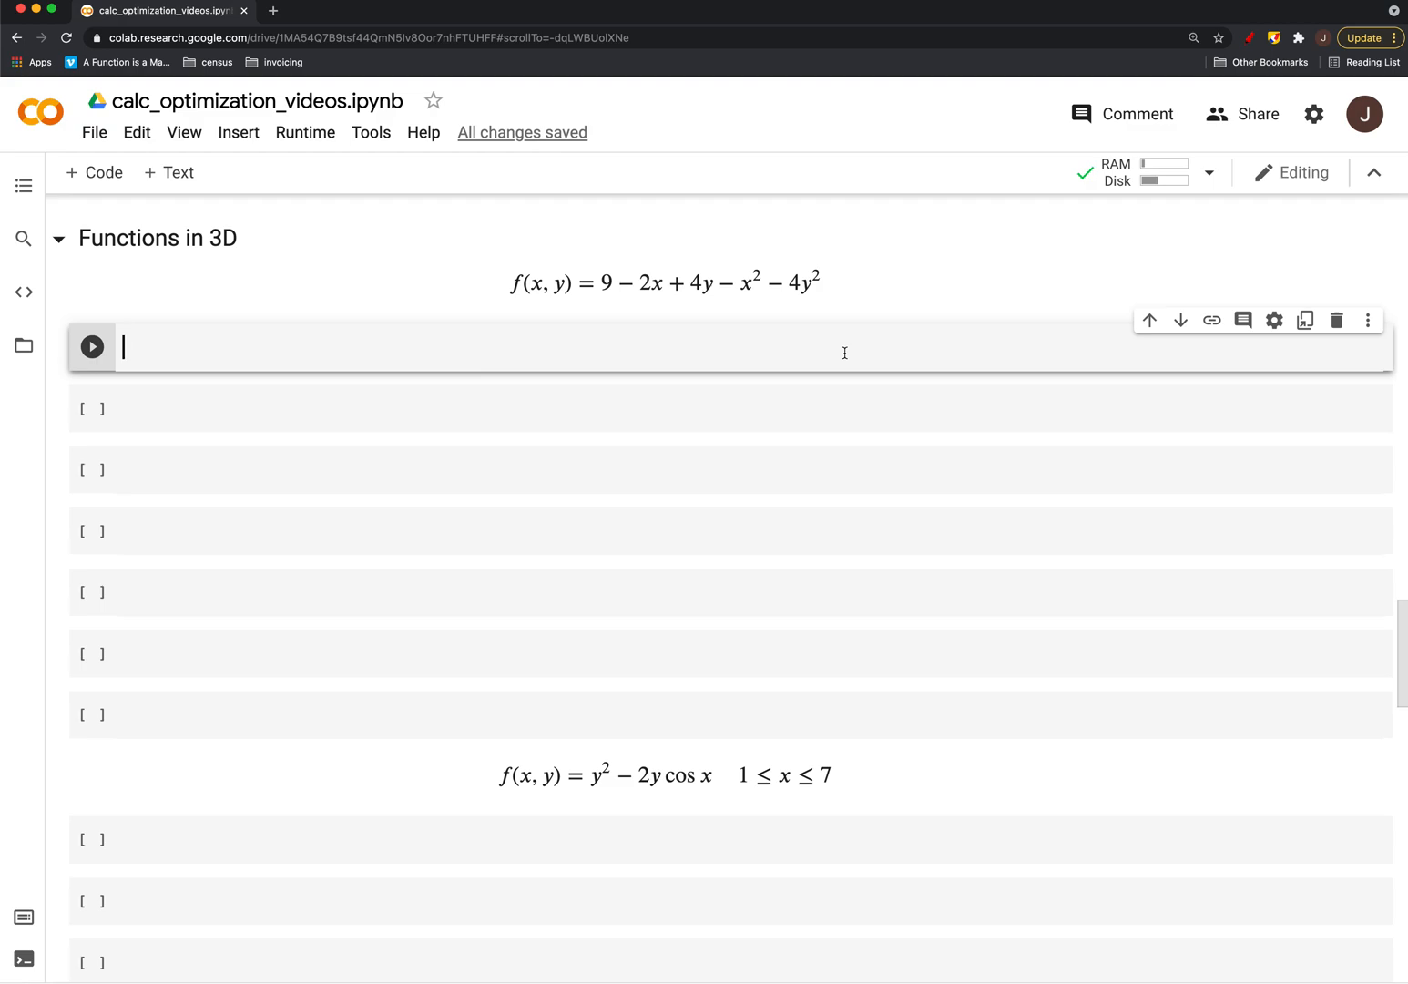
# Define f(x, y) = 9 - 2*x + 4*y - x**2 - 4*y**2 in a code cell and run it
pyautogui.write('def')
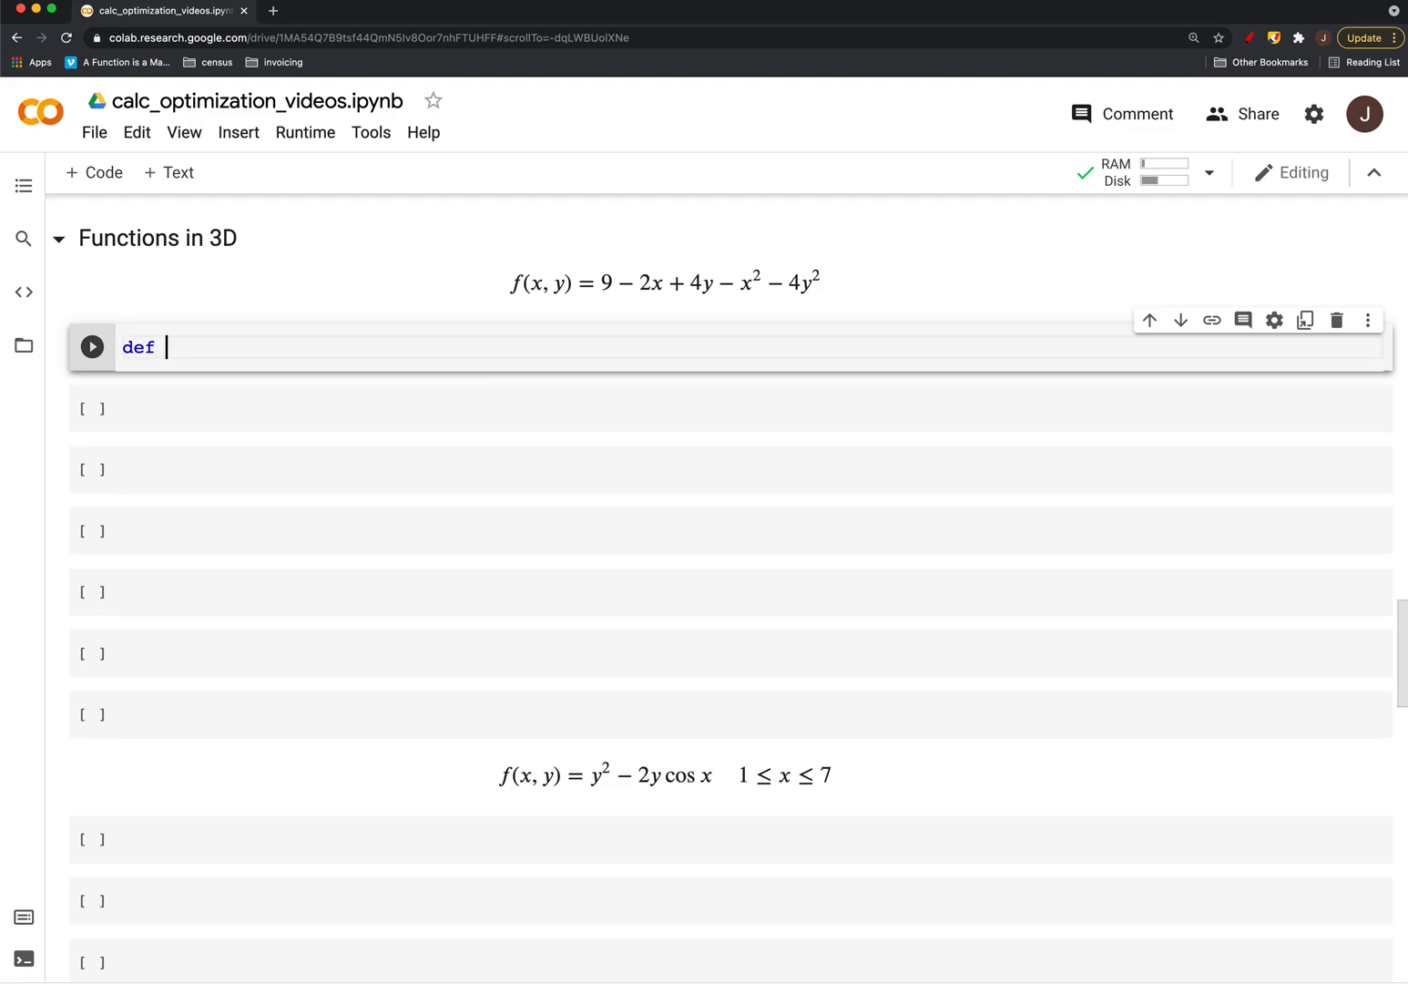
pyautogui.write('f(x, y):')
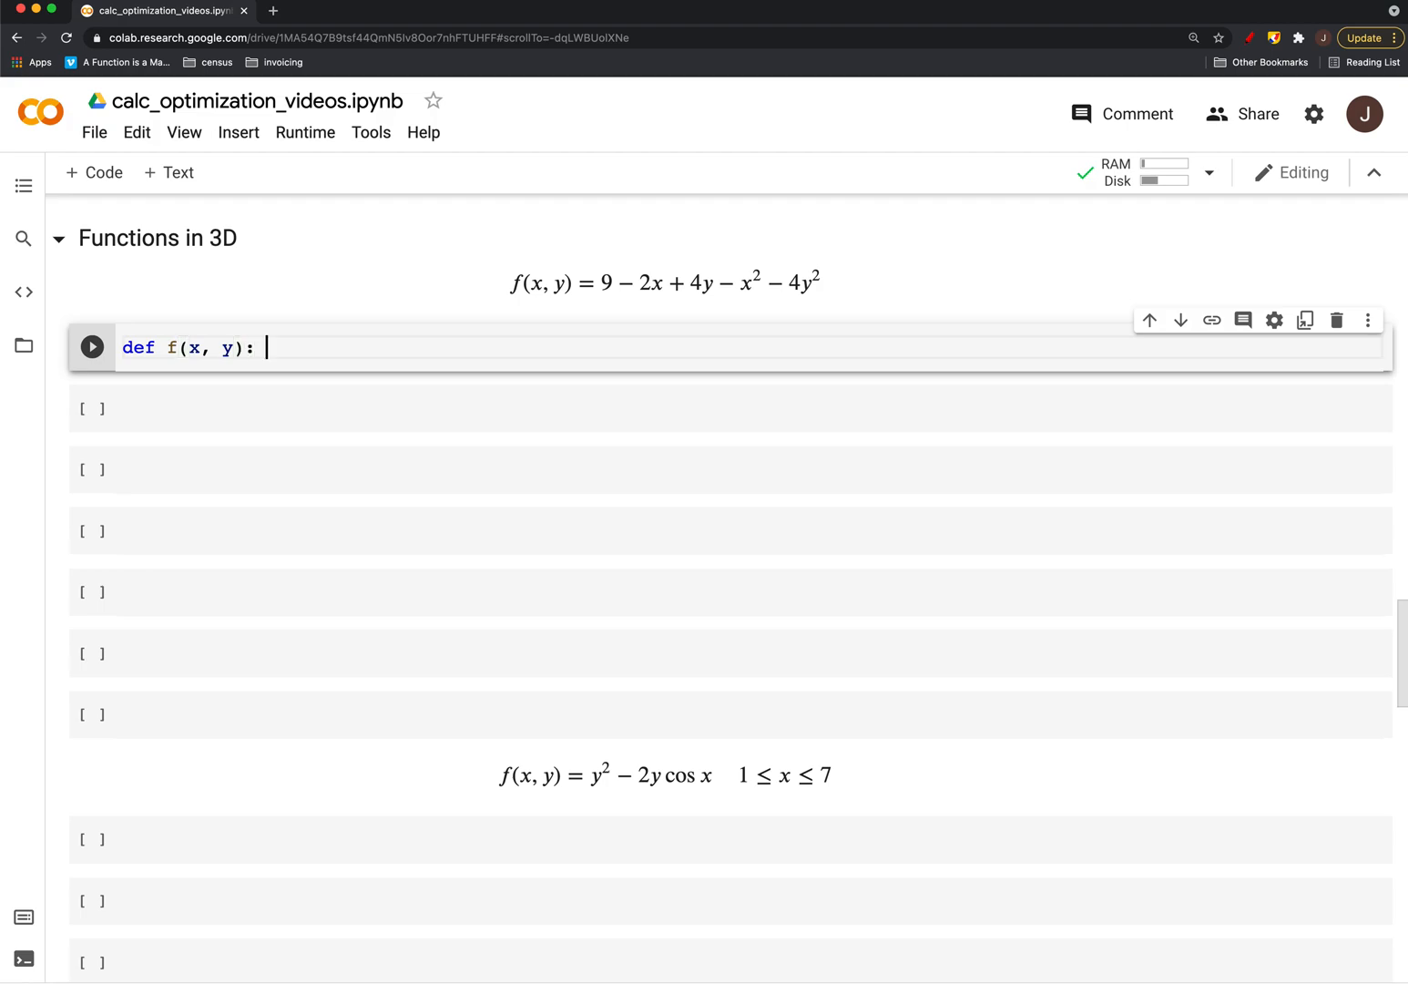
pyautogui.write('return')
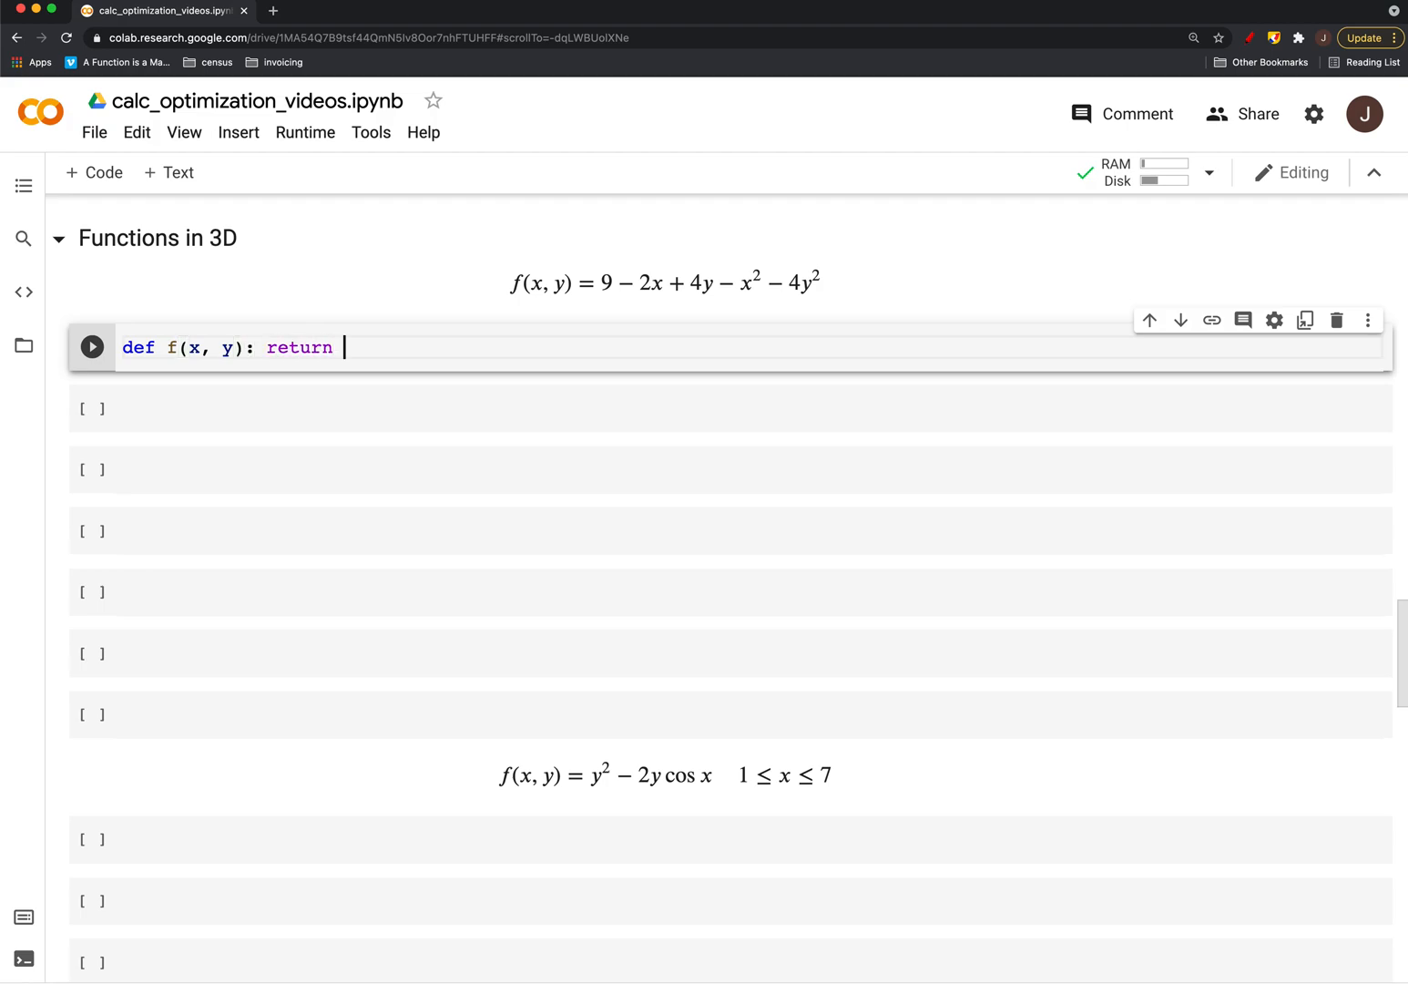
pyautogui.write('9 - 2')
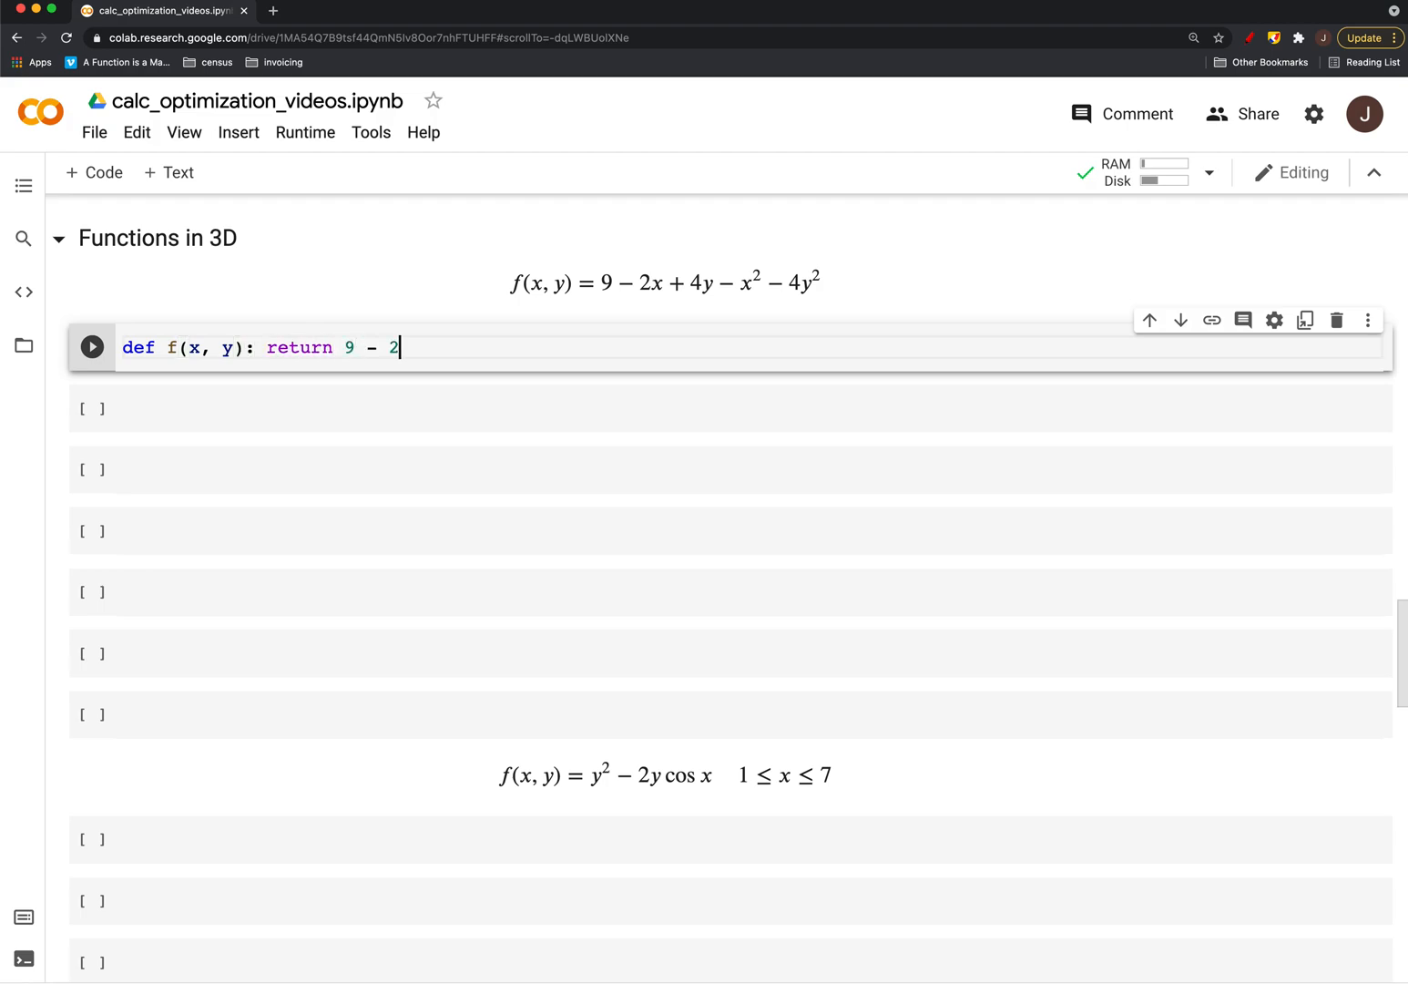
pyautogui.write('*x +')
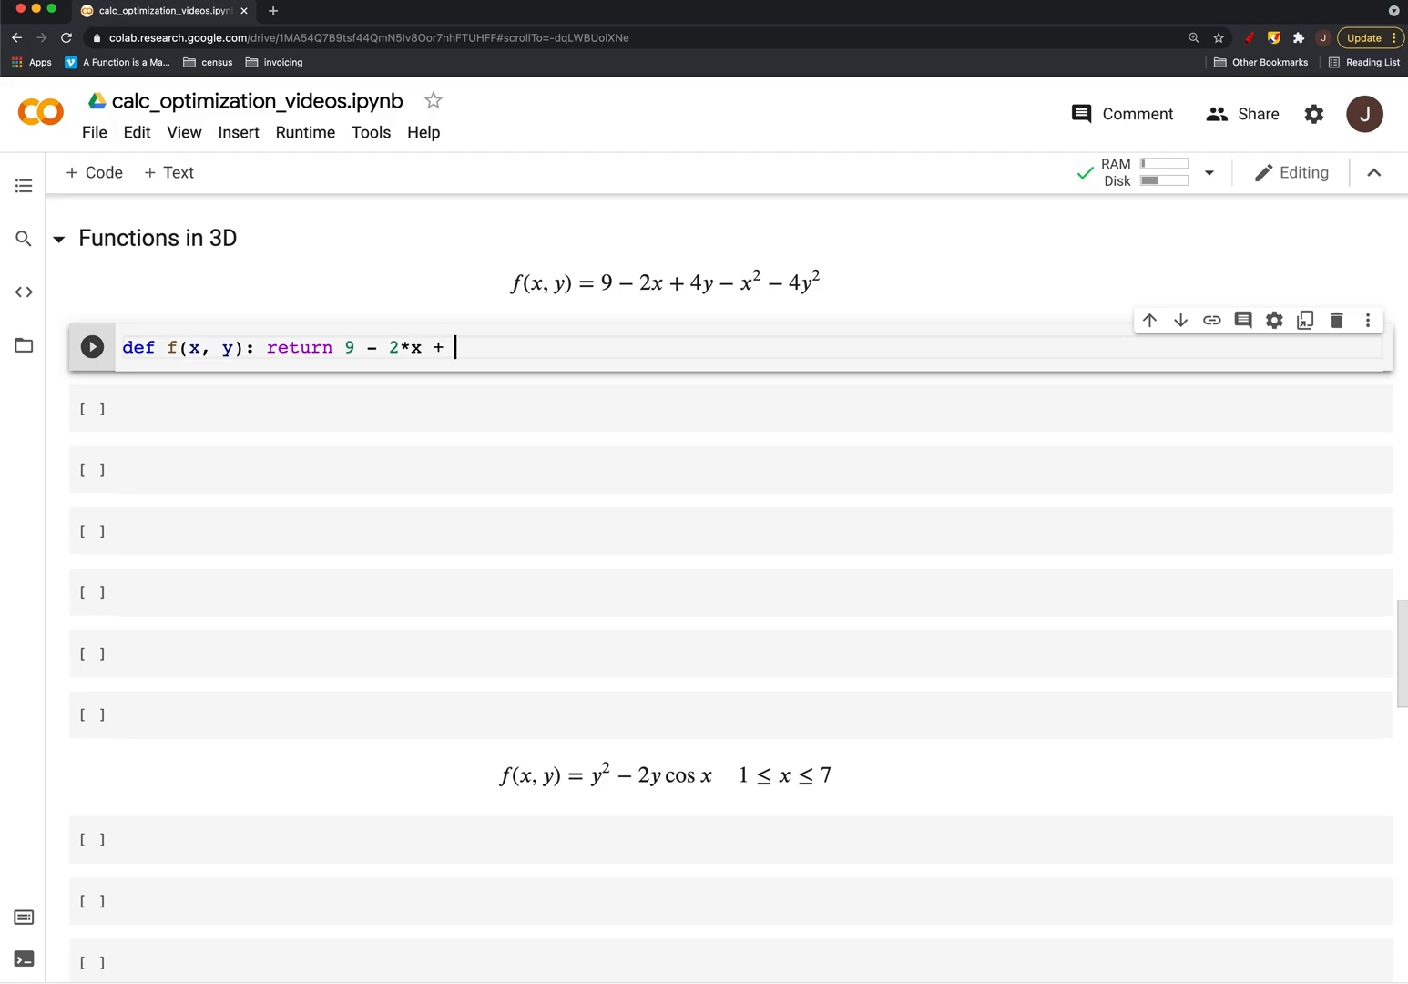
pyautogui.write('4*')
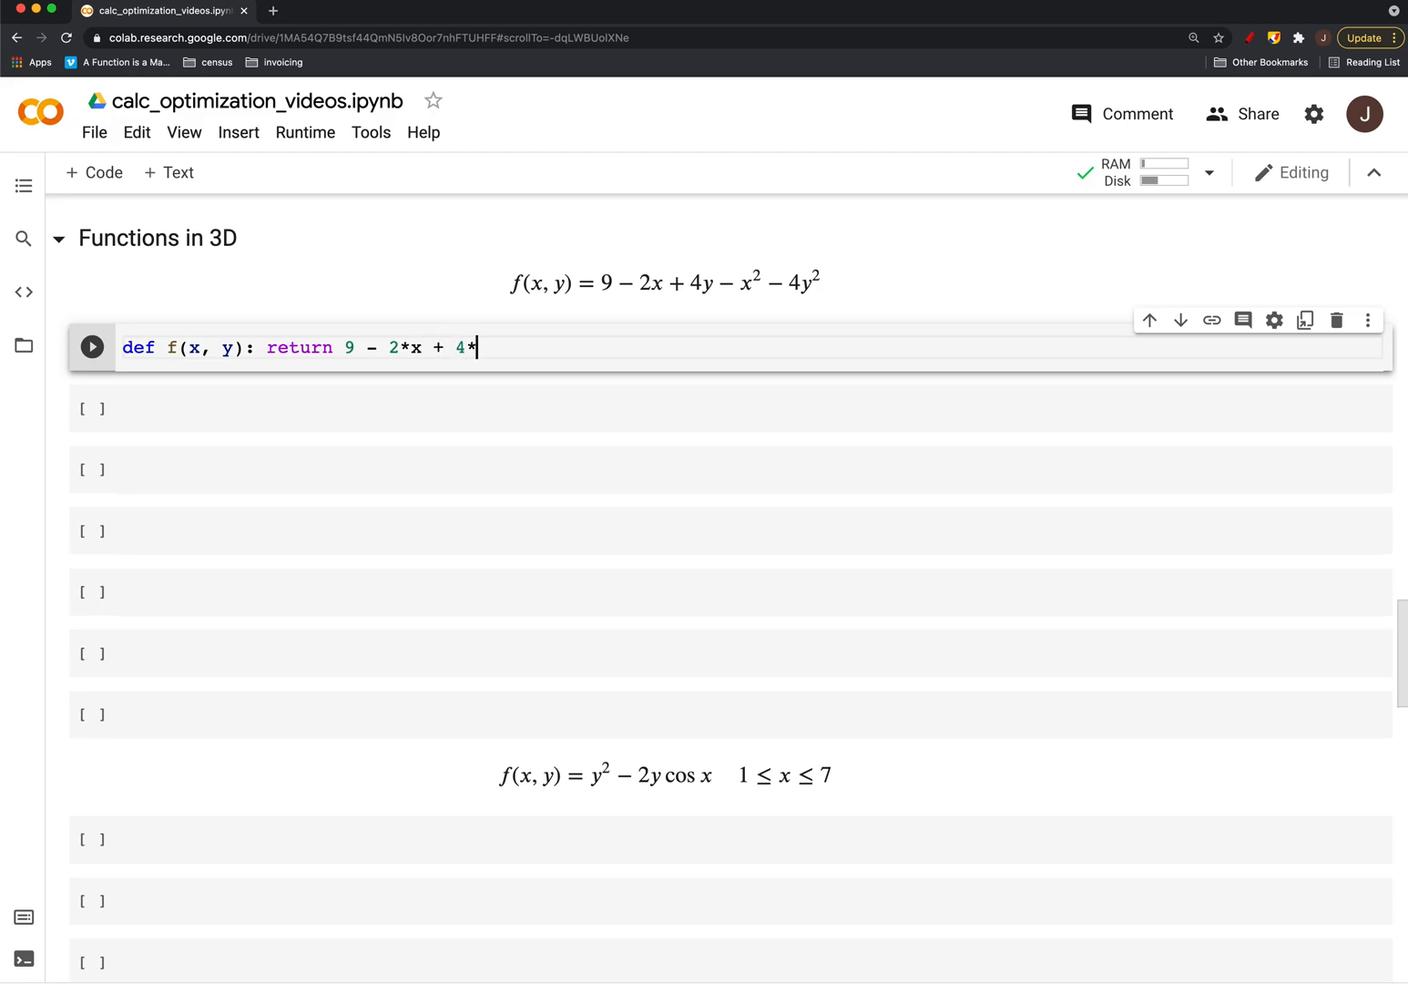
pyautogui.write('y')
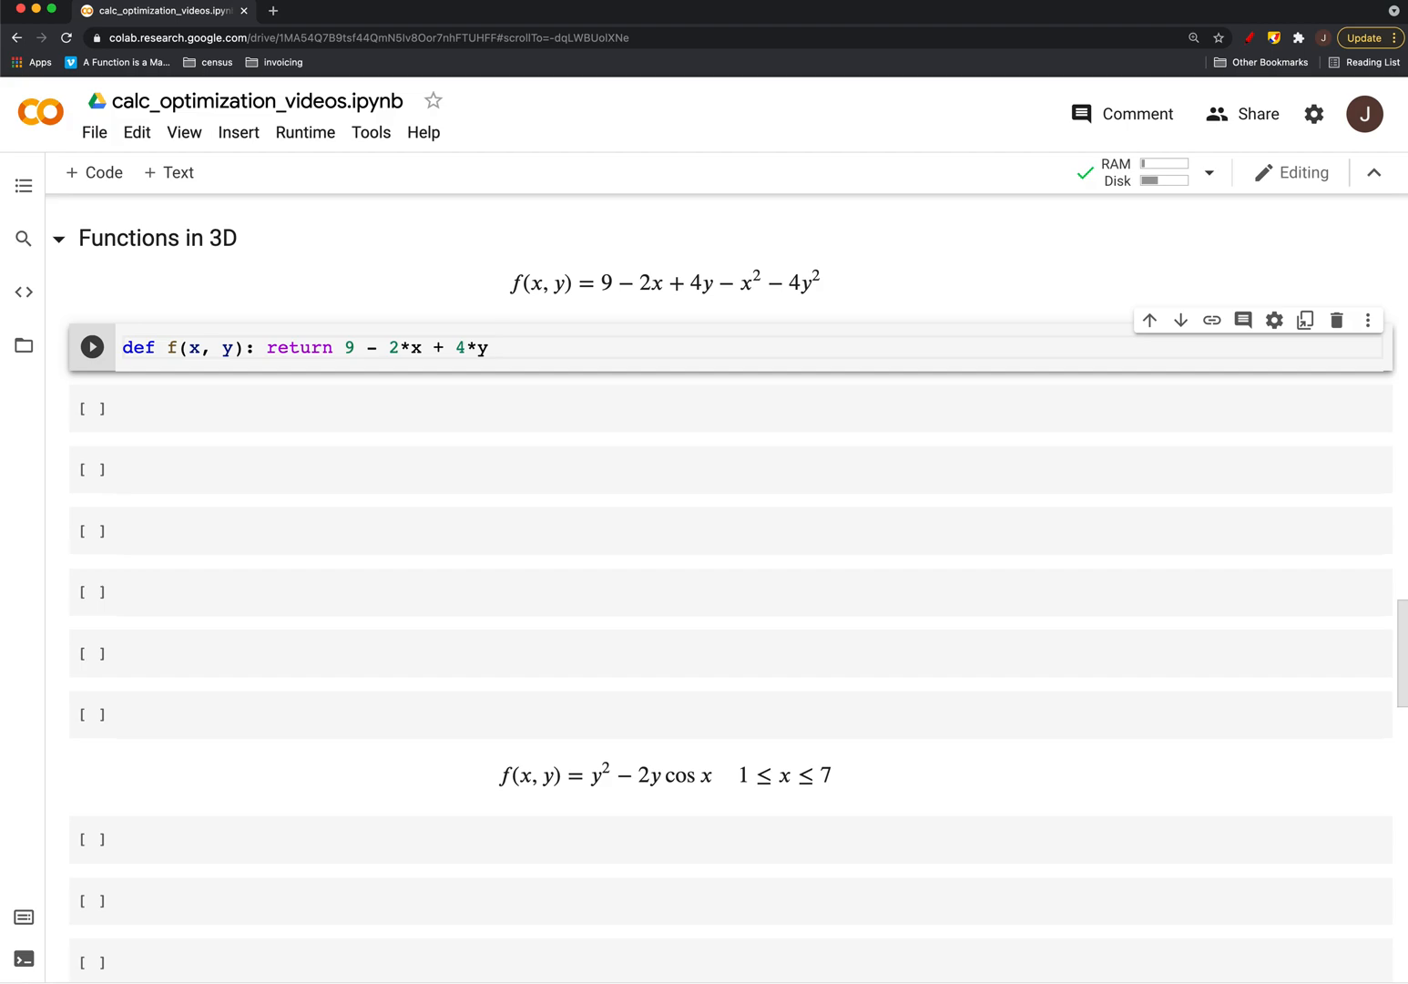
pyautogui.write('- x**2 -')
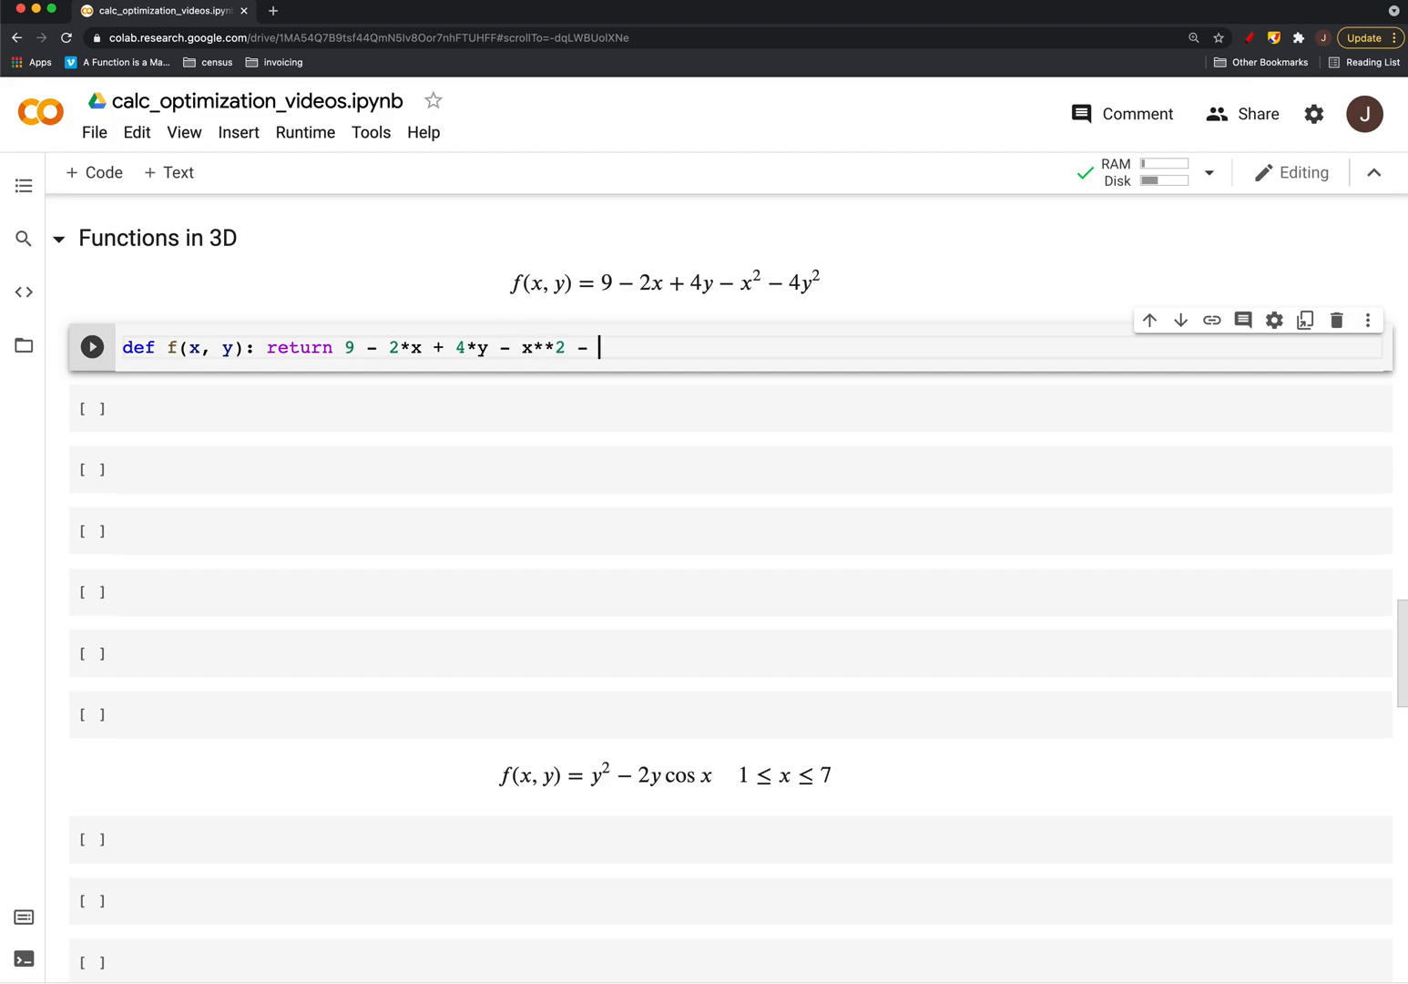
pyautogui.write('4*y')
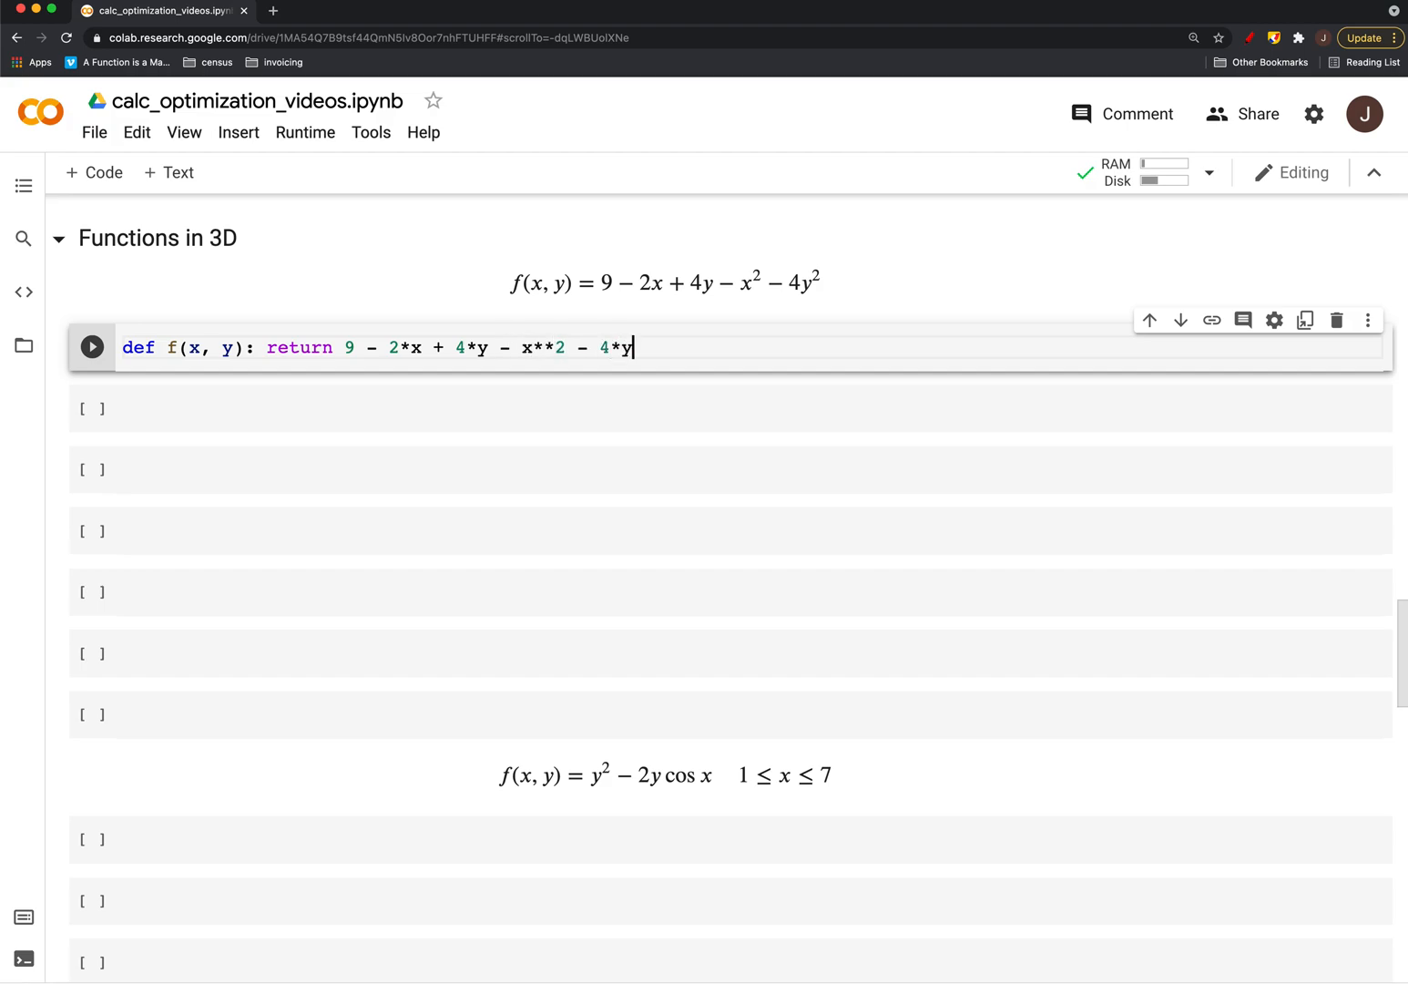
pyautogui.write('**2')
pyautogui.click(730, 408)
pyautogui.write('f(1, 1)')
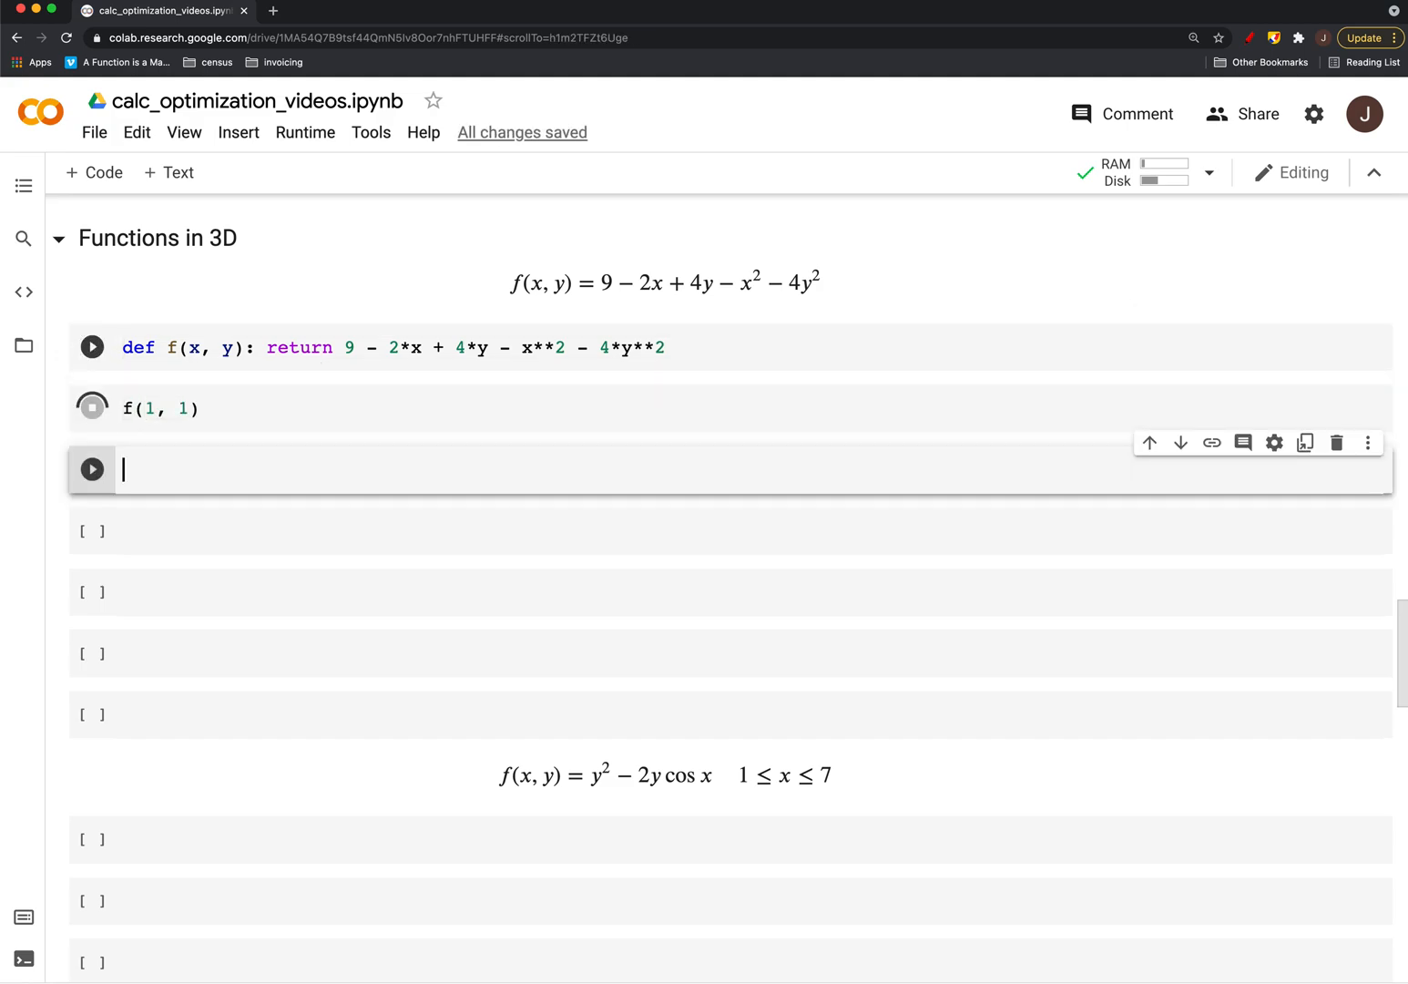
pyautogui.click(92, 407)
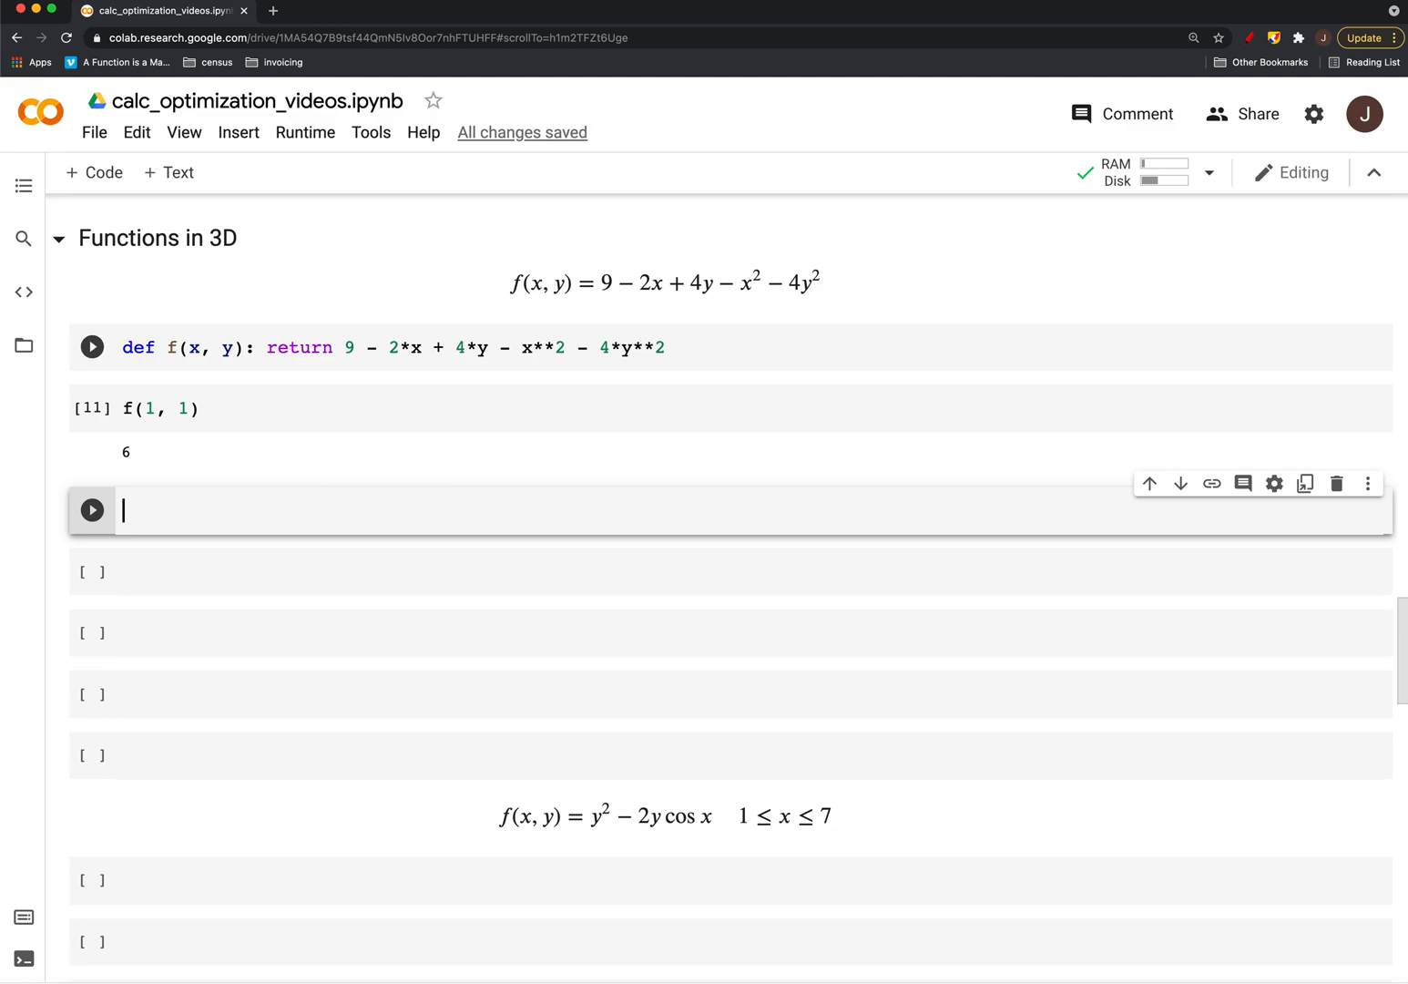
# Clear a stray letter typed into the new cell below
pyautogui.write('j')
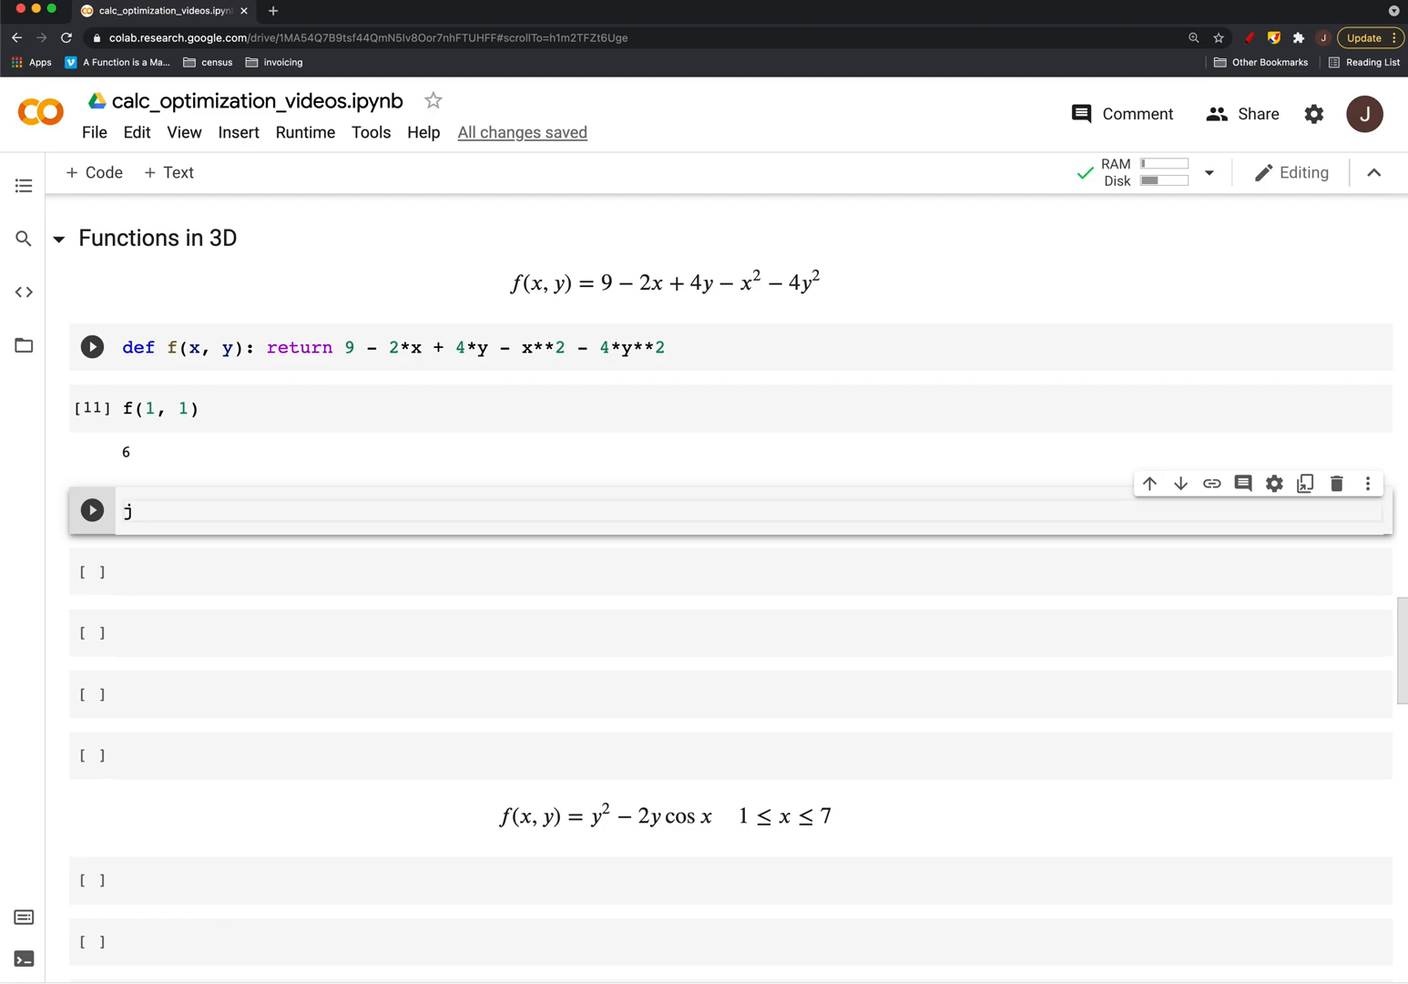
pyautogui.press('Backspace')
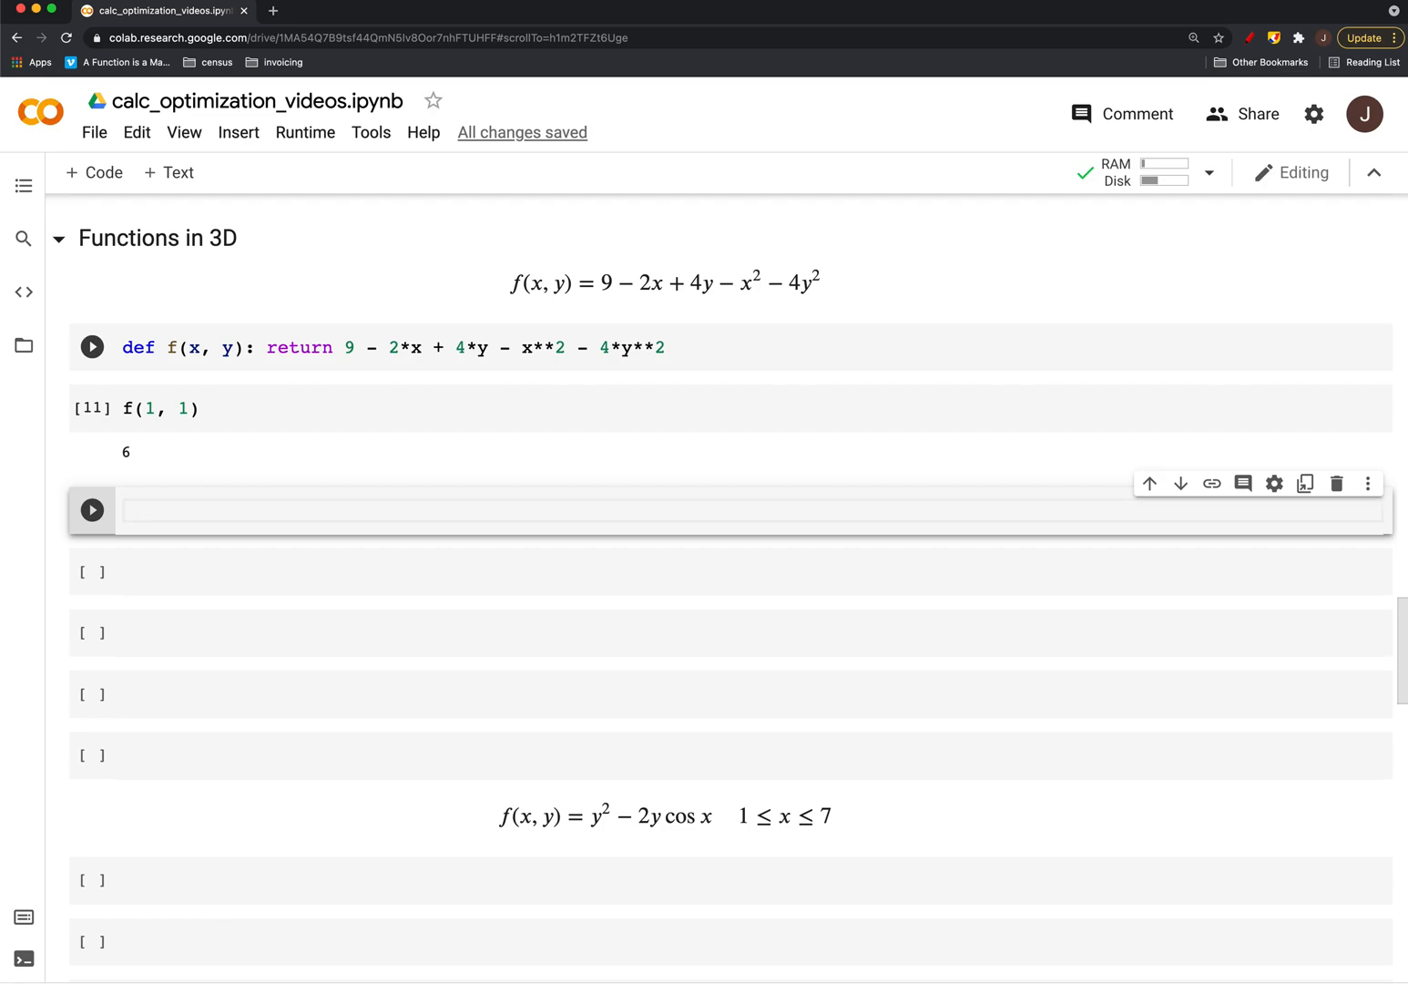
# Import mplot3d from mpl_toolkits in a new cell
pyautogui.scroll(3)
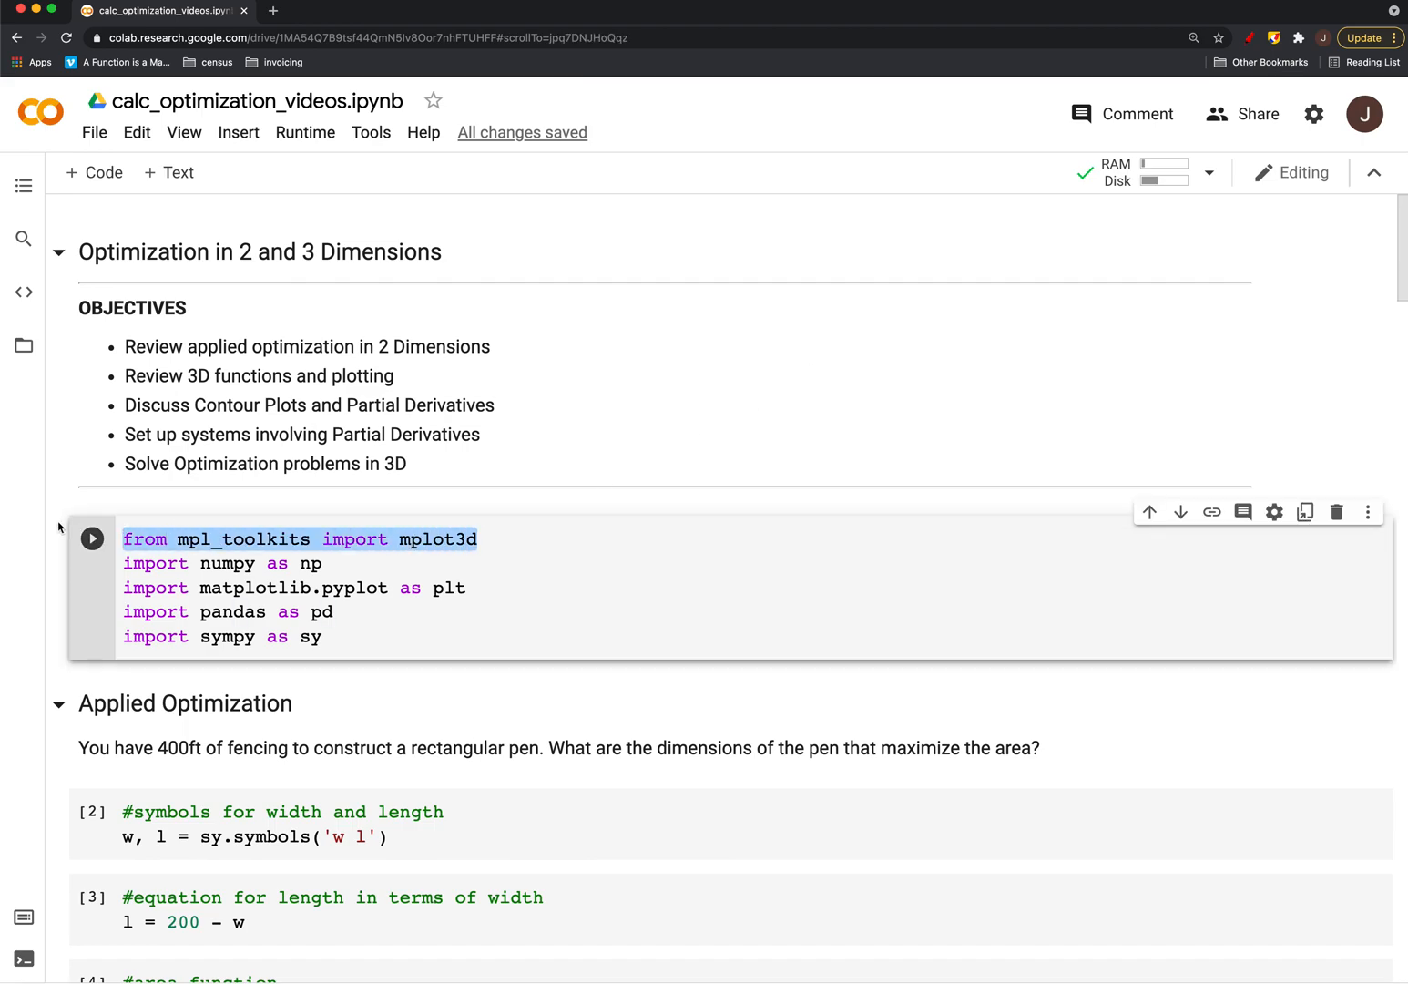
pyautogui.scroll(-3)
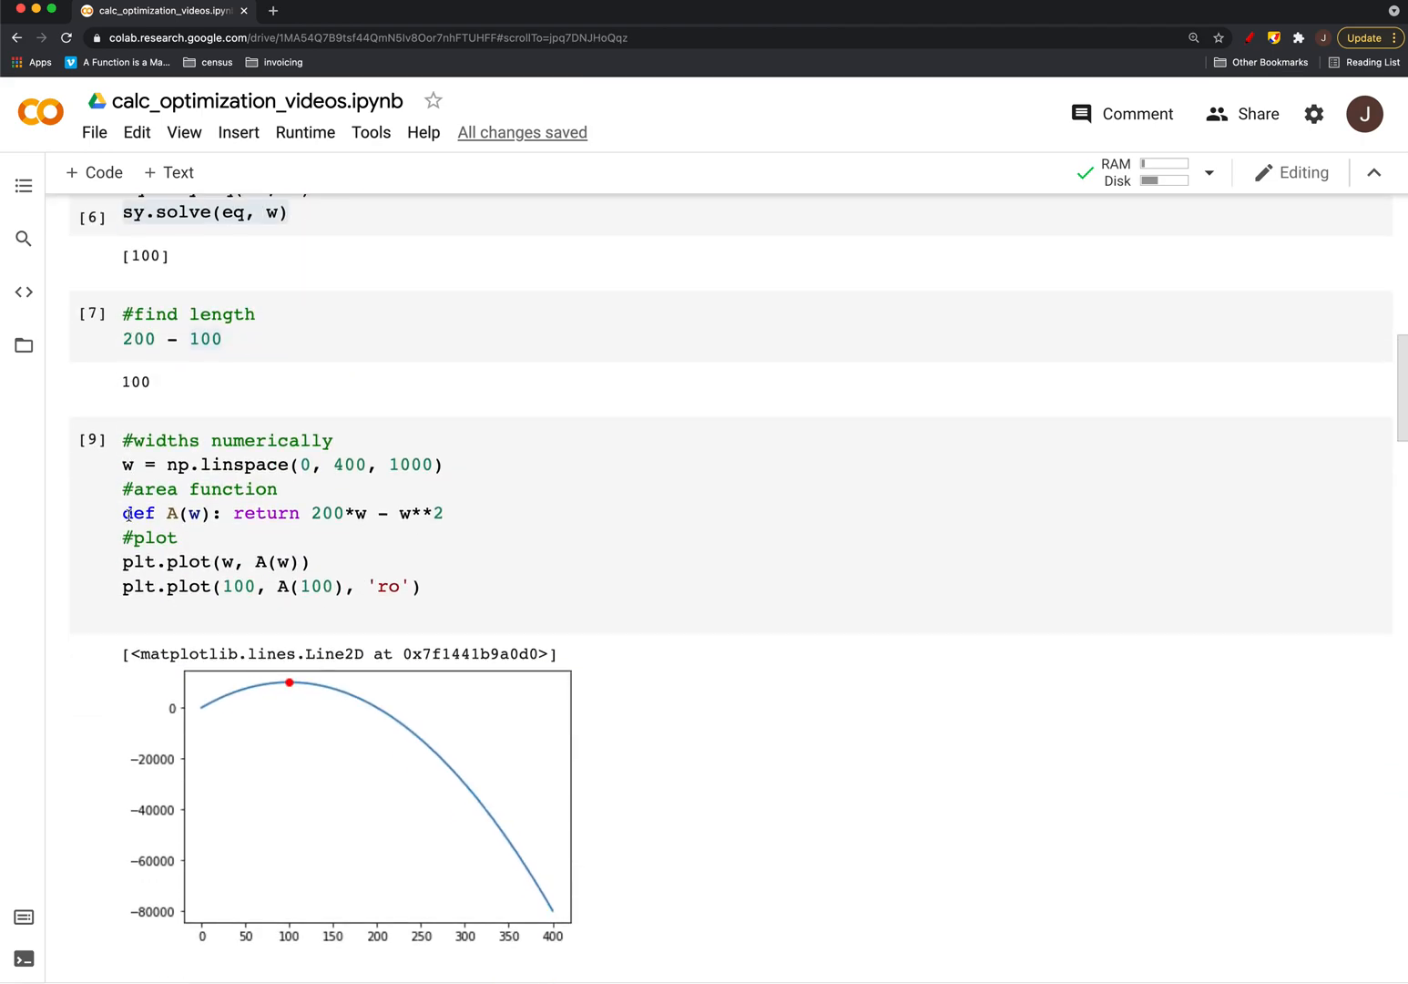
pyautogui.scroll(-3)
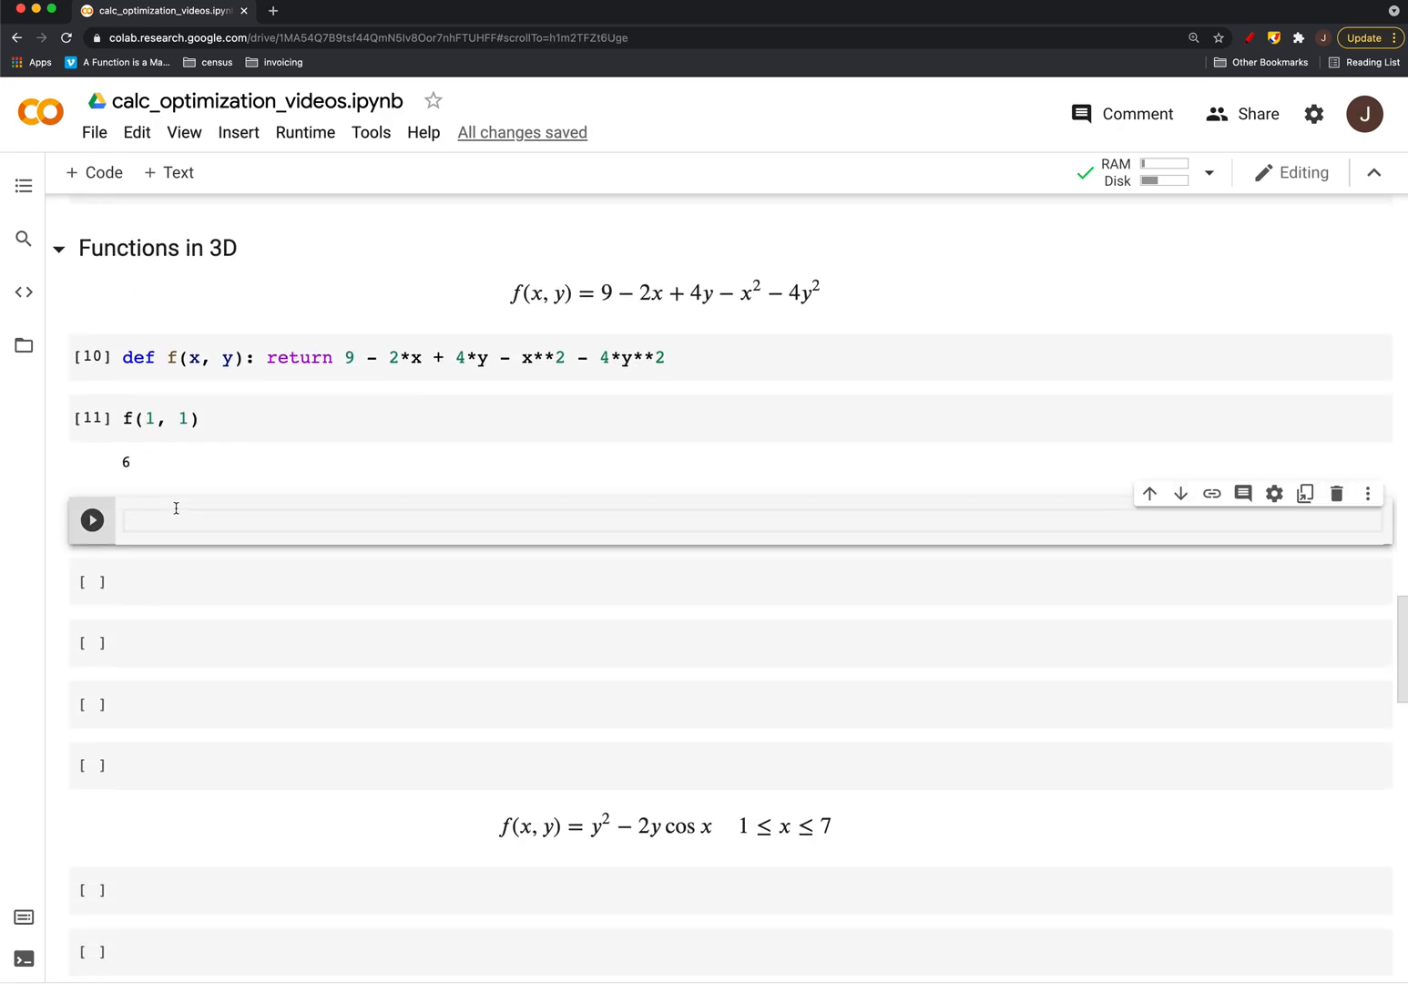
pyautogui.write('from mpl_toolkits import mplot3d')
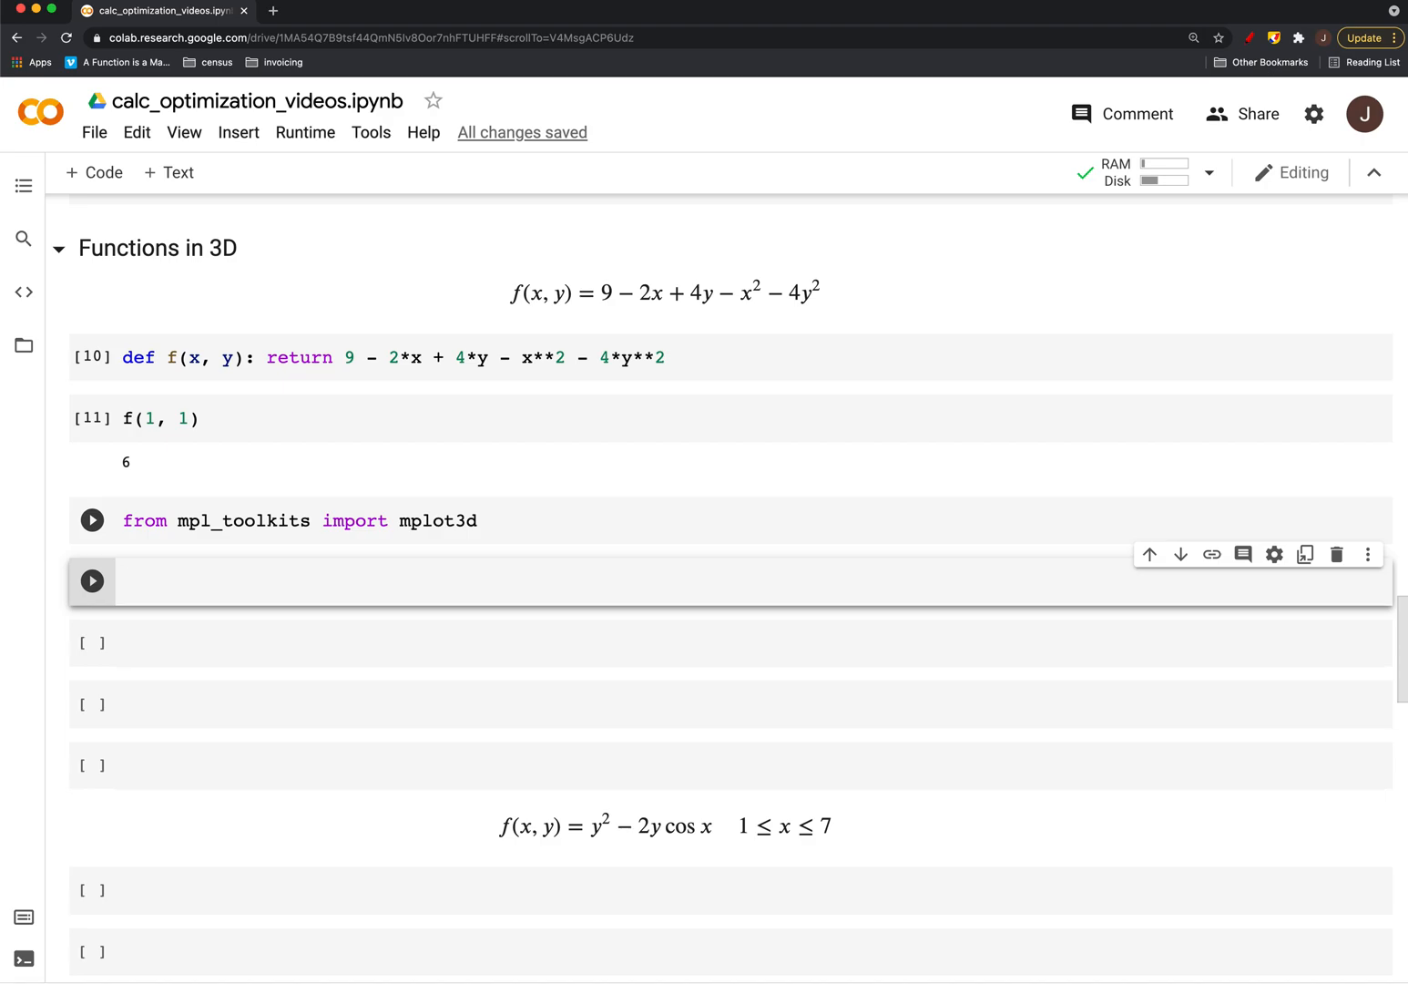
# Write fig, ax = plt.subplots() with a projection argument, which fails
pyautogui.write('fig')
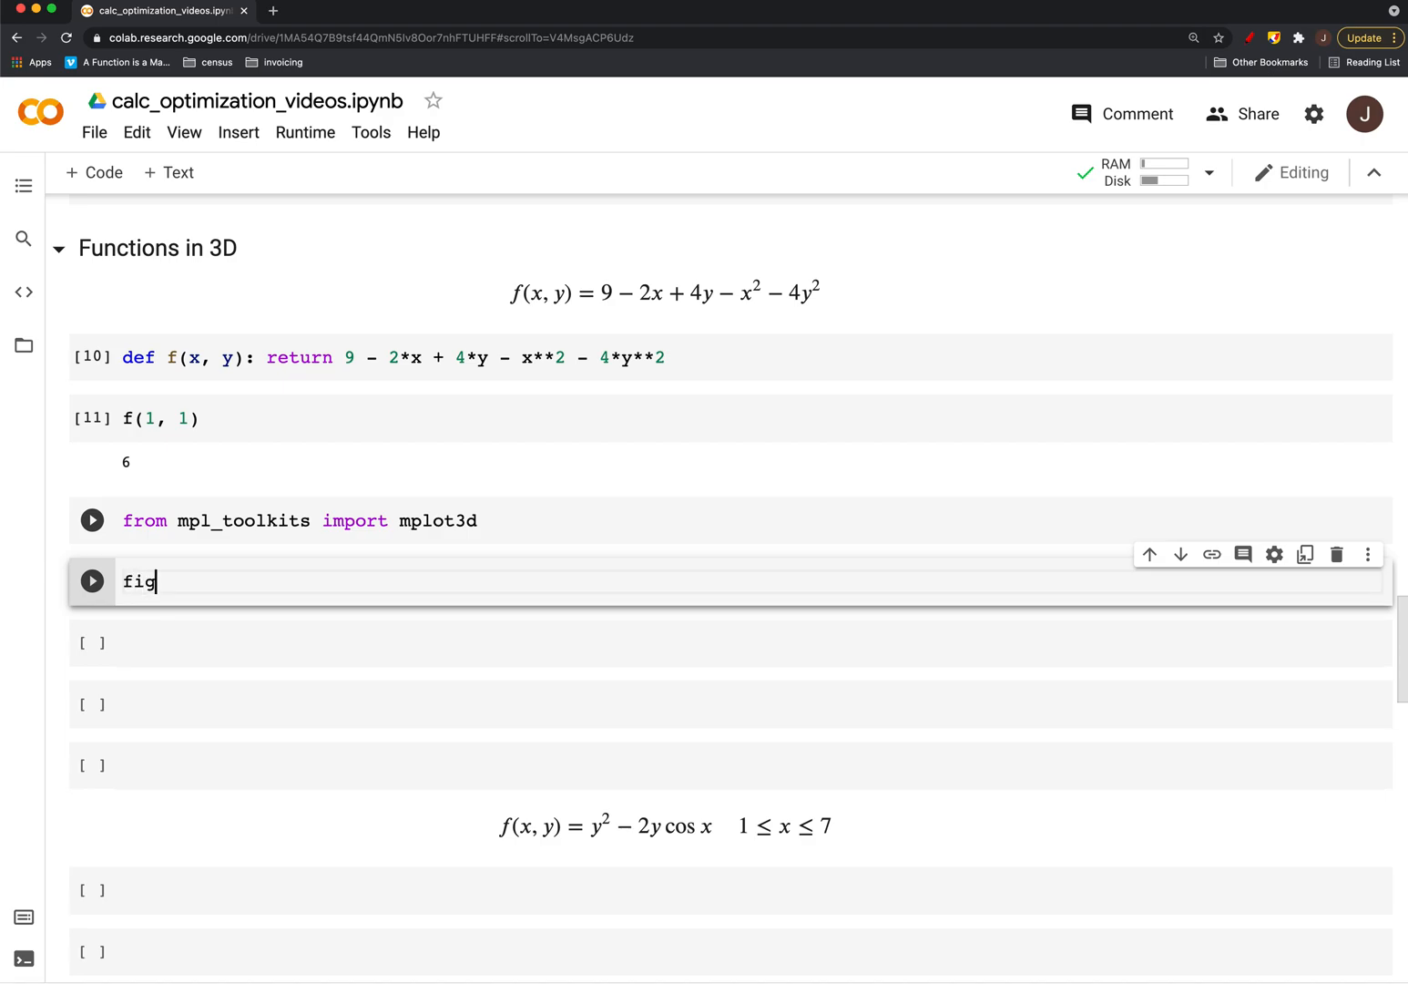
pyautogui.write(', ax = pl')
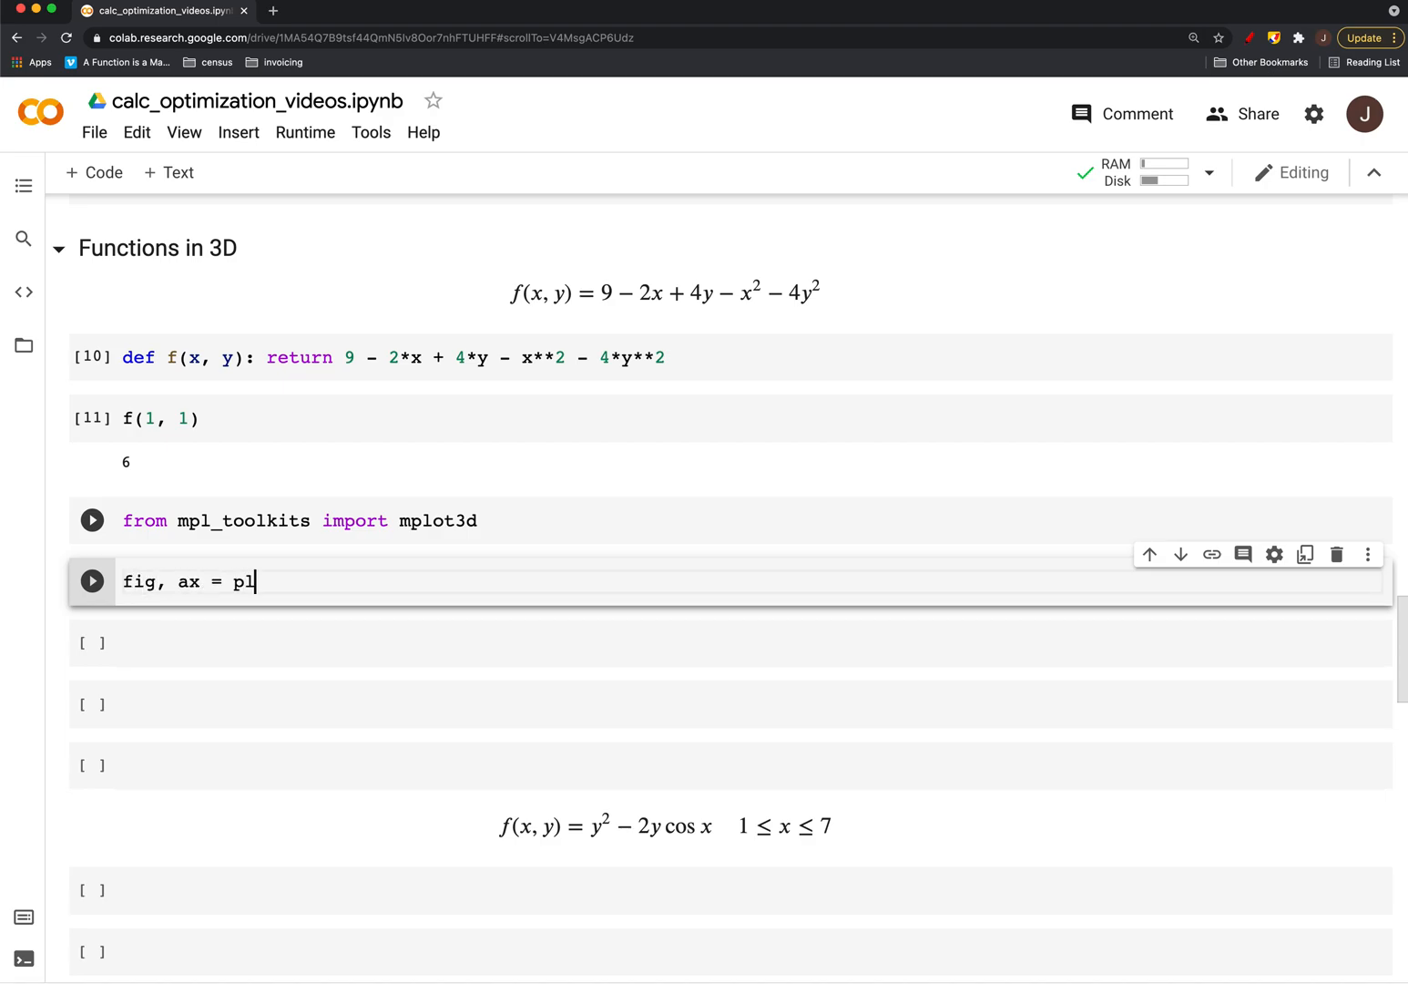
pyautogui.write('t.subplots()')
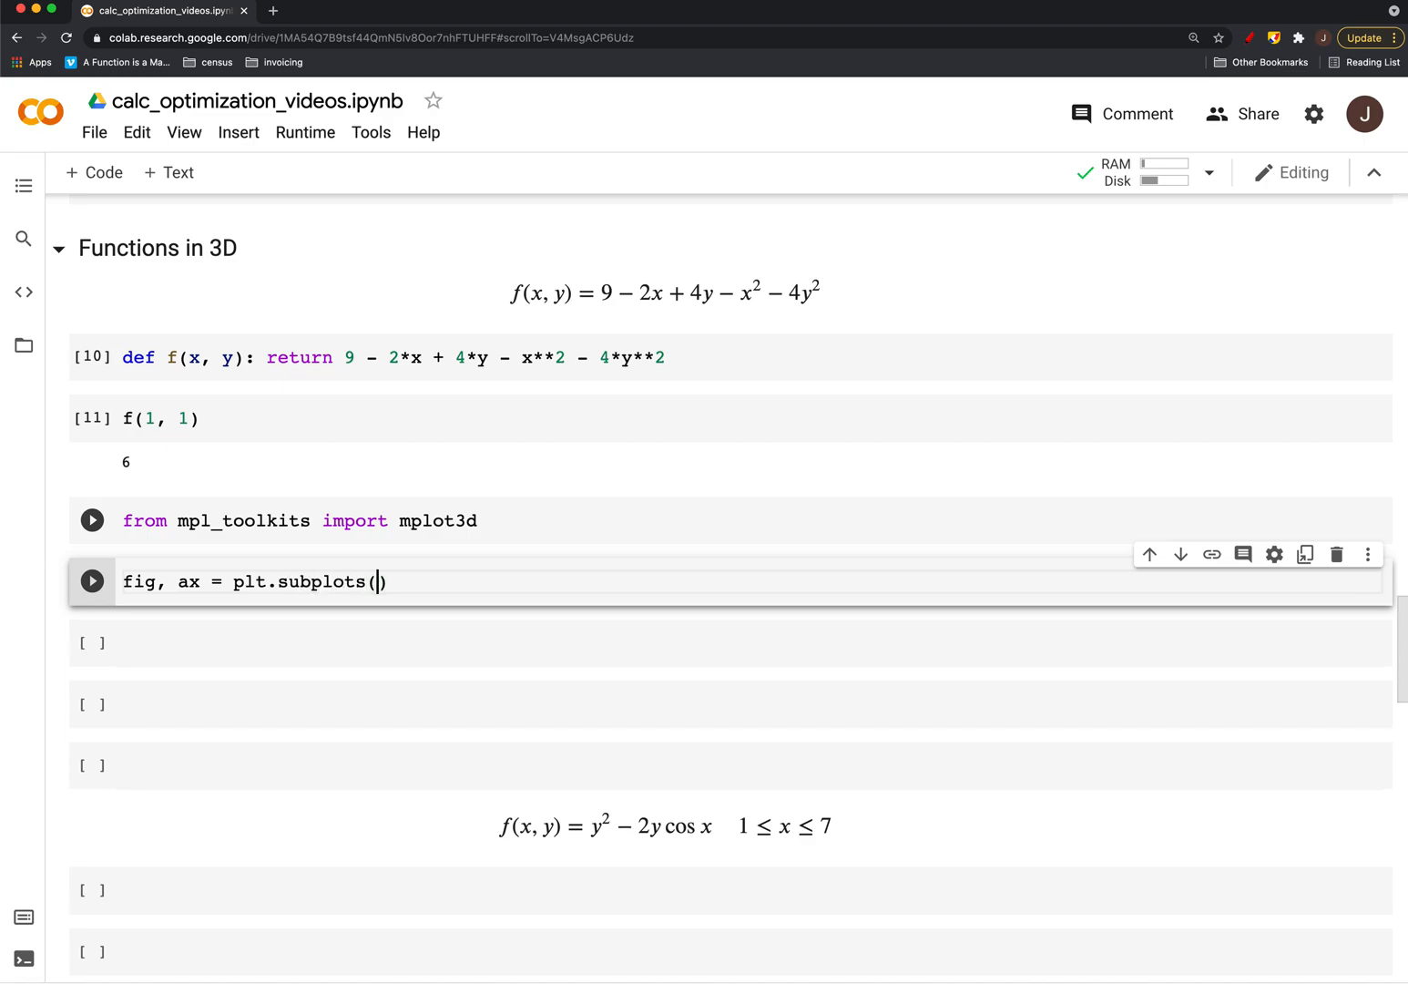
pyautogui.write("projection = '3d")
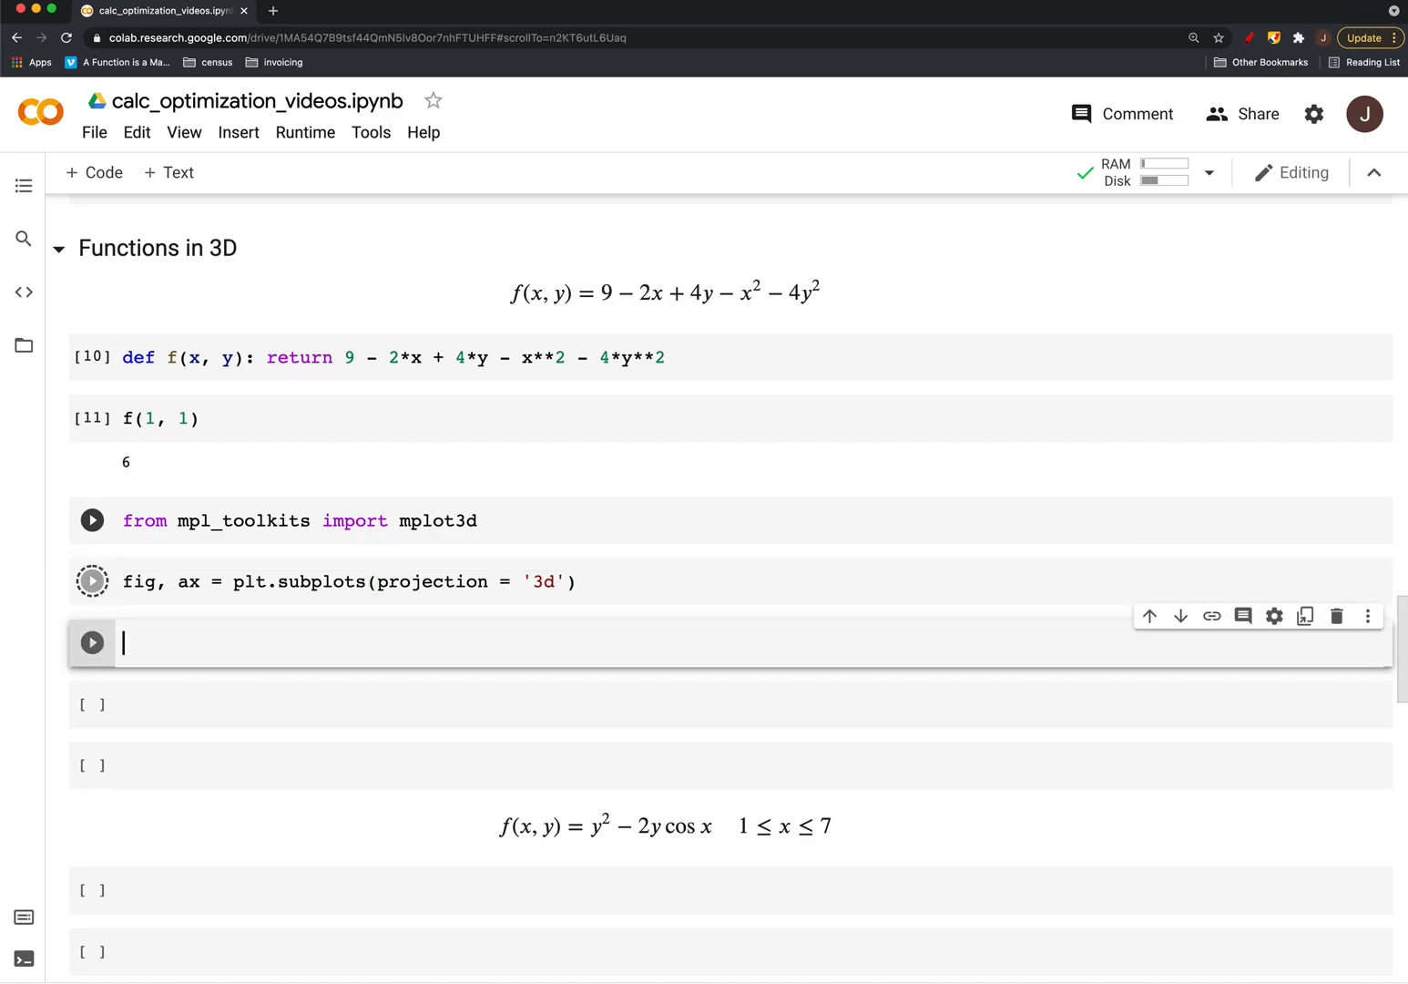
# Rewrite the cell as plt.figure() and plt.axes(projection='3d') and run it to show empty 3D axes
pyautogui.click(91, 581)
pyautogui.write('fig = pl')
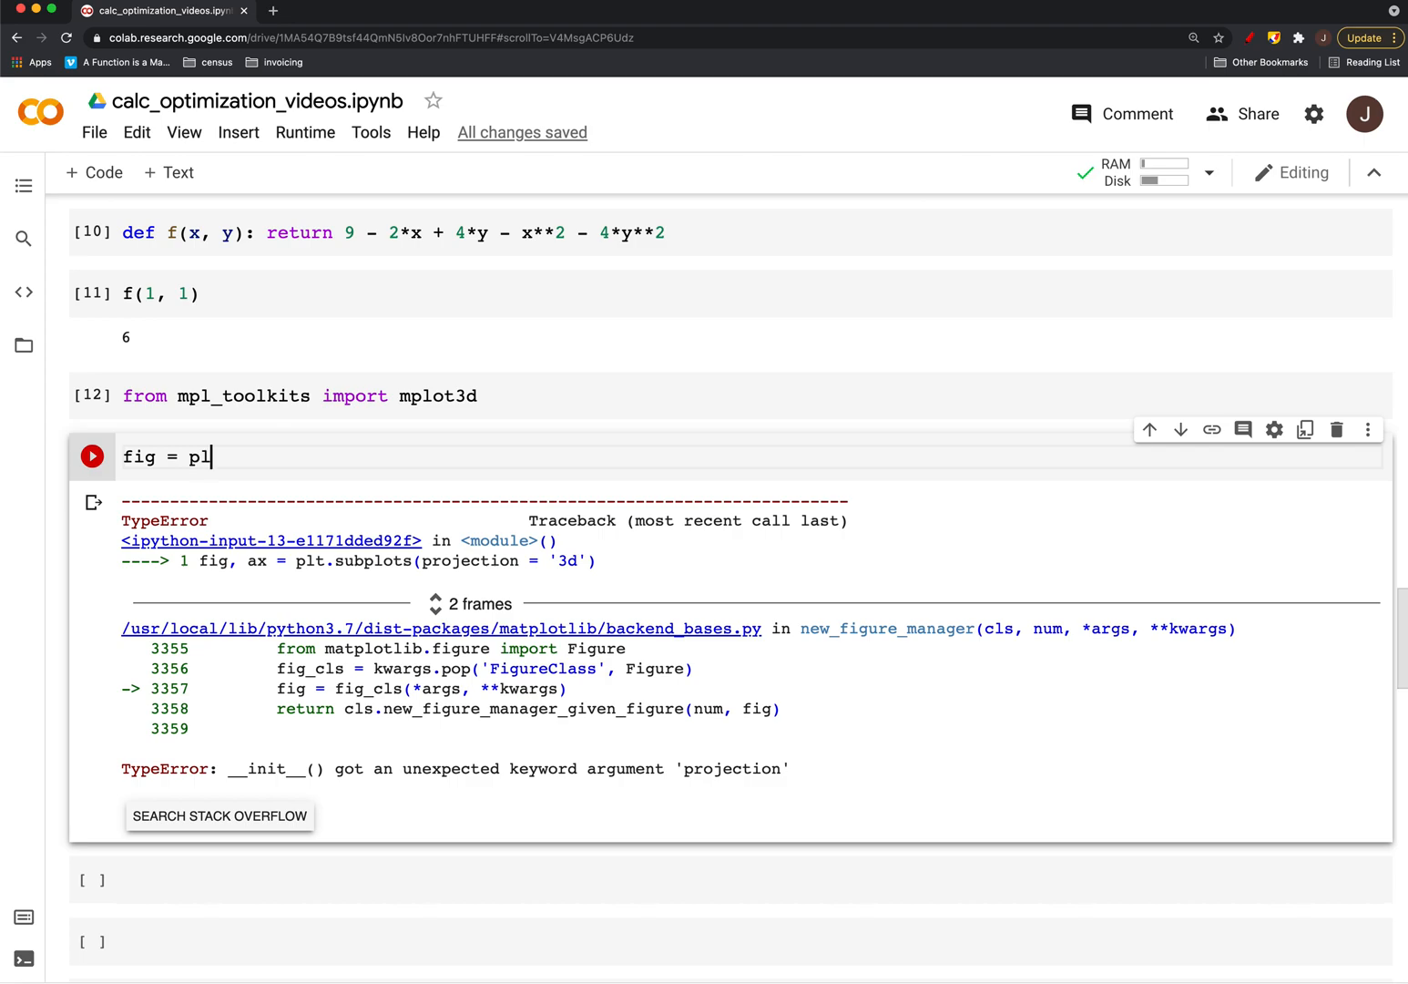
pyautogui.write('t.figure()')
pyautogui.write('ax = p')
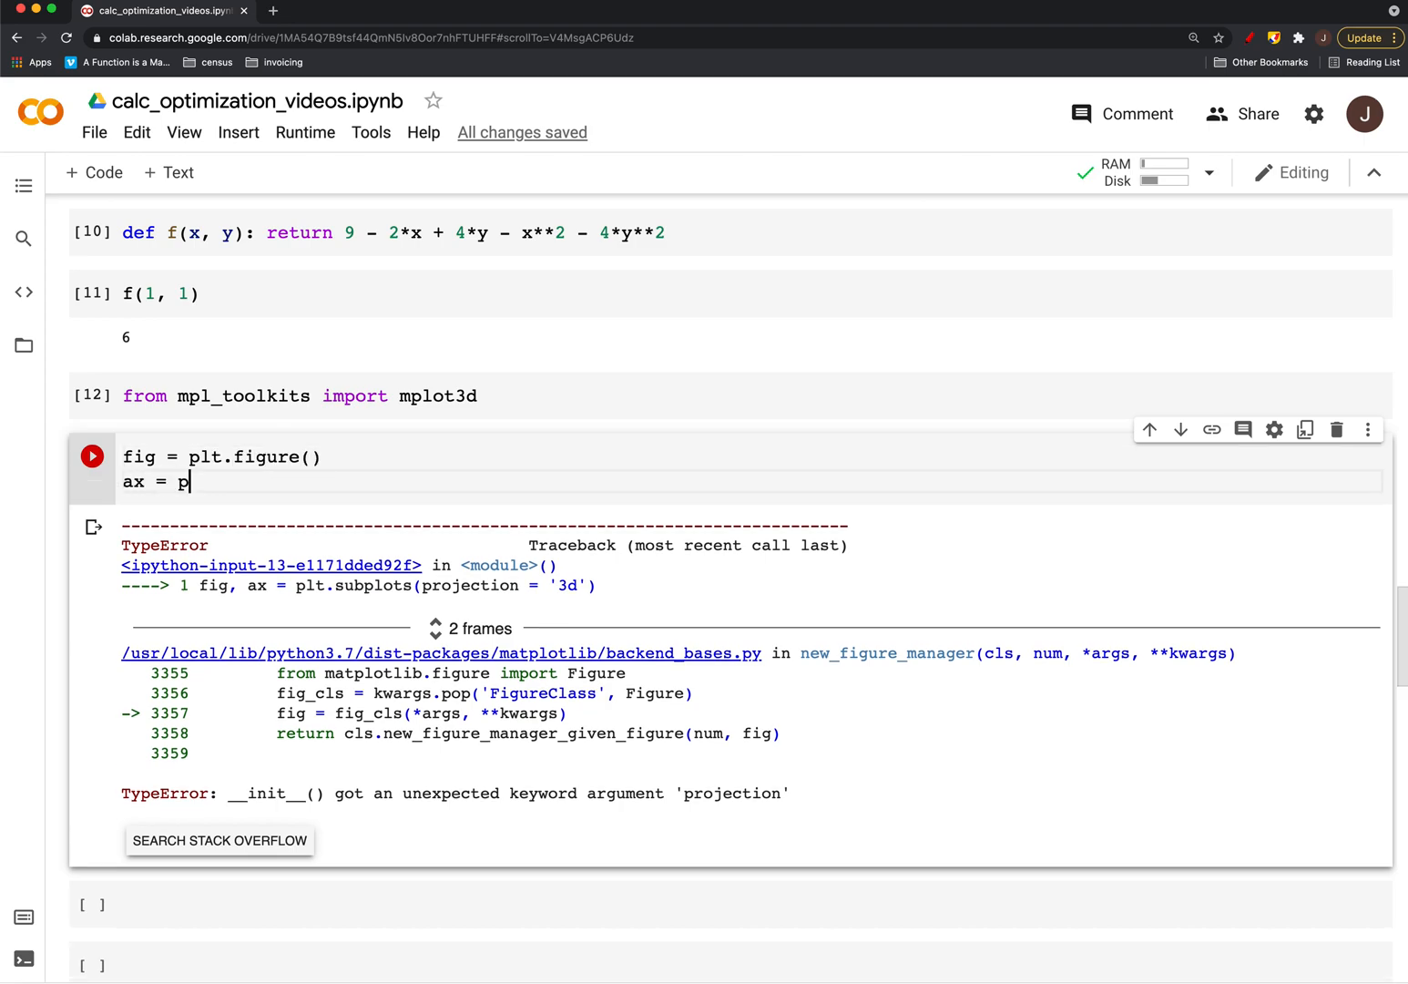
pyautogui.write('lt.ax')
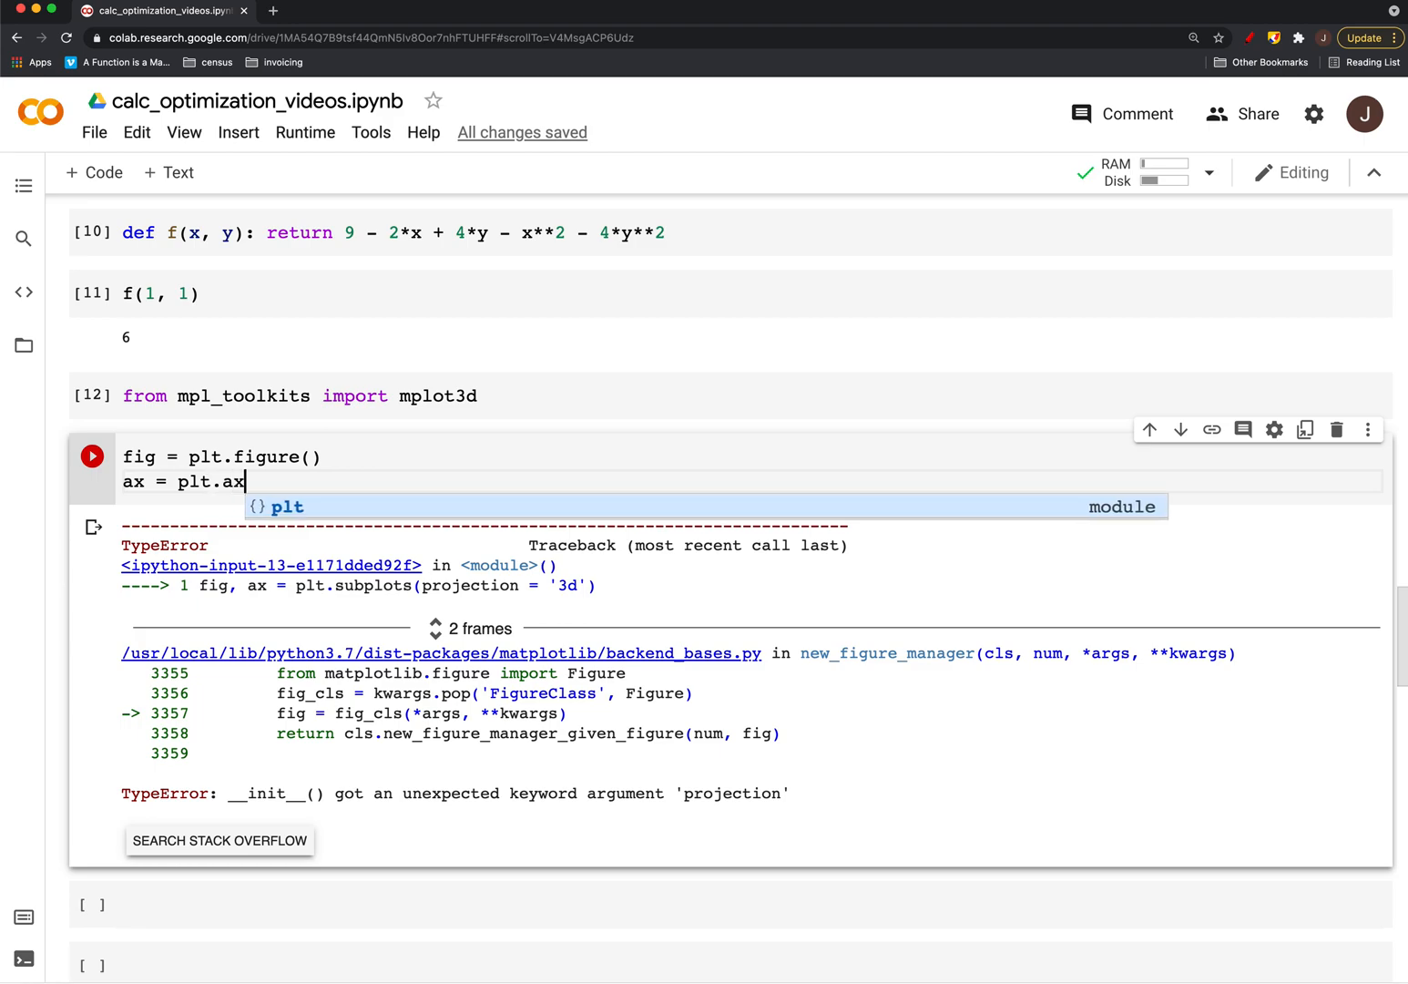
pyautogui.write("es(projection = '3")
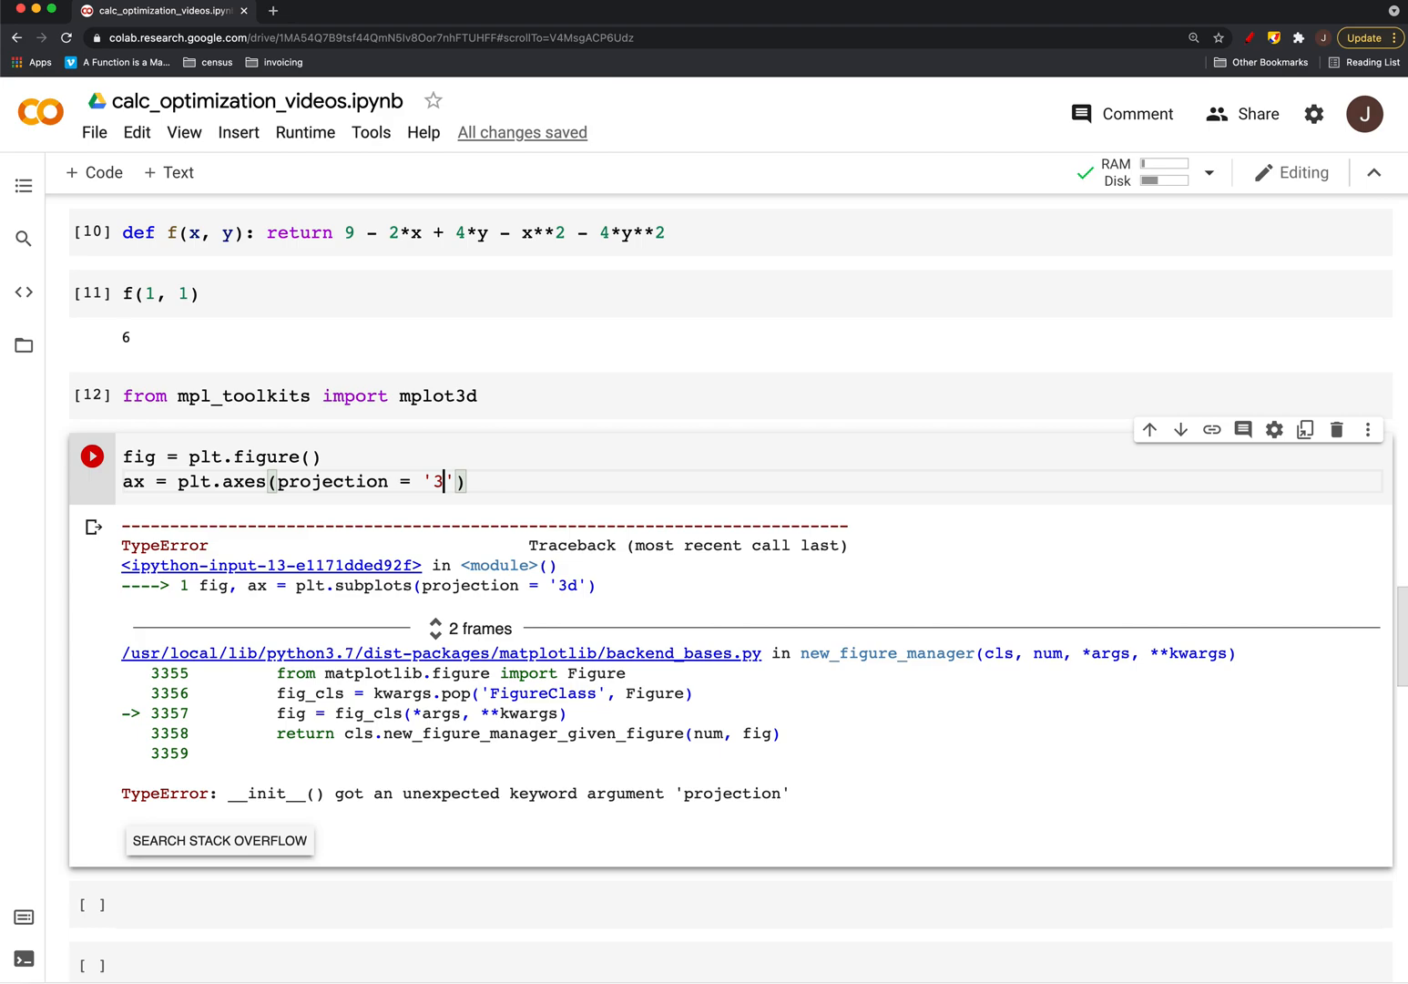
pyautogui.click(91, 456)
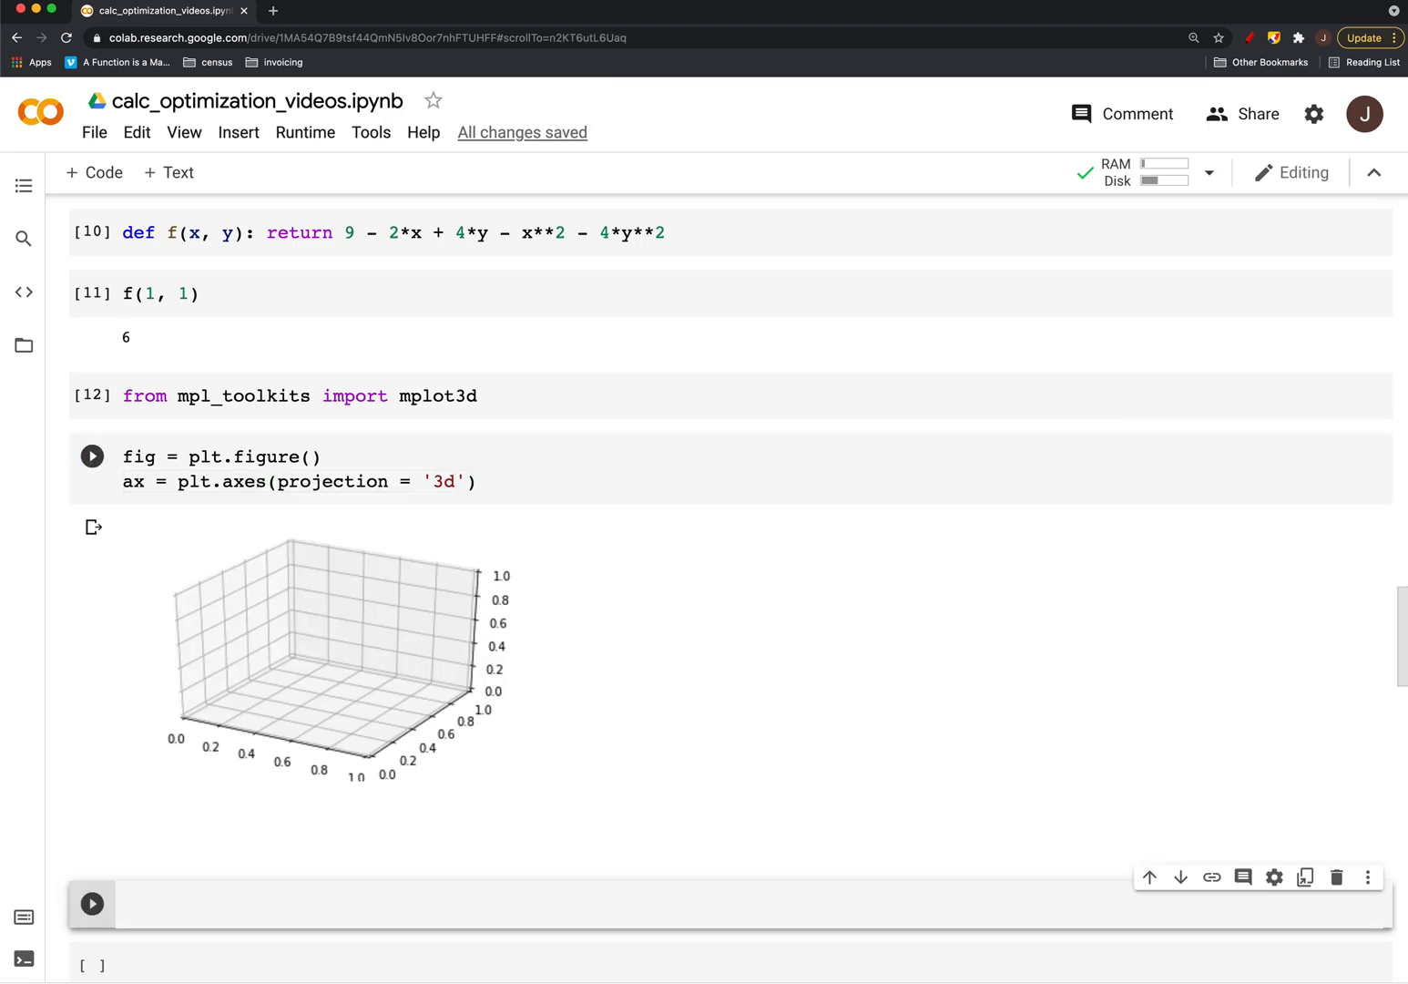
# Add ax.plot(x, y, f(x, y)) to the 3D axes cell
pyautogui.scroll(3)
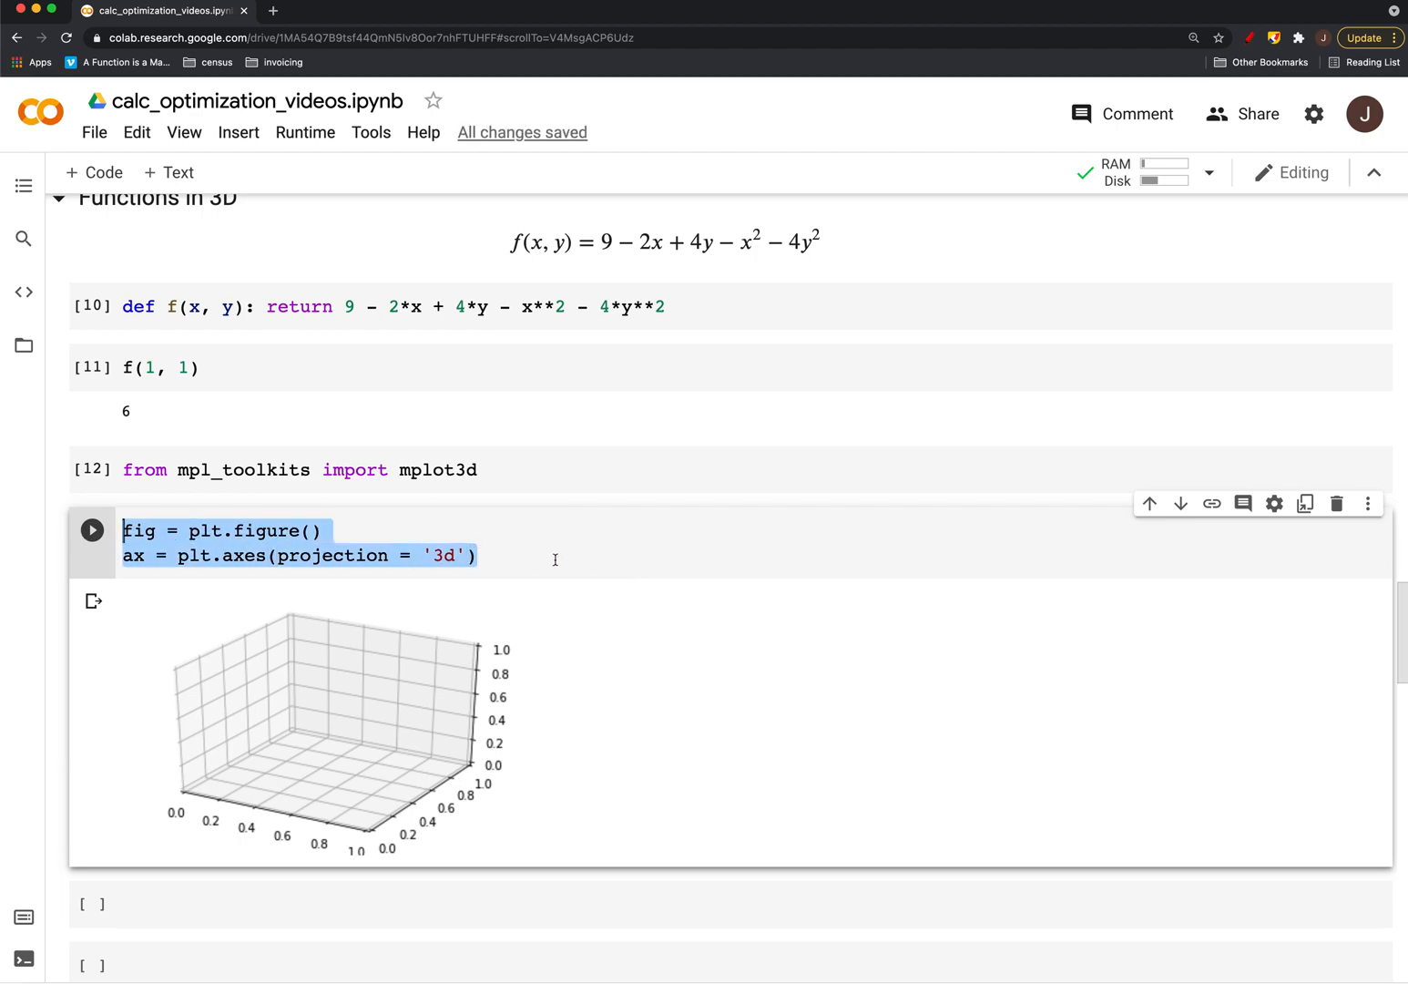
pyautogui.write('ax')
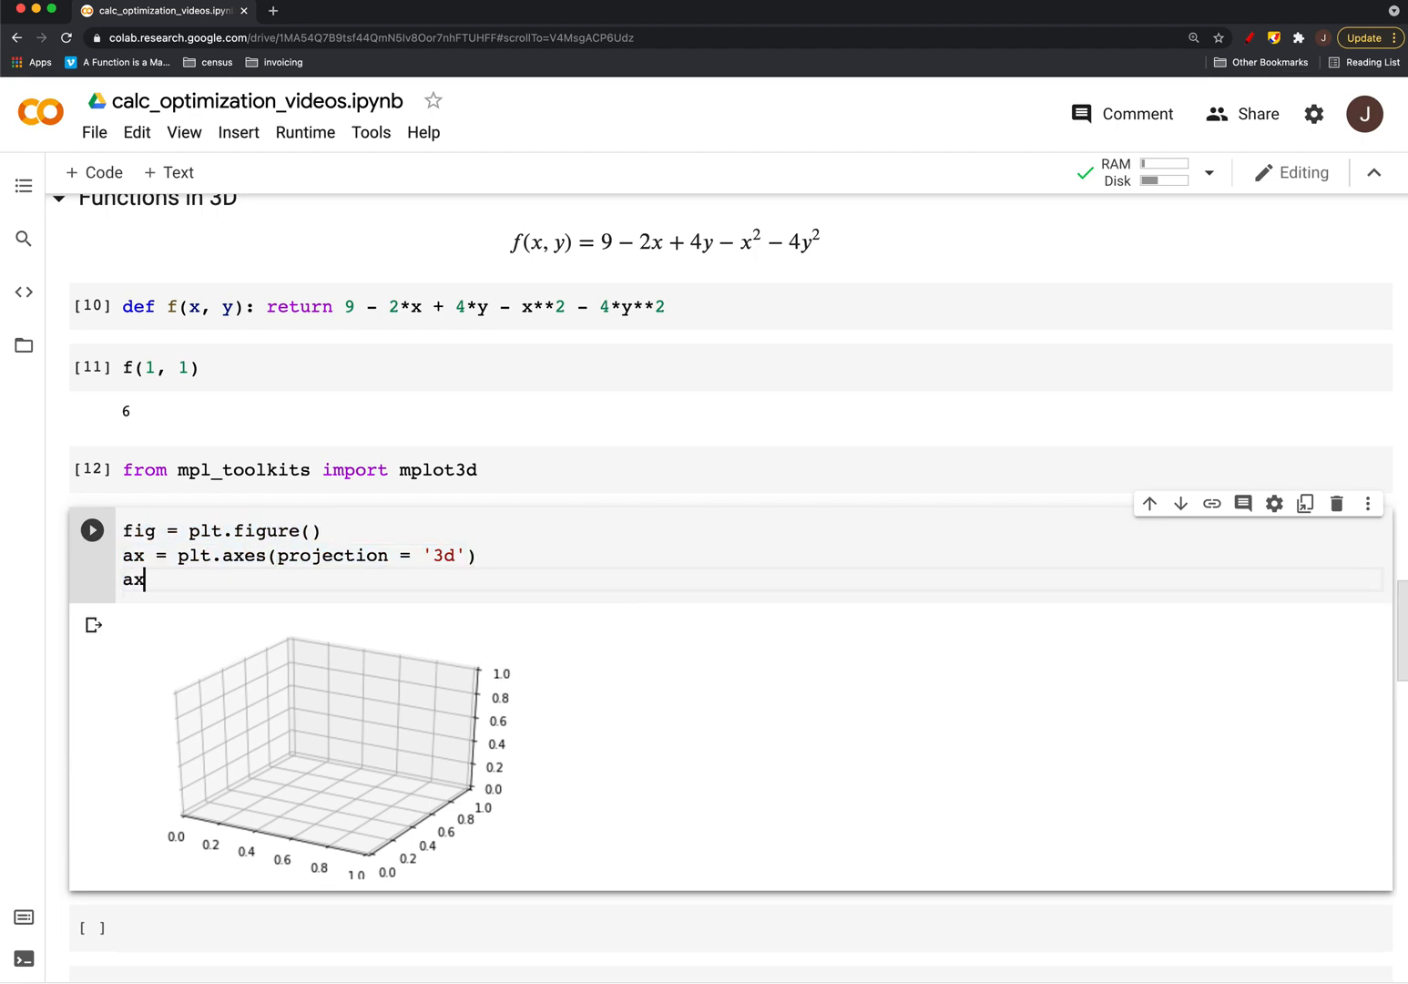
pyautogui.write('.plot(x, y, f')
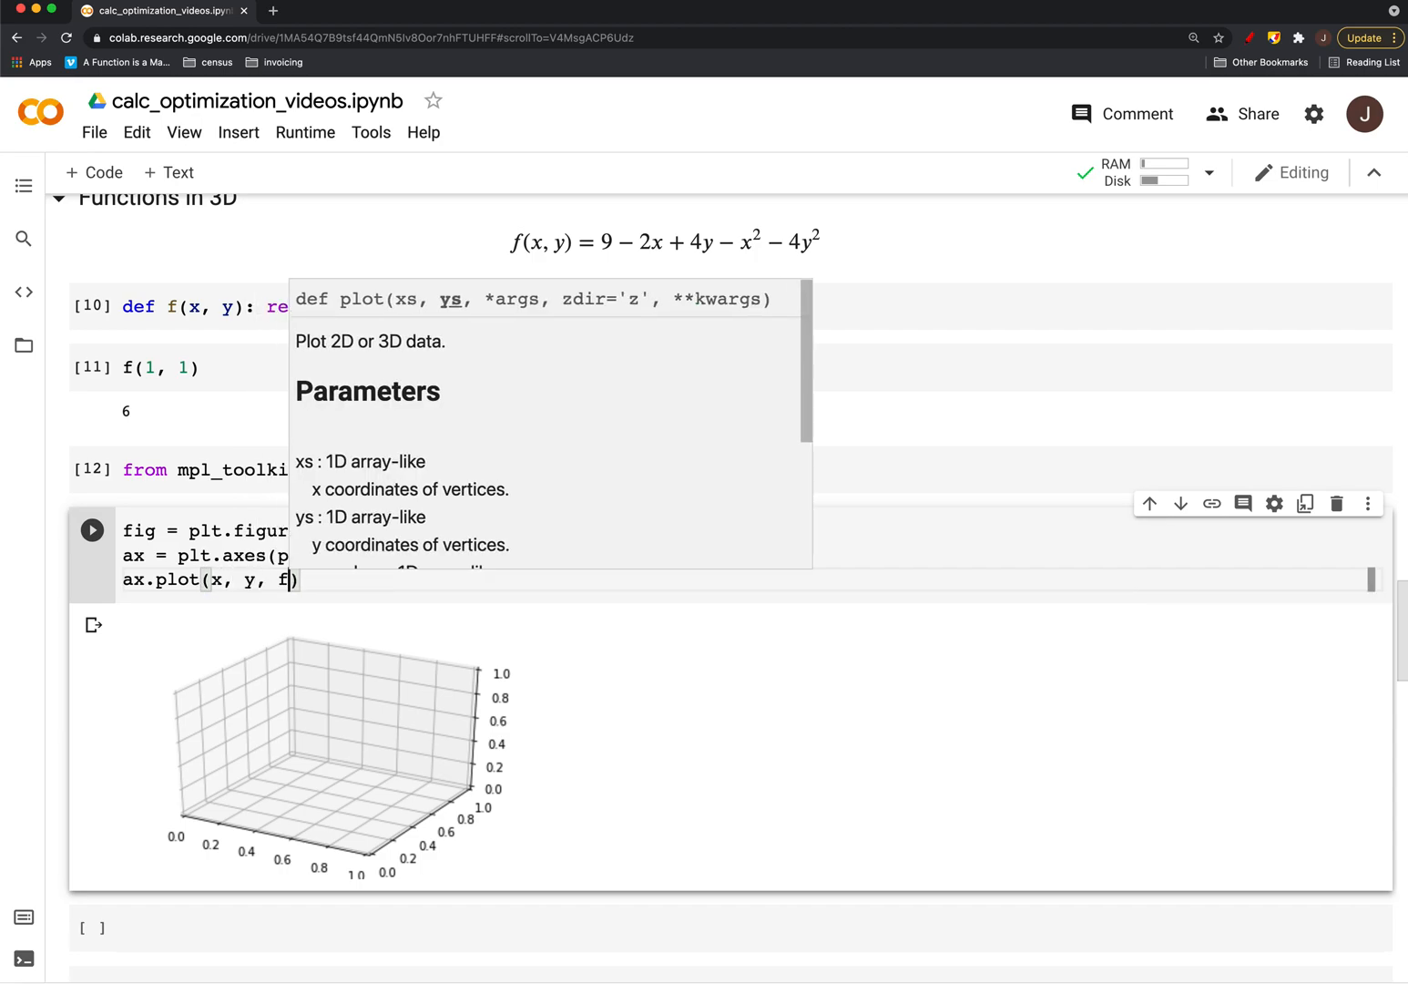
pyautogui.write('(x, y')
pyautogui.write('x =')
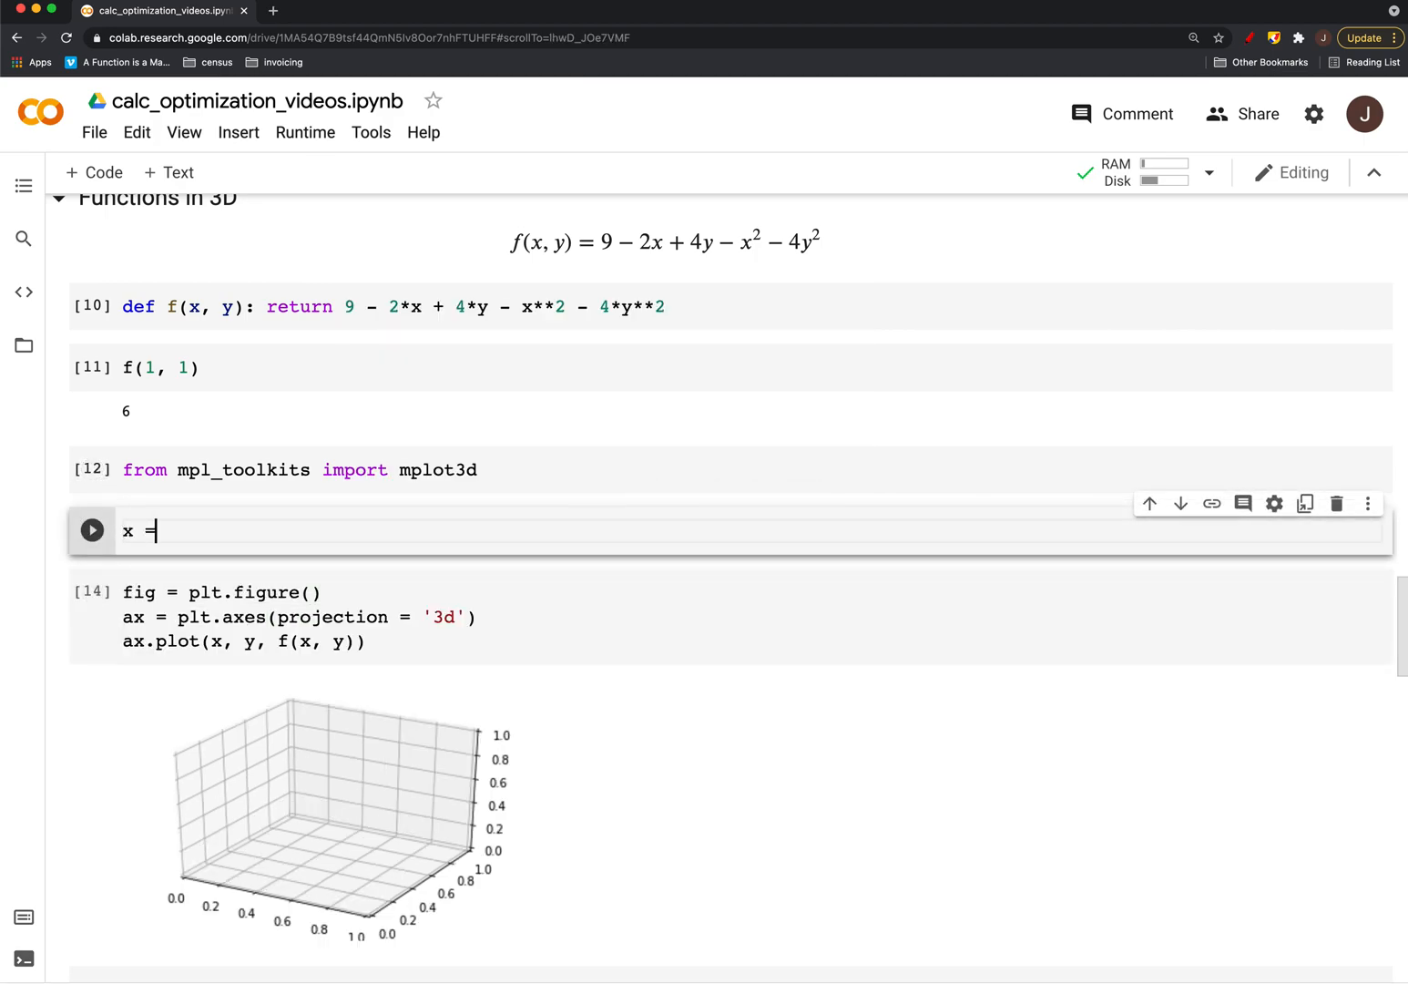
# Define x and y as np.linspace(-5, 5, 100) in a cell above and run both cells
pyautogui.write('np.linspace')
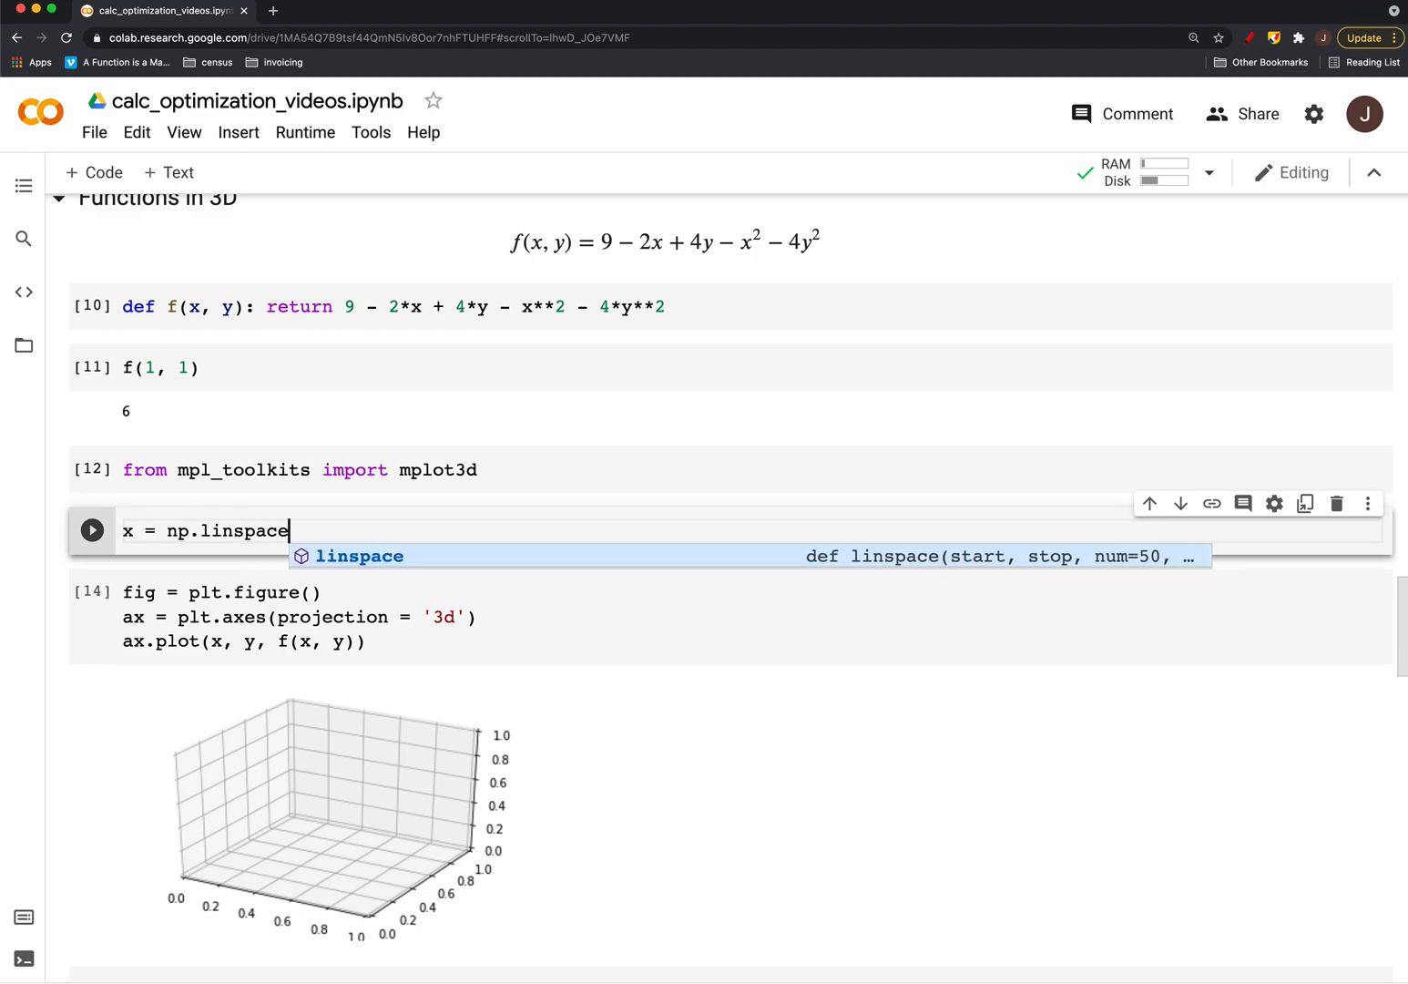
pyautogui.write('(-5,')
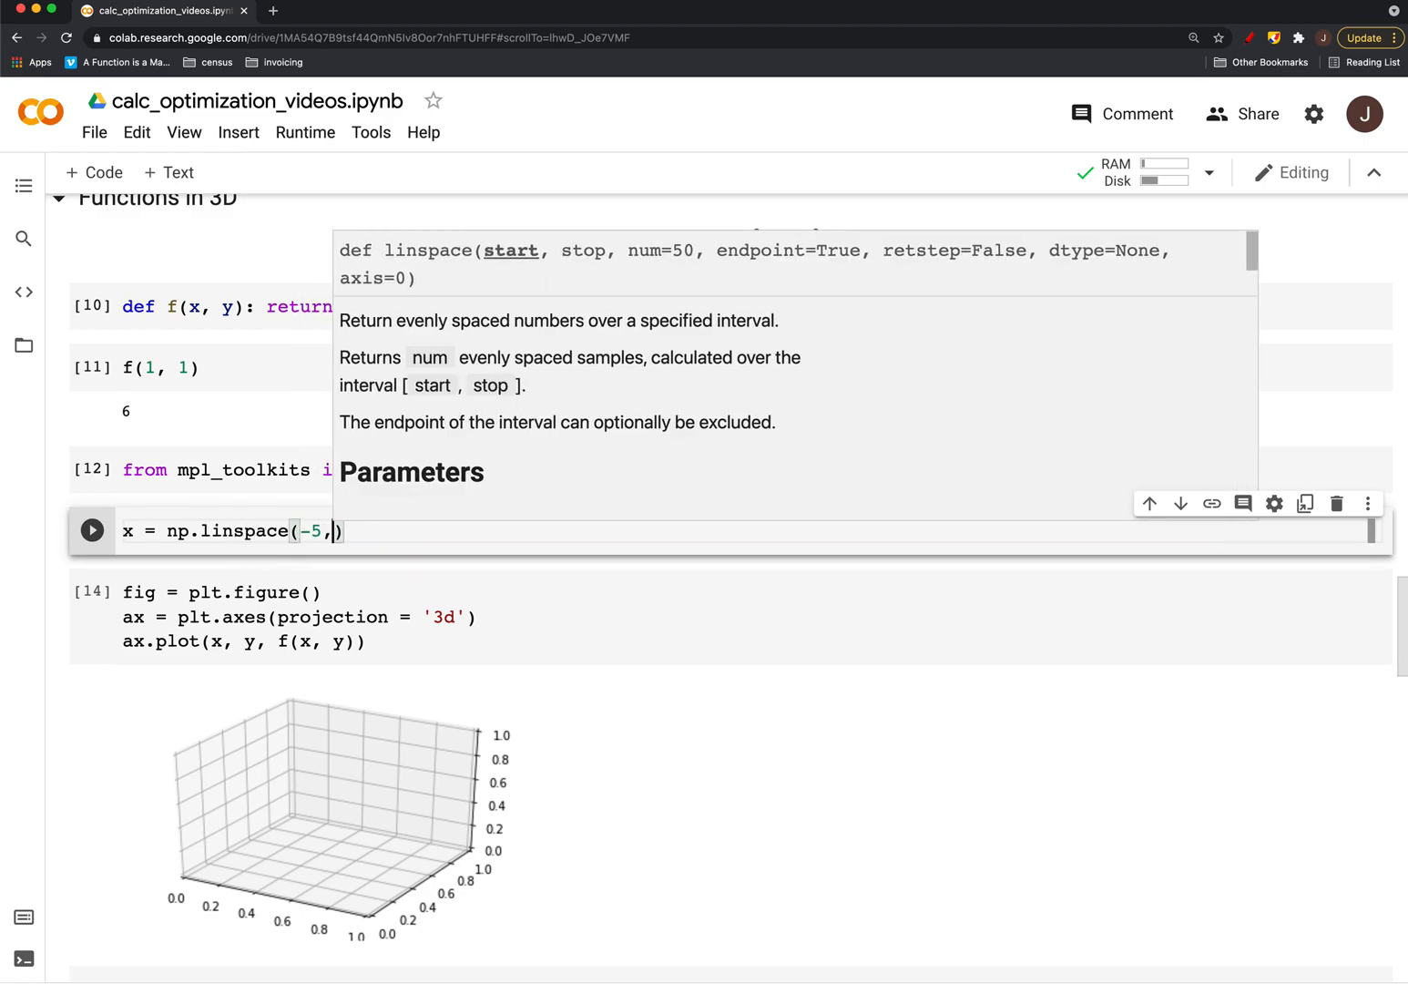
pyautogui.write('5, 100')
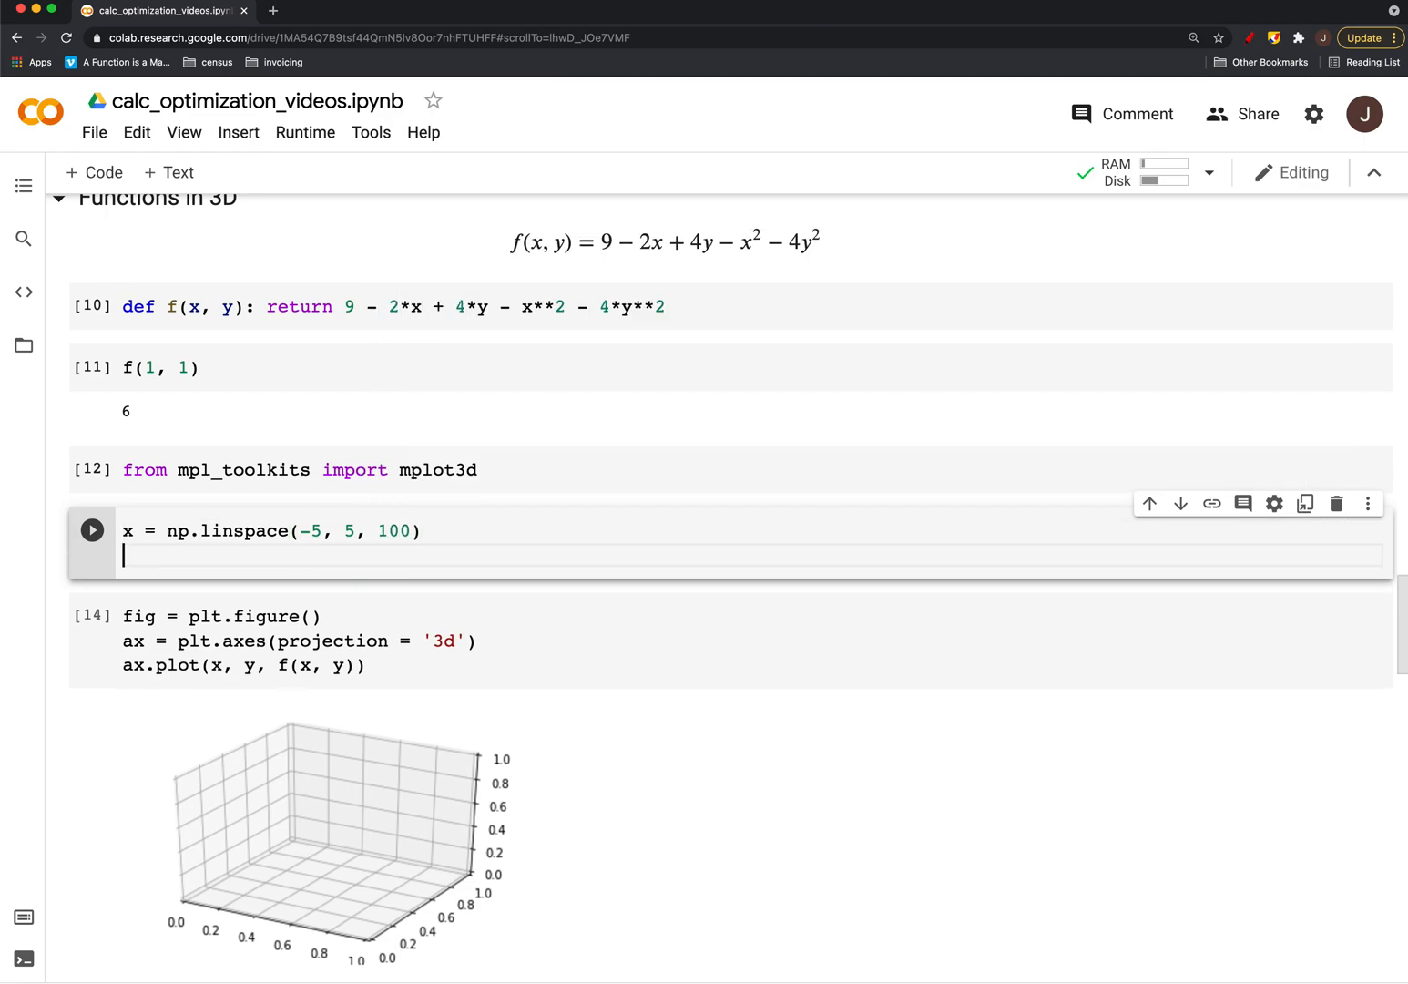
pyautogui.write('y = np.lins')
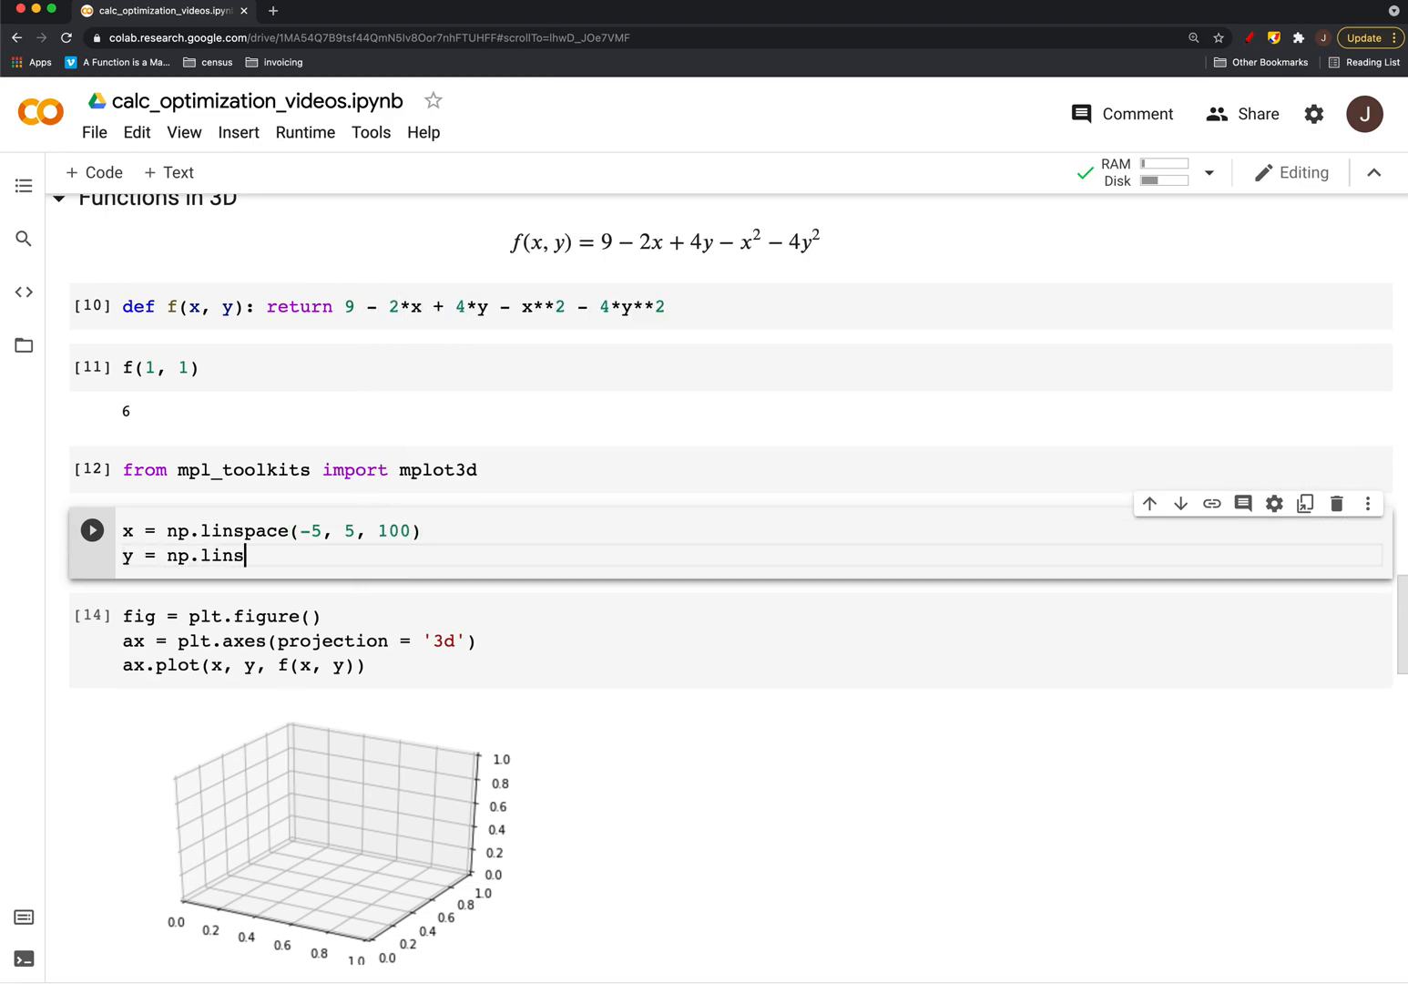
pyautogui.write('pace(-5, 5, 100')
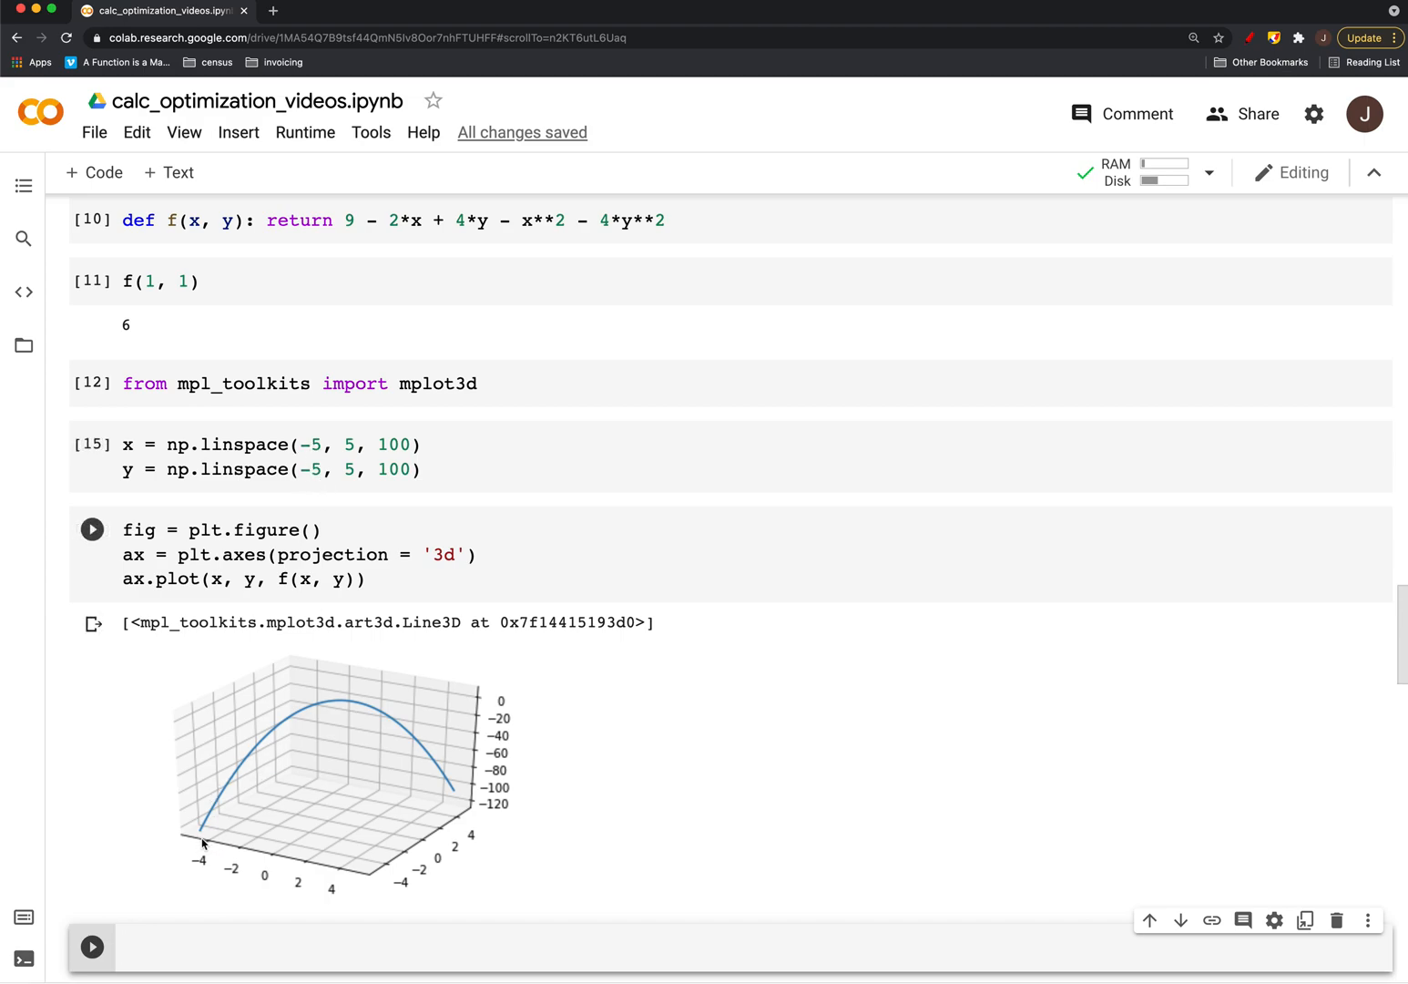
# Add a new code cell defining X, Y = np.meshgrid(x, y) and run it
pyautogui.click(92, 529)
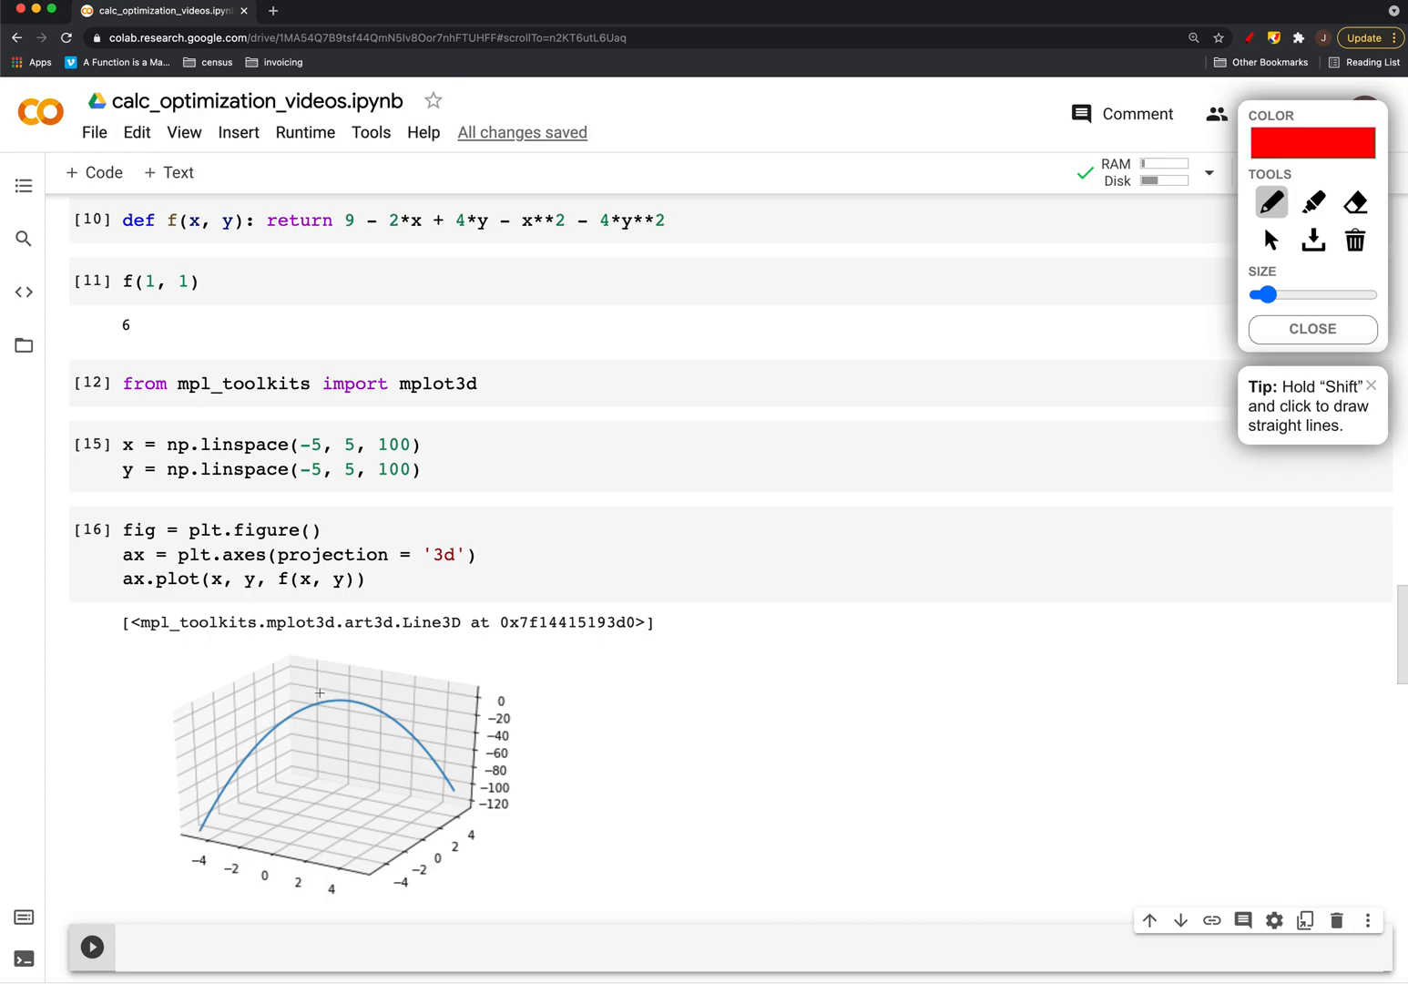
pyautogui.moveTo(444, 468)
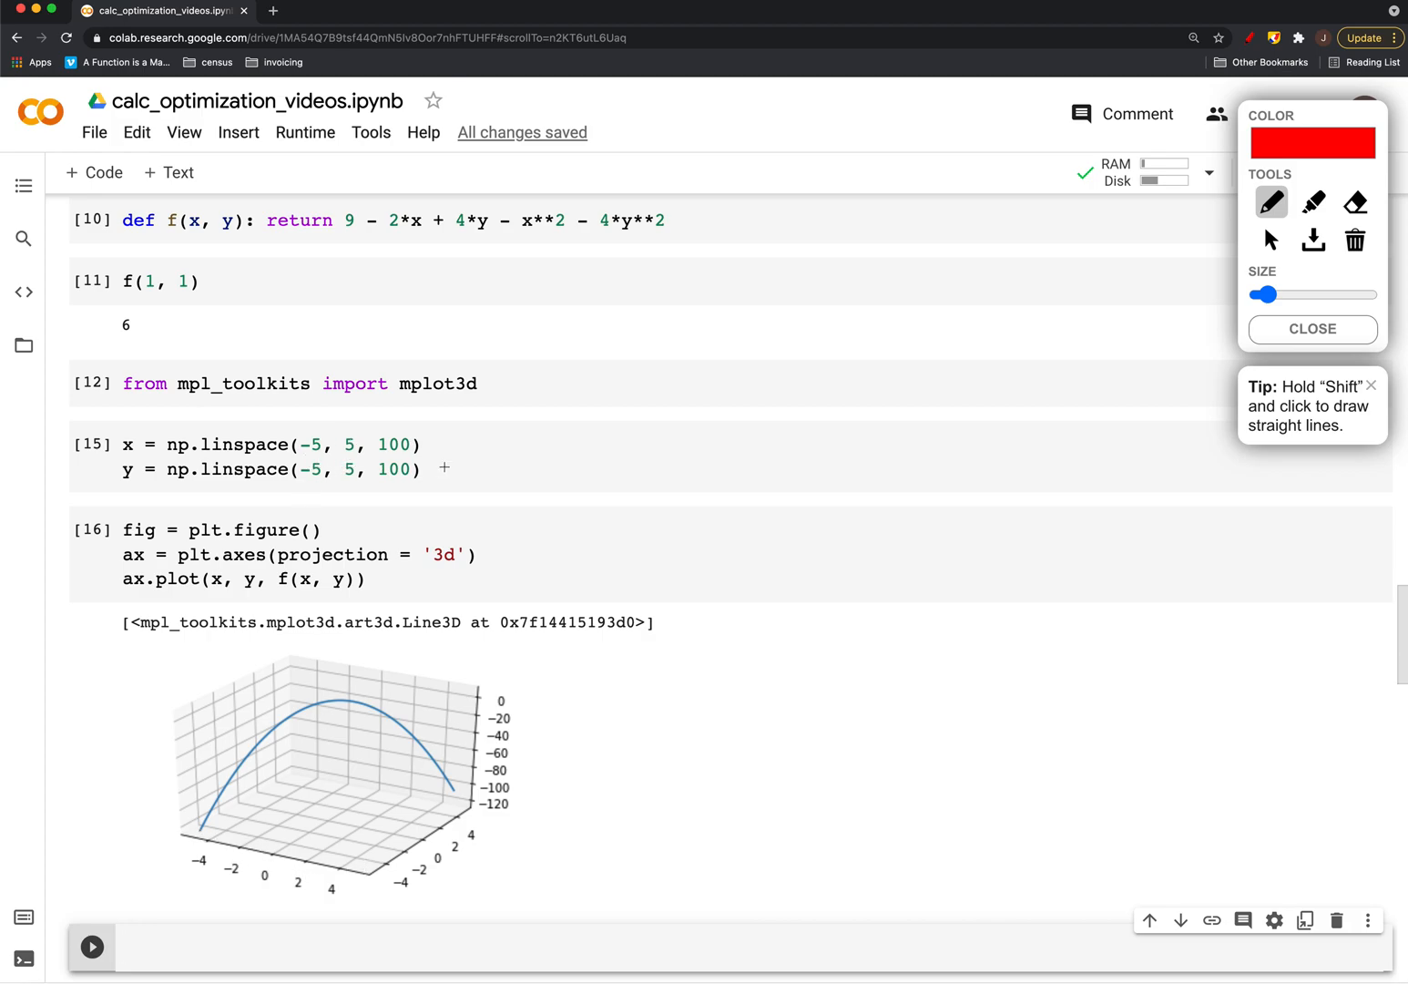
pyautogui.click(1269, 239)
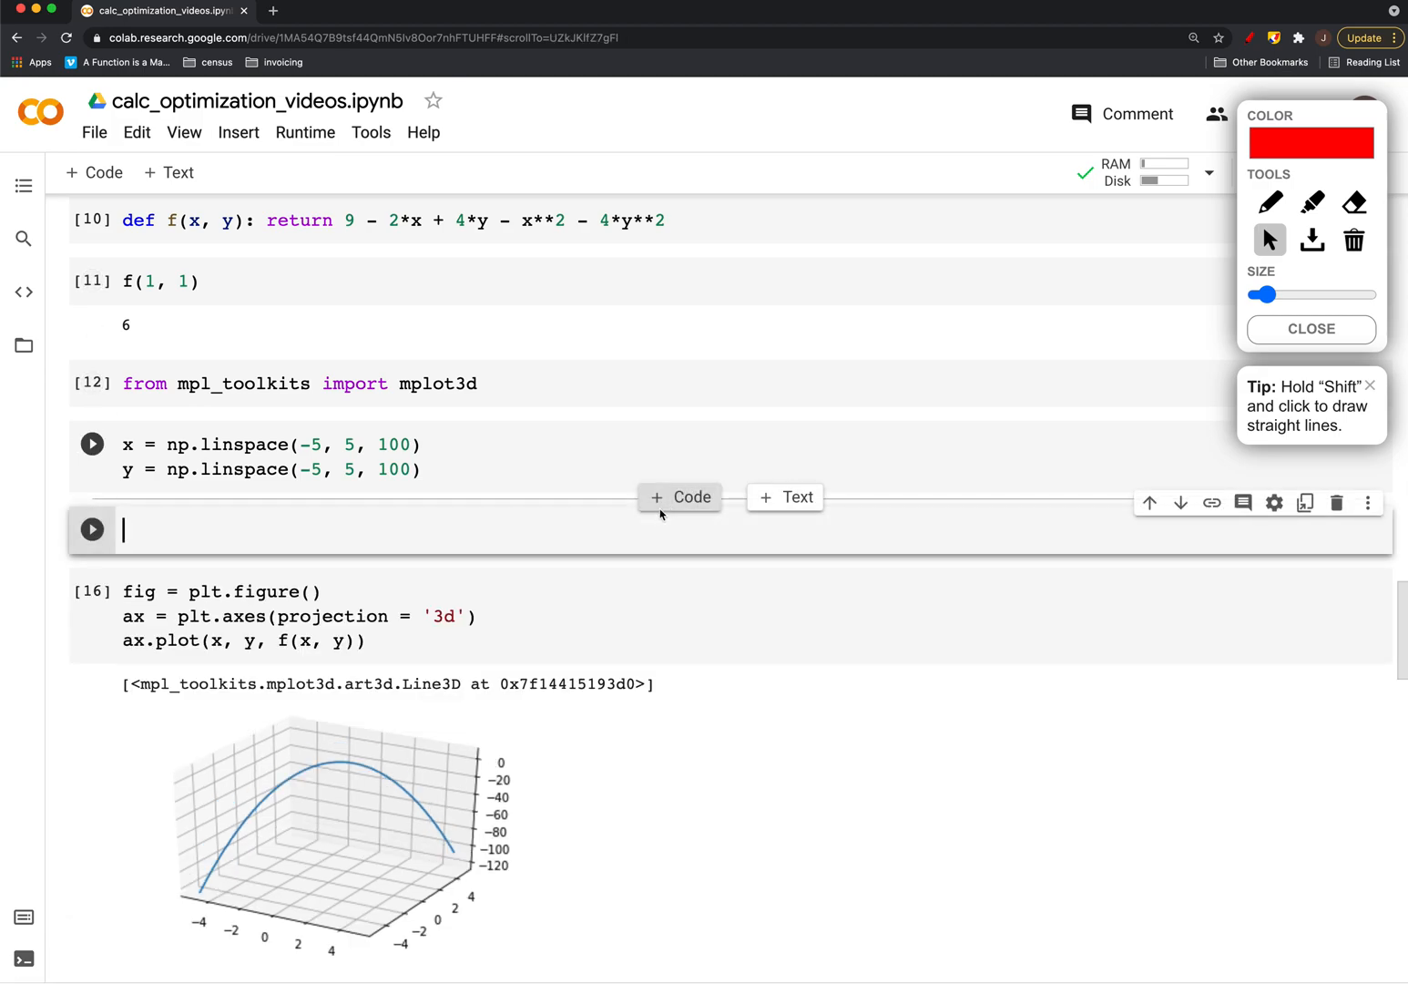
pyautogui.write('X, Y =')
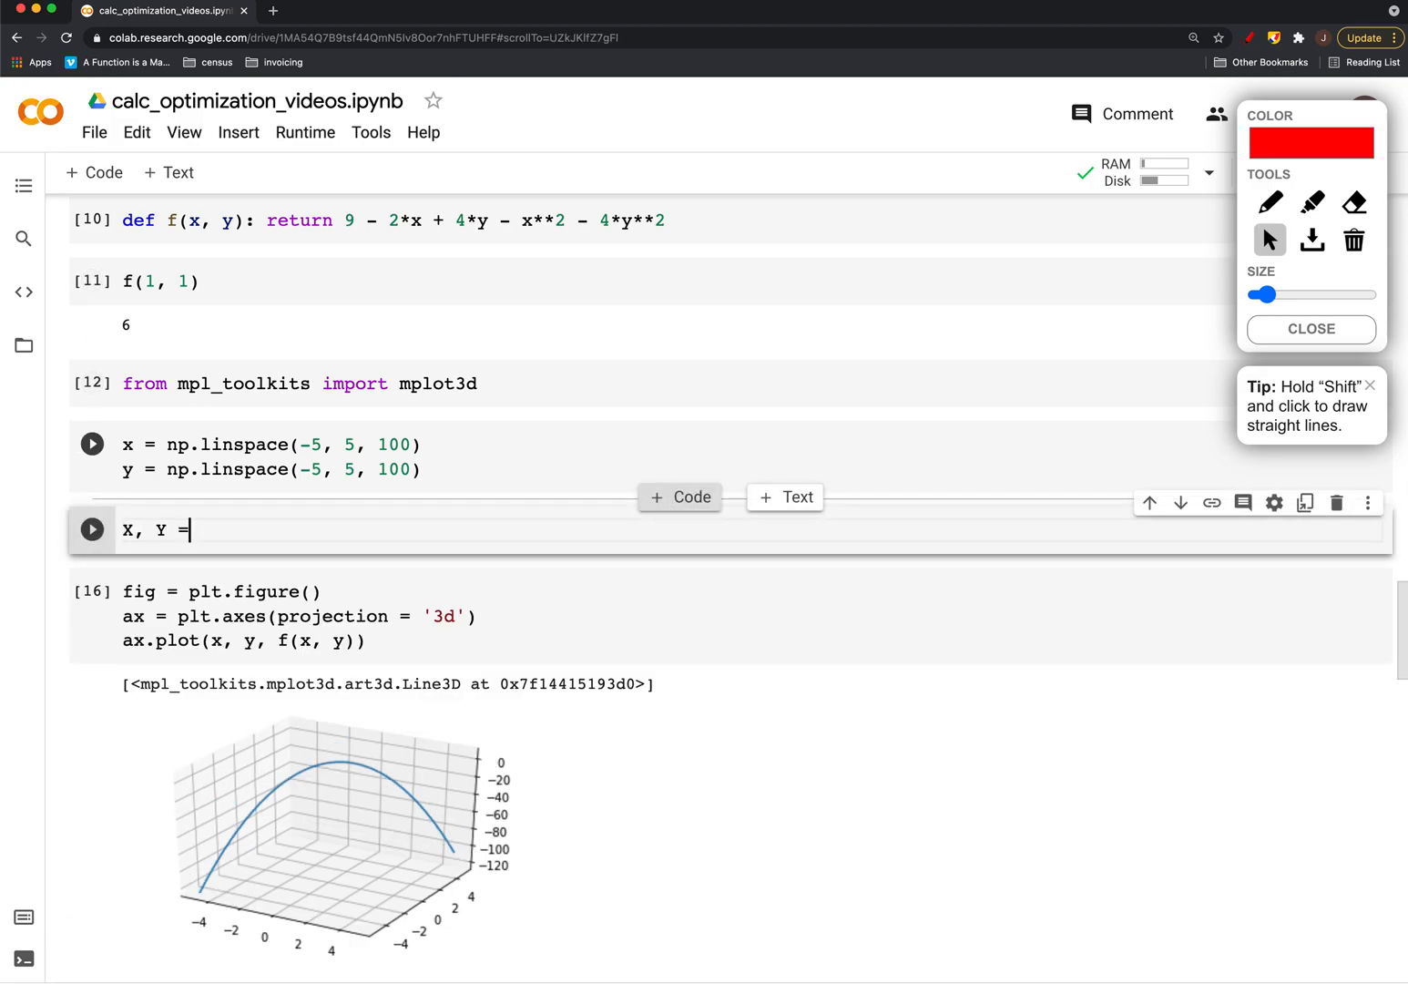
pyautogui.write('np.mesh')
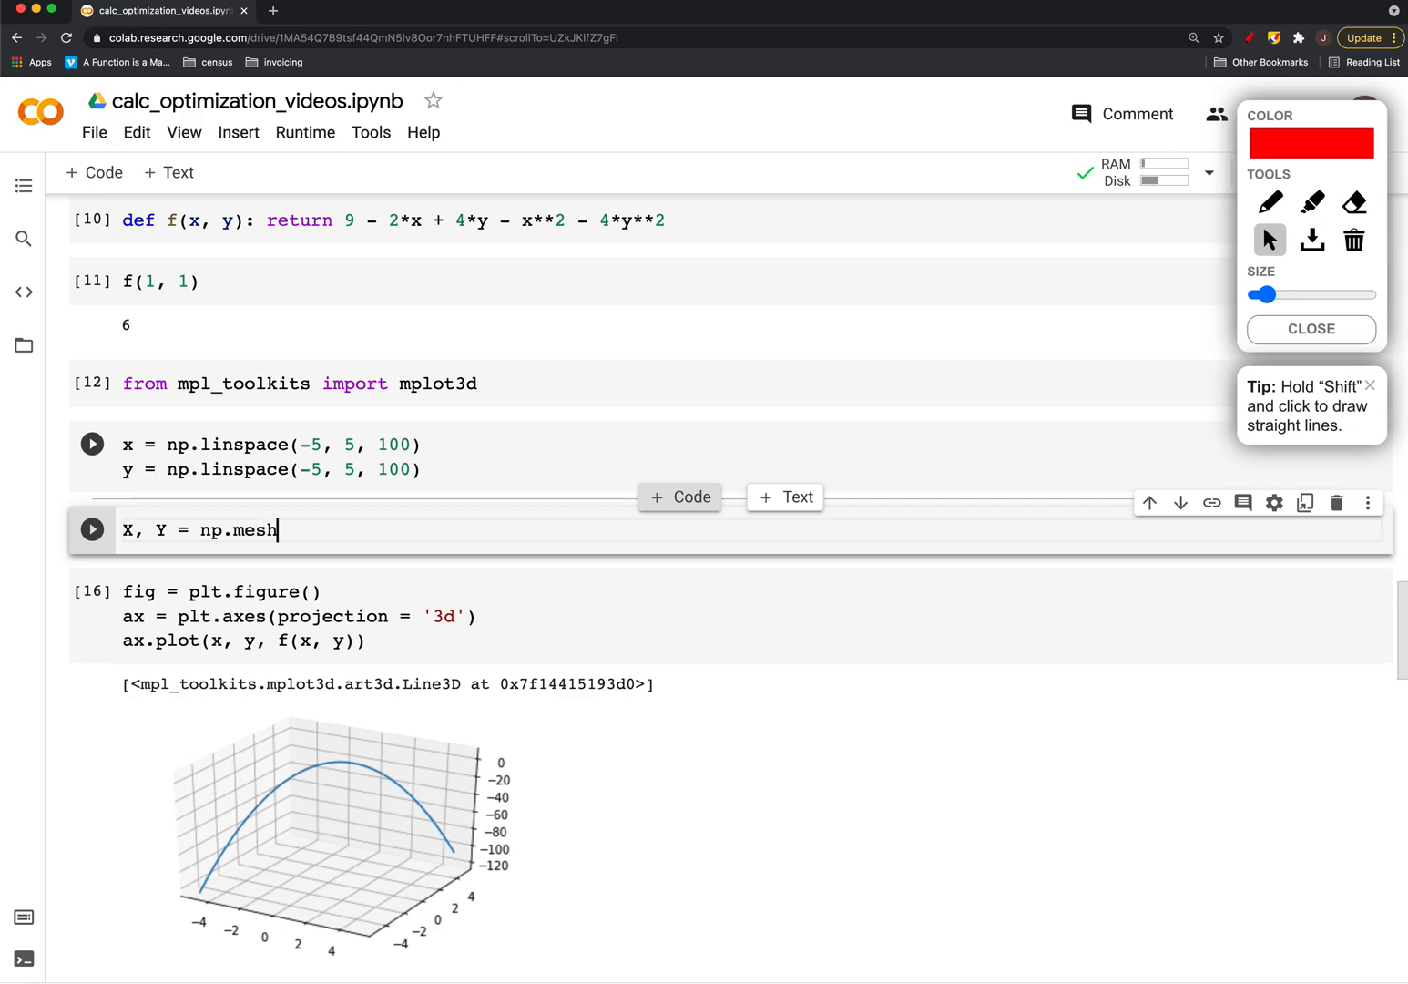
pyautogui.write('grid()')
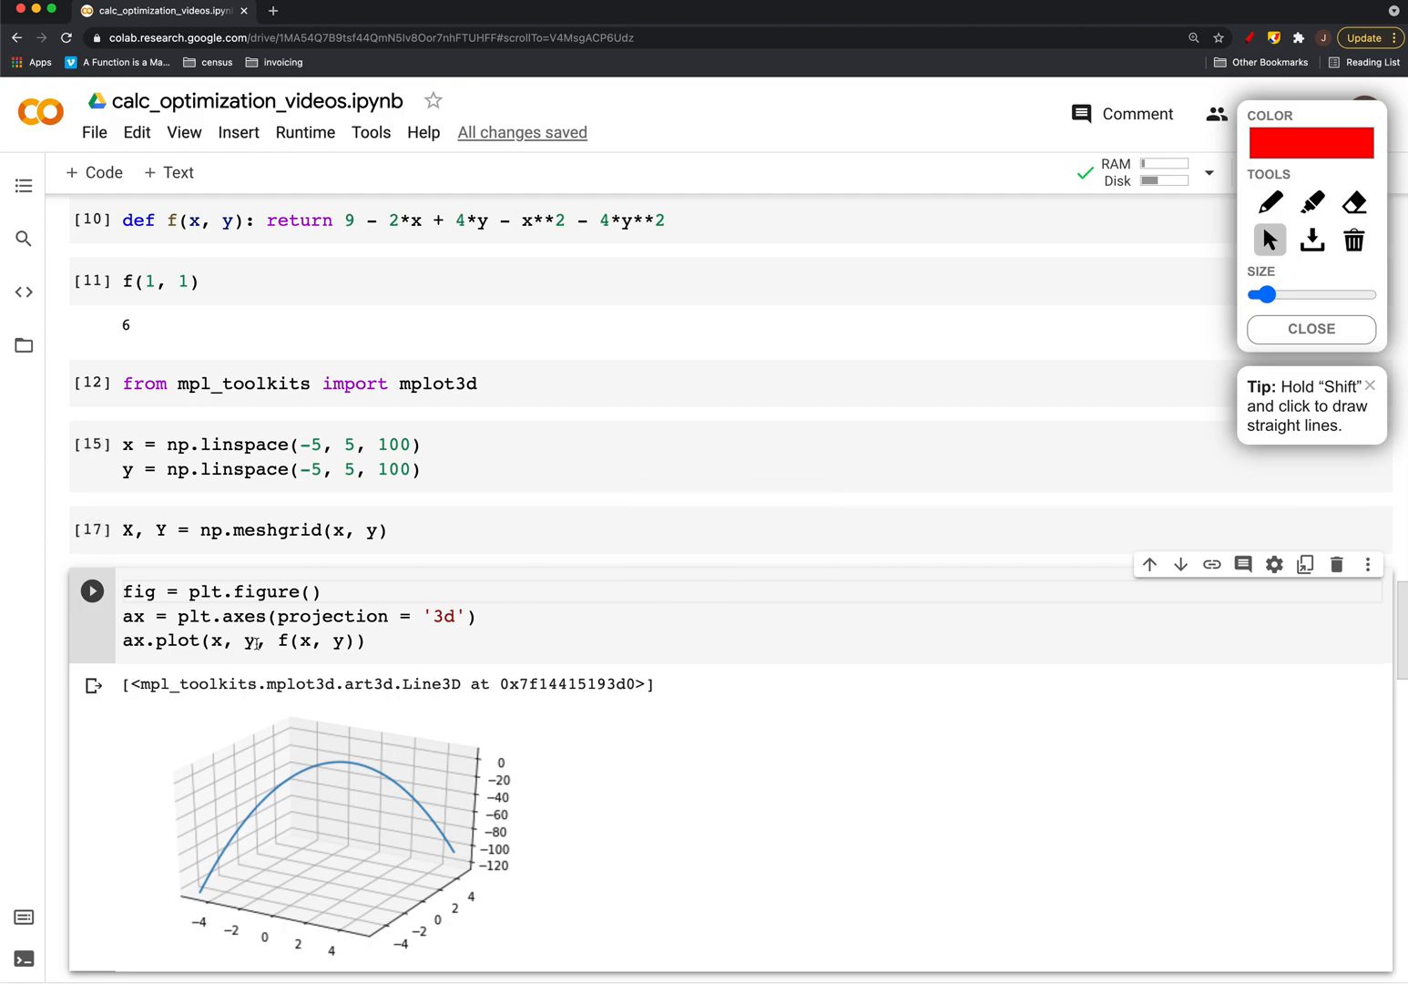
# Change the plot arguments to X, Y, f(X, Y) and run, raising a ValueError
pyautogui.doubleClick(233, 641)
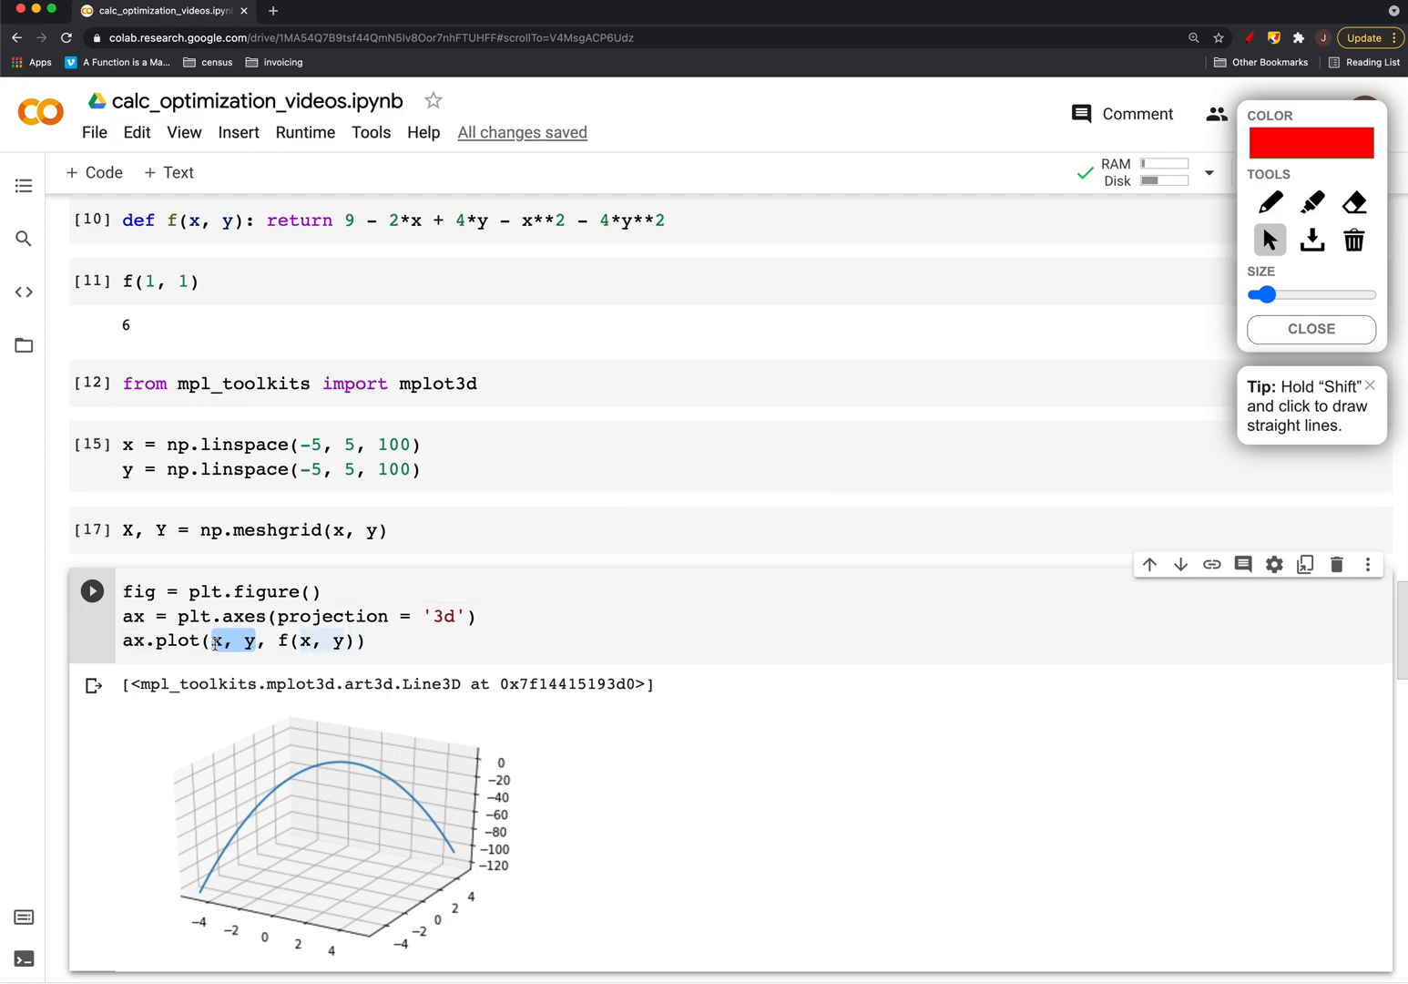
pyautogui.write('X, Y,')
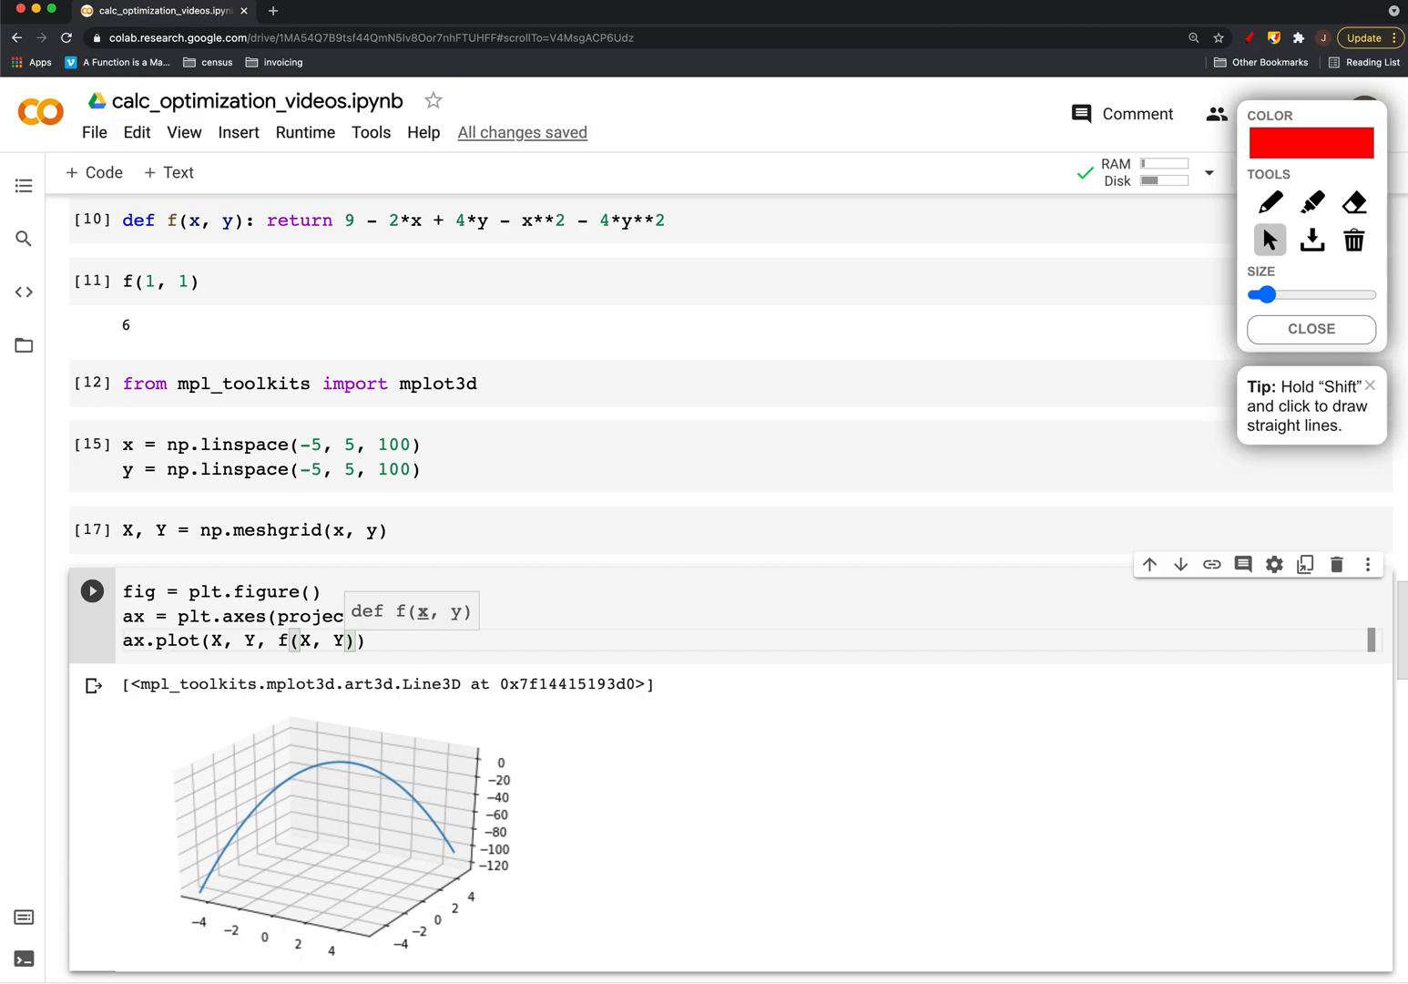
pyautogui.click(92, 590)
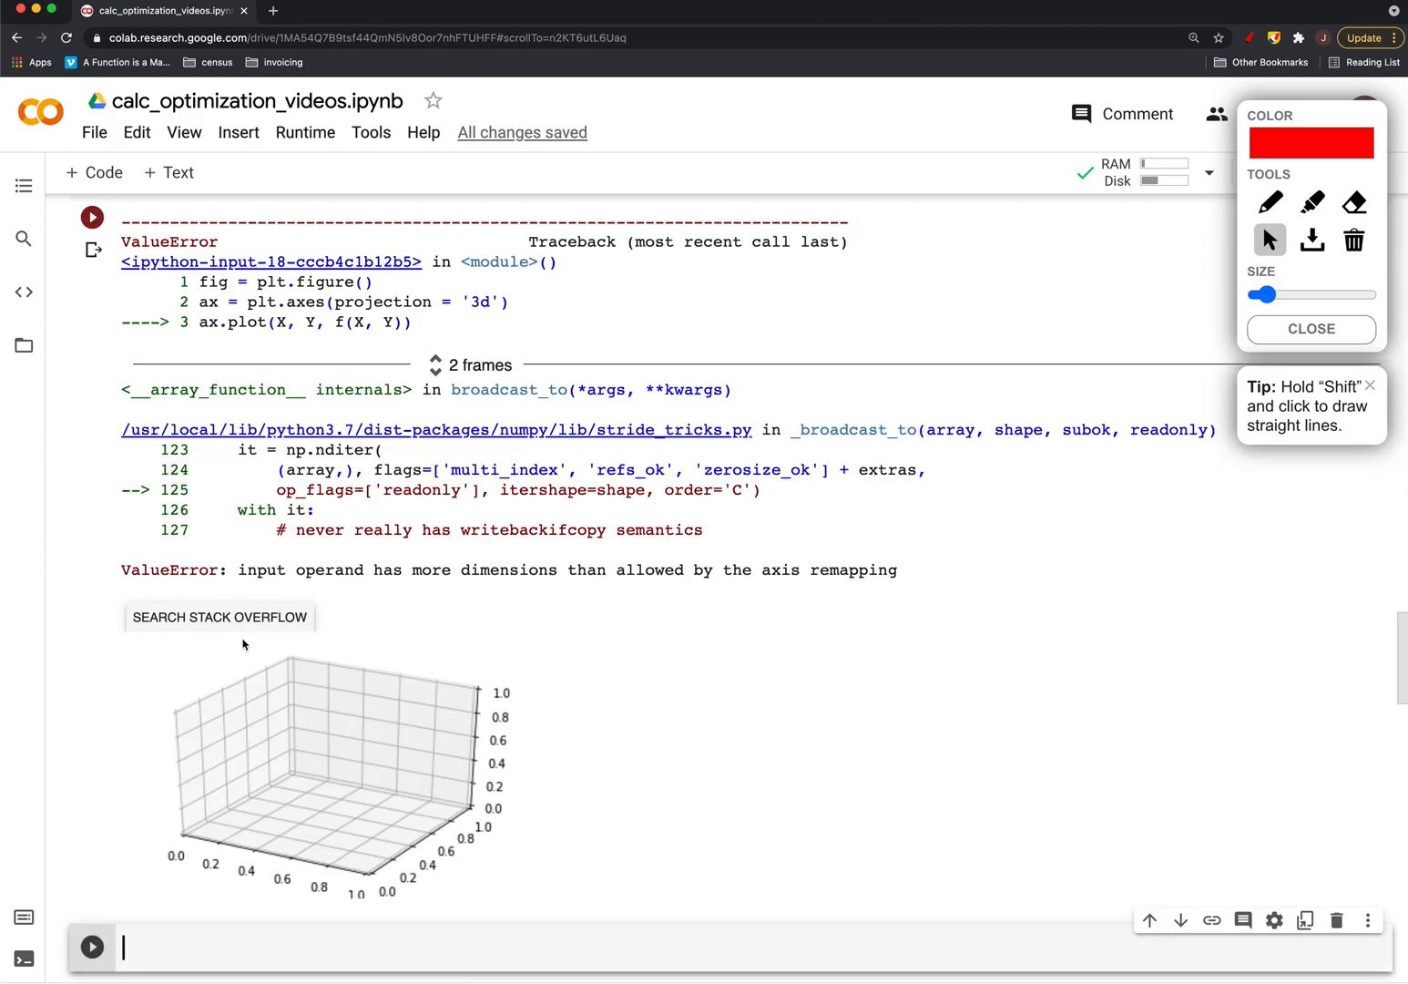
# Switch ax.plot to ax.plot_surface and run to render f(X, Y) as a blue surface
pyautogui.scroll(3)
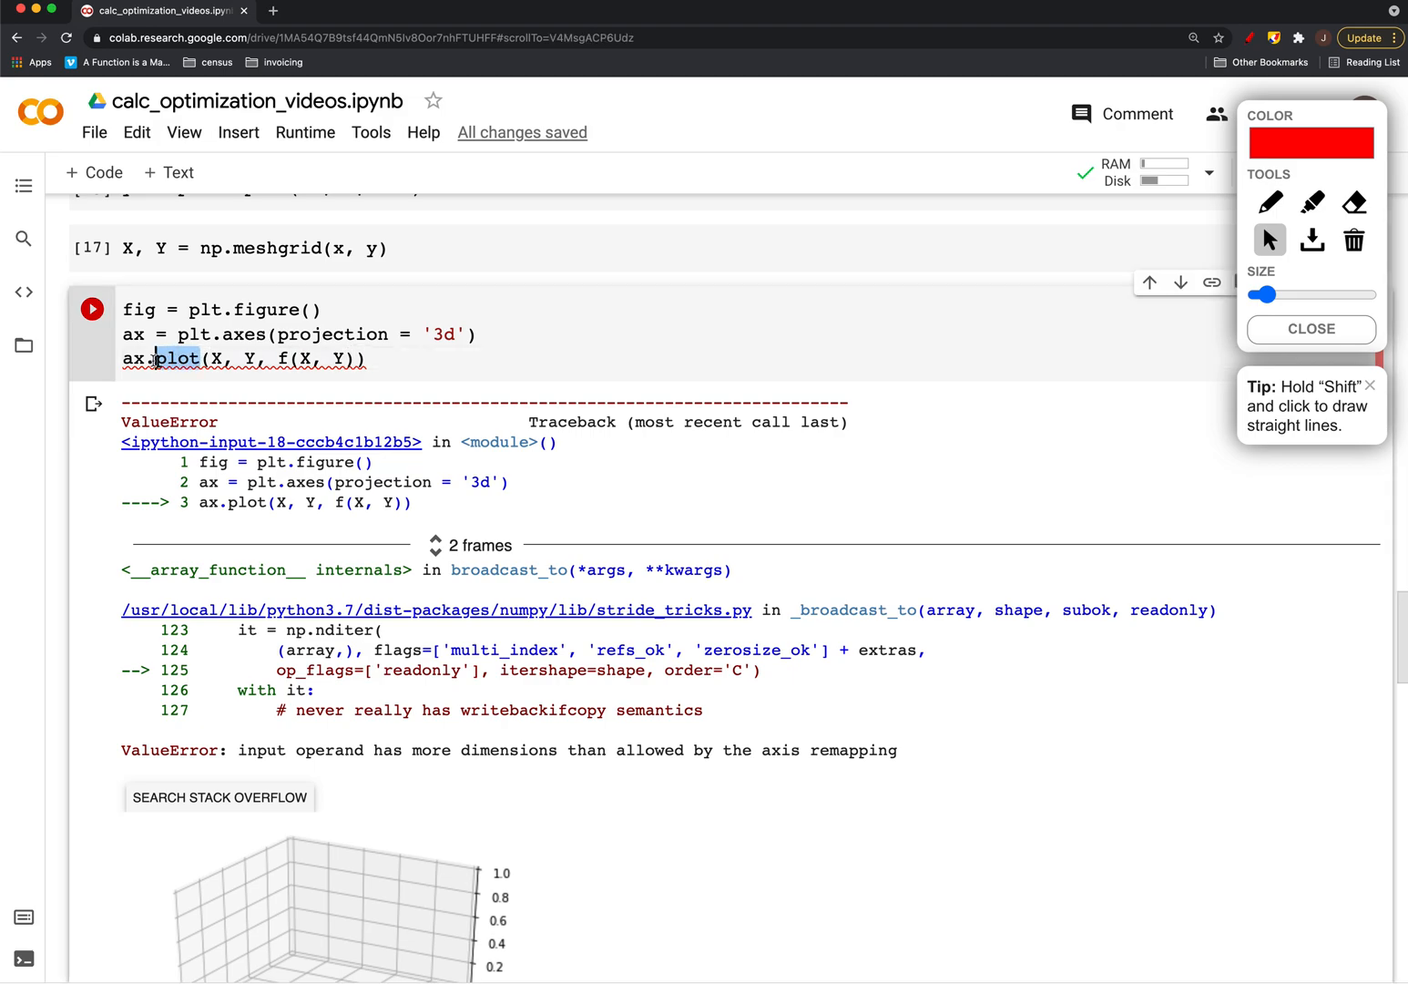
pyautogui.write('_wu')
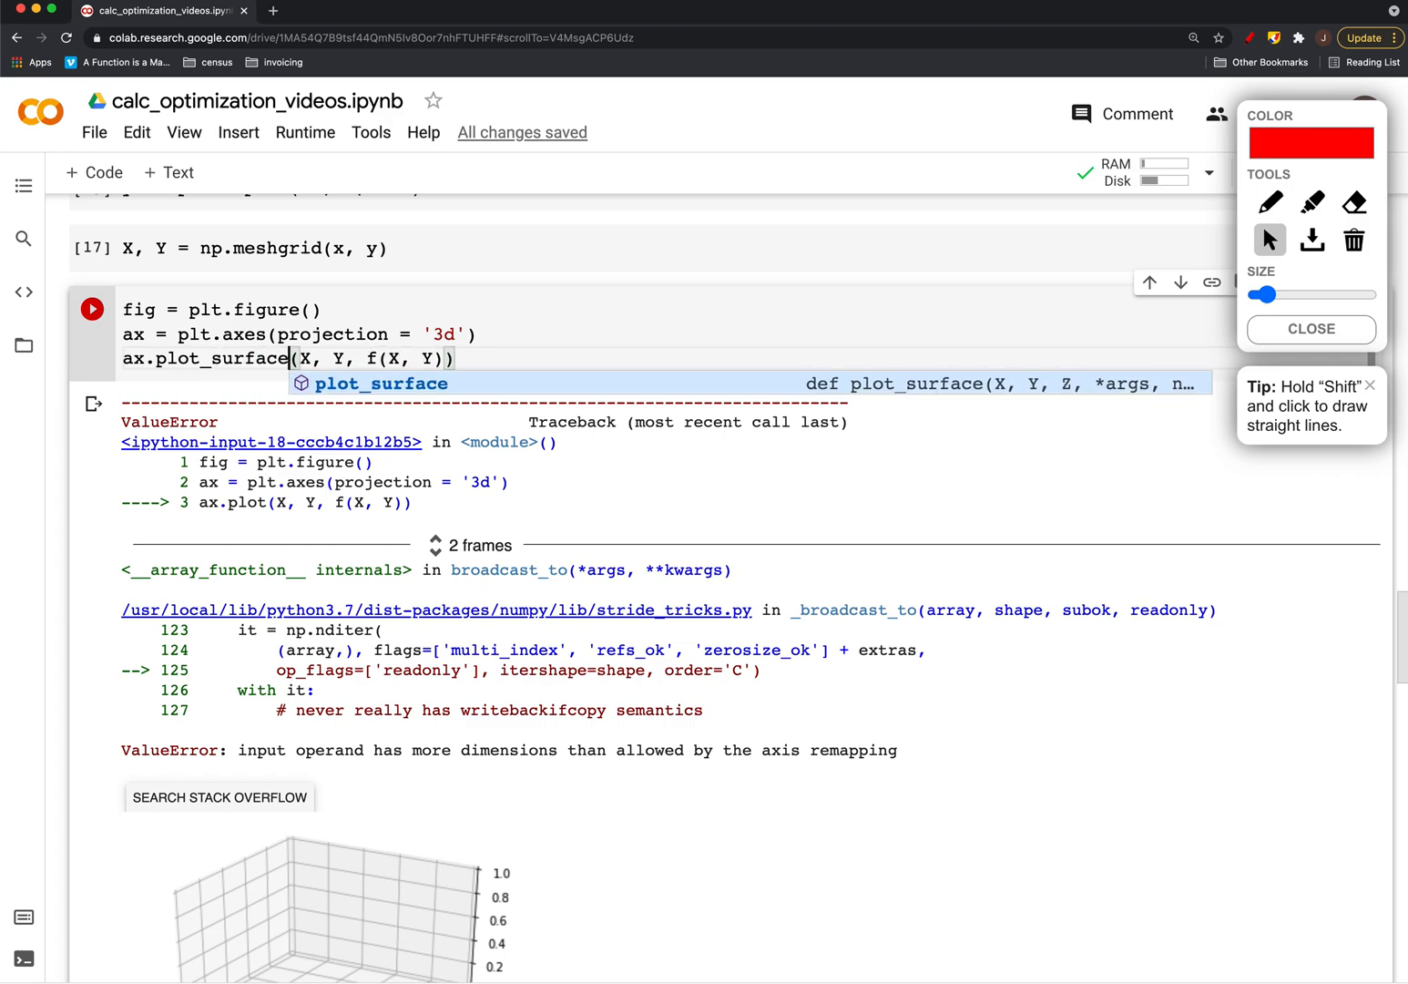
pyautogui.click(91, 406)
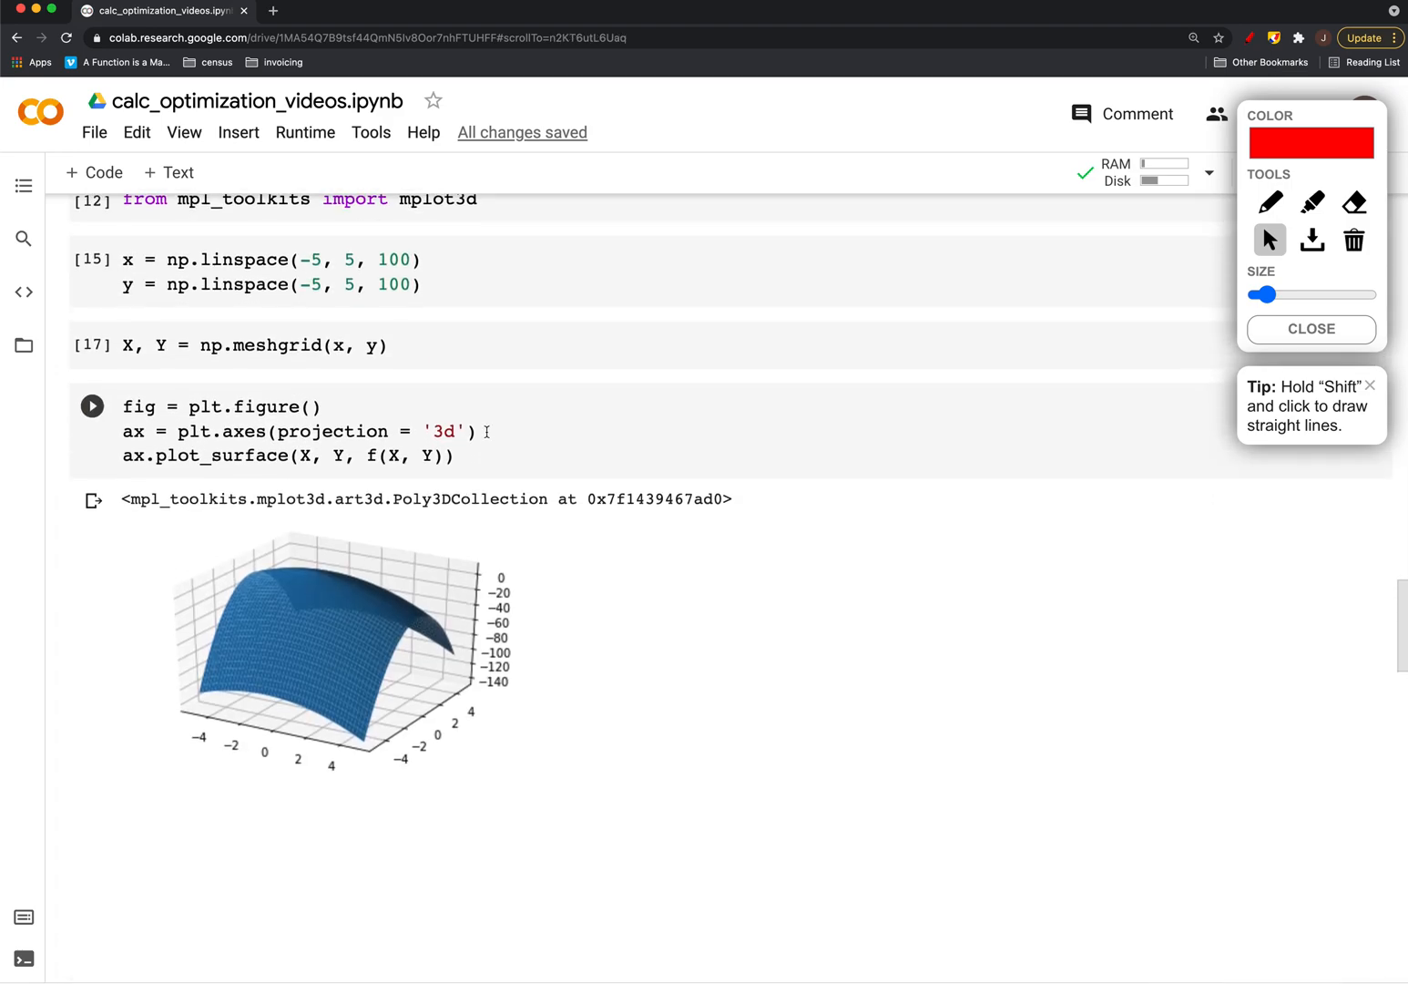
pyautogui.scroll(-3)
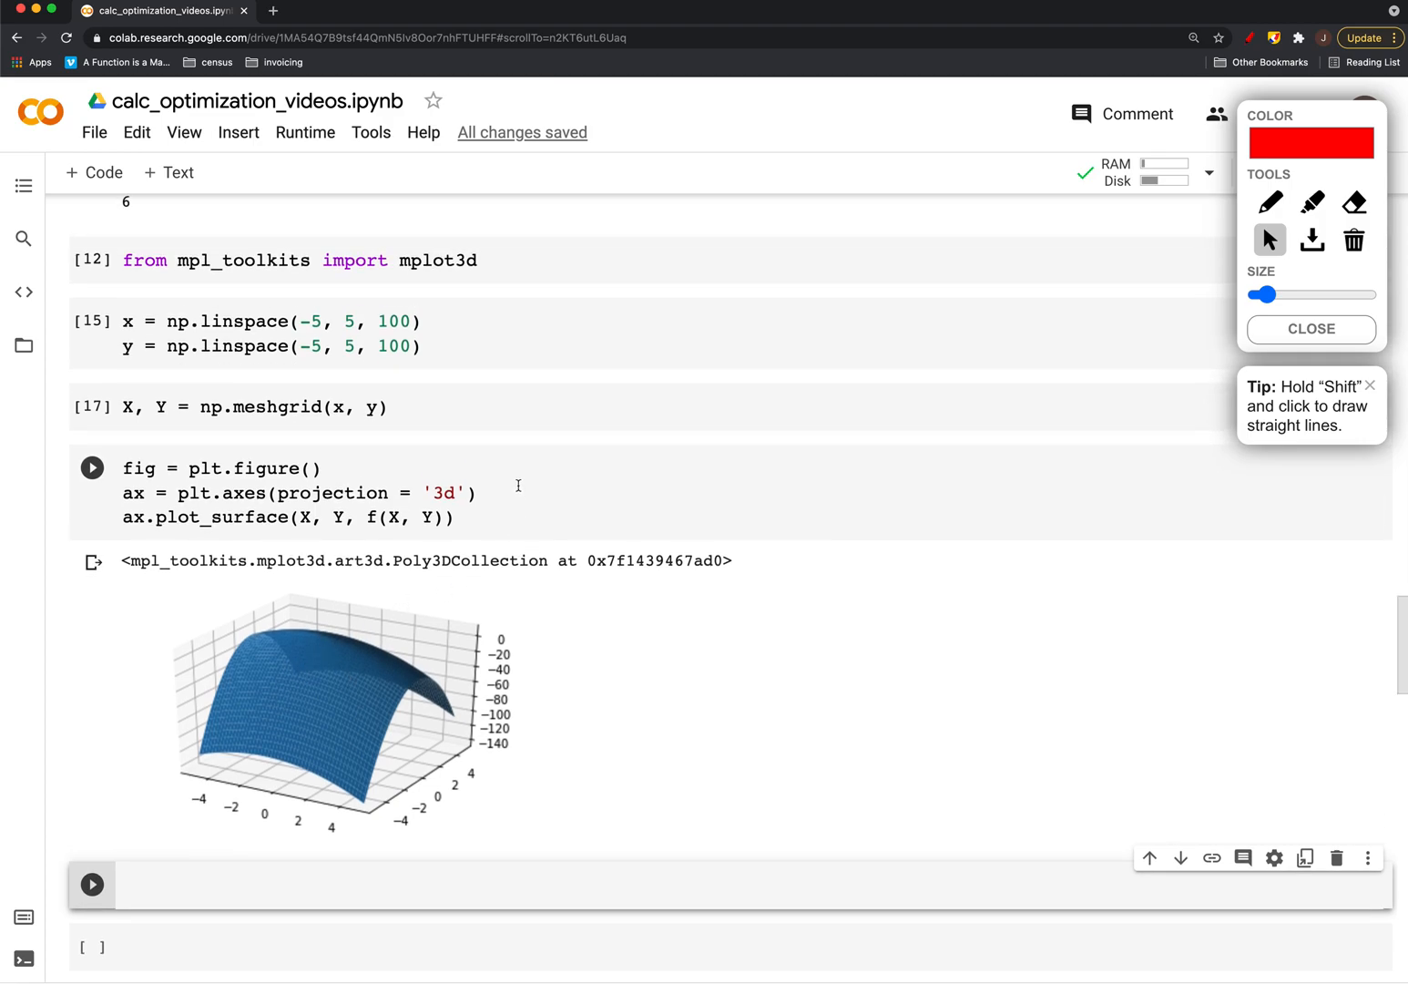
# Copy the surface-plotting code and paste it into the empty cell below
pyautogui.click(91, 406)
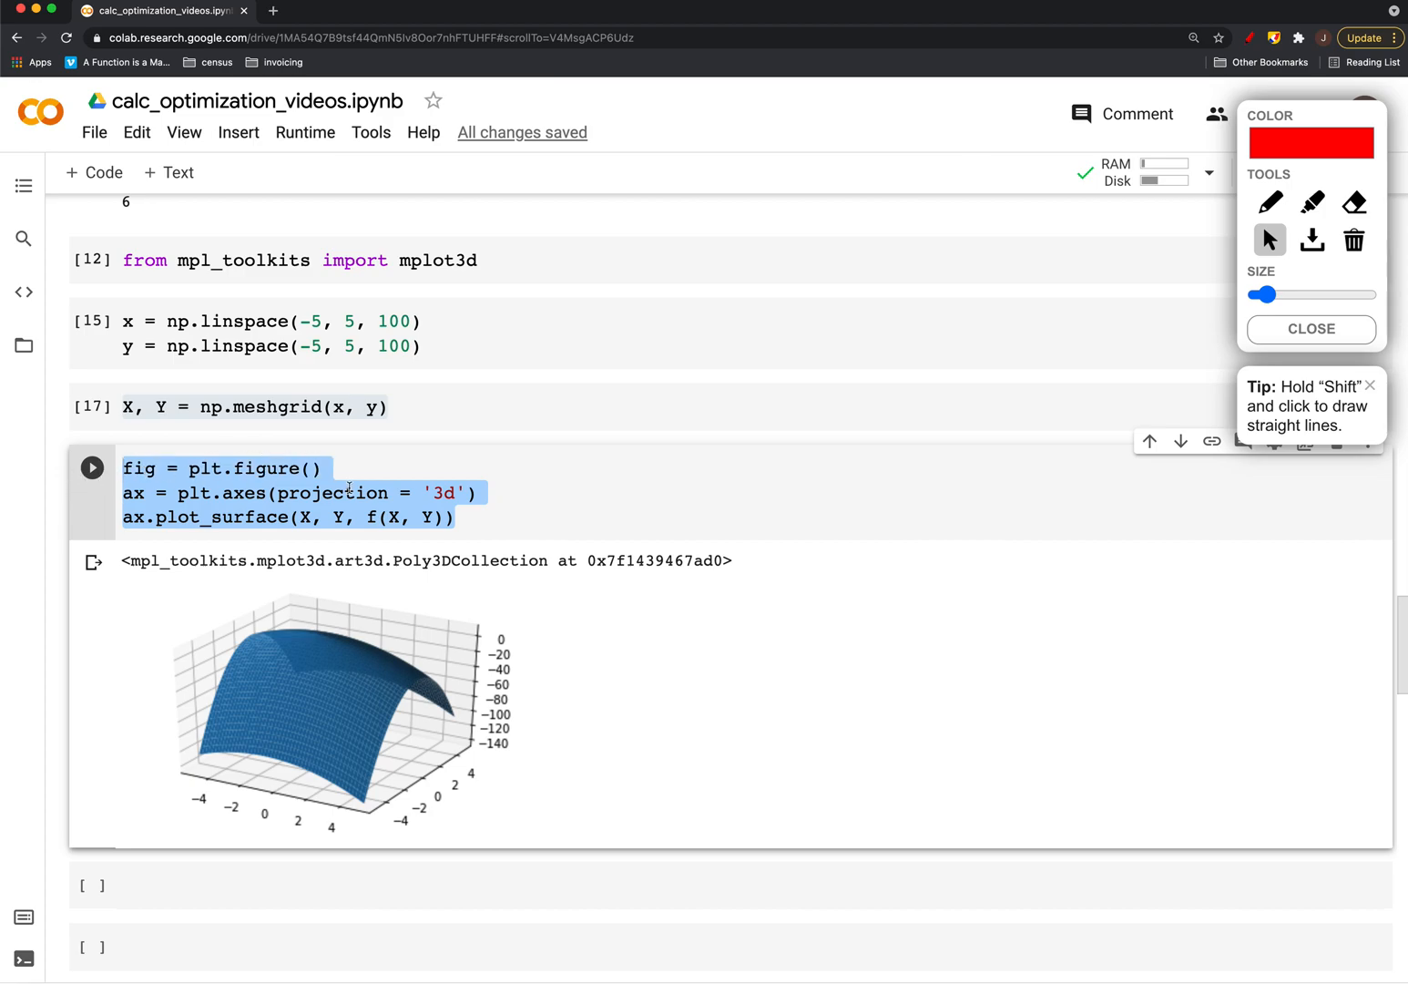
pyautogui.scroll(3)
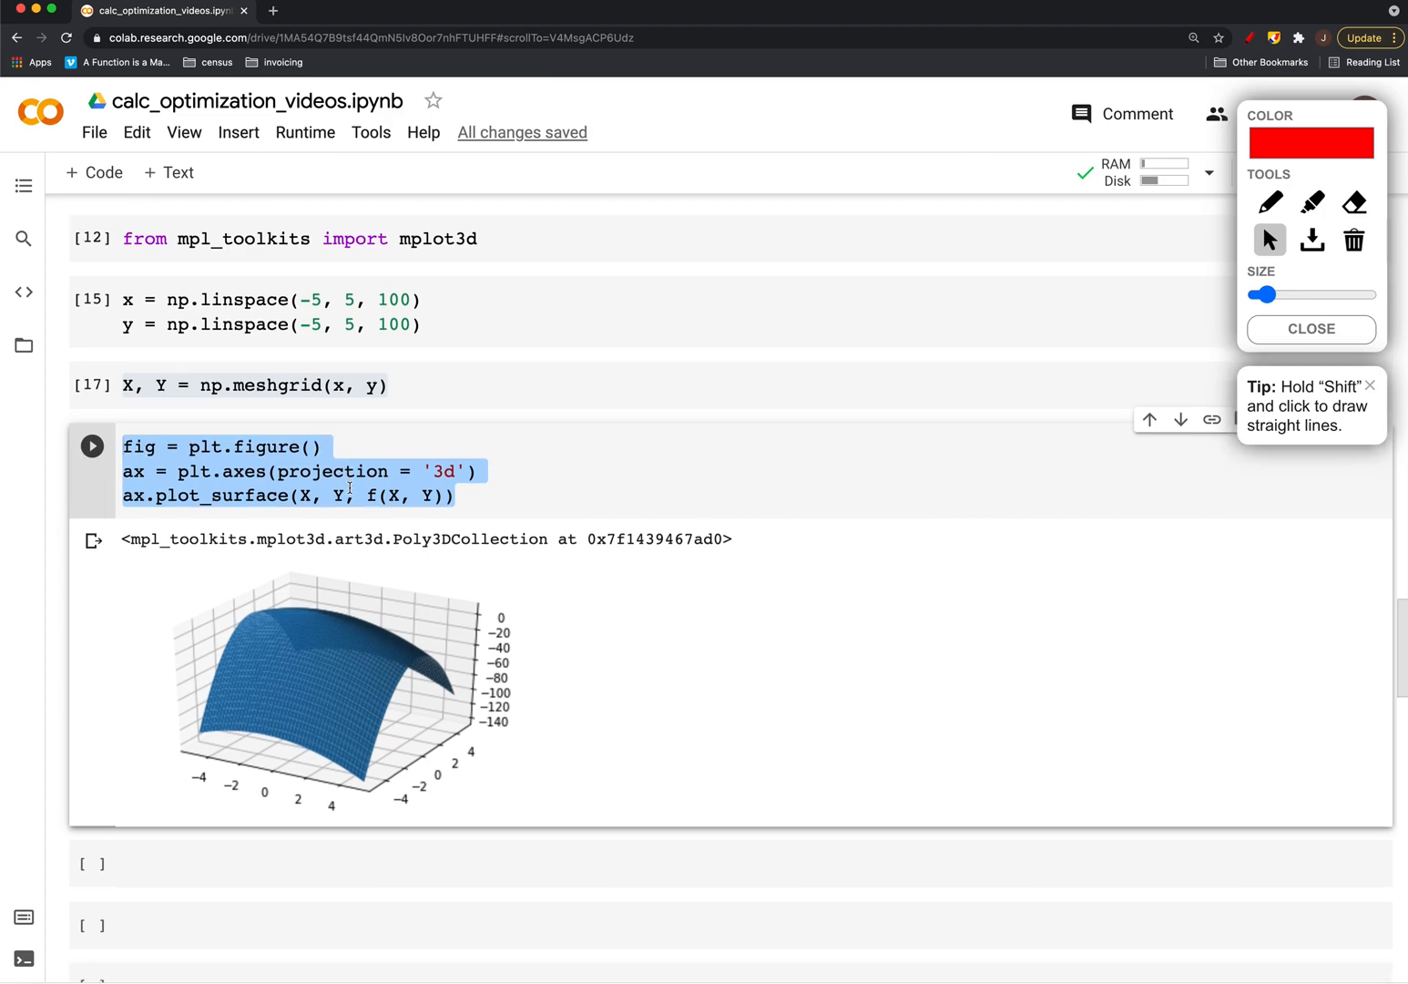
pyautogui.scroll(-3)
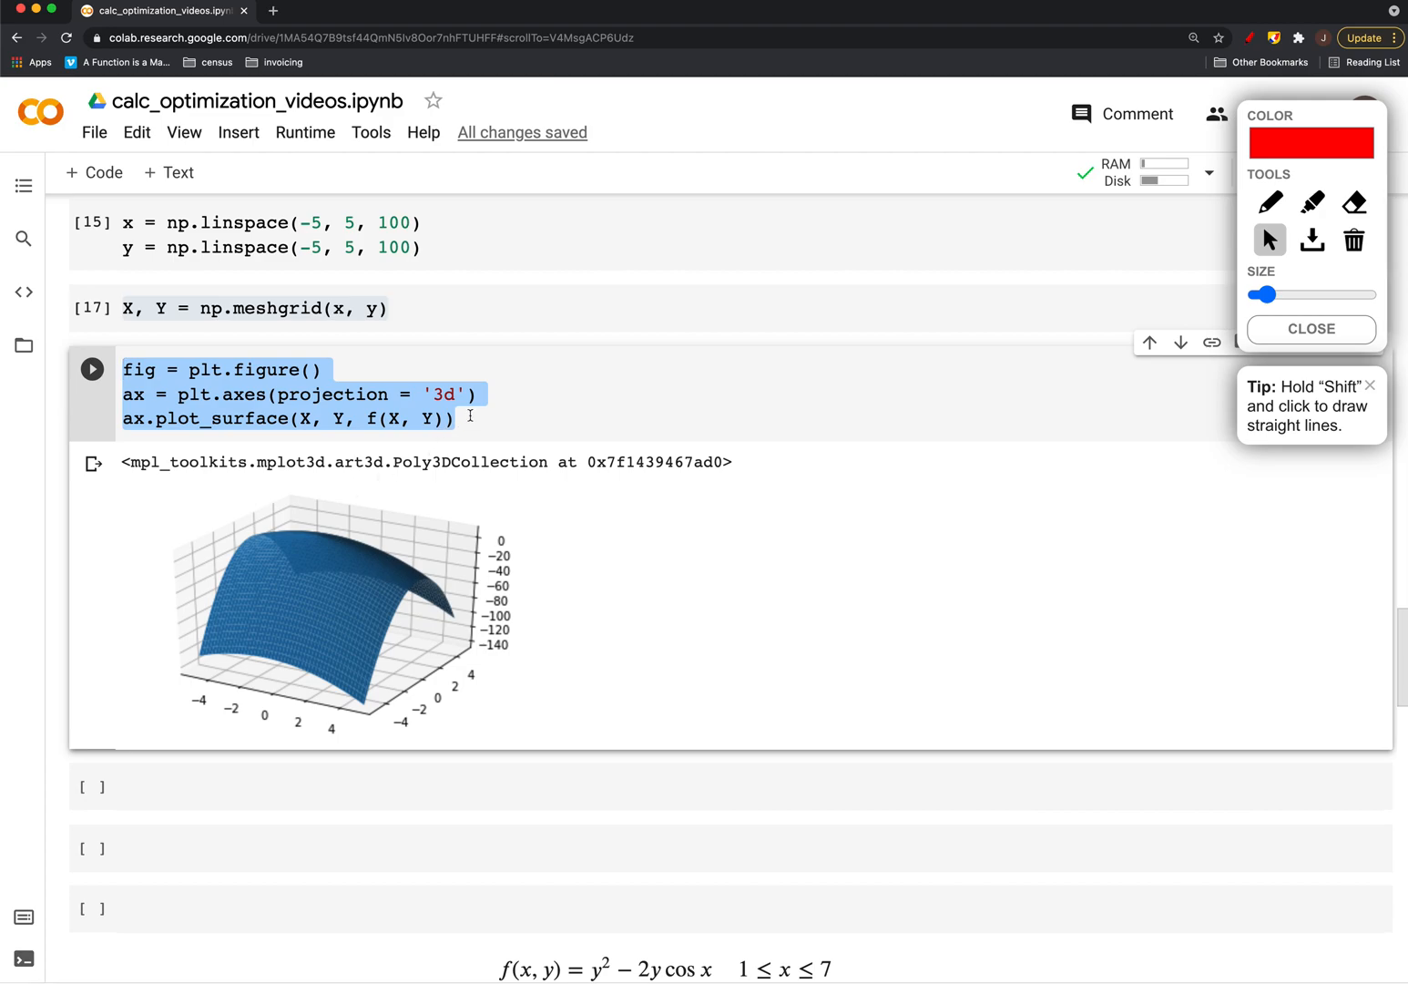
pyautogui.scroll(-3)
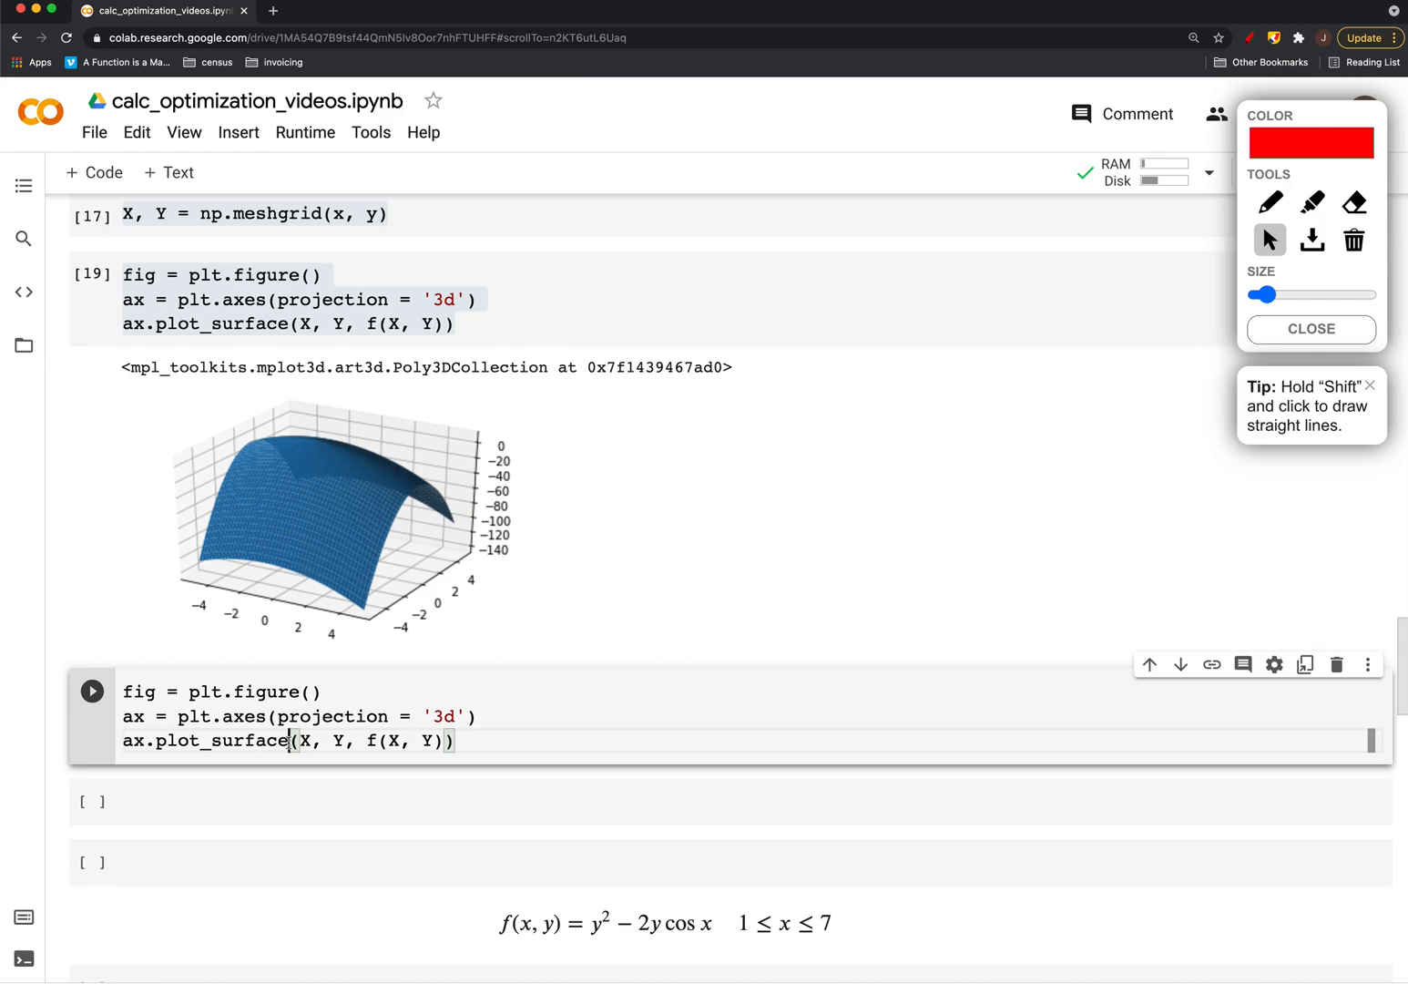
# Change to ax.plot_wireframe with rcount = 5, ccount = 5, run it, and paste the code into the next cell
pyautogui.write('_w')
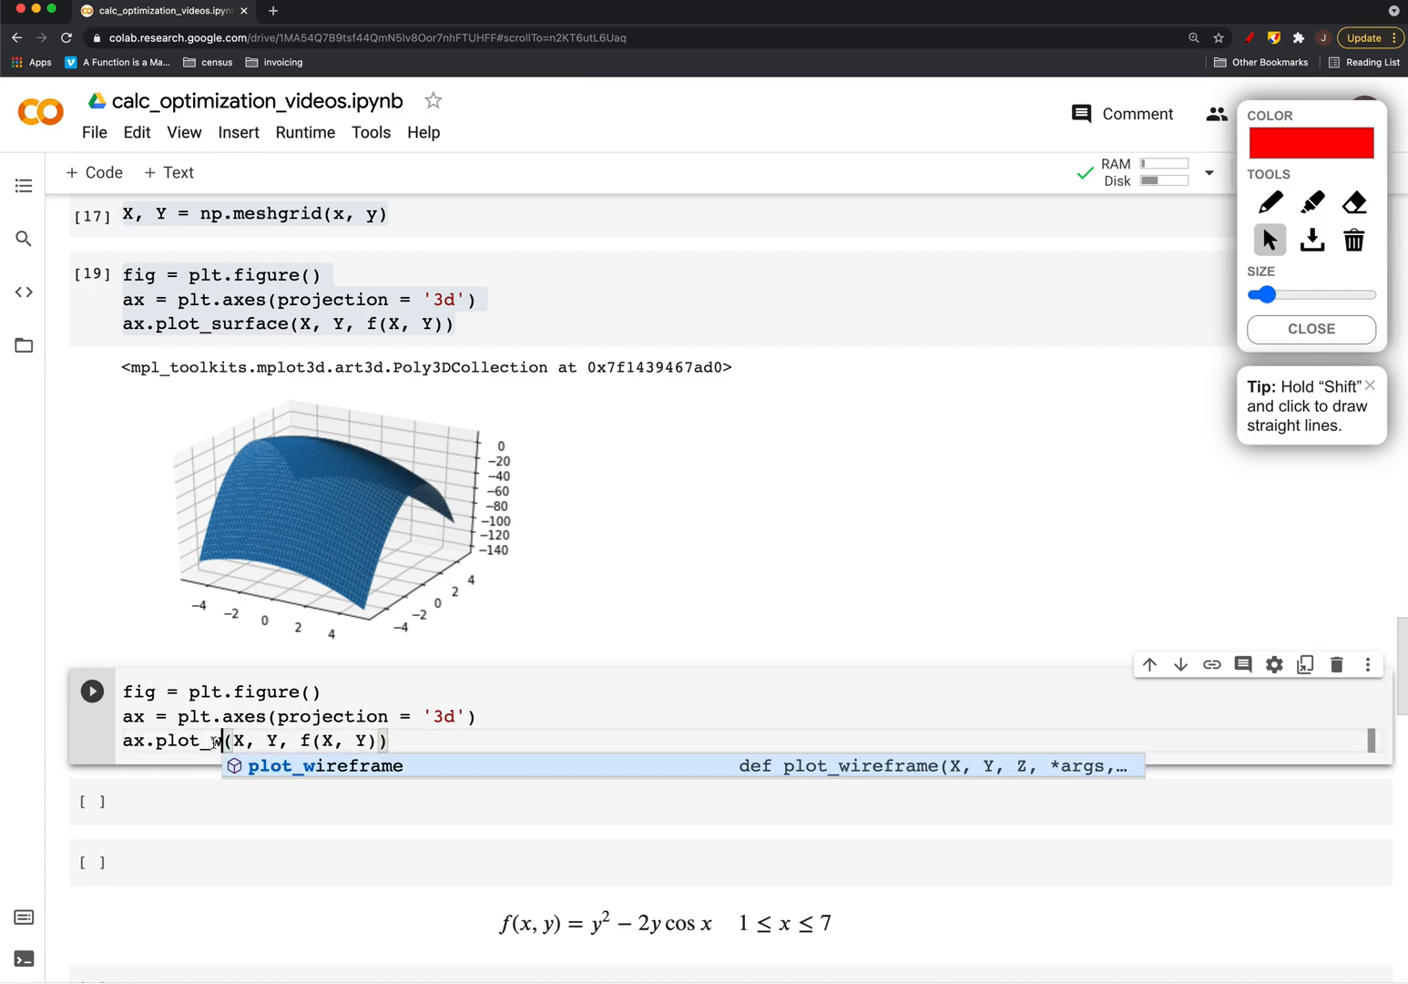
pyautogui.click(92, 690)
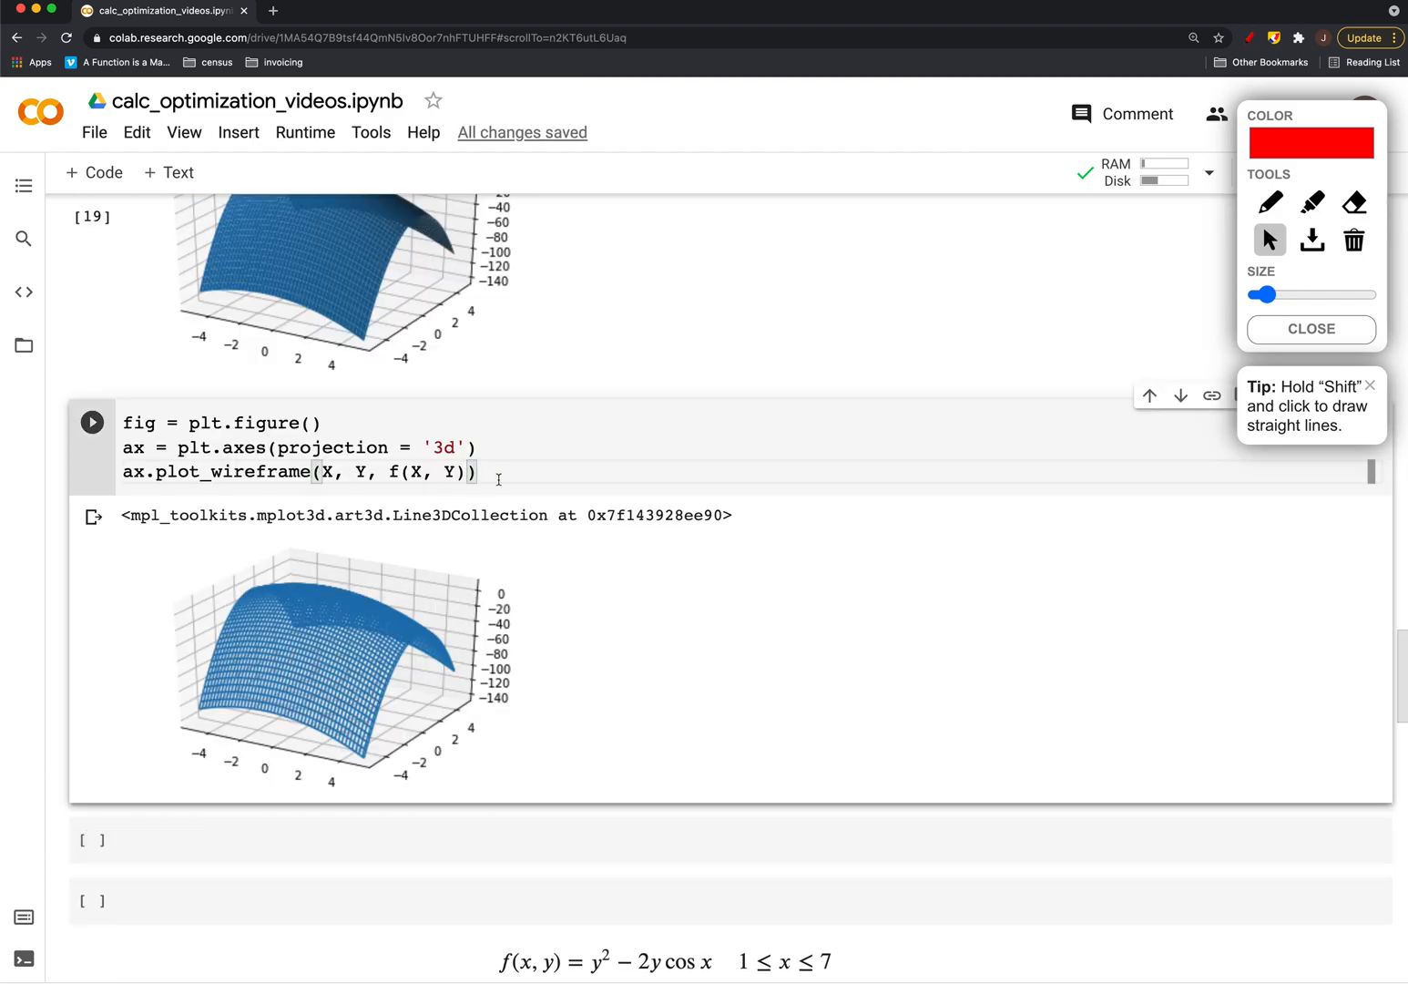
pyautogui.write(',')
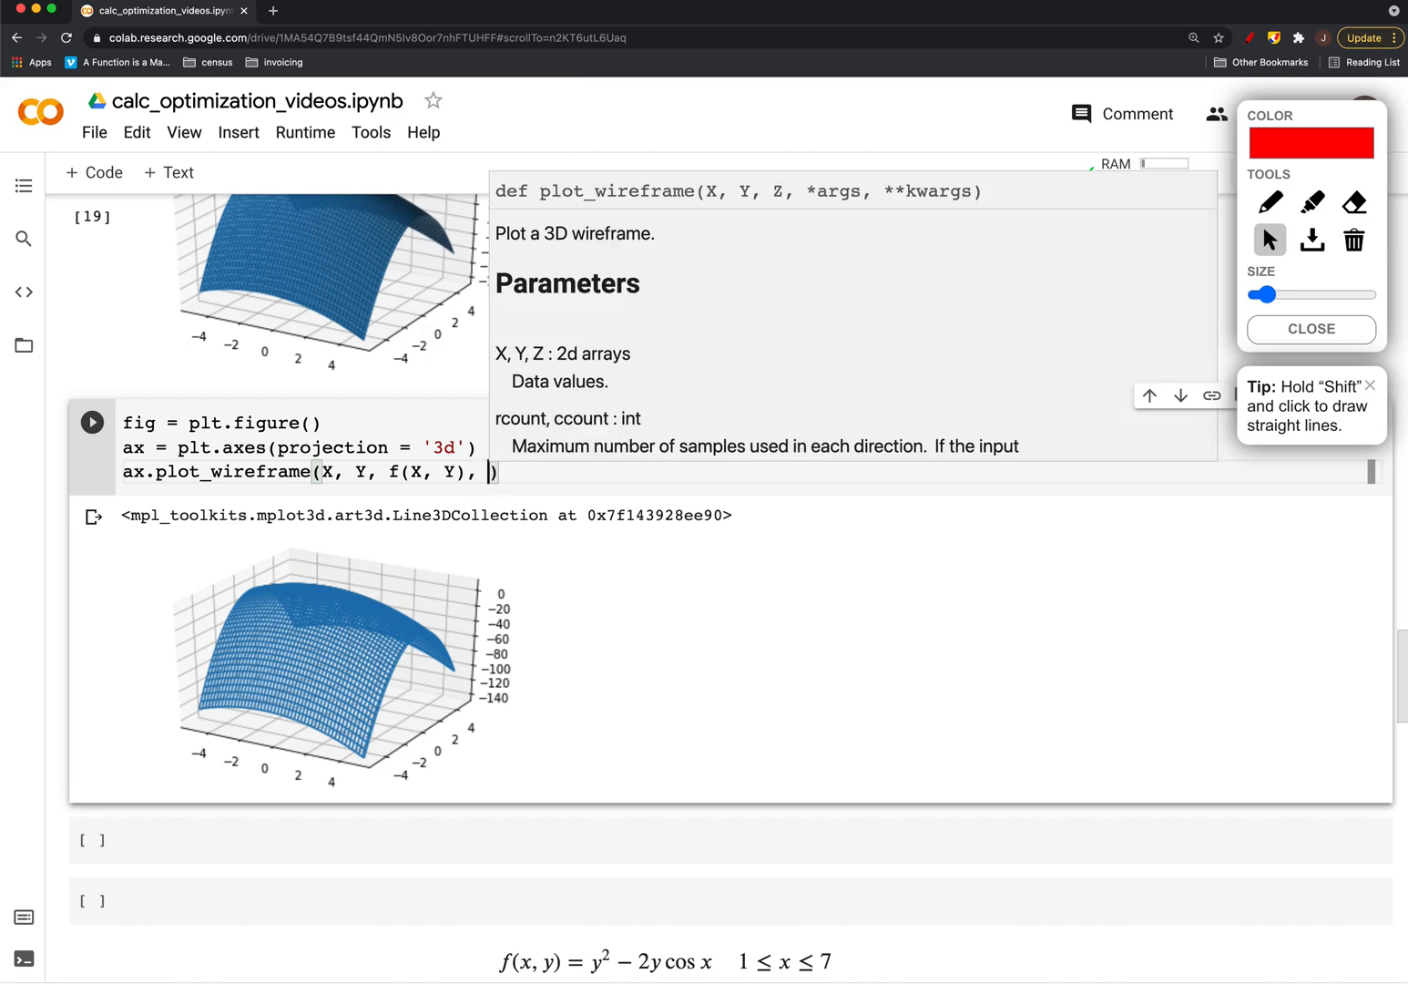
pyautogui.write('rcount')
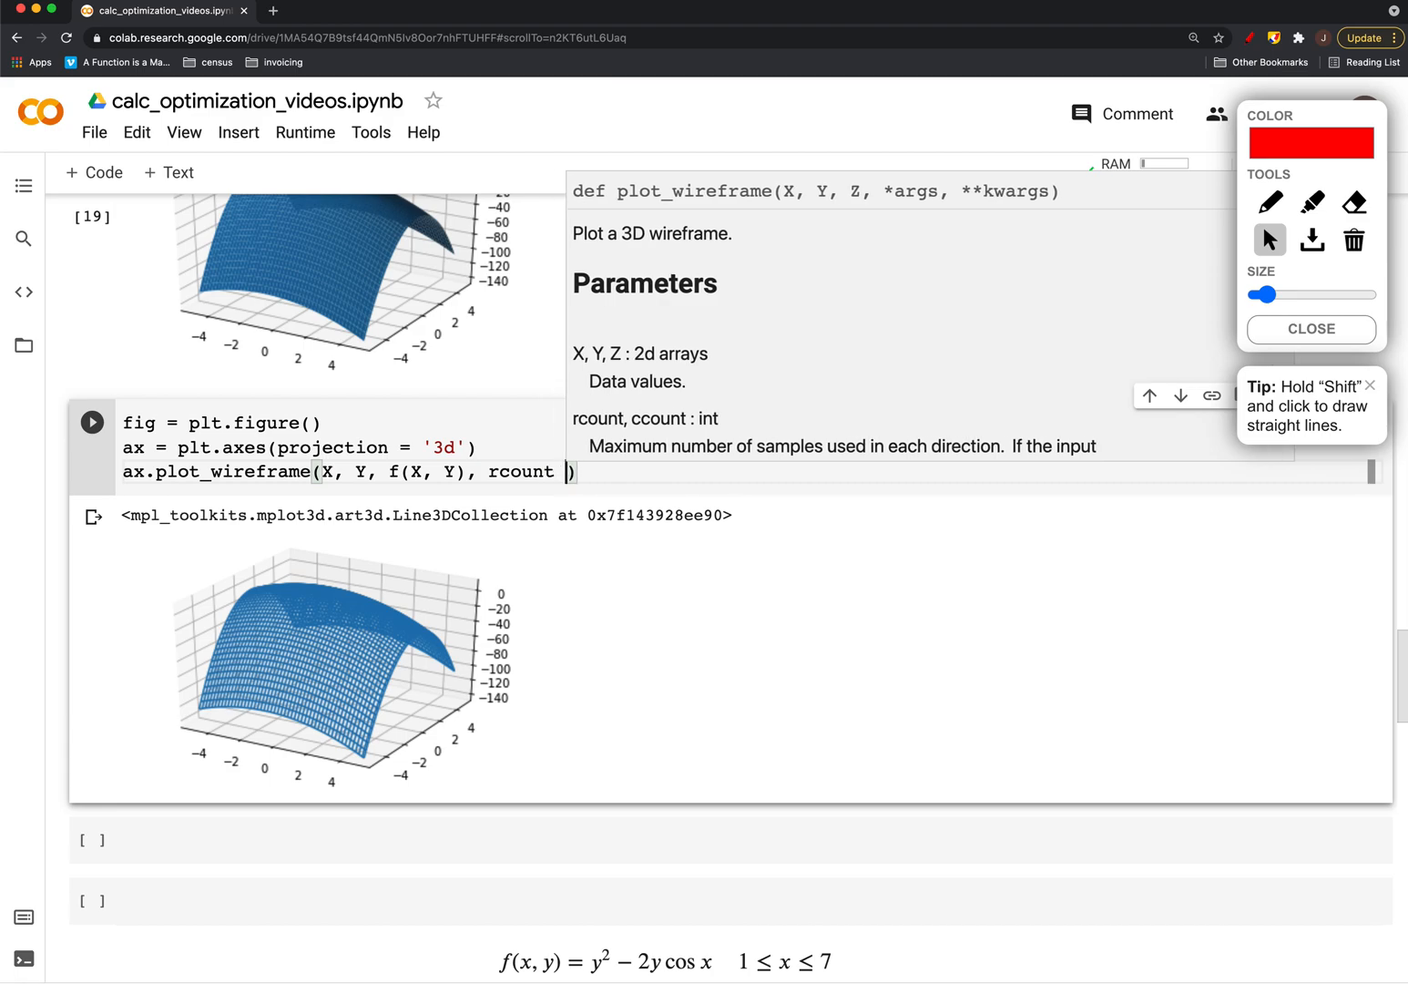
pyautogui.write('= 5, c')
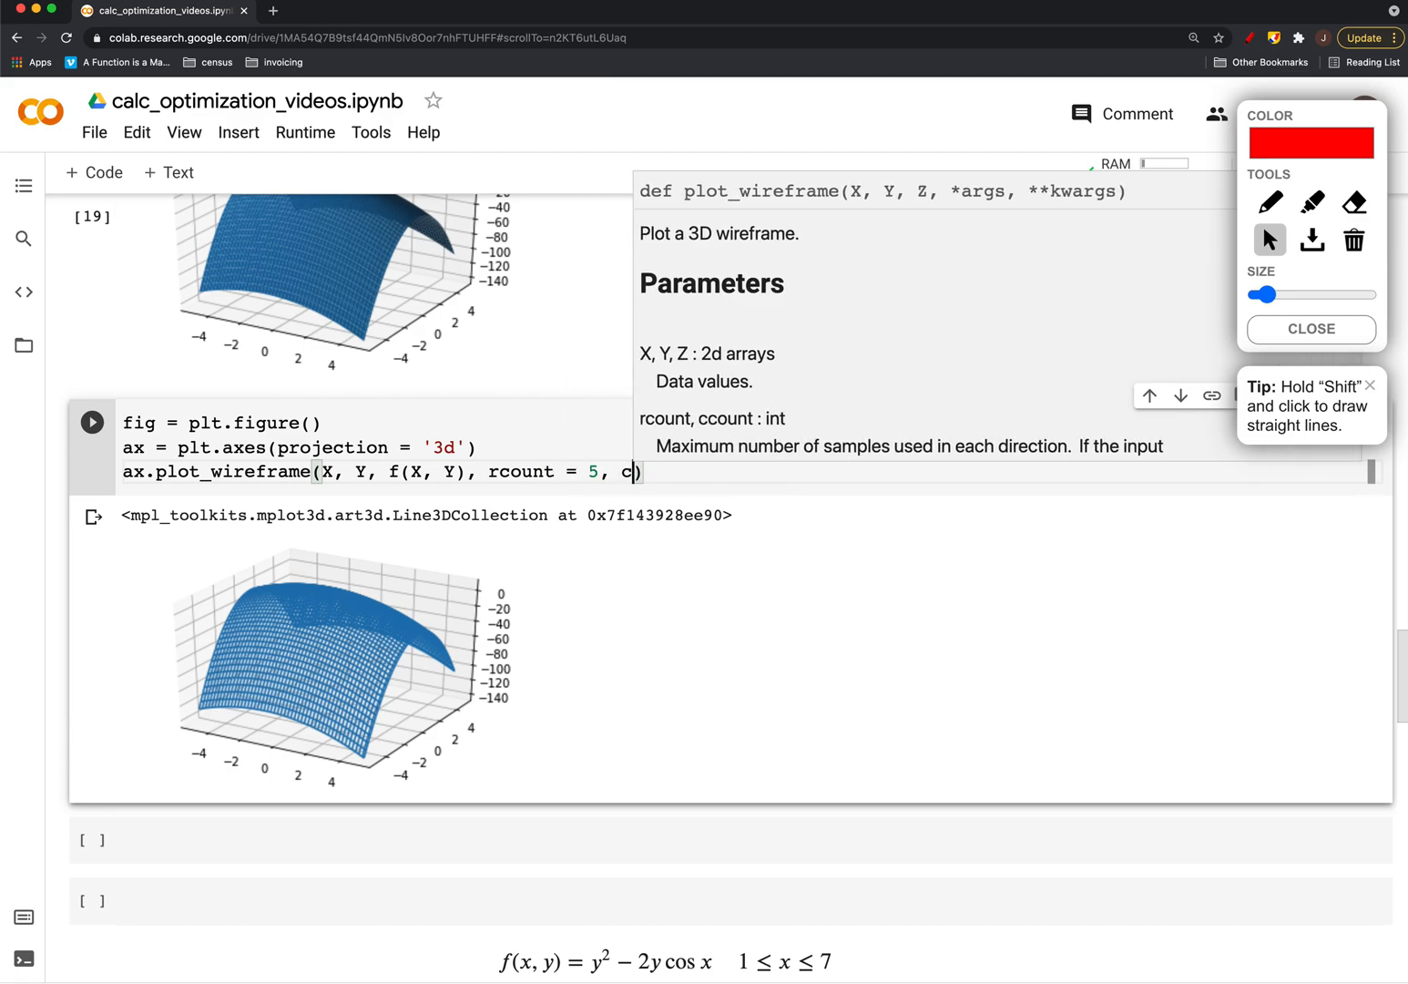
pyautogui.write('count = 5')
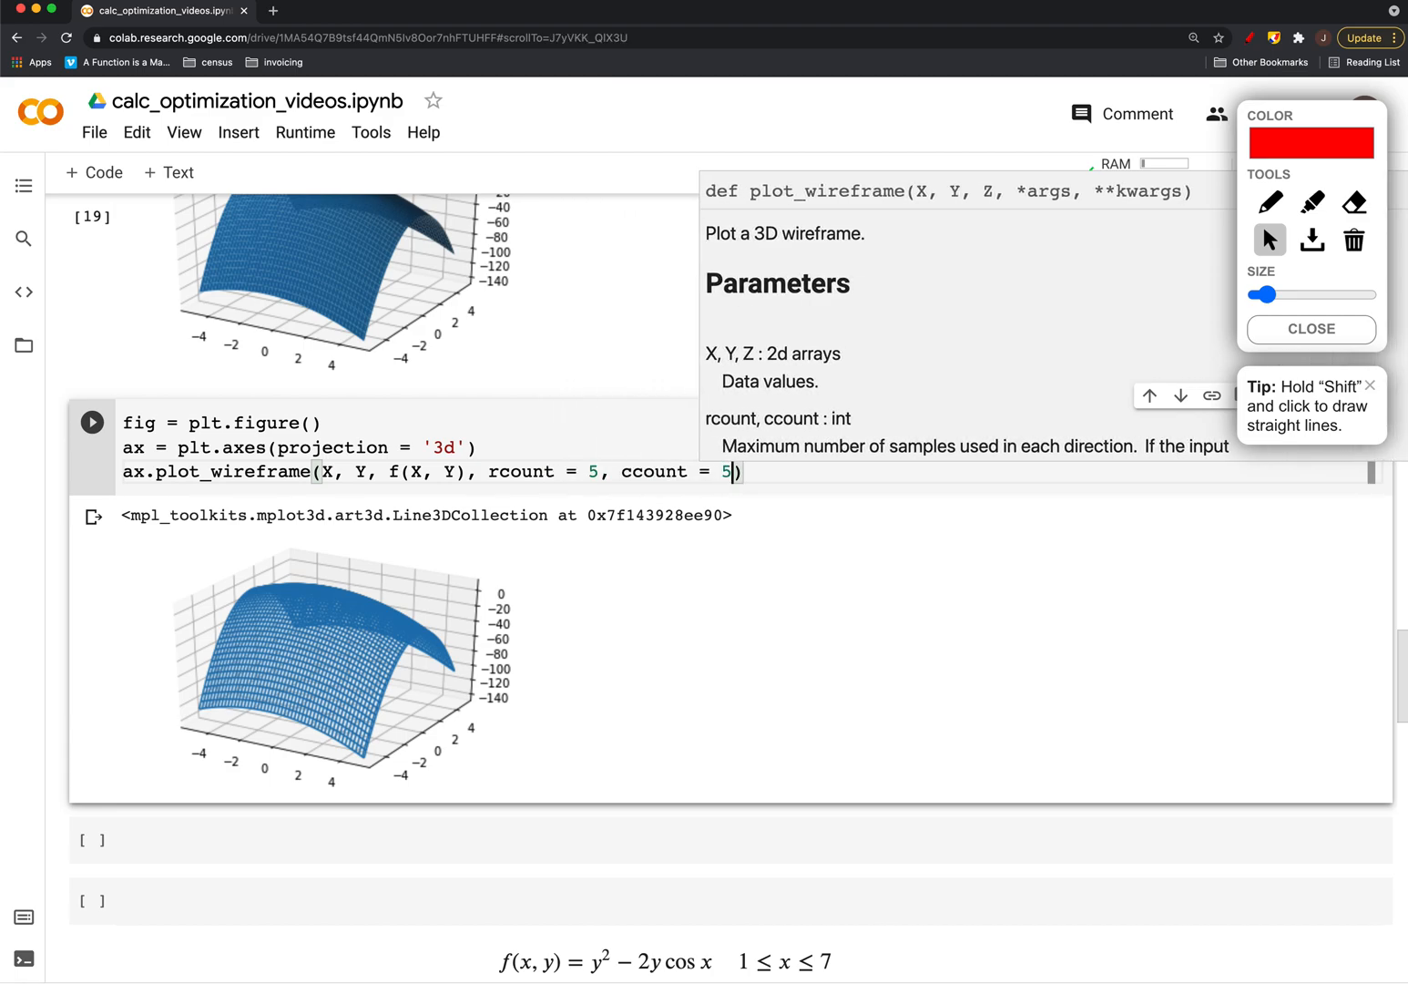
pyautogui.click(91, 422)
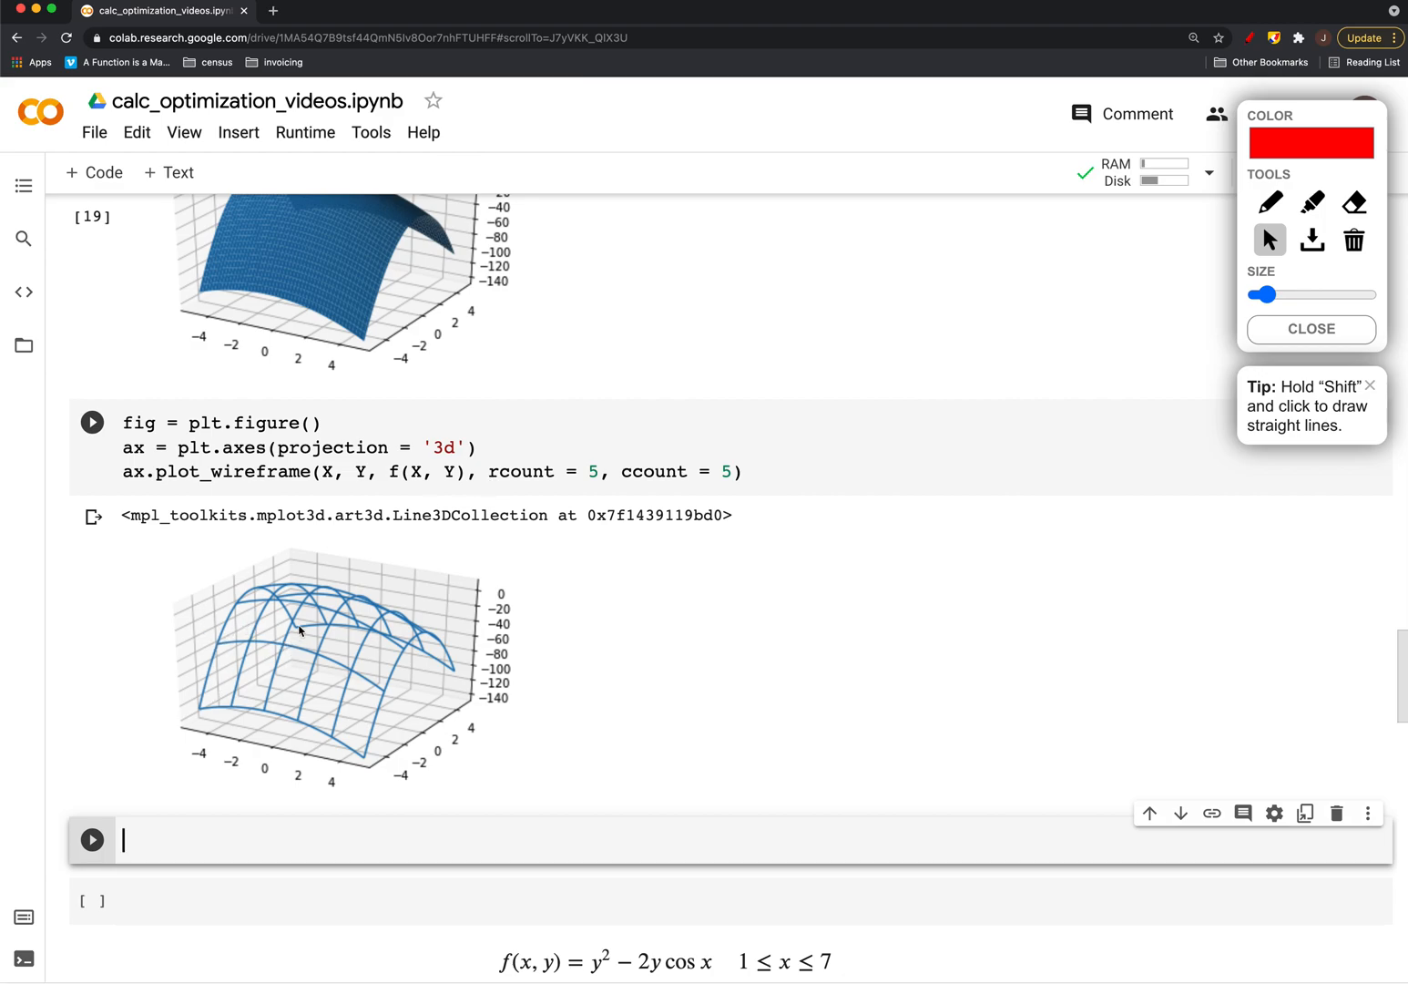
pyautogui.moveTo(414, 647)
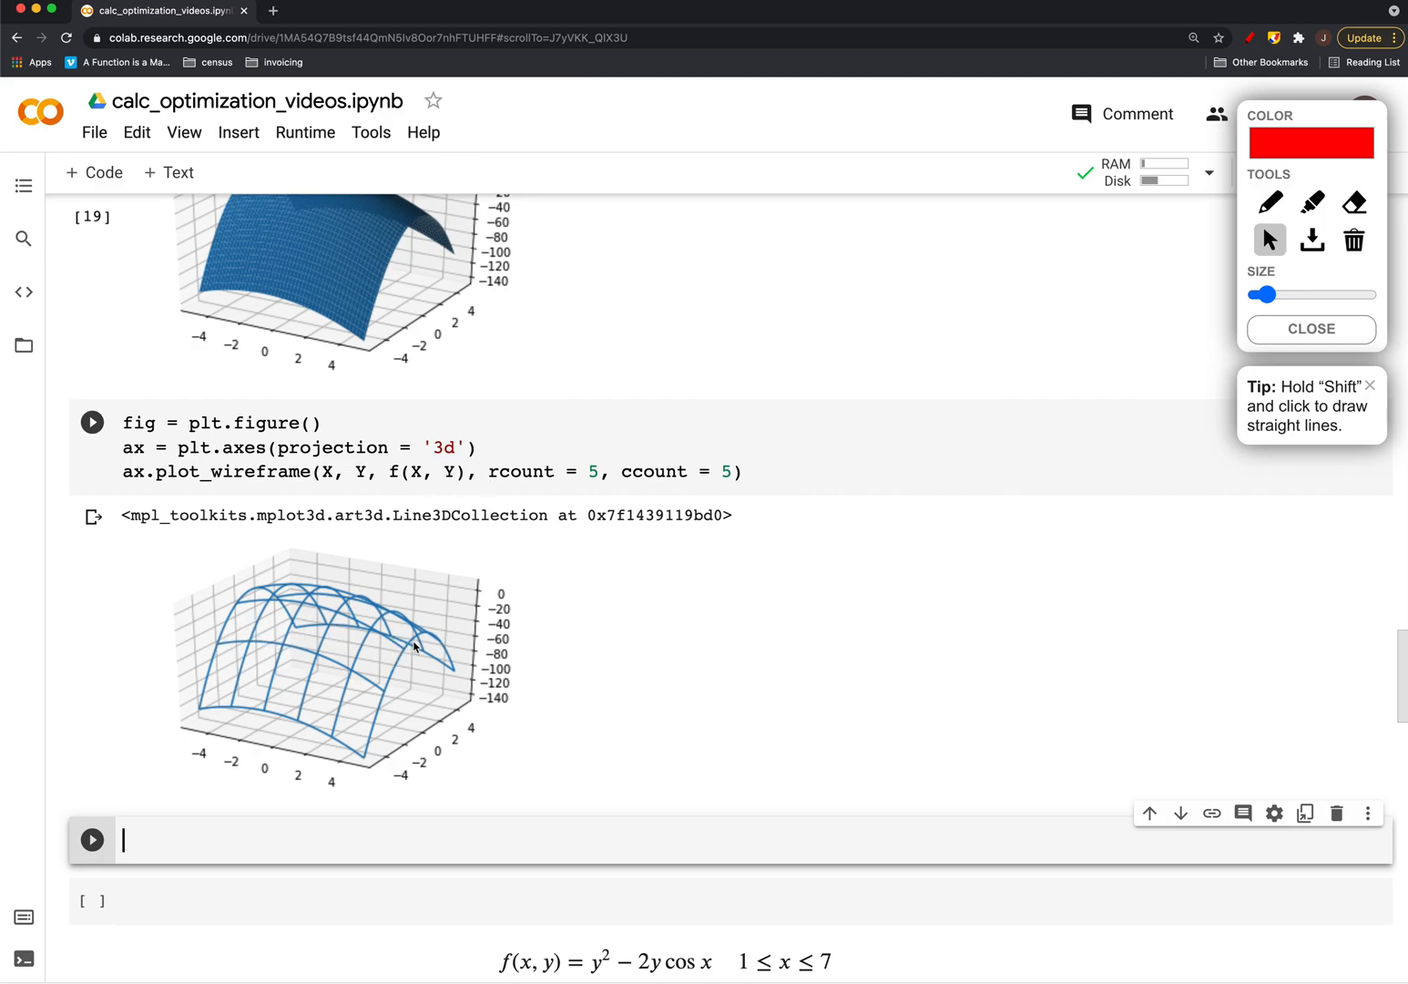
pyautogui.moveTo(432, 555)
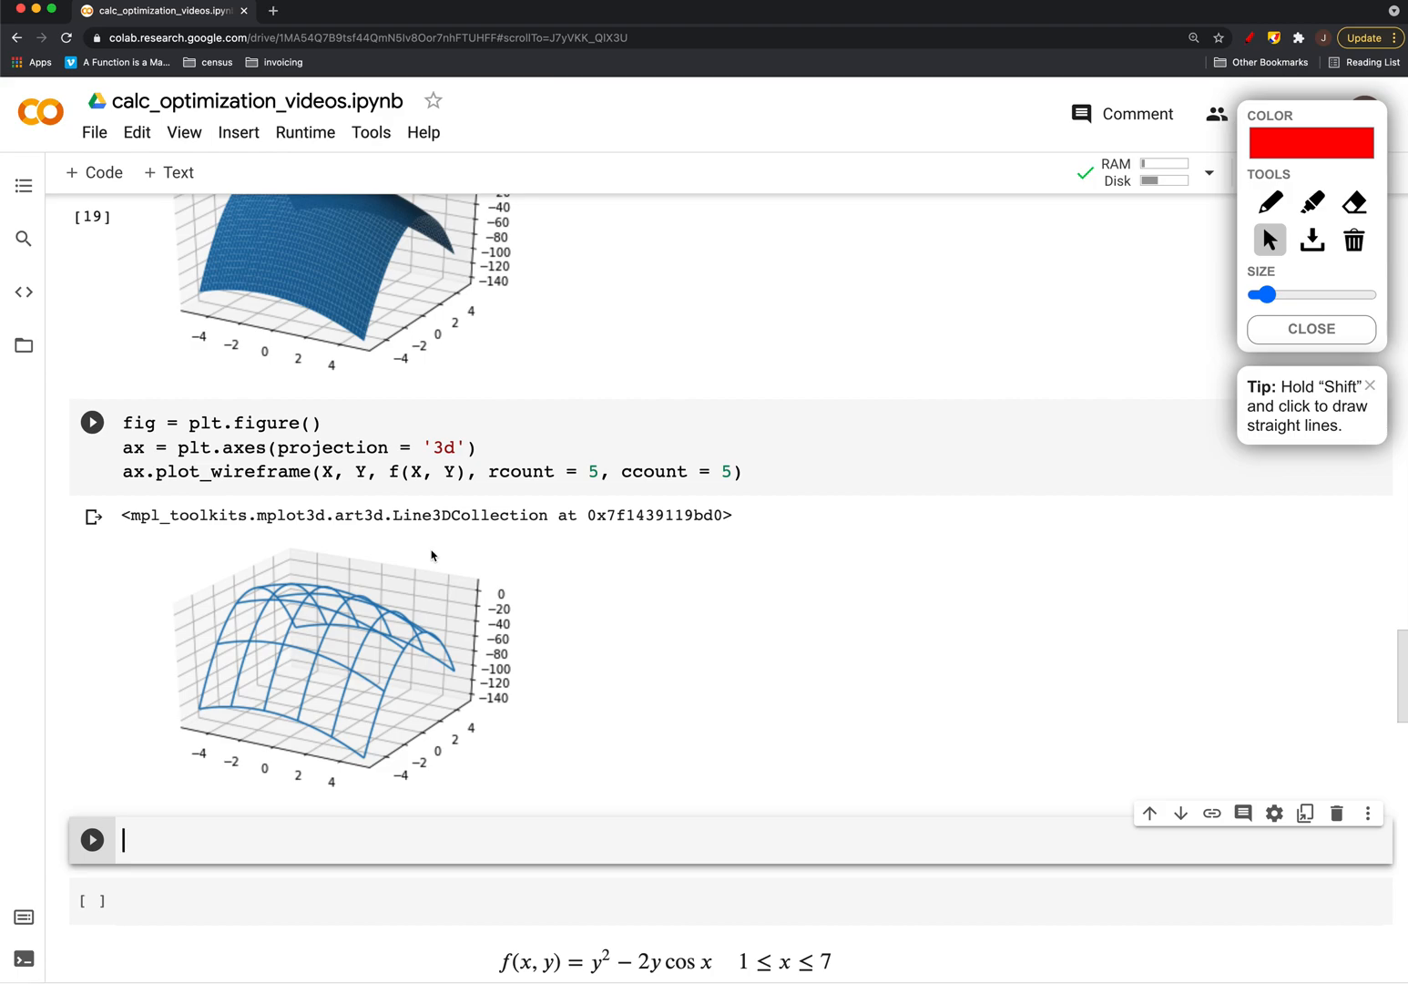
pyautogui.scroll(-3)
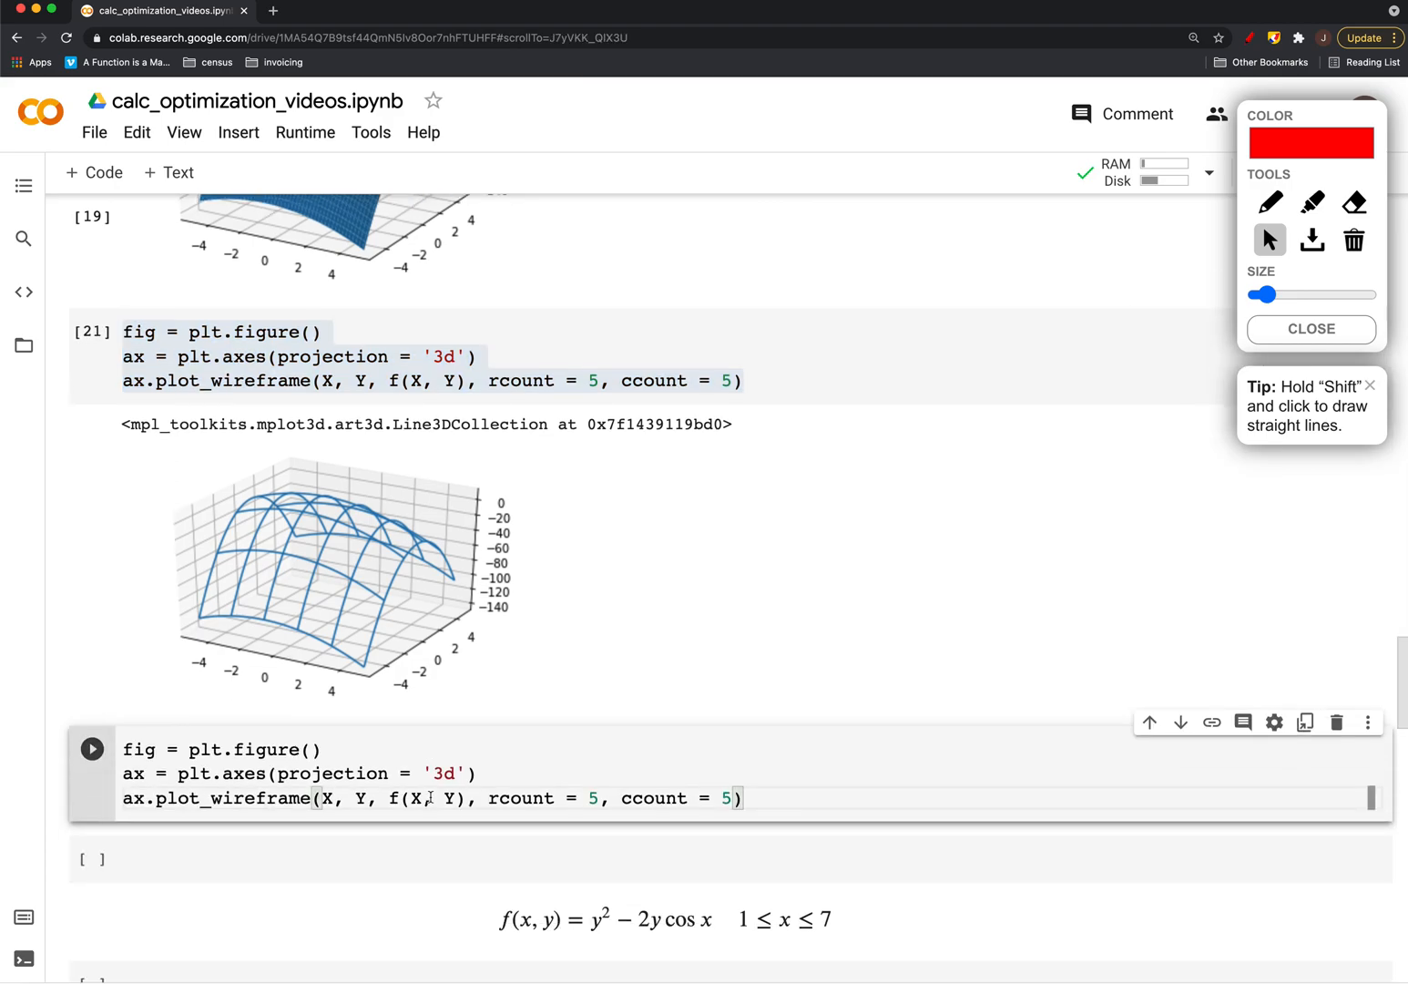
# Add ax.plot_surface(X, Y, f(X, Y), color='gray') with a red rcount 15 wireframe and run
pyautogui.scroll(-3)
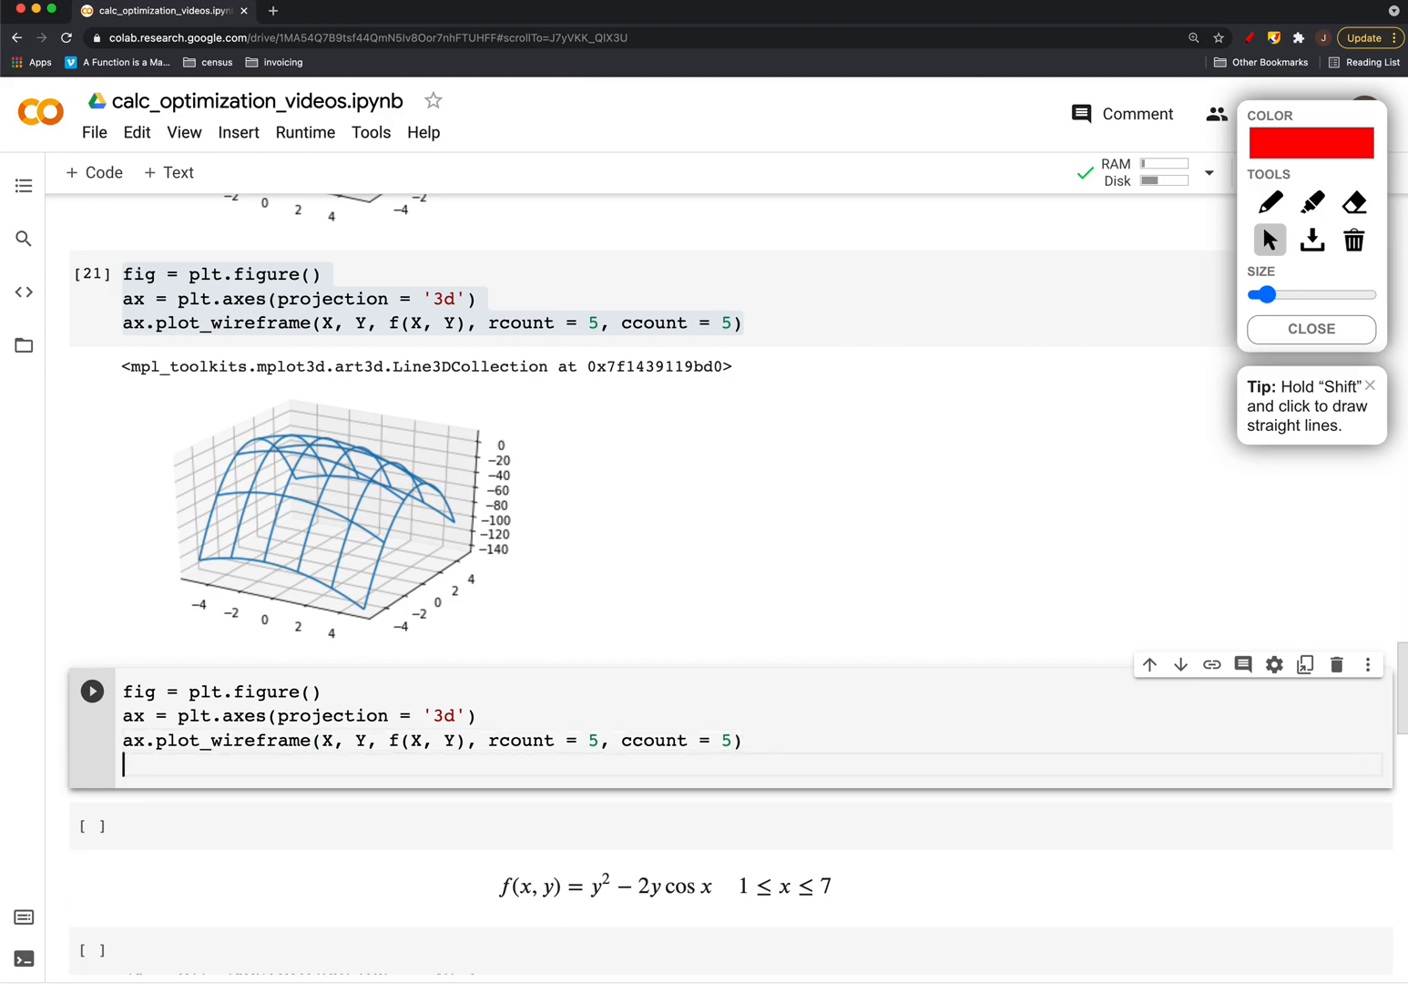
pyautogui.write('ax.plot')
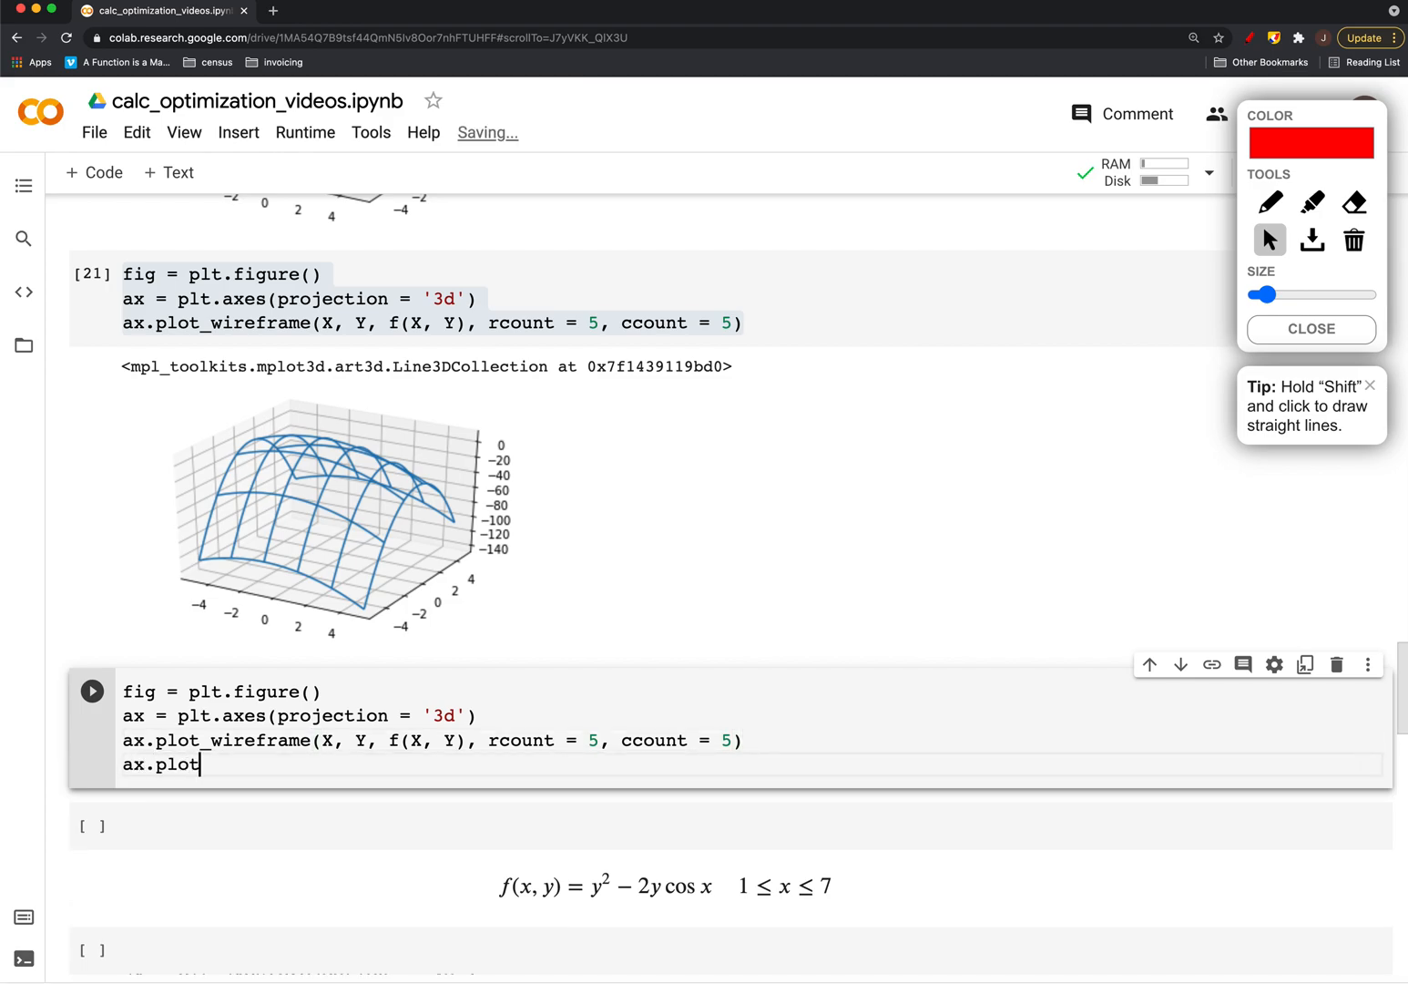
pyautogui.write('_surface()')
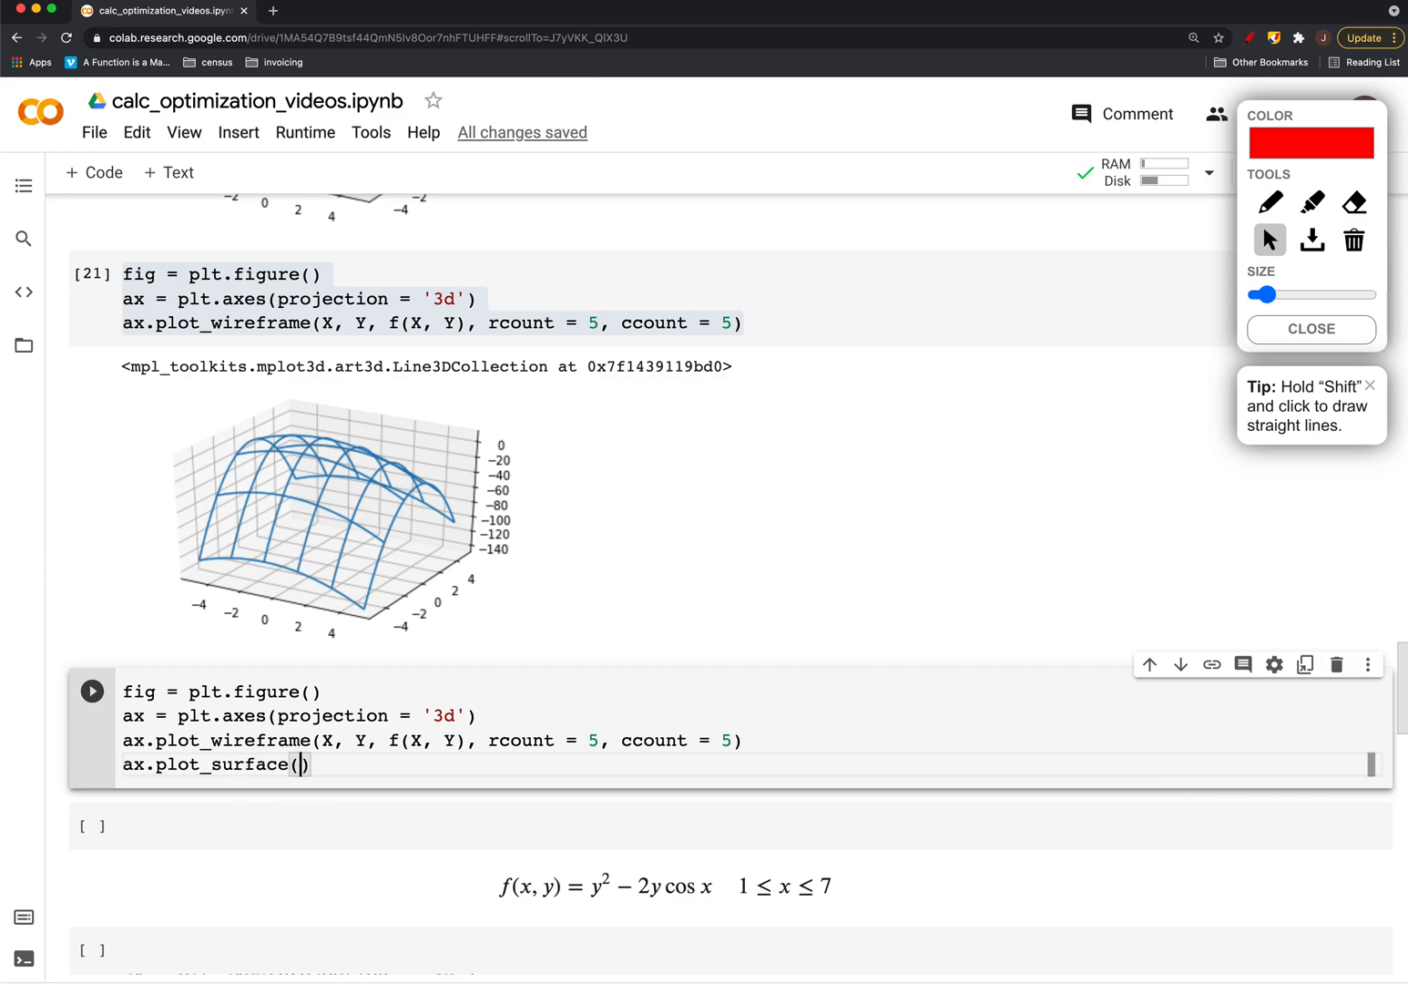
pyautogui.write('X, Y, f')
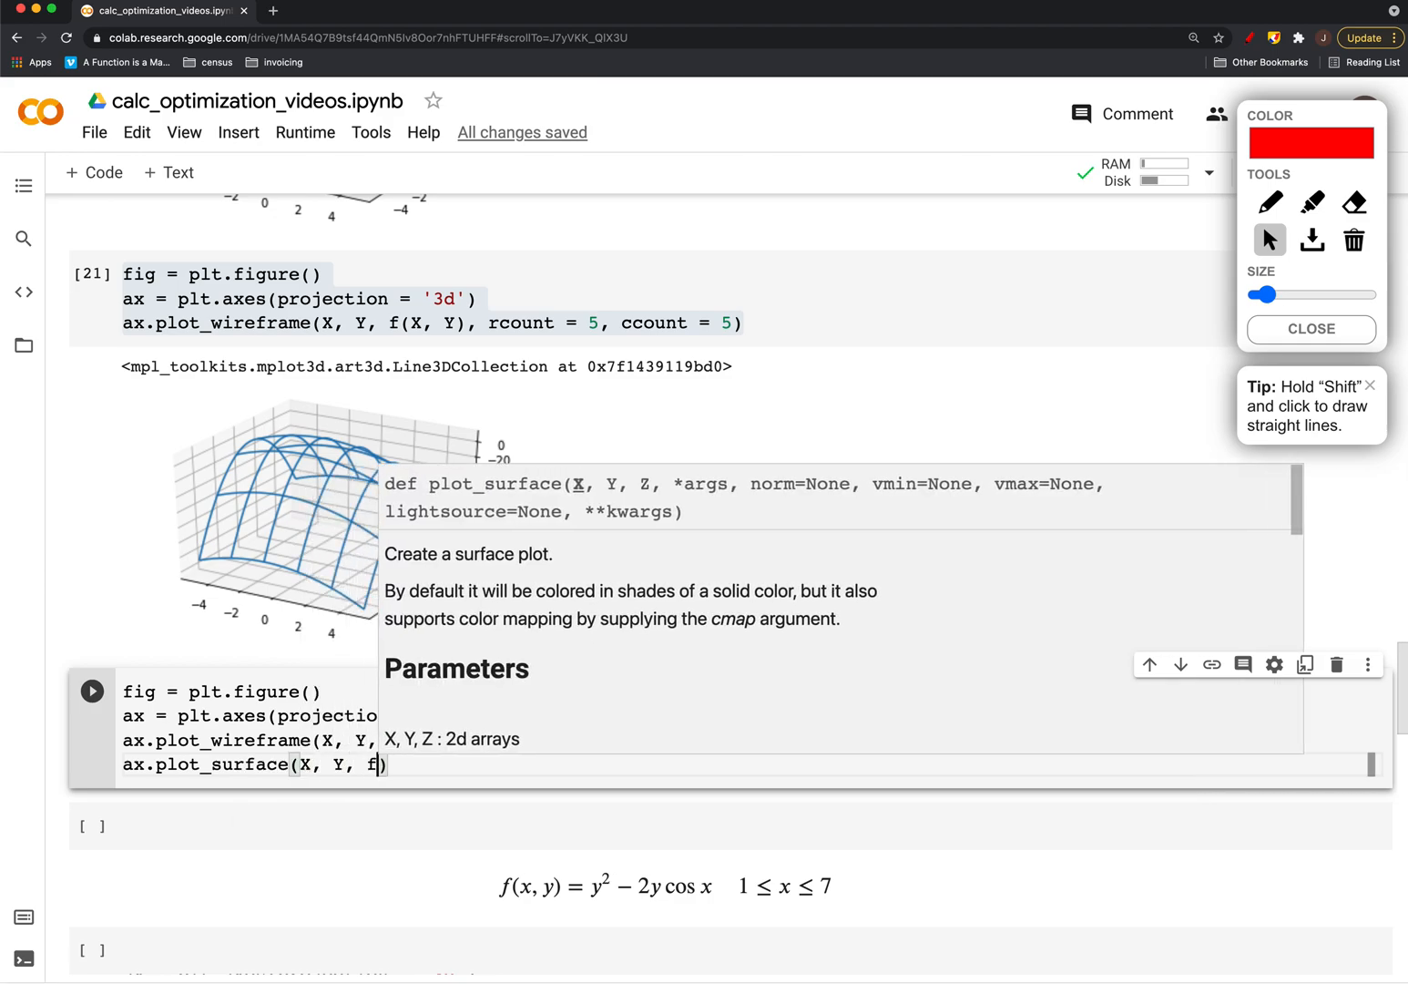
pyautogui.write('(X, Y)')
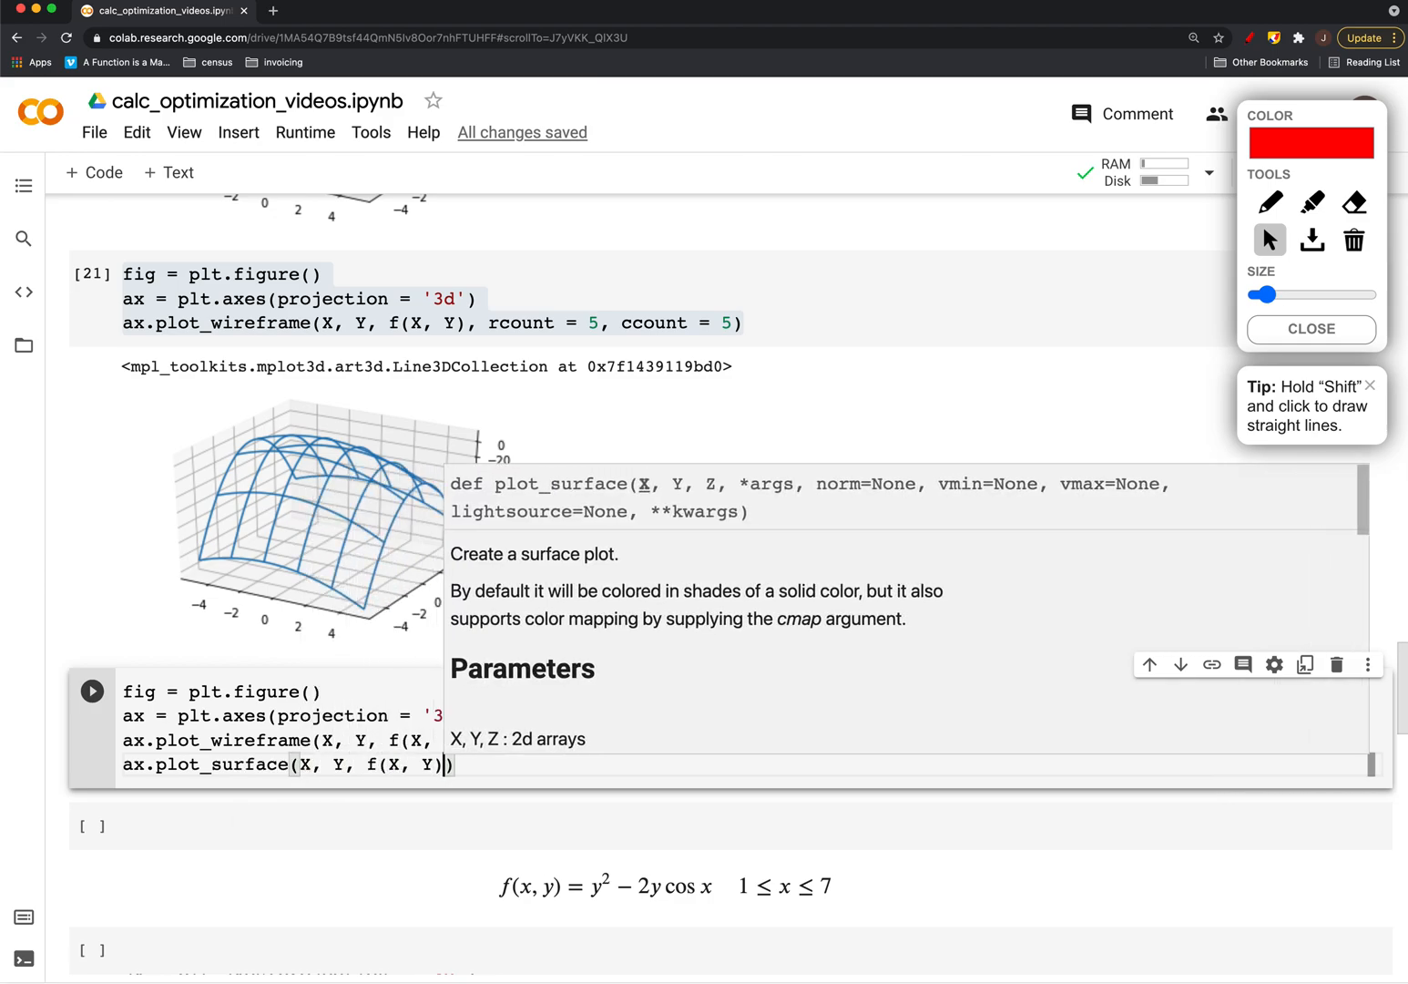
pyautogui.write(', color =')
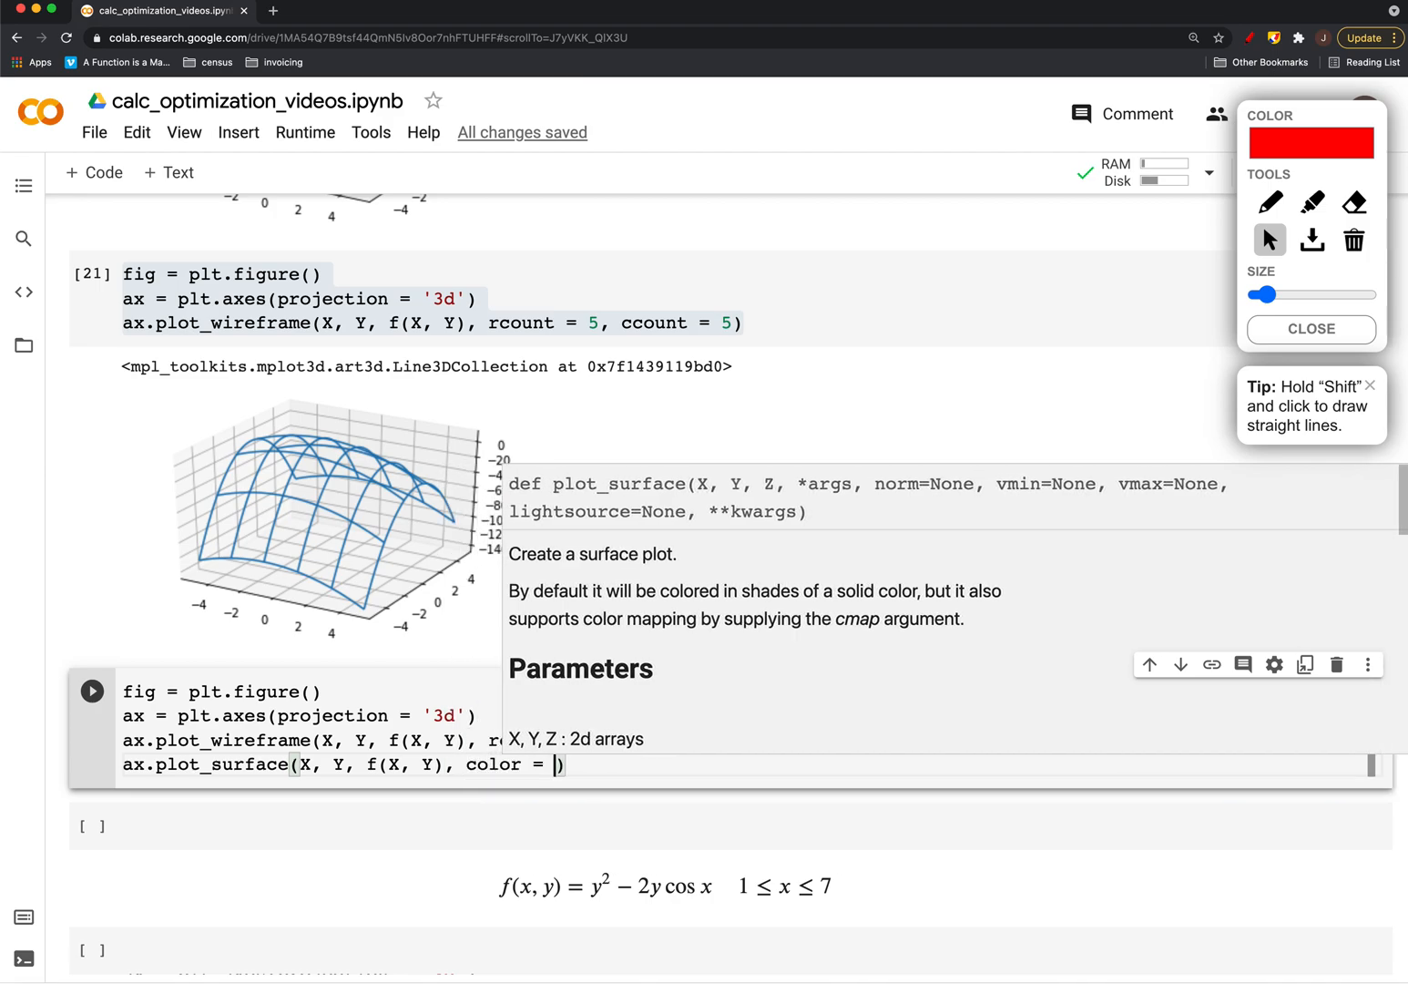
pyautogui.write("'gray'")
pyautogui.click(745, 740)
pyautogui.write(', ')
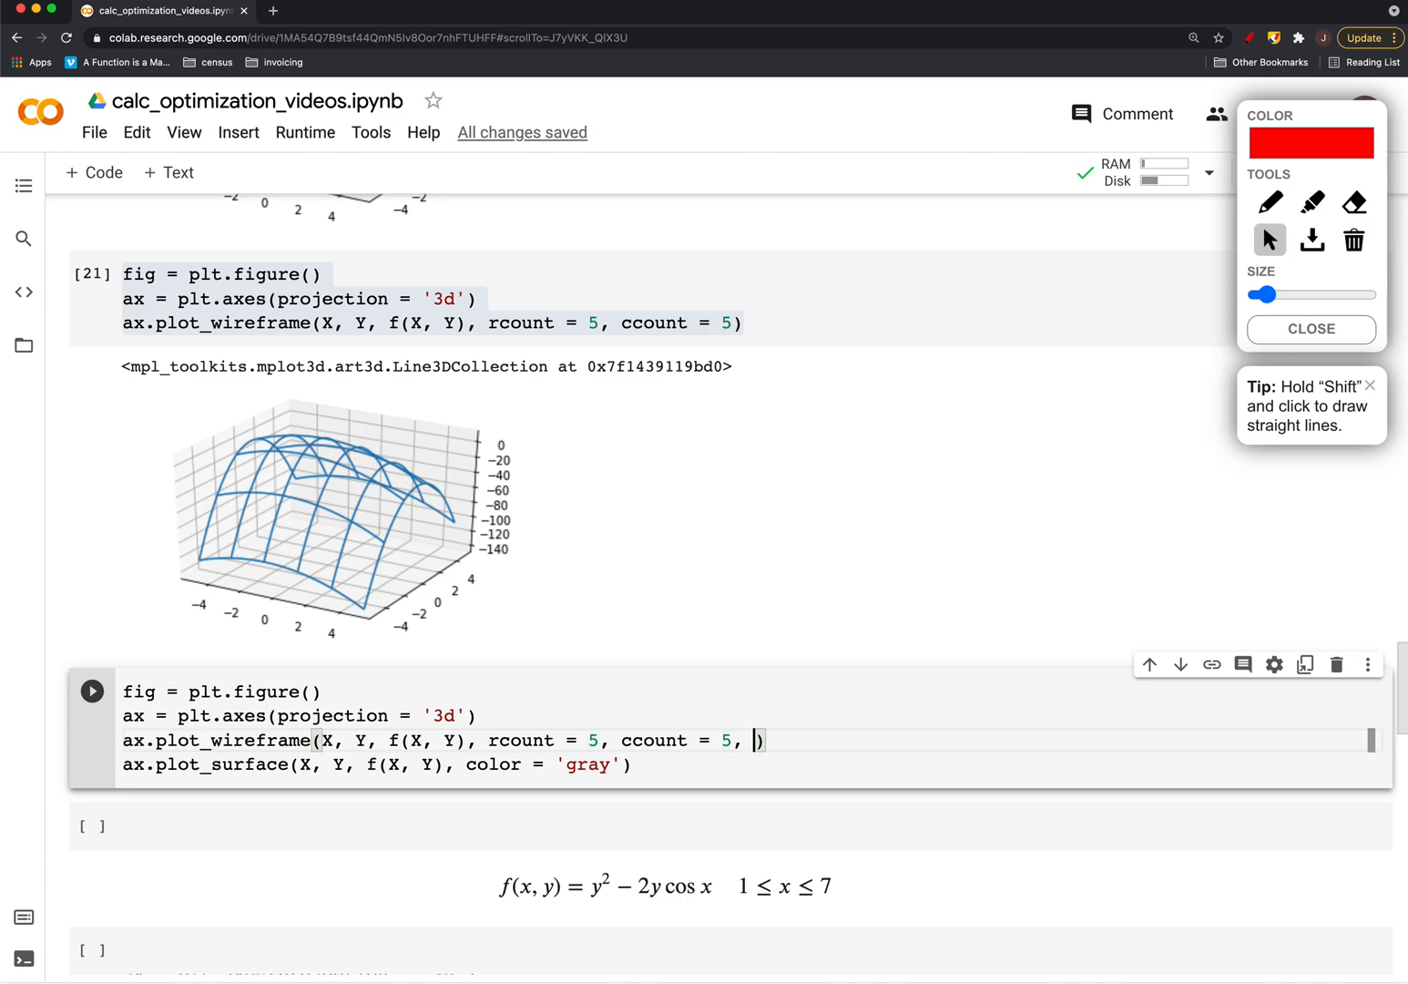
pyautogui.write("color = 'red")
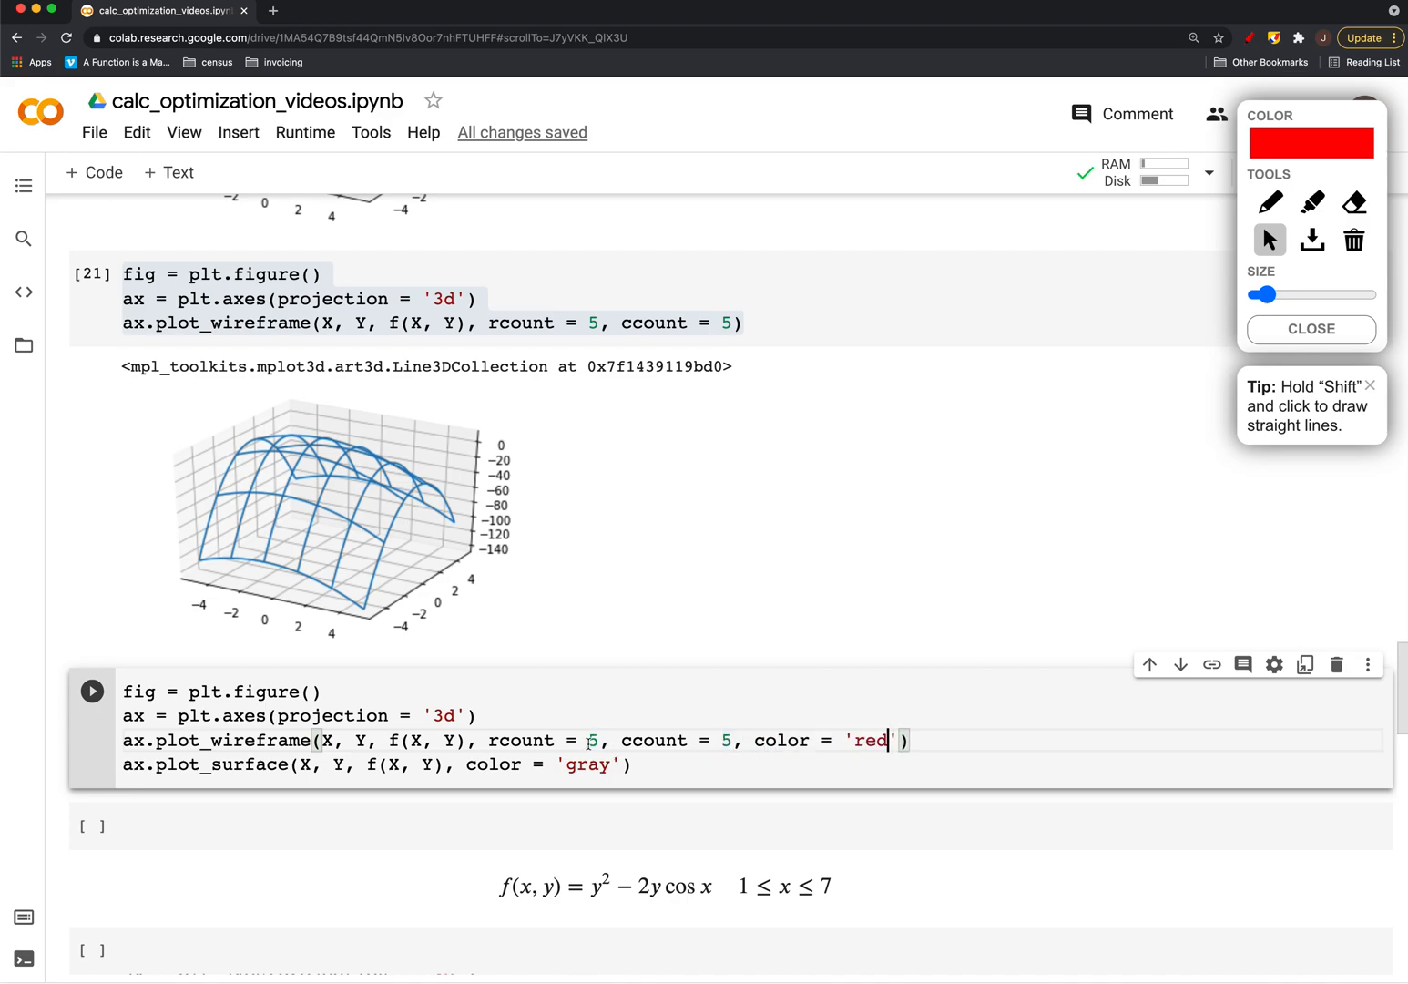
pyautogui.write('1')
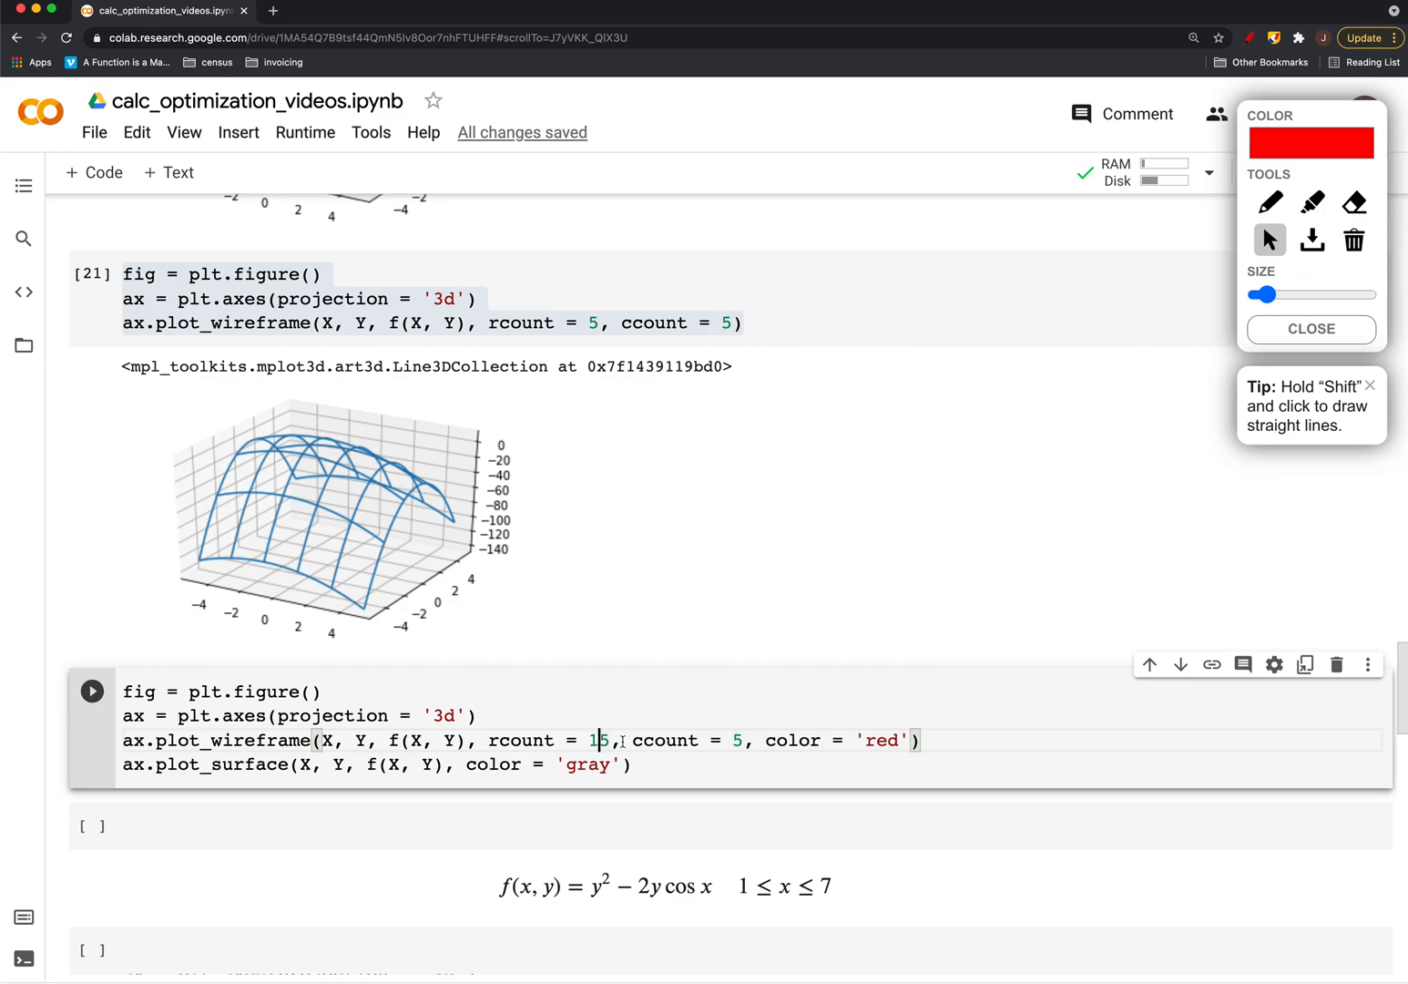
pyautogui.click(92, 690)
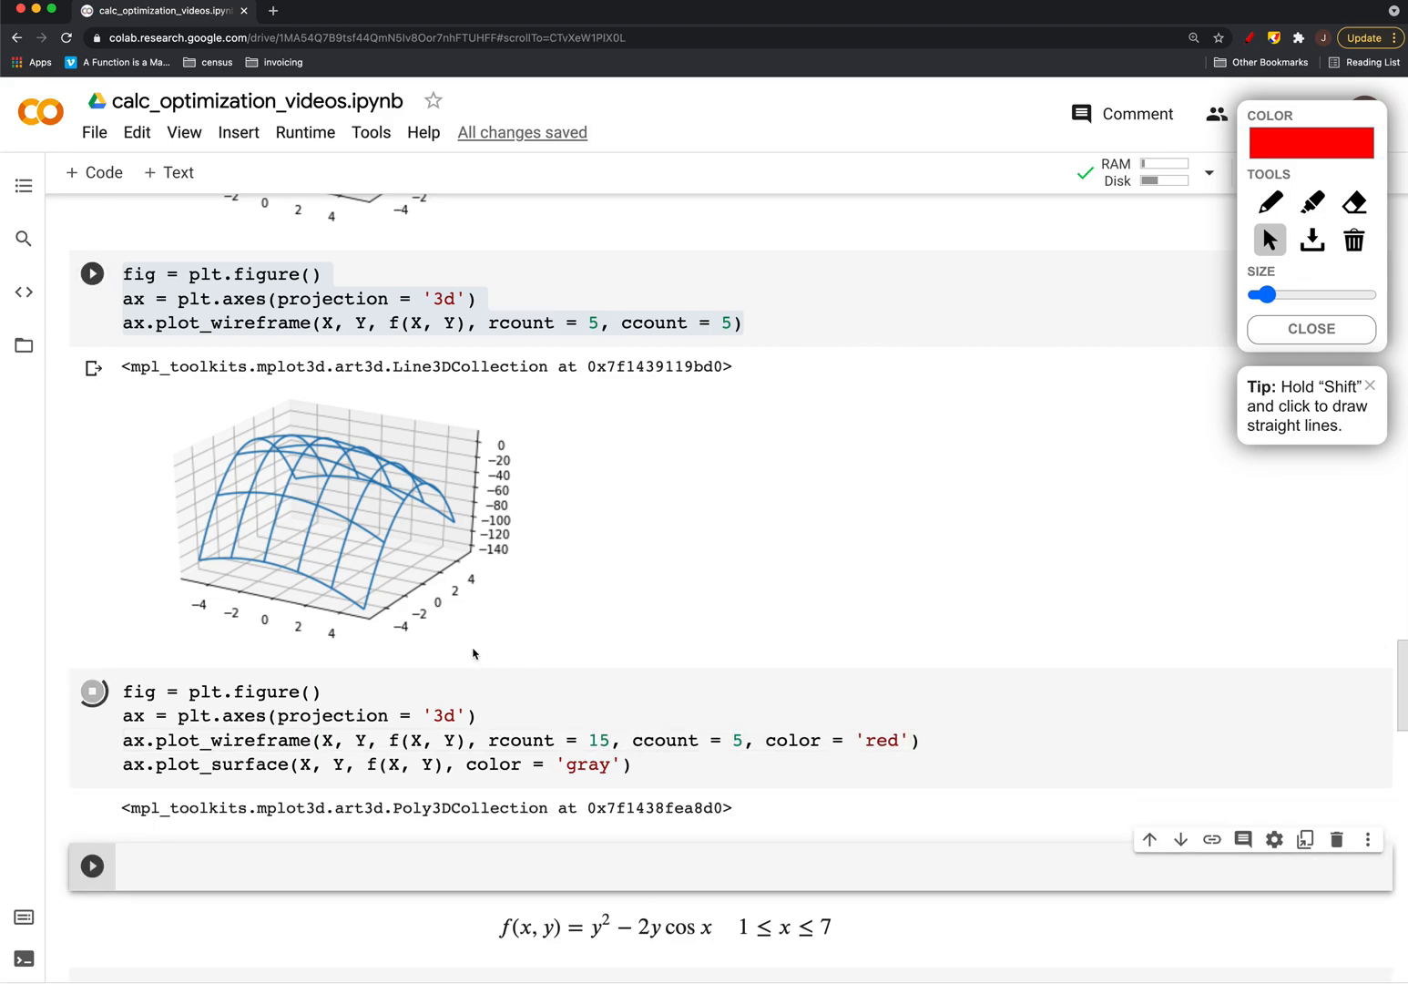
# Add alpha=0.2 to the gray surface and rerun for a translucent surface under the wireframe
pyautogui.scroll(-3)
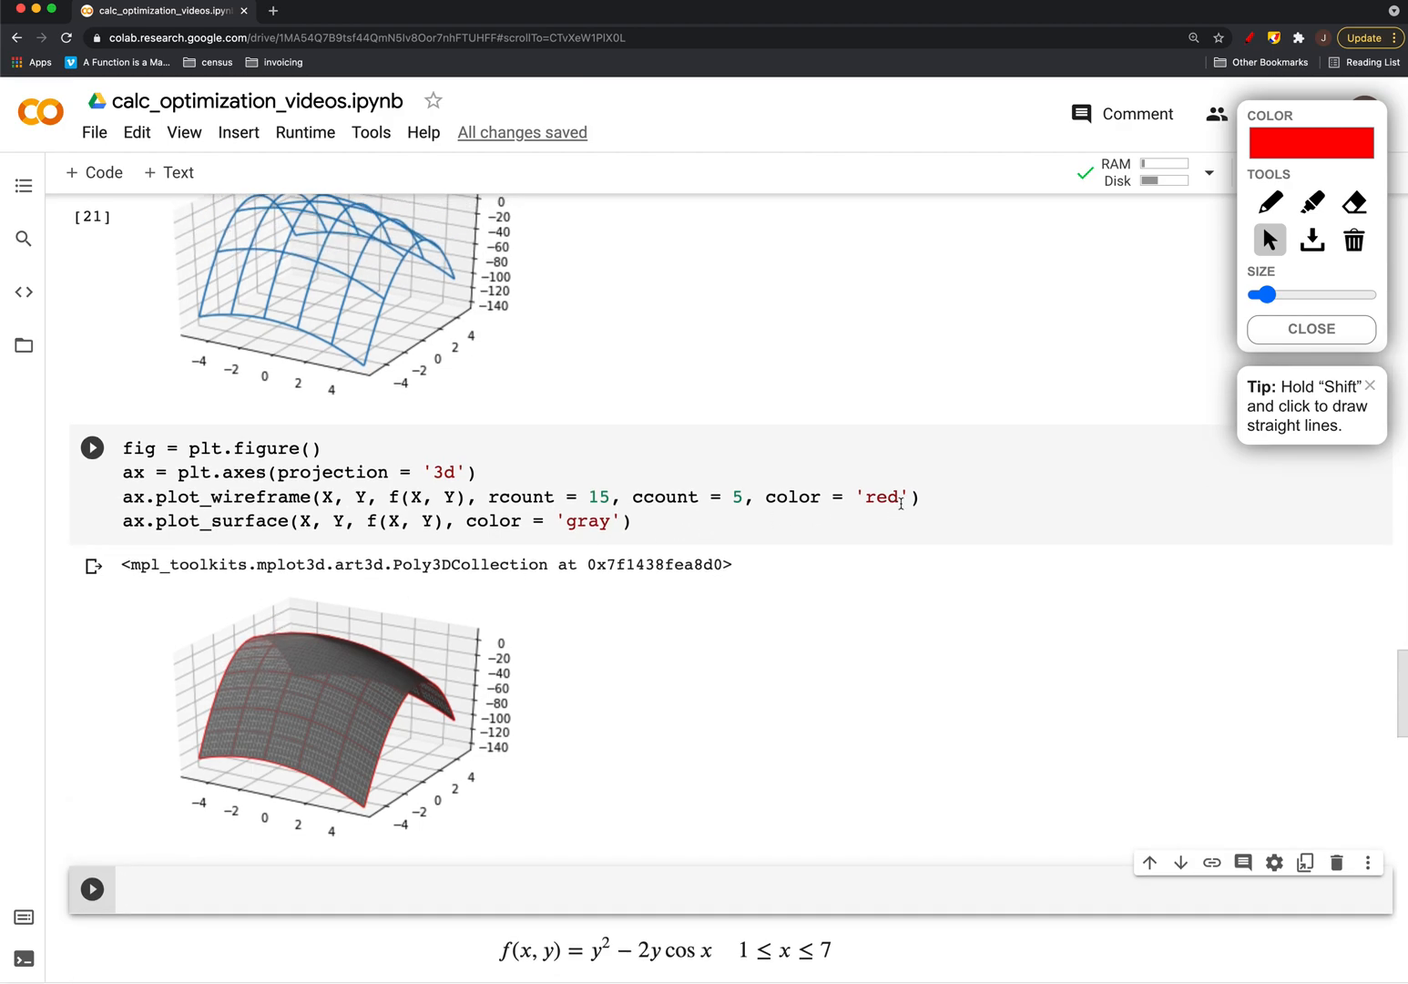
pyautogui.click(619, 520)
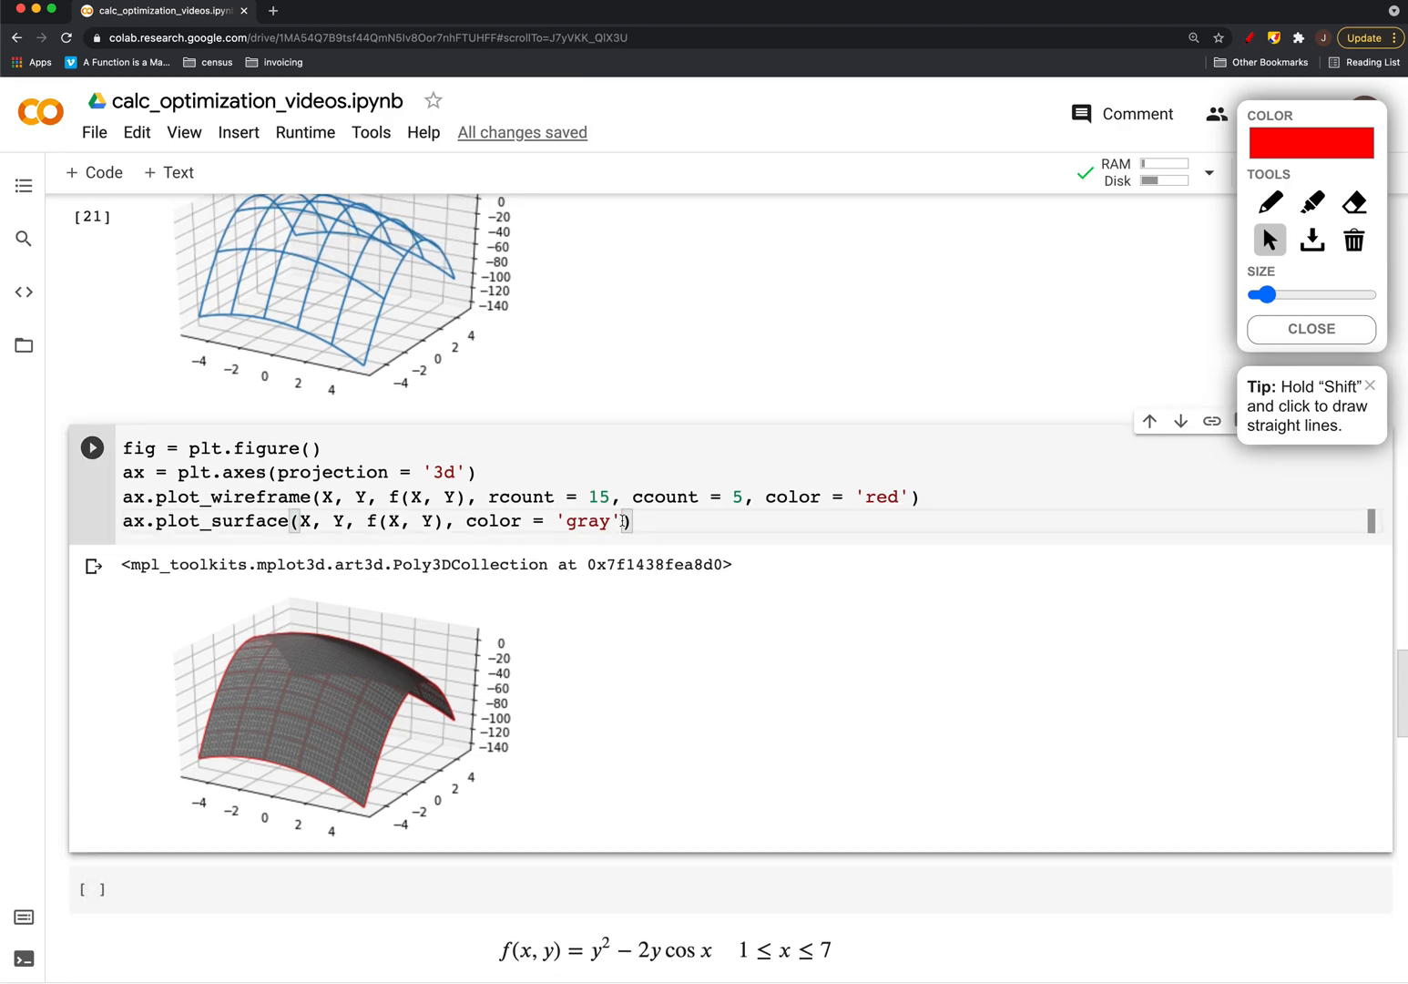
pyautogui.write(',')
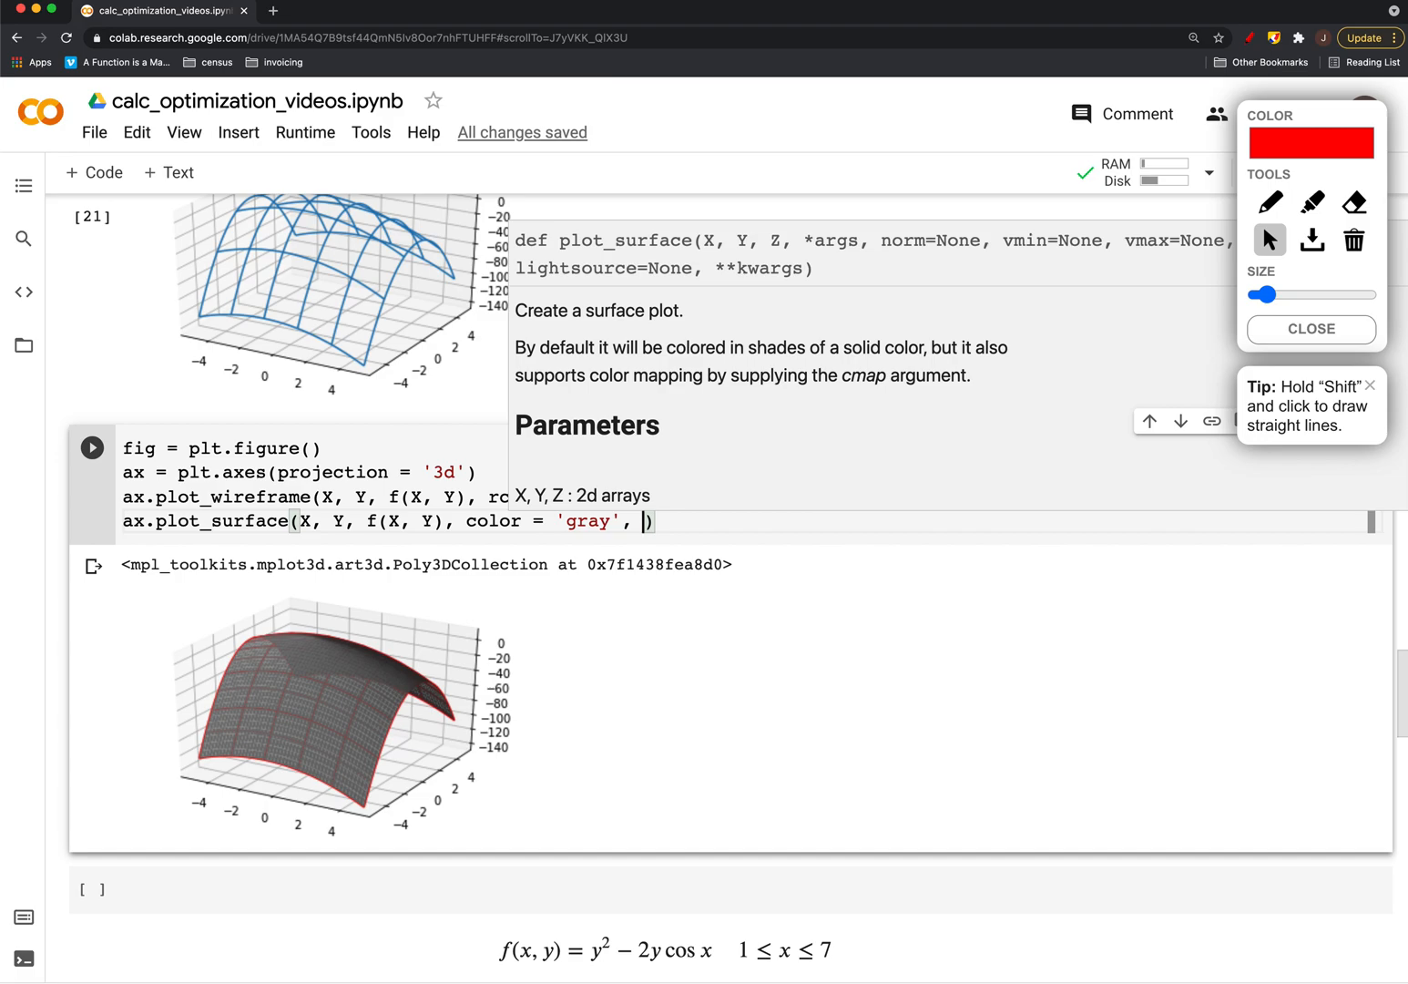
pyautogui.write('alpha = 0.')
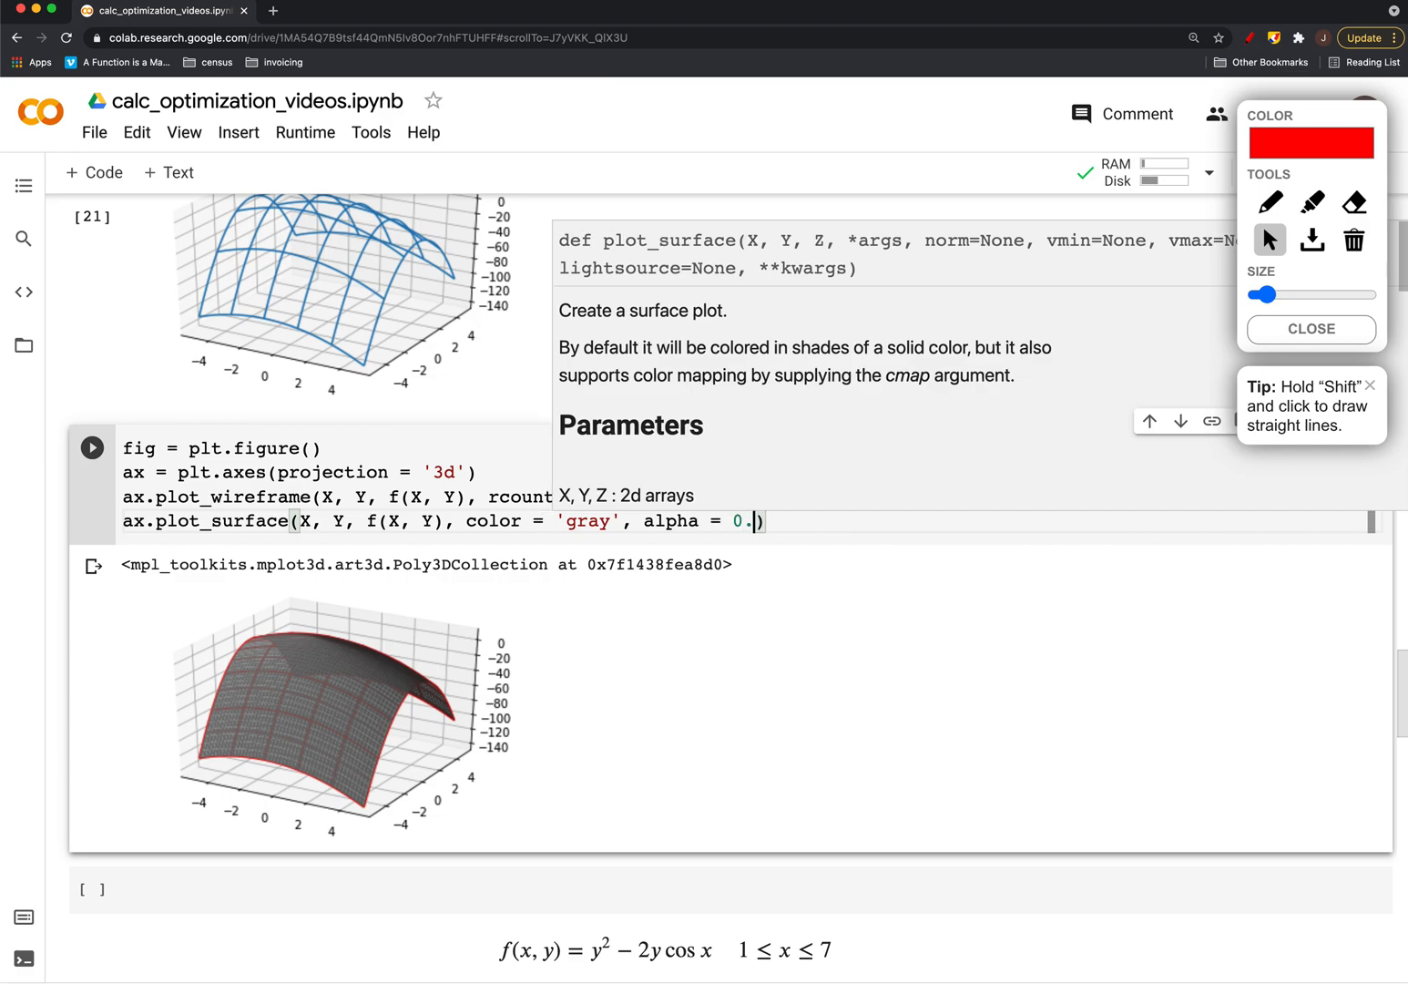
pyautogui.click(91, 446)
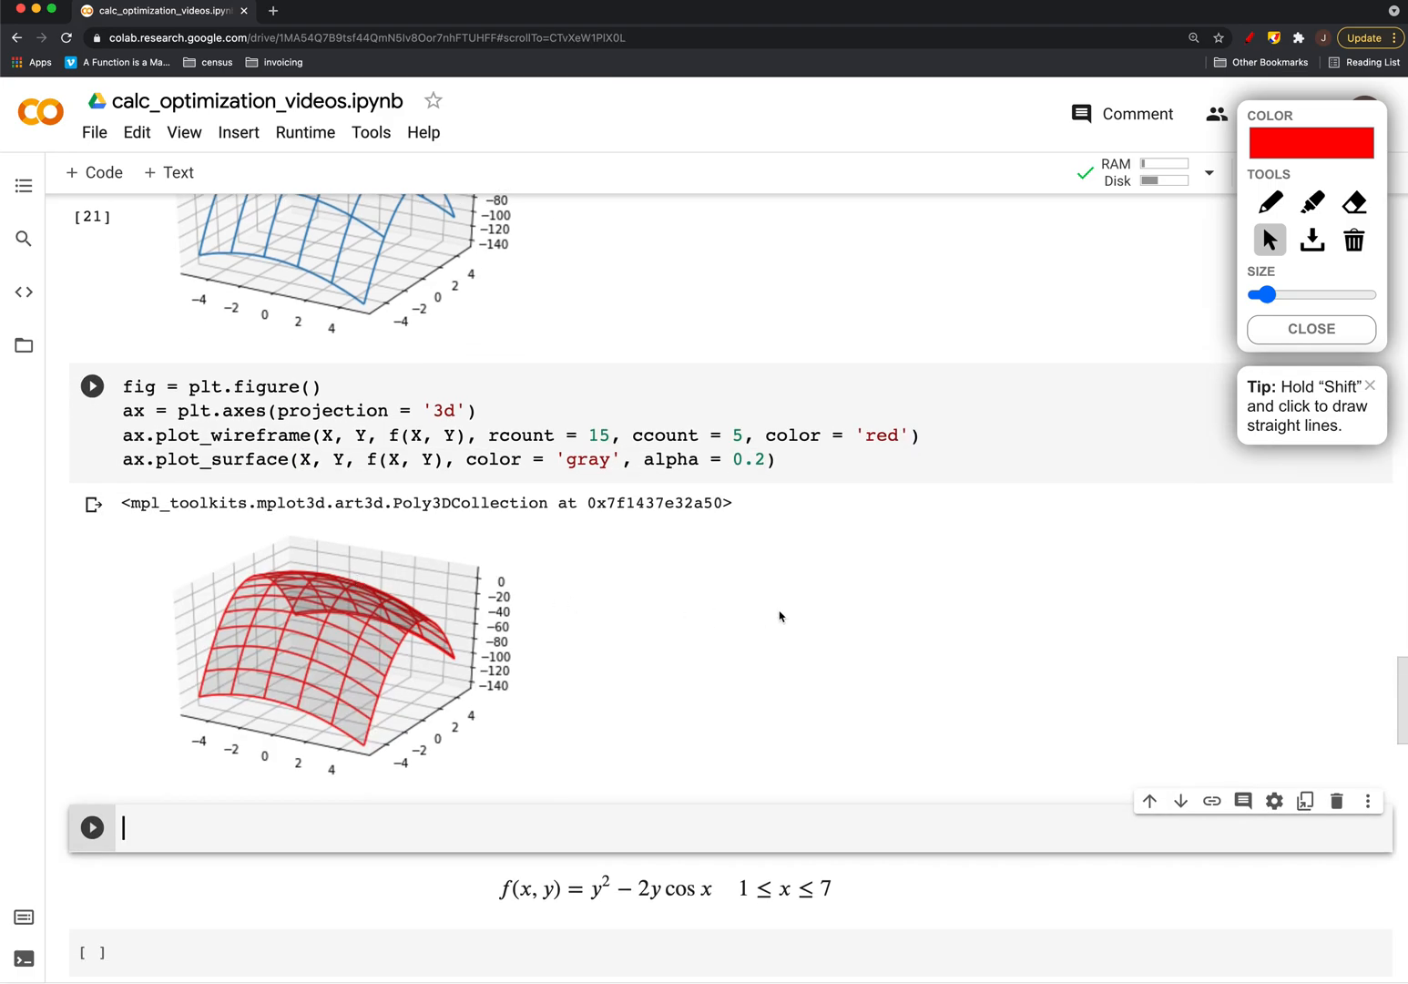
pyautogui.scroll(-3)
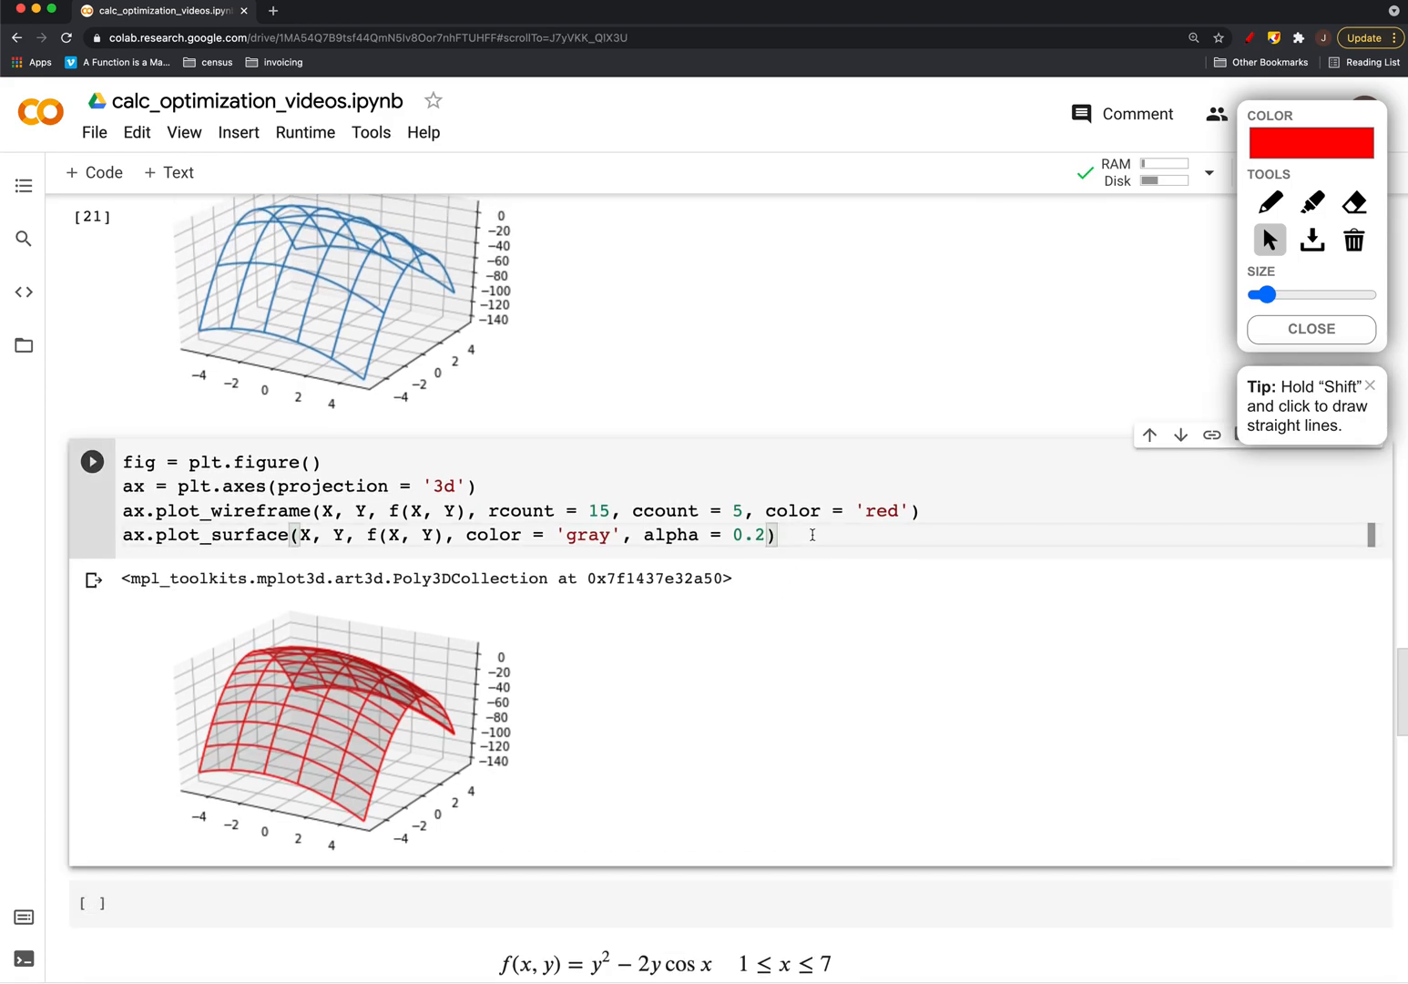
# Add ax.view_init with elev and azim arguments and run the cell
pyautogui.write('ax.vi')
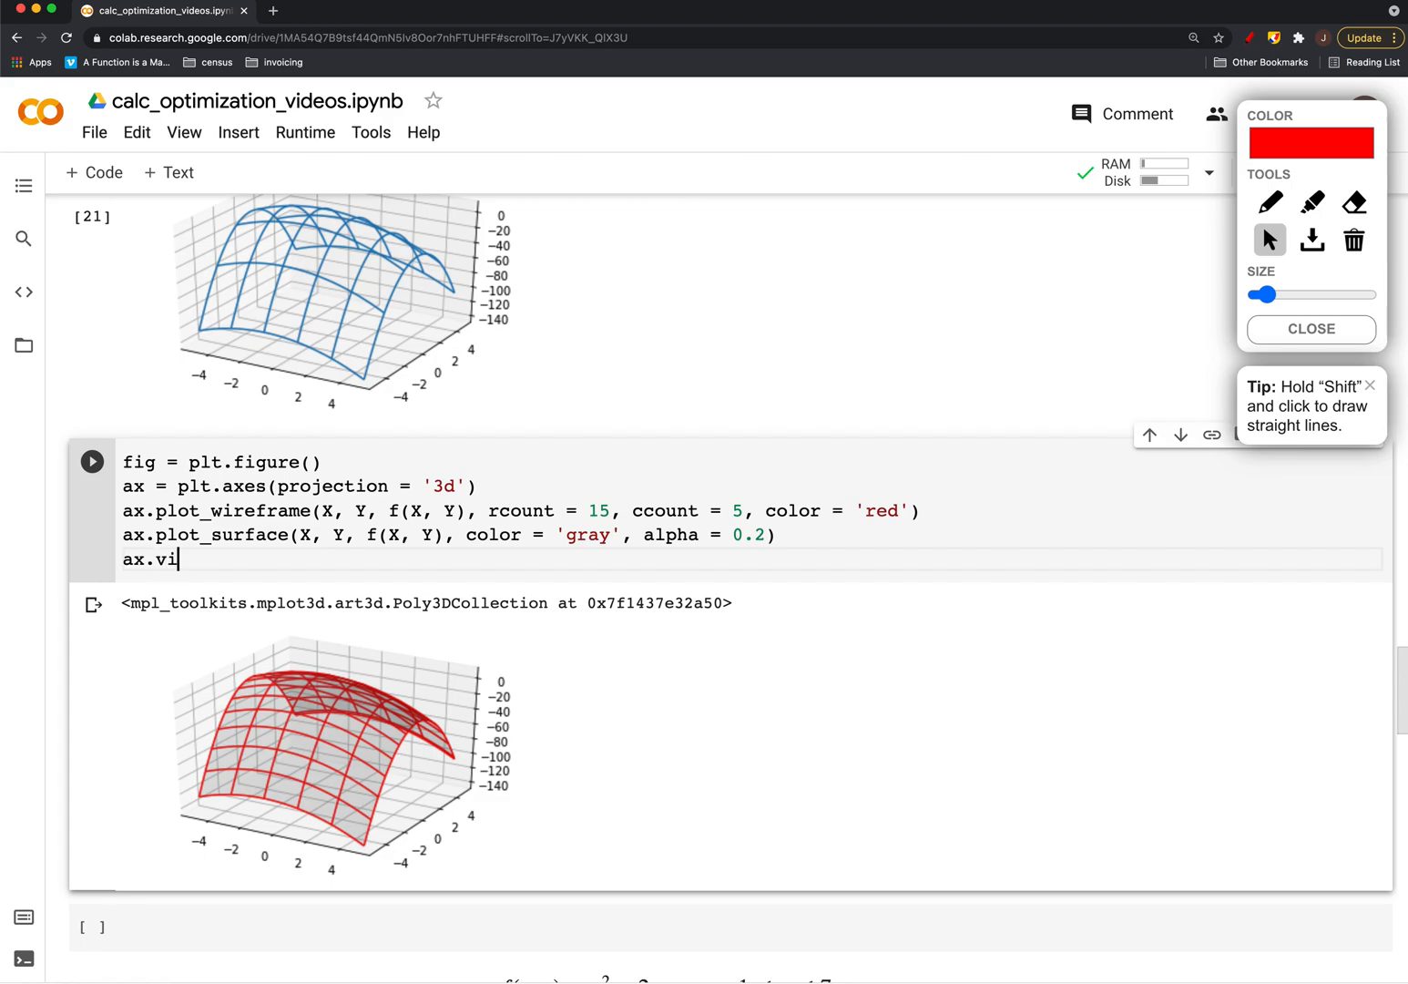
pyautogui.write('ew_init')
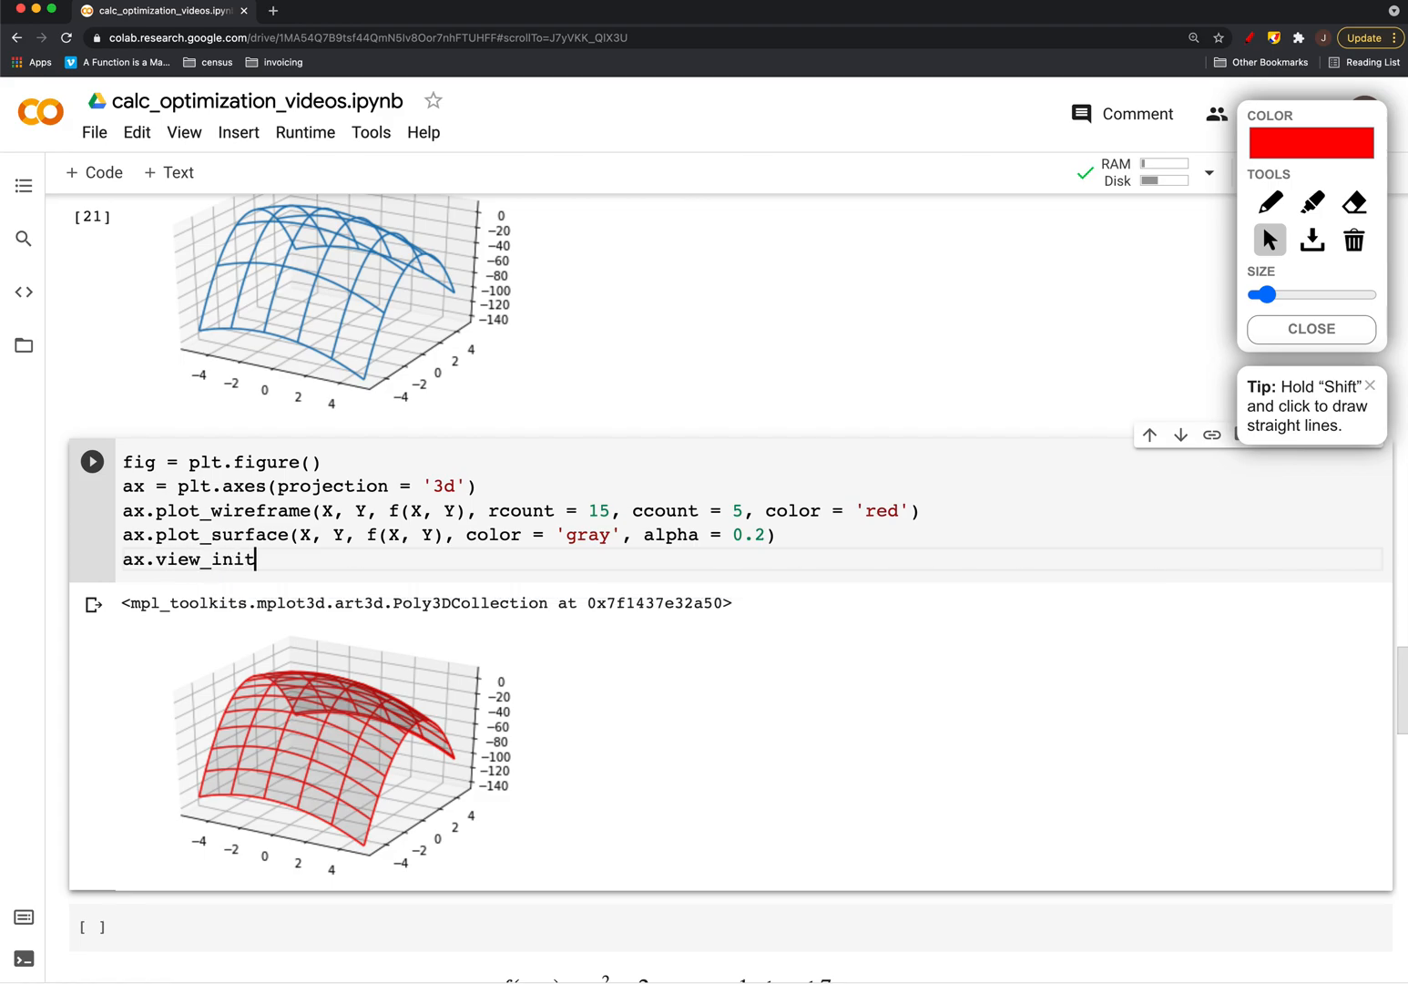
pyautogui.write('()')
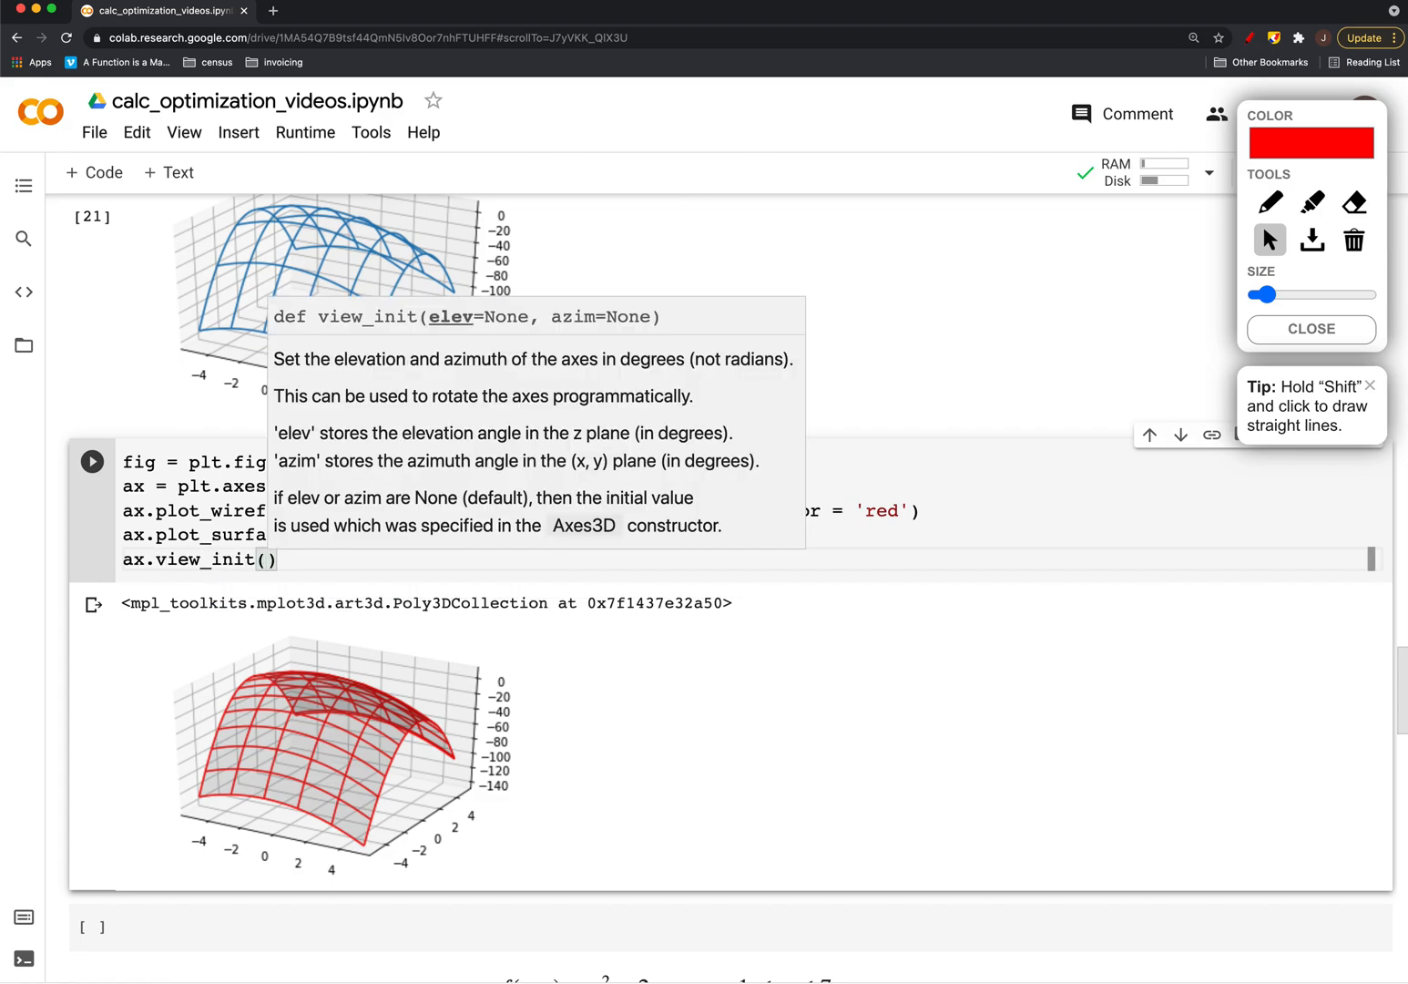
pyautogui.write('elev =')
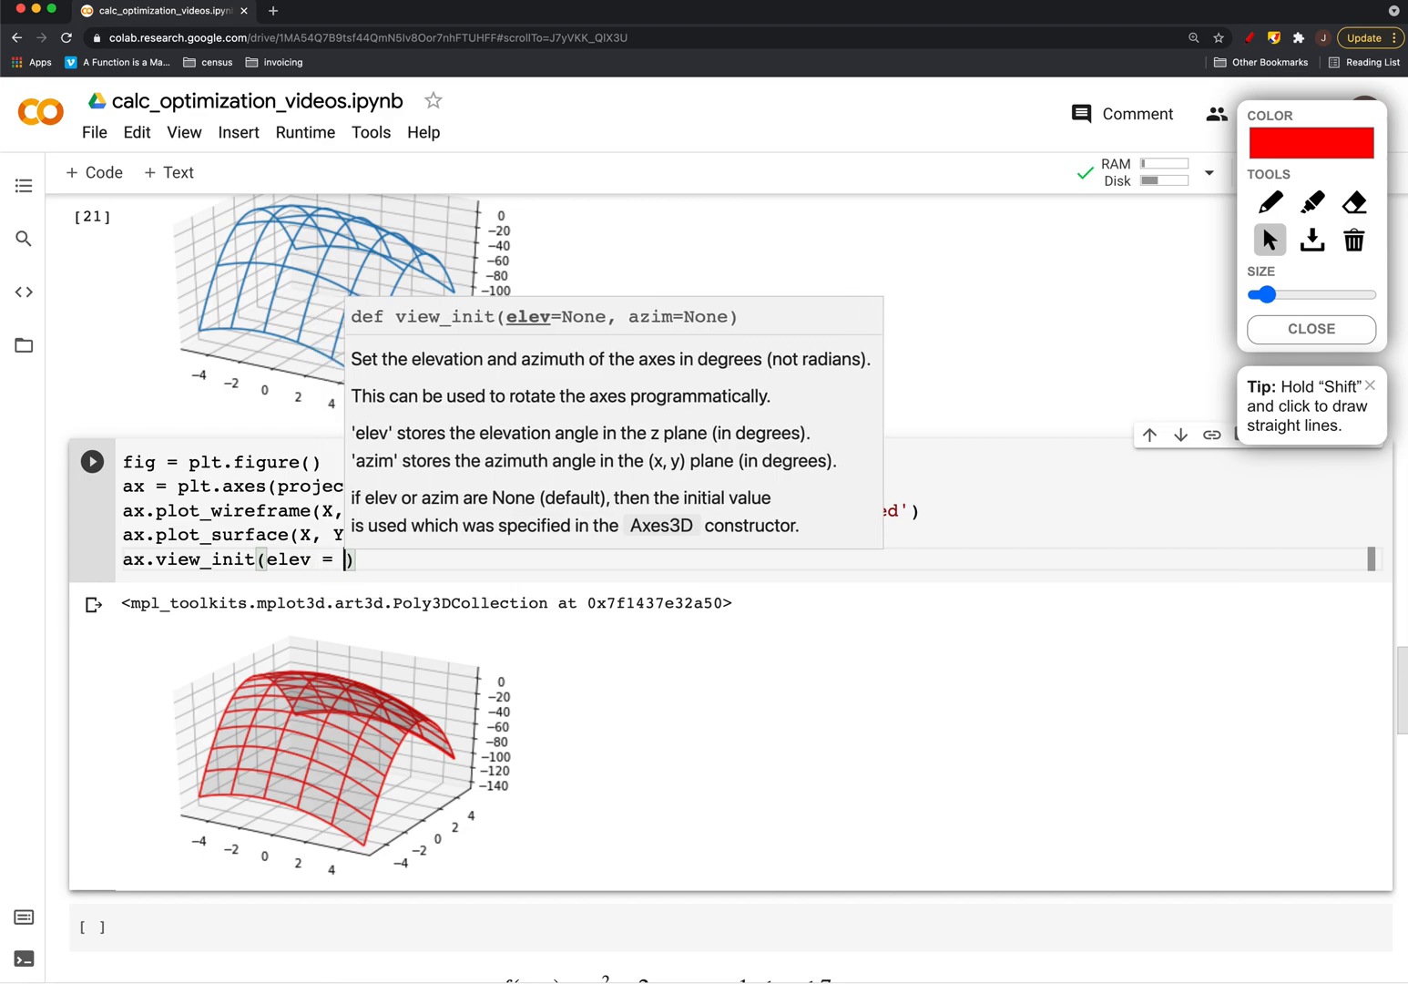
pyautogui.write('100')
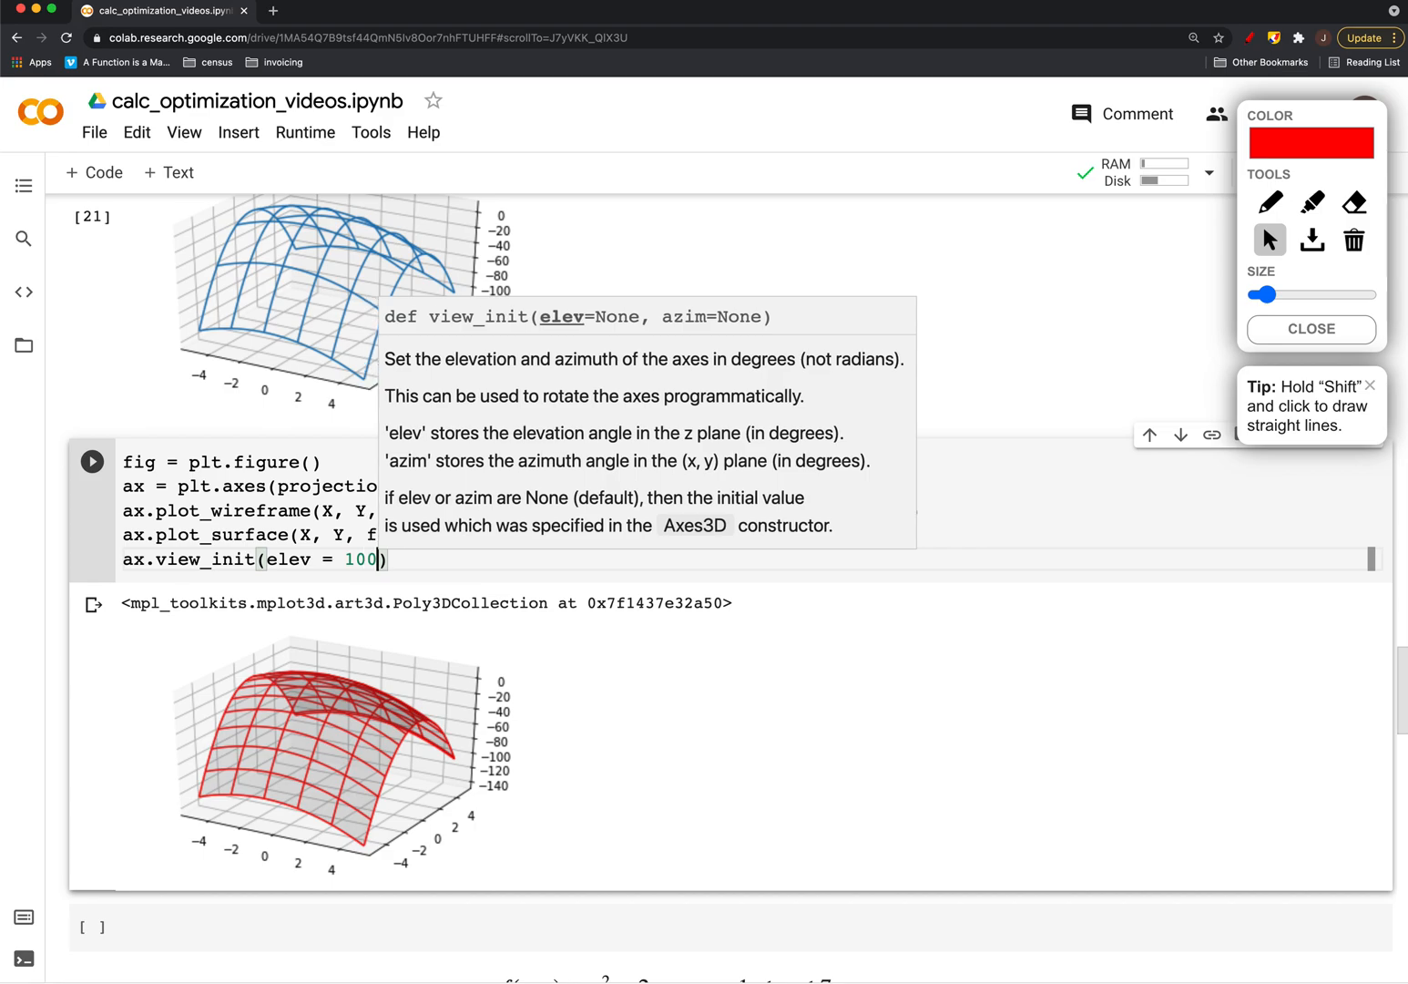
pyautogui.write(', azim = 20')
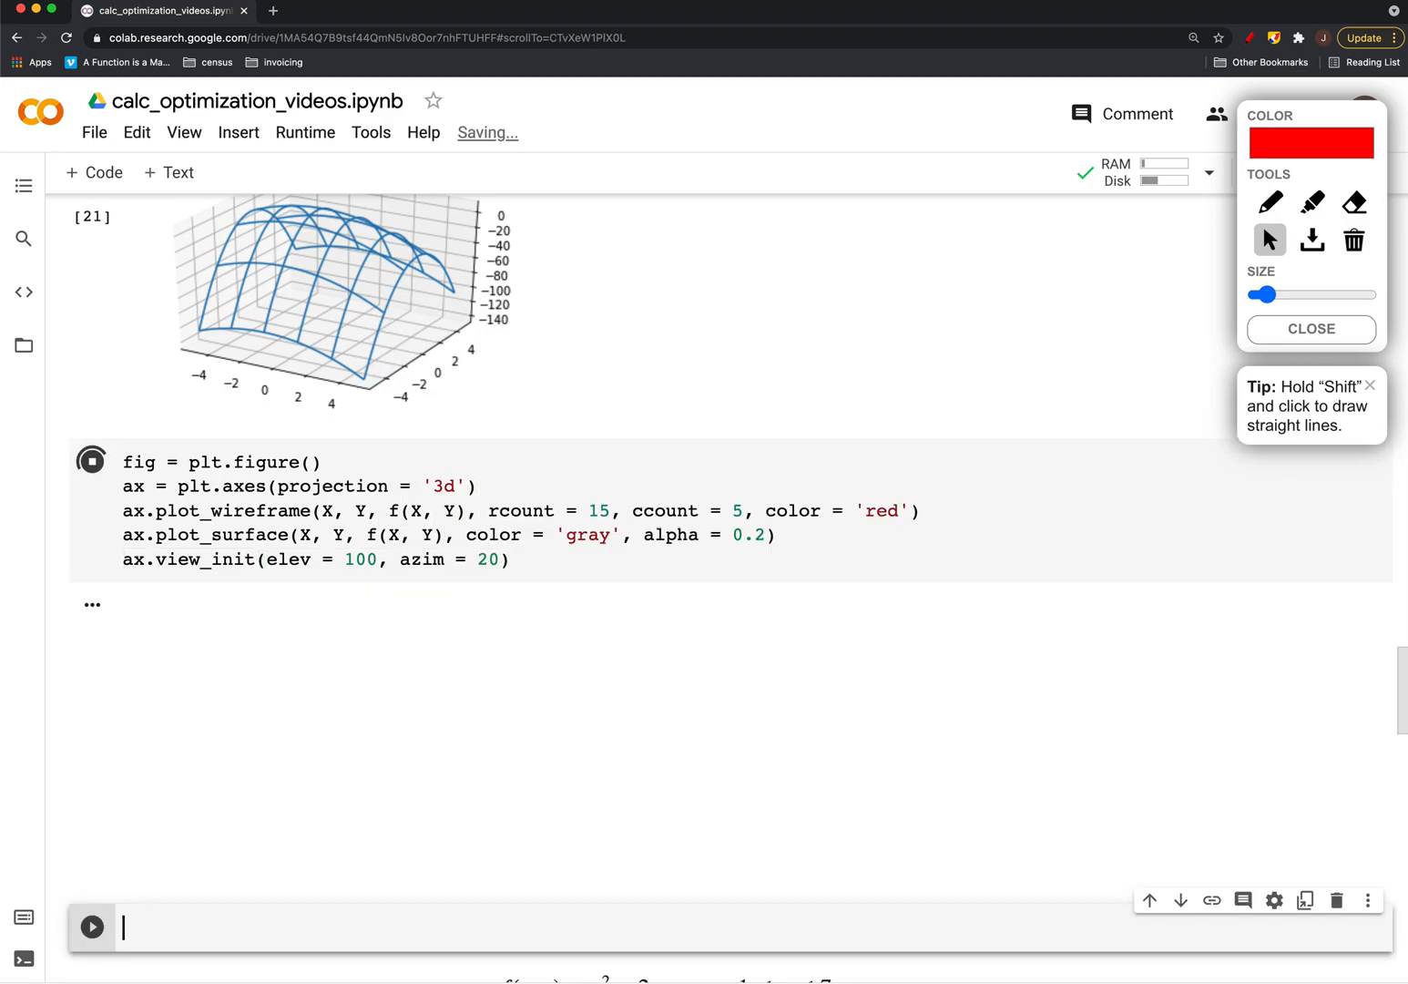
pyautogui.click(91, 461)
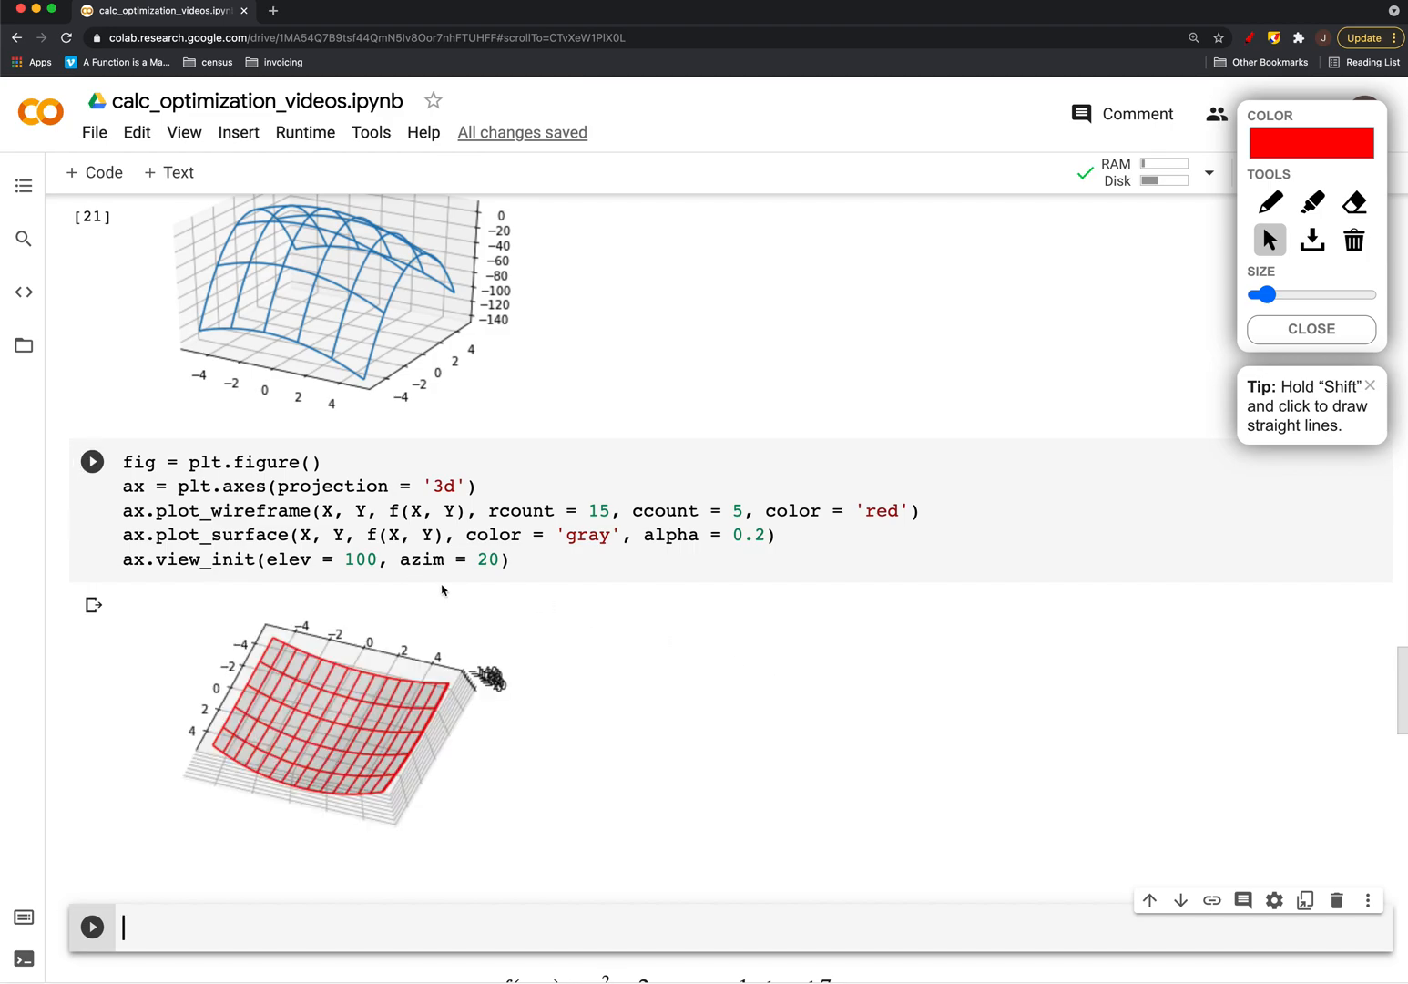
pyautogui.scroll(-3)
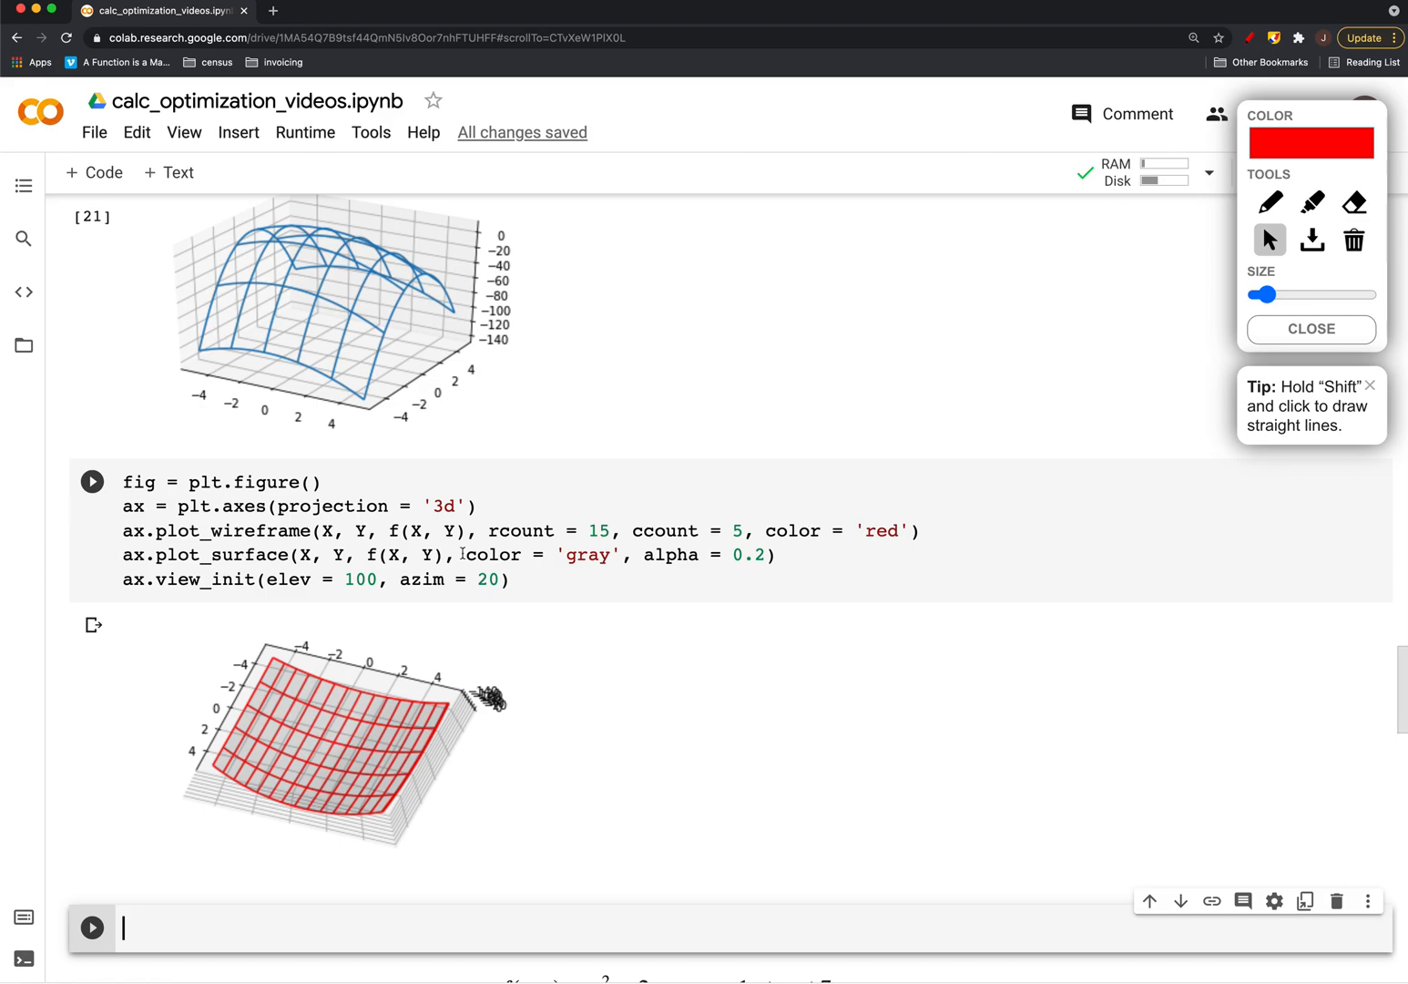
# Change azim to 100 and elev to 10, rerunning to view the surface from a low side angle
pyautogui.click(480, 579)
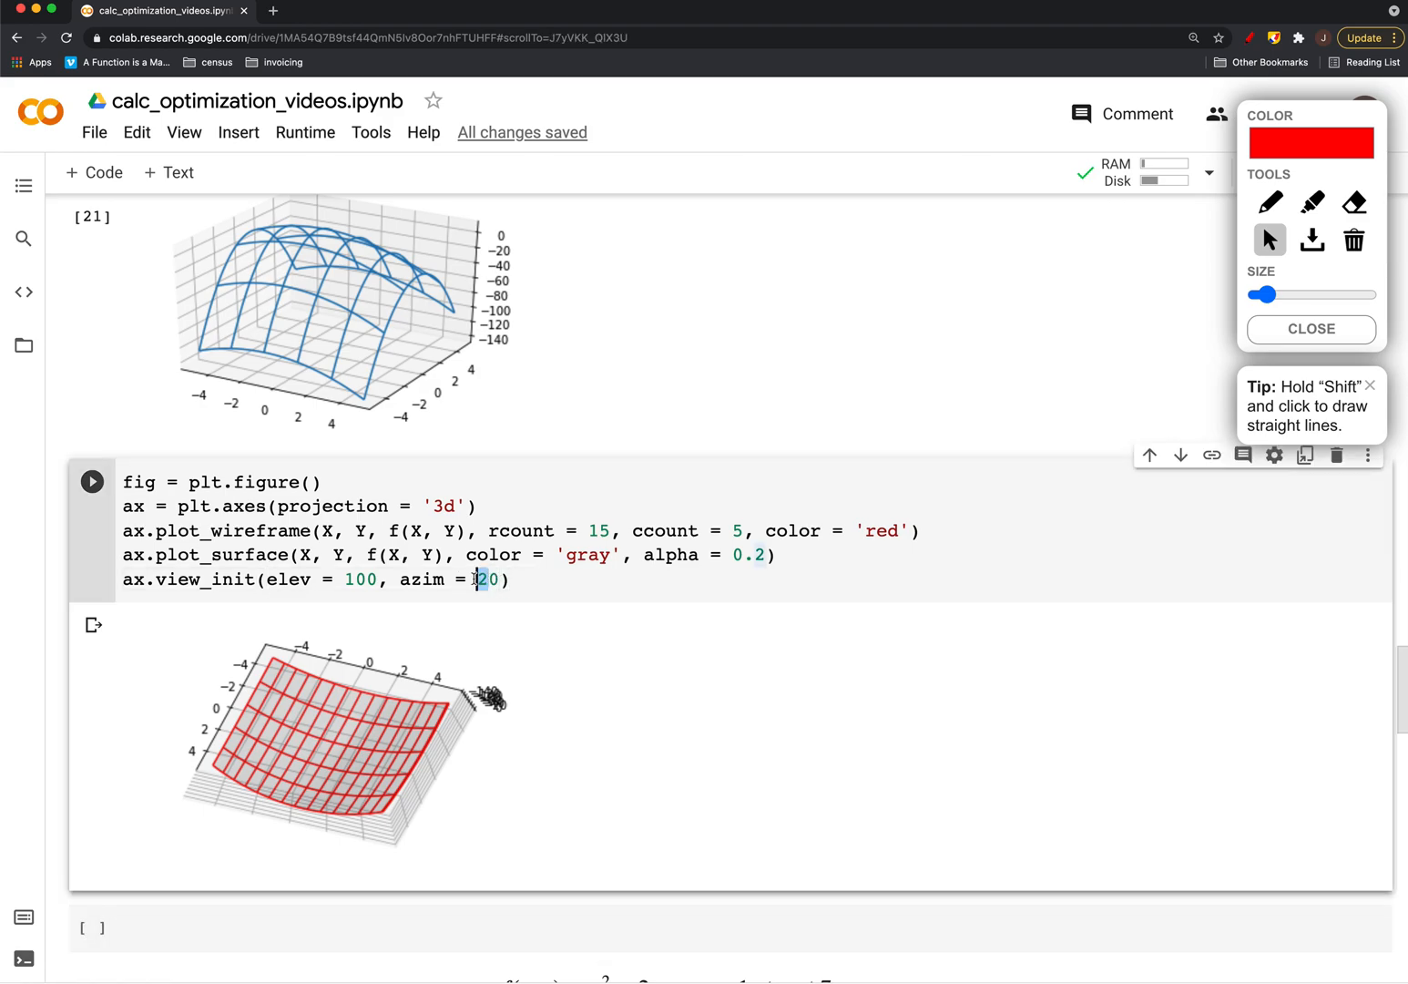
pyautogui.click(91, 481)
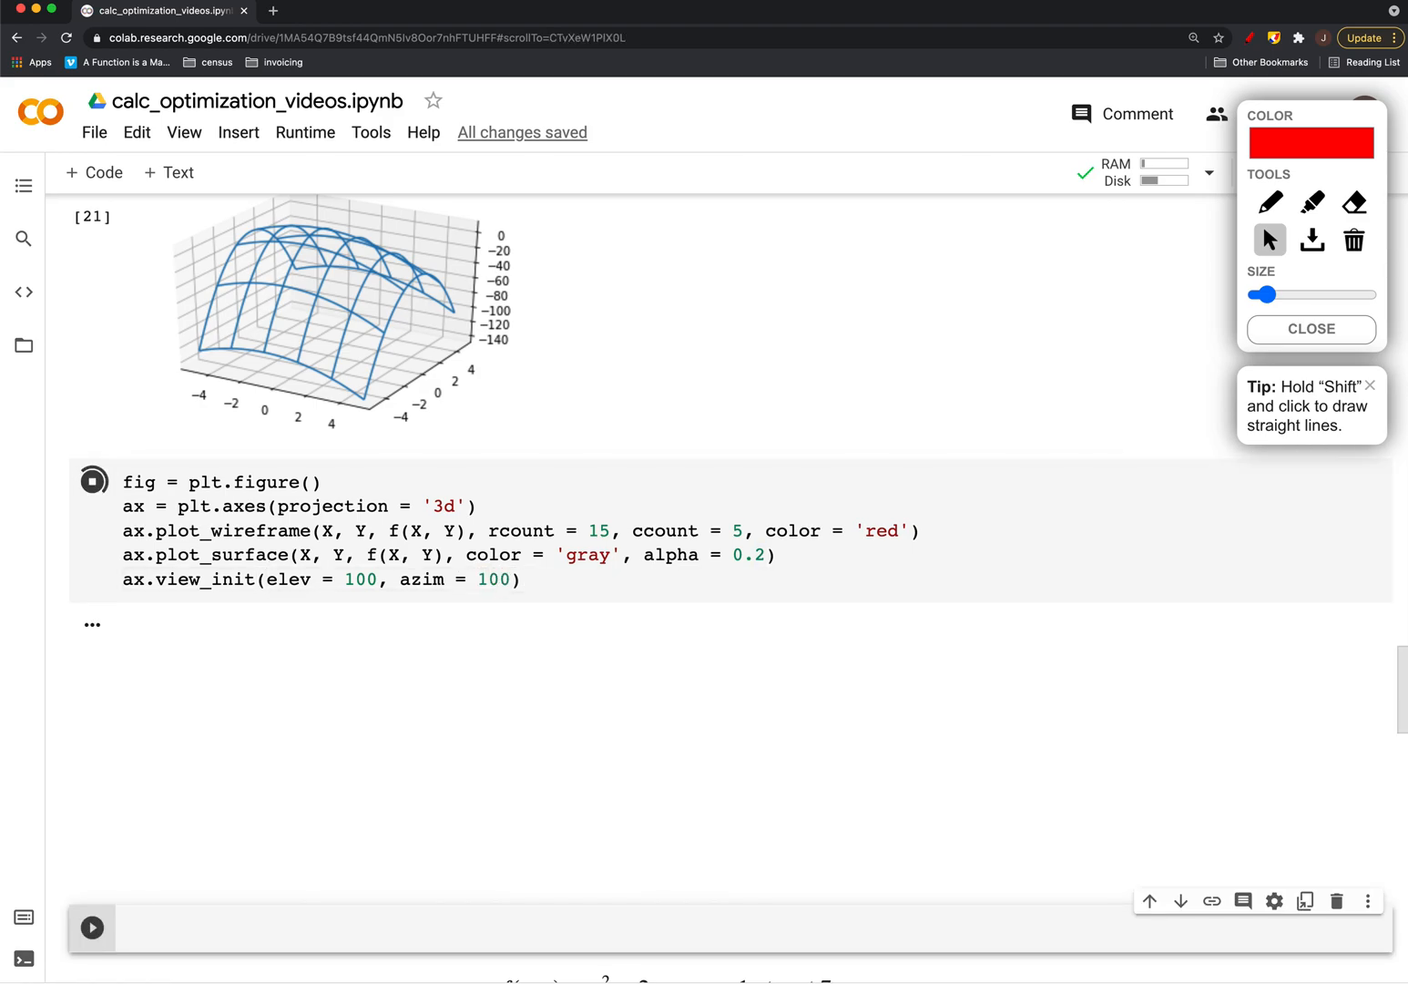
pyautogui.click(91, 481)
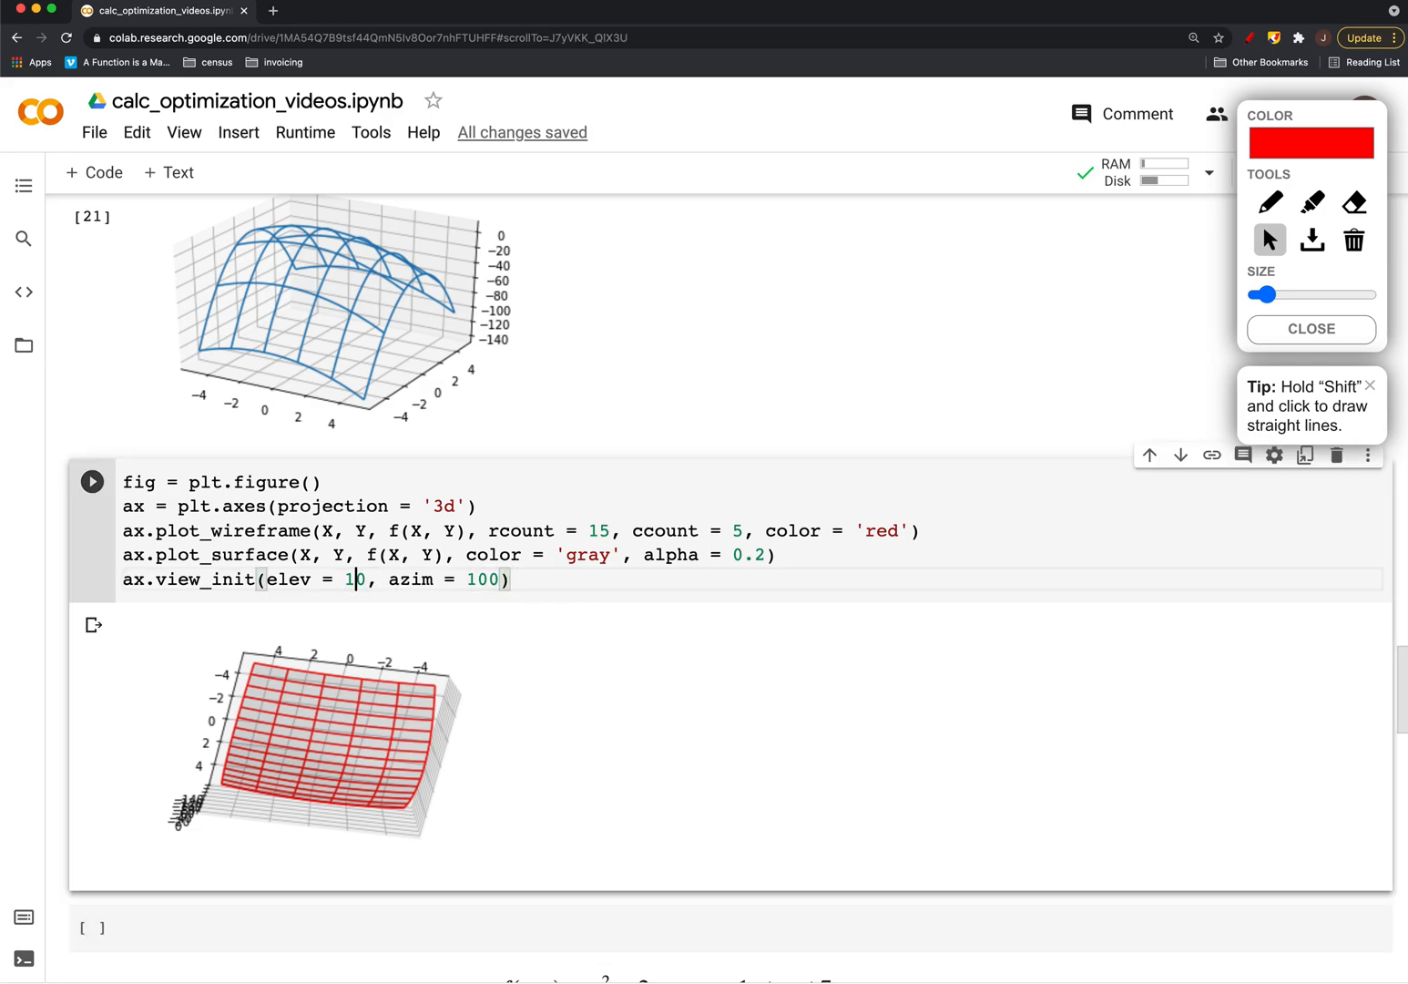
pyautogui.click(91, 481)
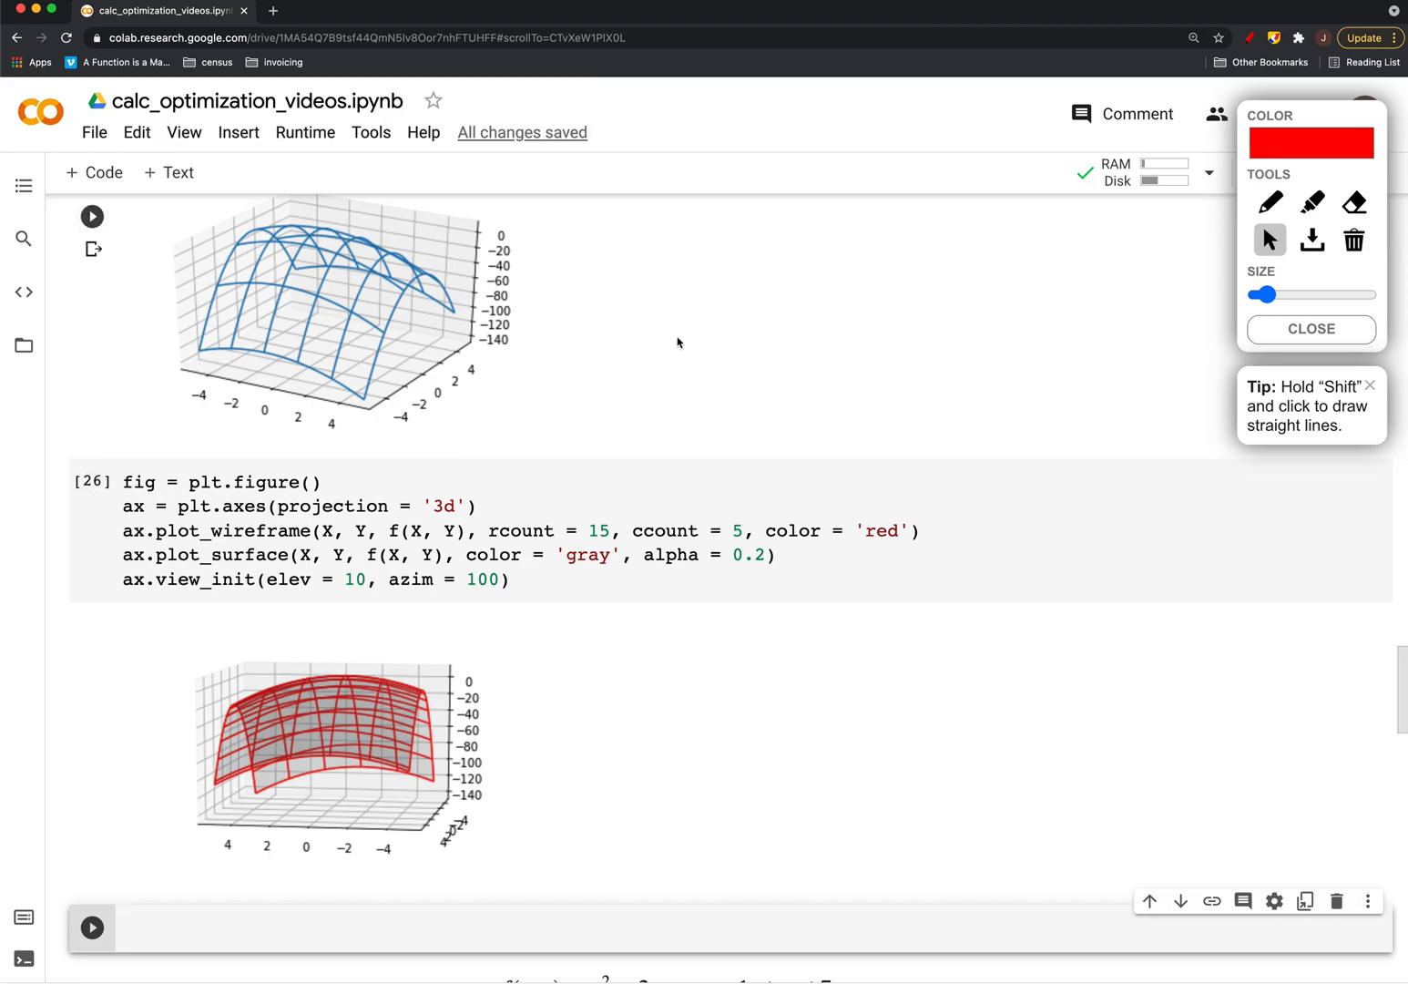
pyautogui.click(1267, 201)
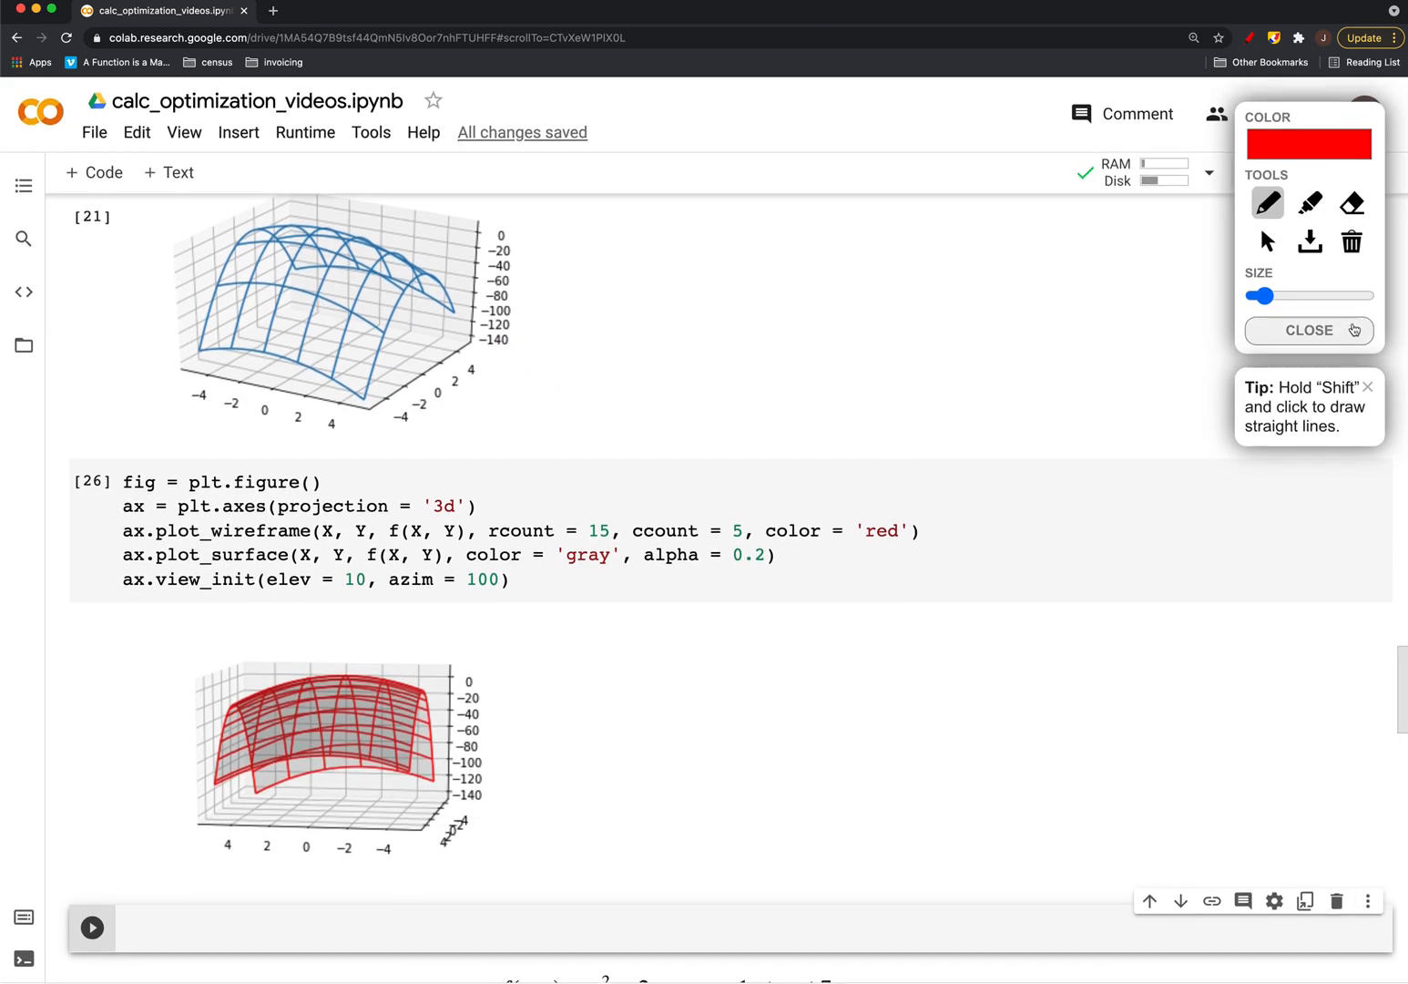
pyautogui.scroll(-3)
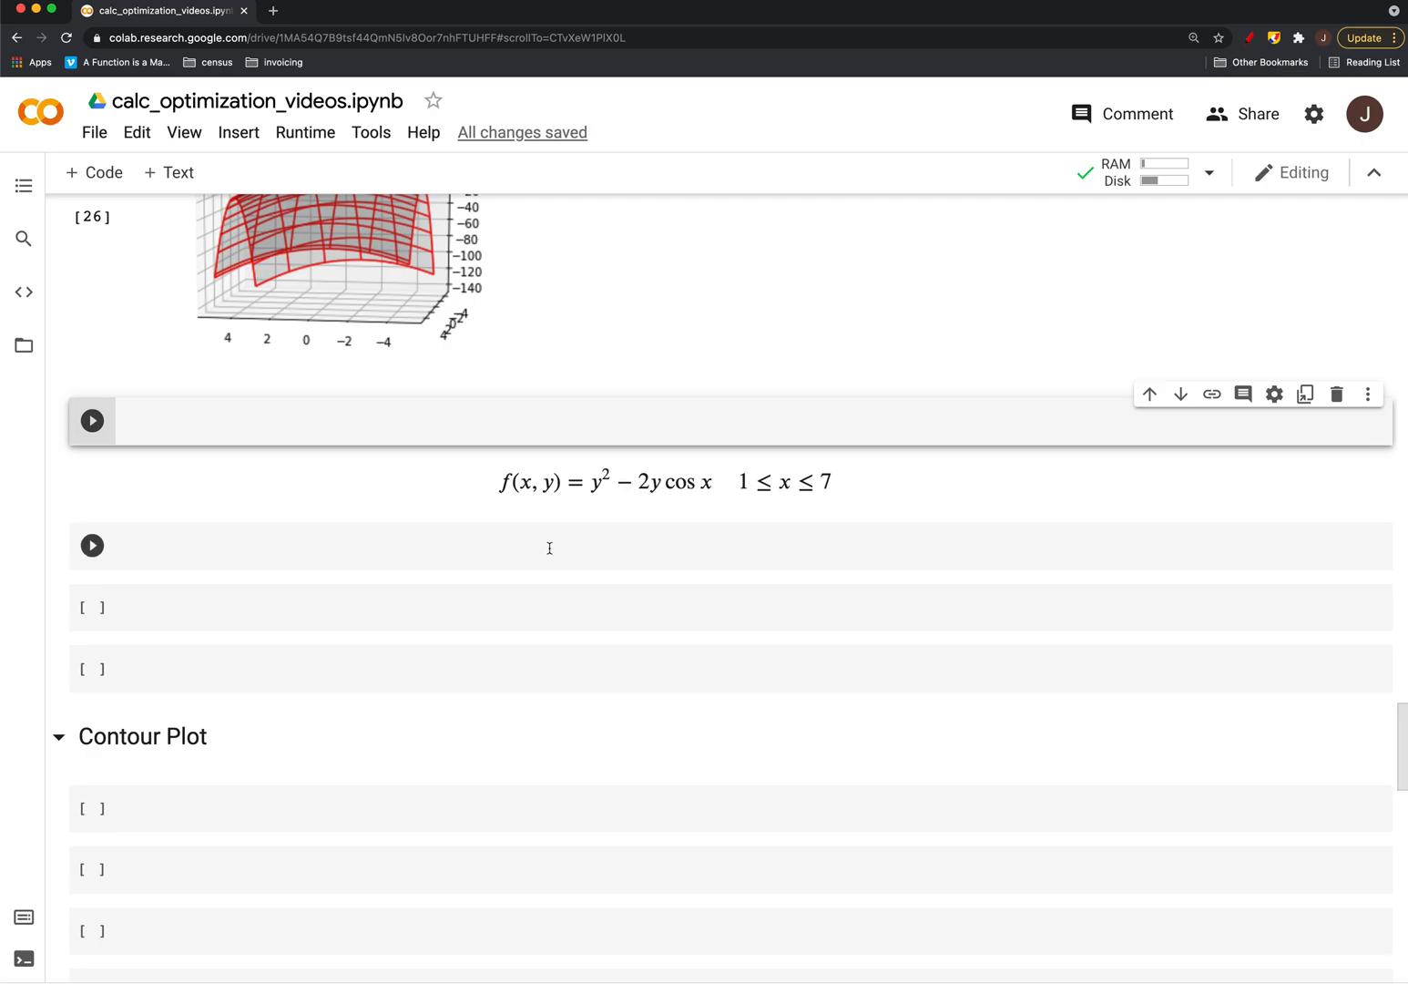
# Define f(x, y) = y**2 - 2*y*np.cos(x) in the empty cell and run it
pyautogui.write('def')
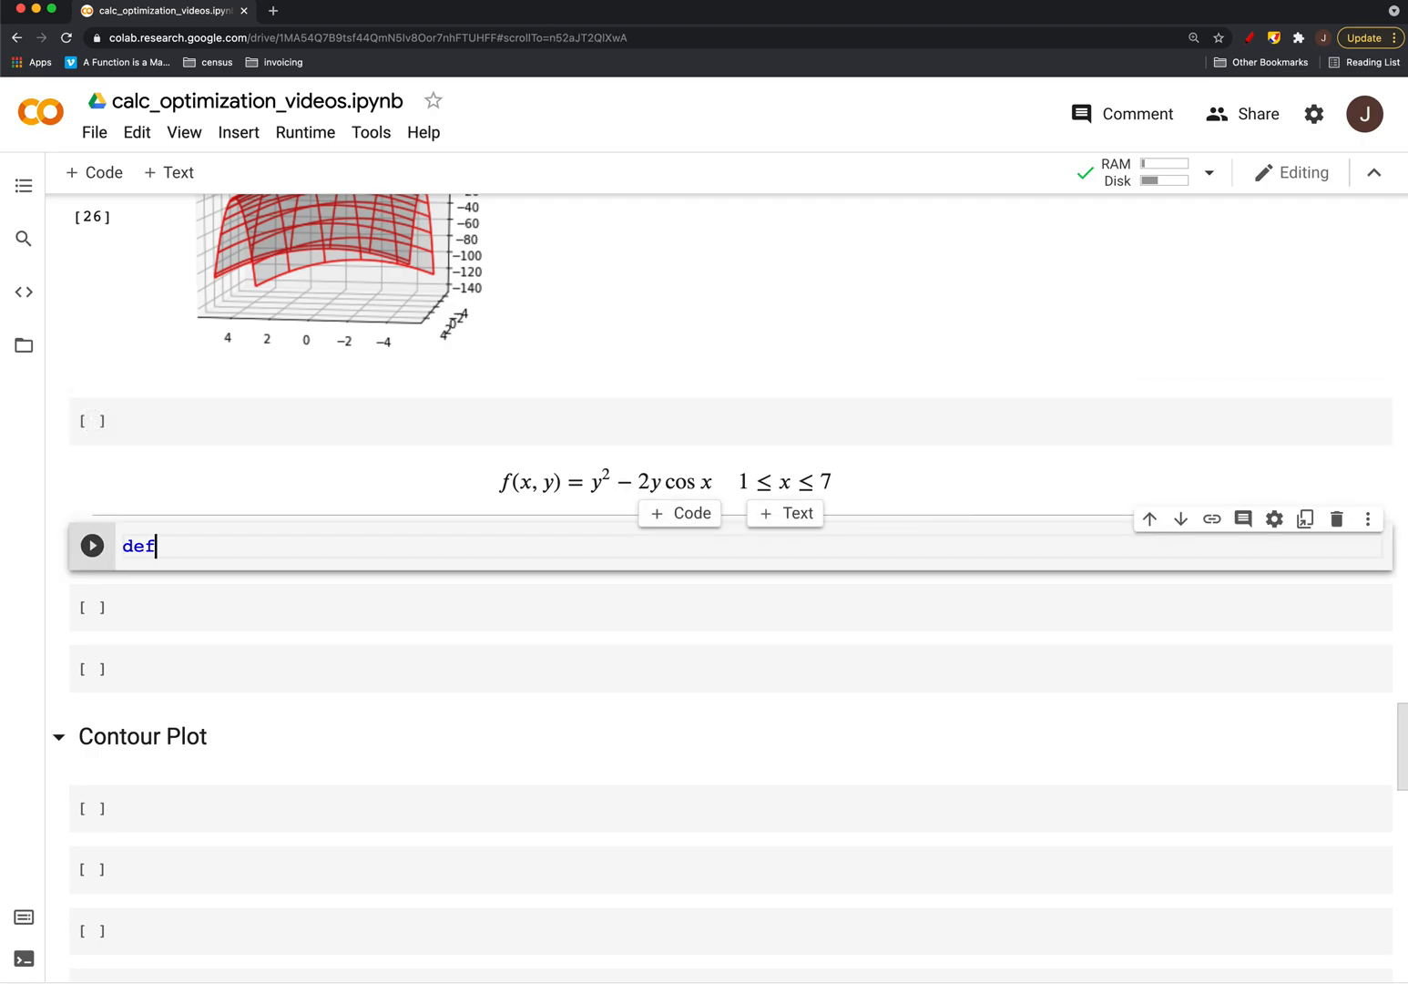
pyautogui.write('f(x, y)')
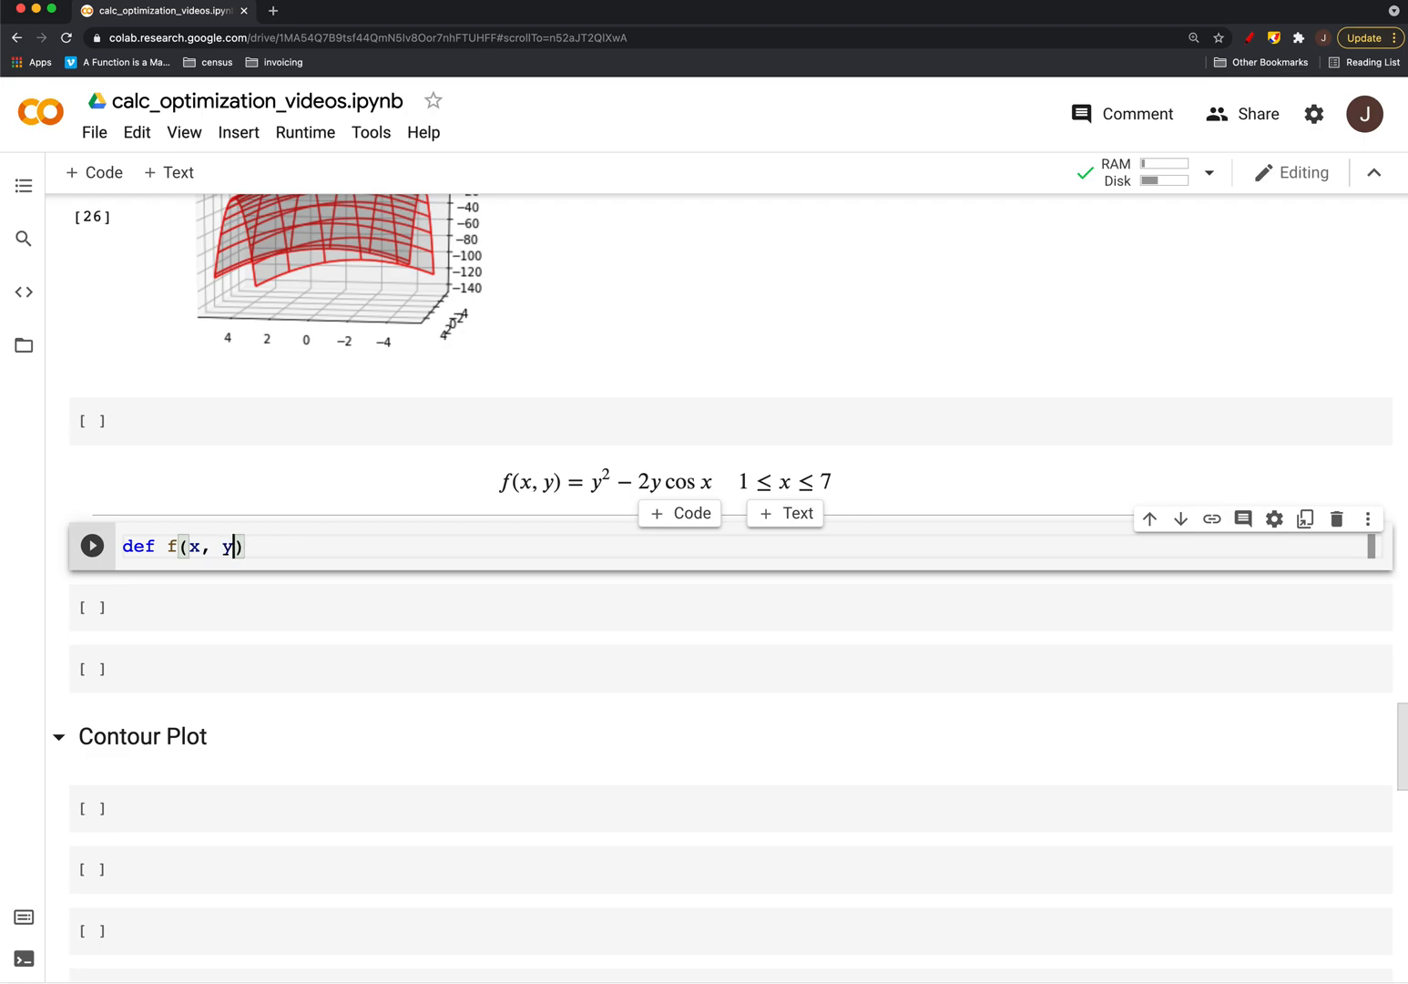
pyautogui.write(': return')
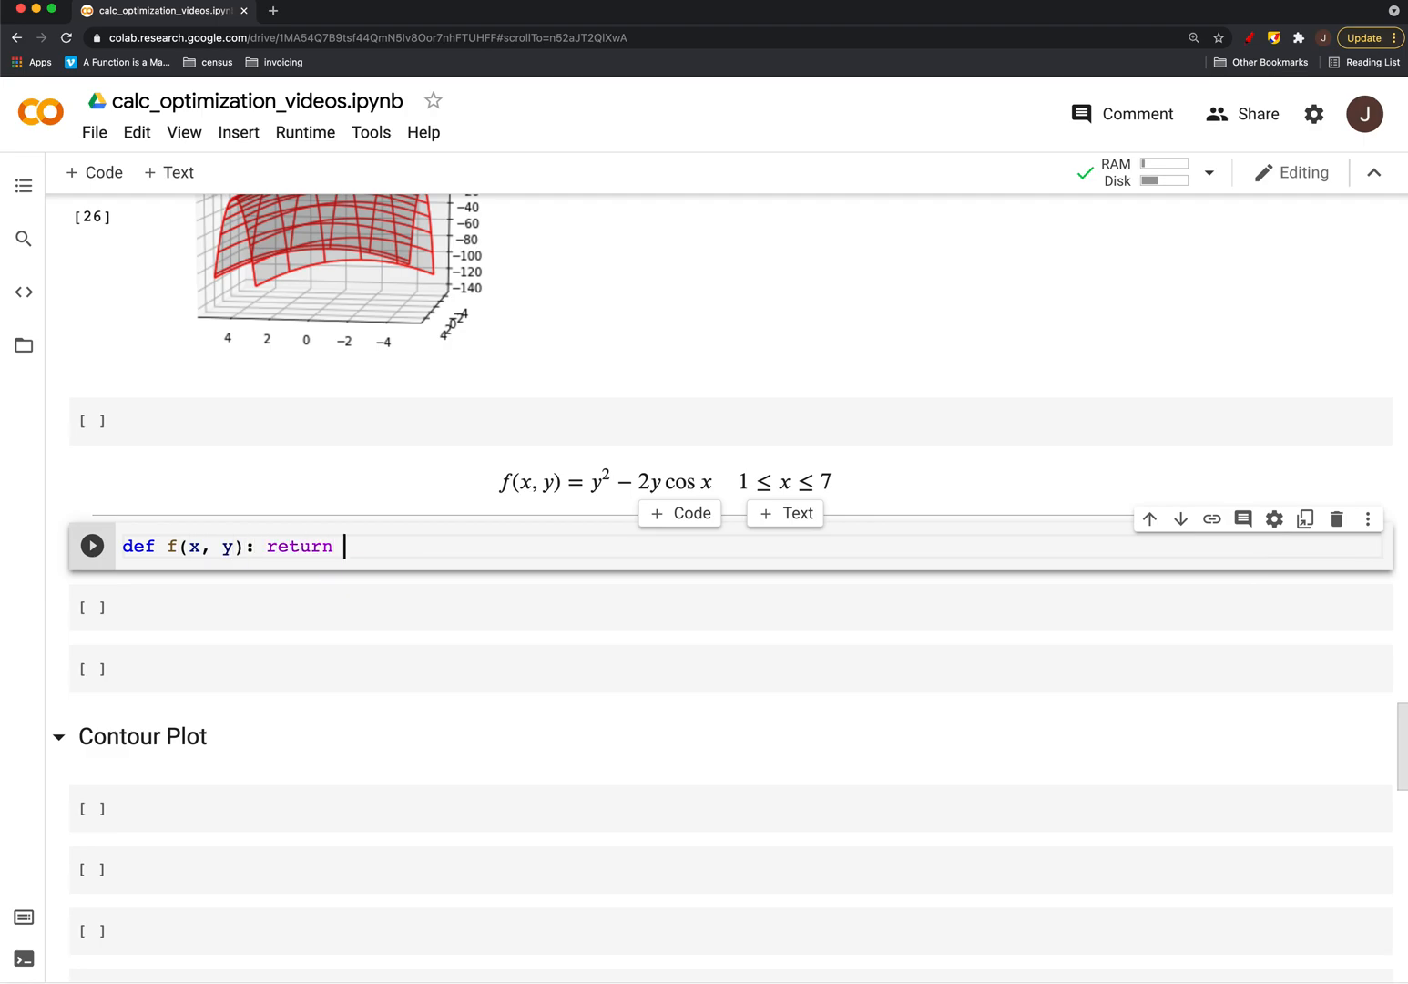
pyautogui.write('y**2')
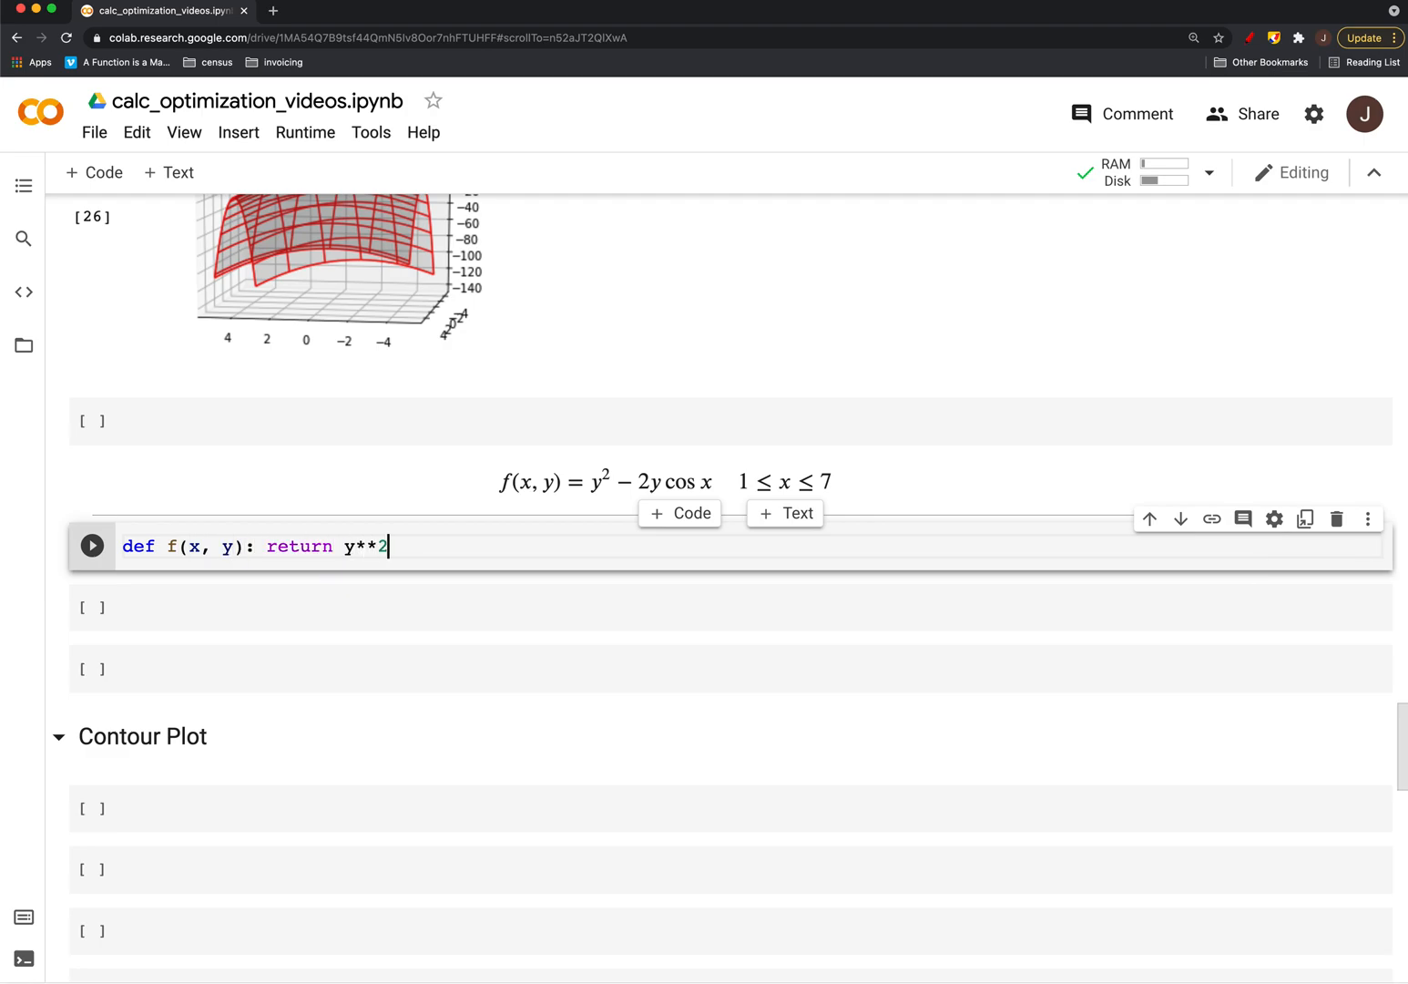
pyautogui.write('- 2*')
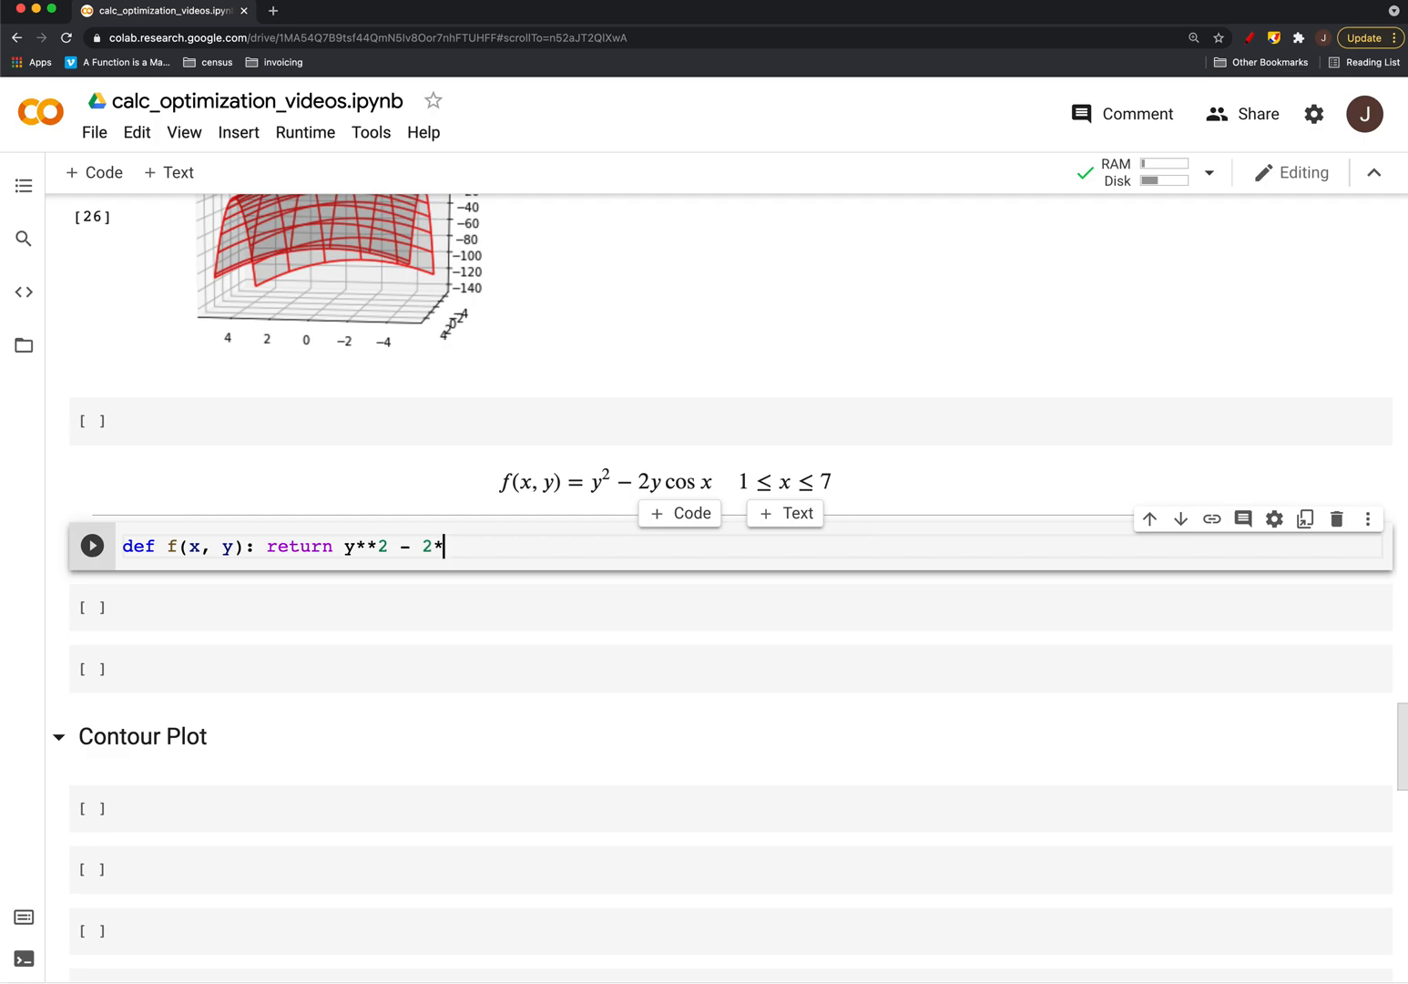
pyautogui.write('y')
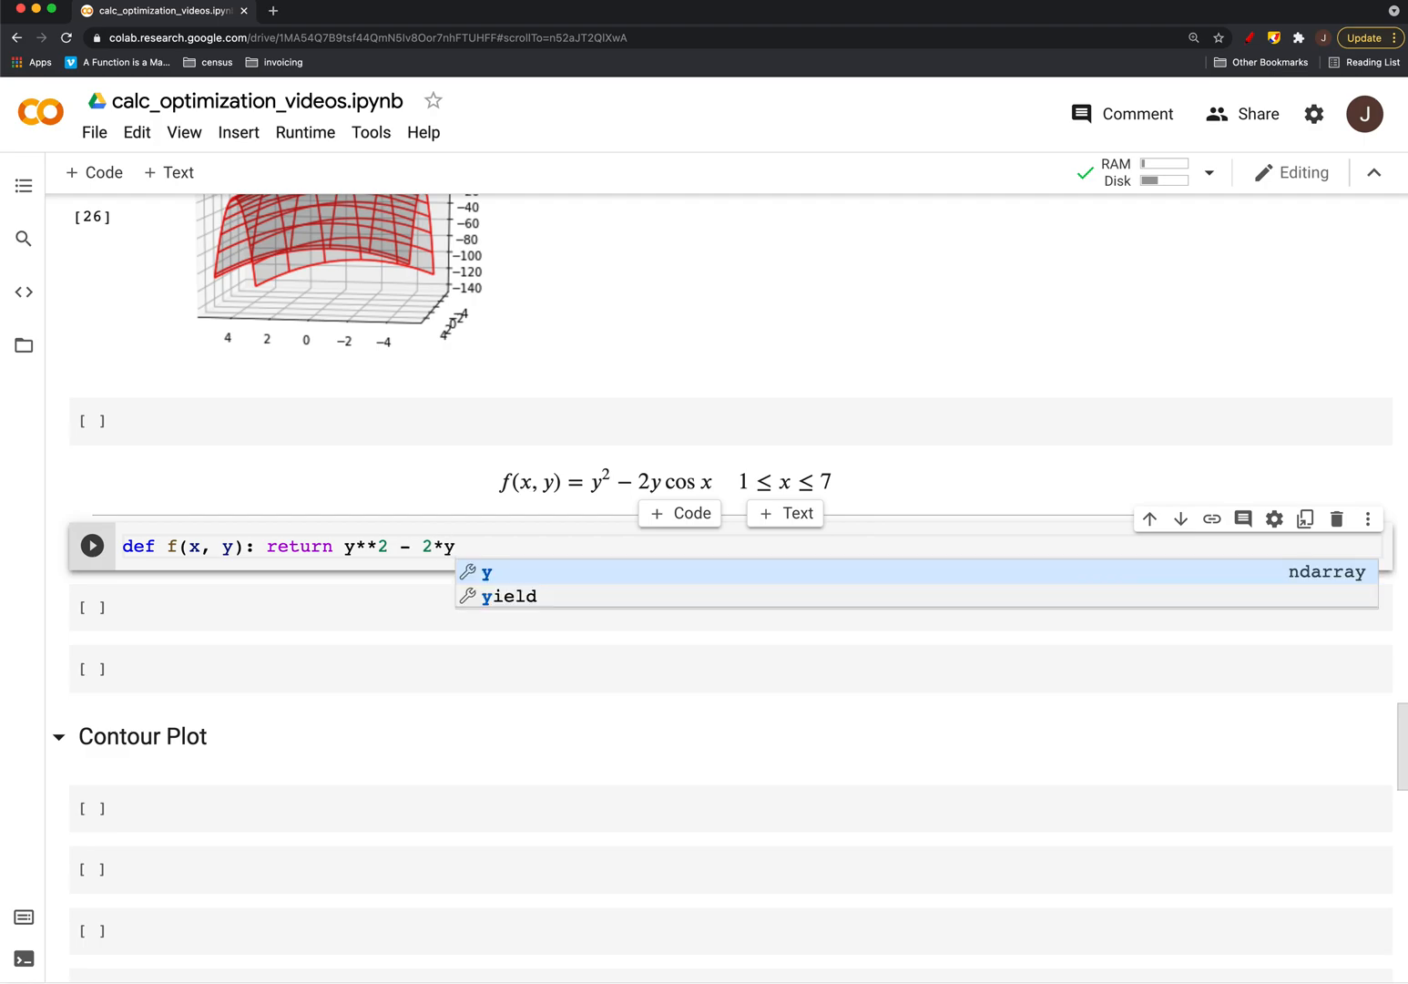
pyautogui.write('*np.cos(x')
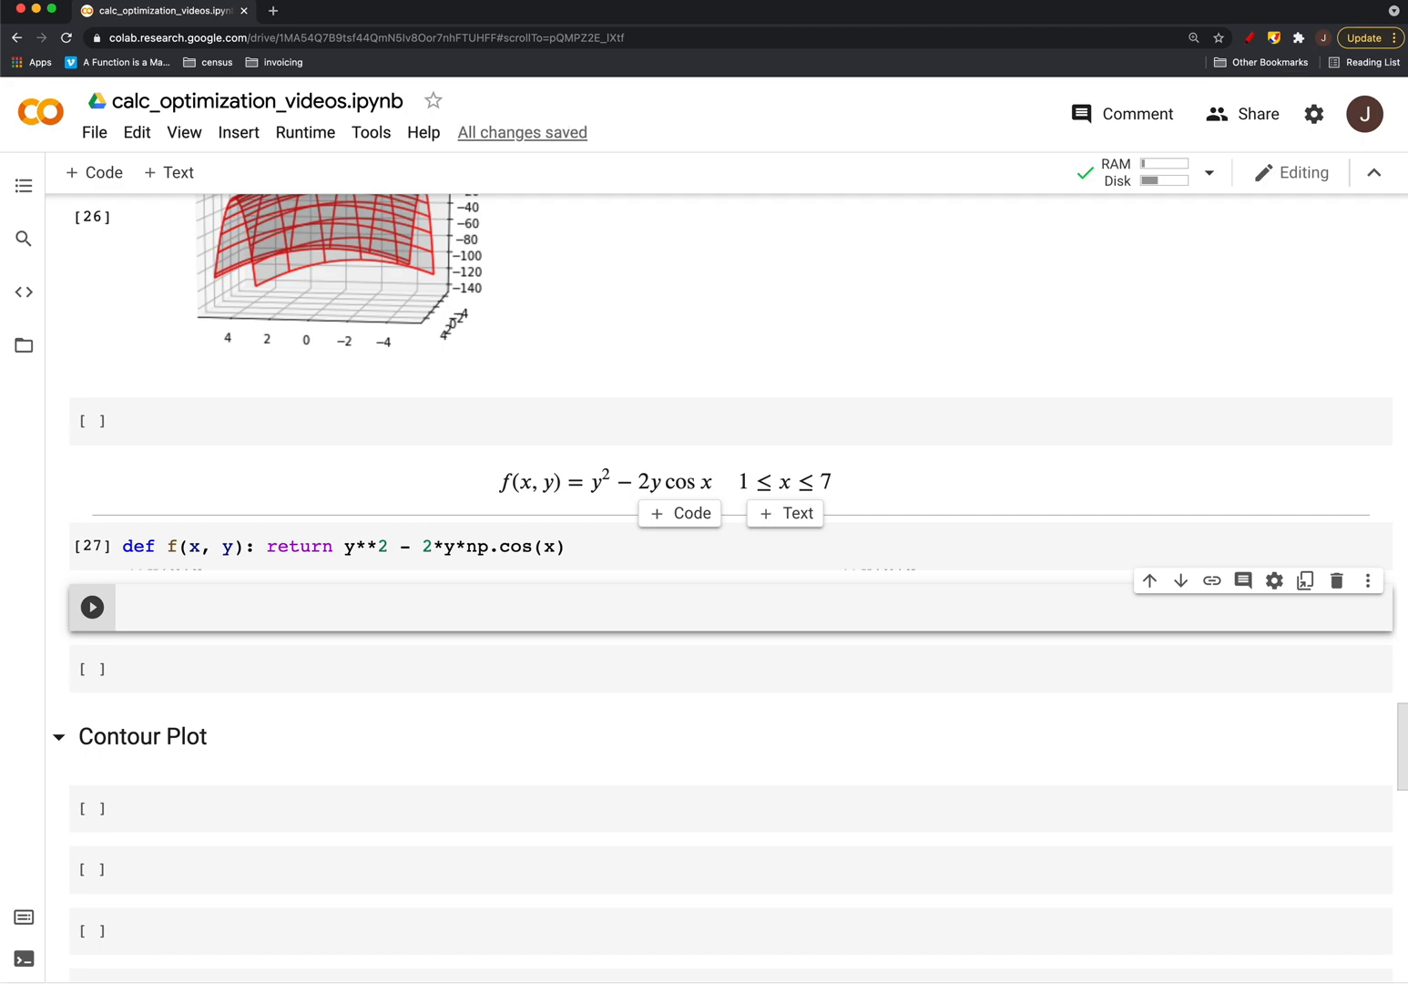
# Create fig = plt.figure() and ax = plt.axes(projection='3d') in the next cell
pyautogui.write('fig')
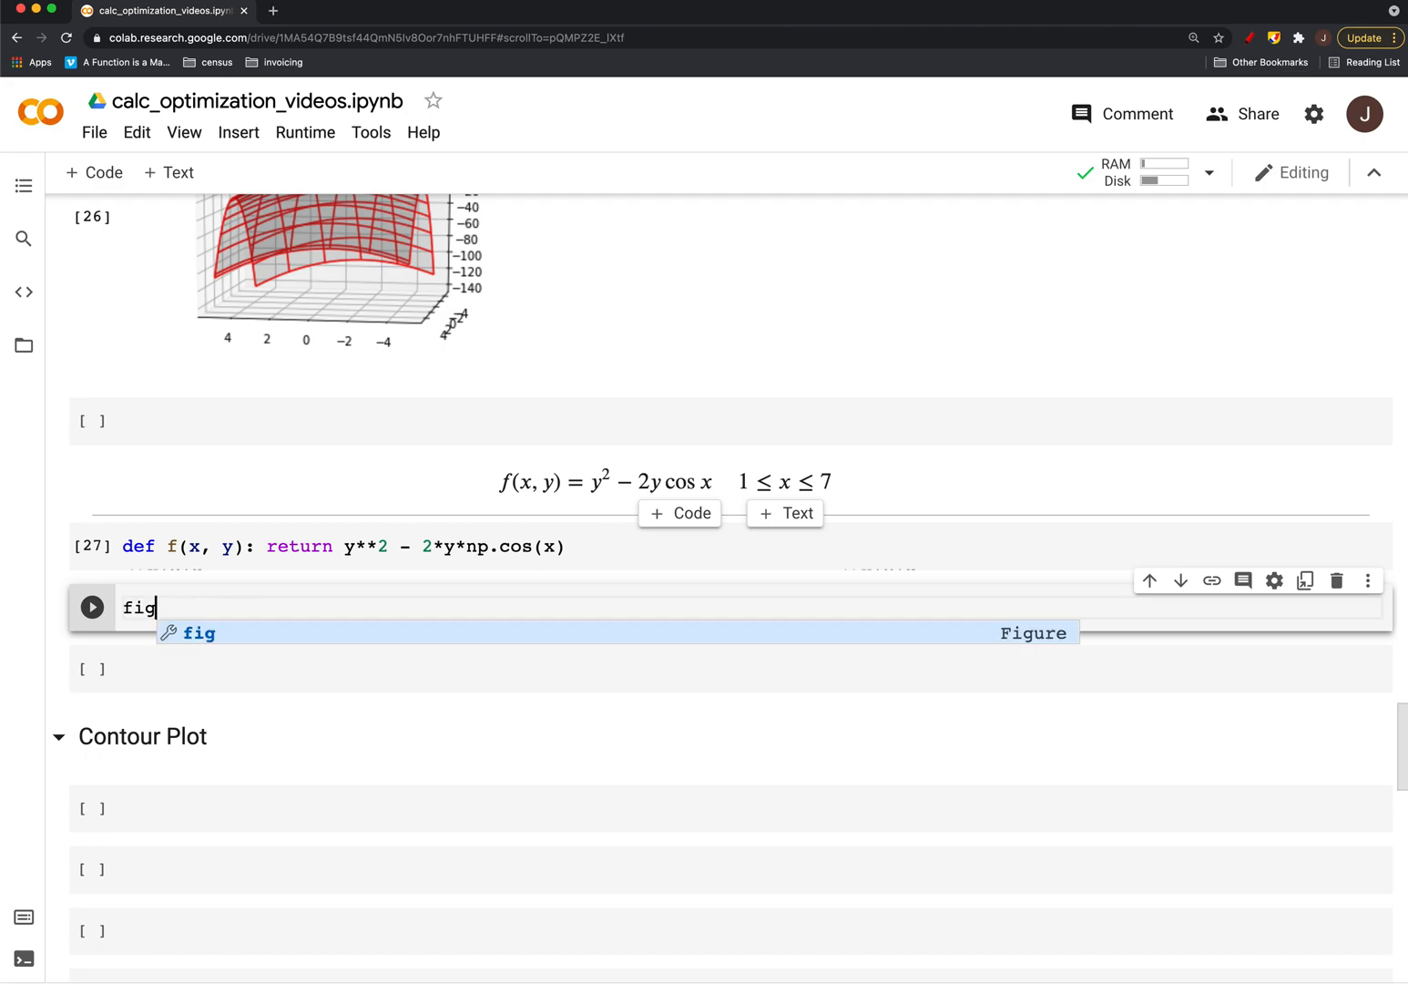
pyautogui.write('= plt')
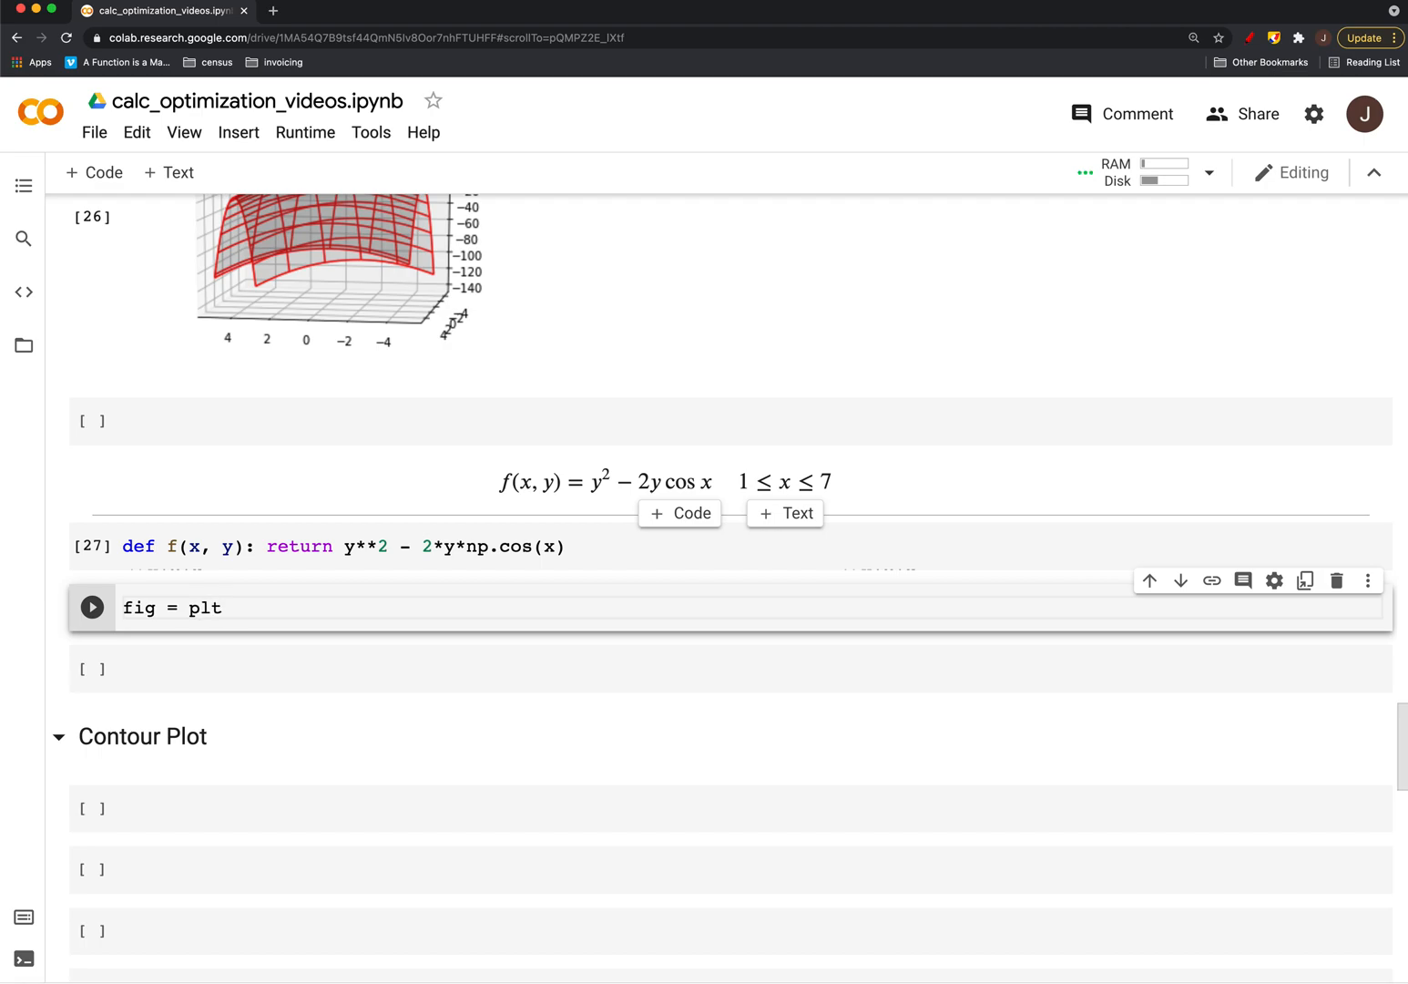
pyautogui.write('.figure(')
pyautogui.write('ax = plt.axes')
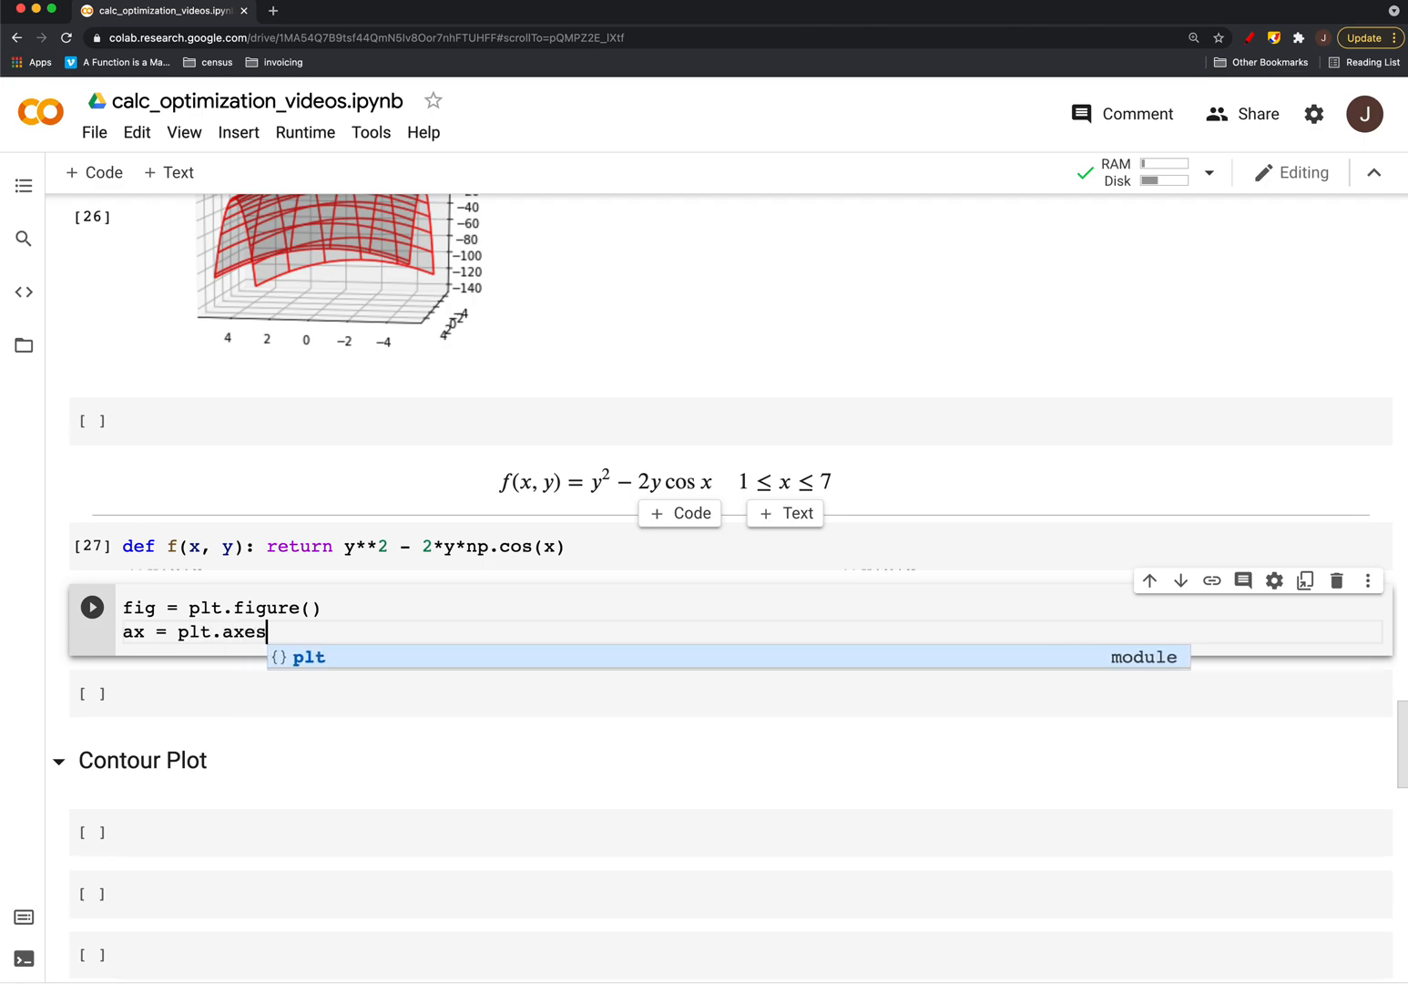
pyautogui.write('(proje')
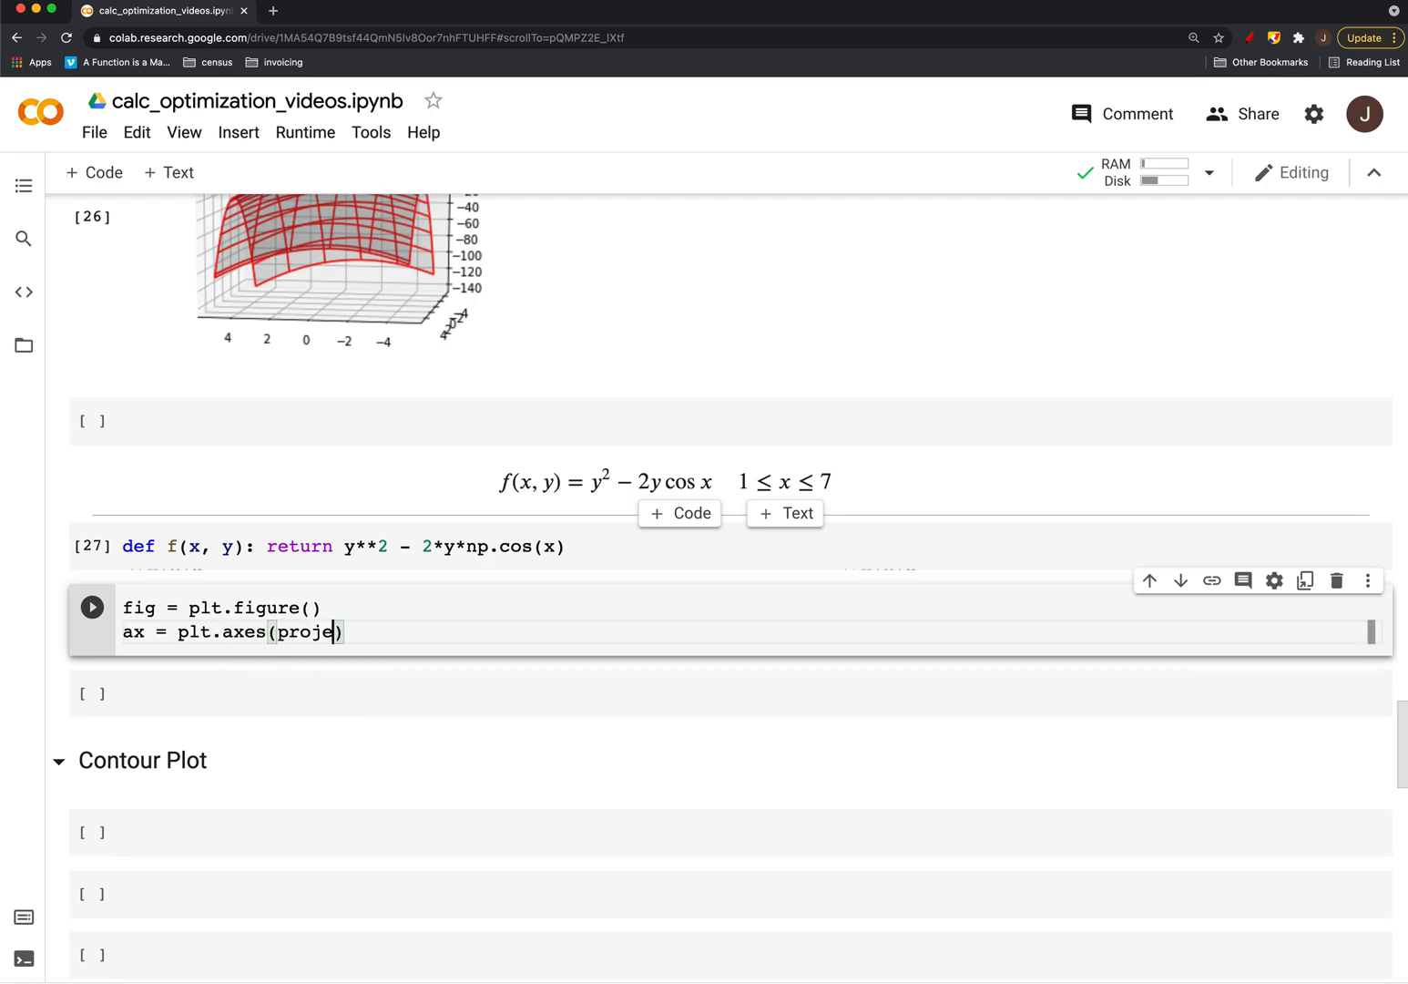
pyautogui.write("ction = 'e'")
pyautogui.write('ax')
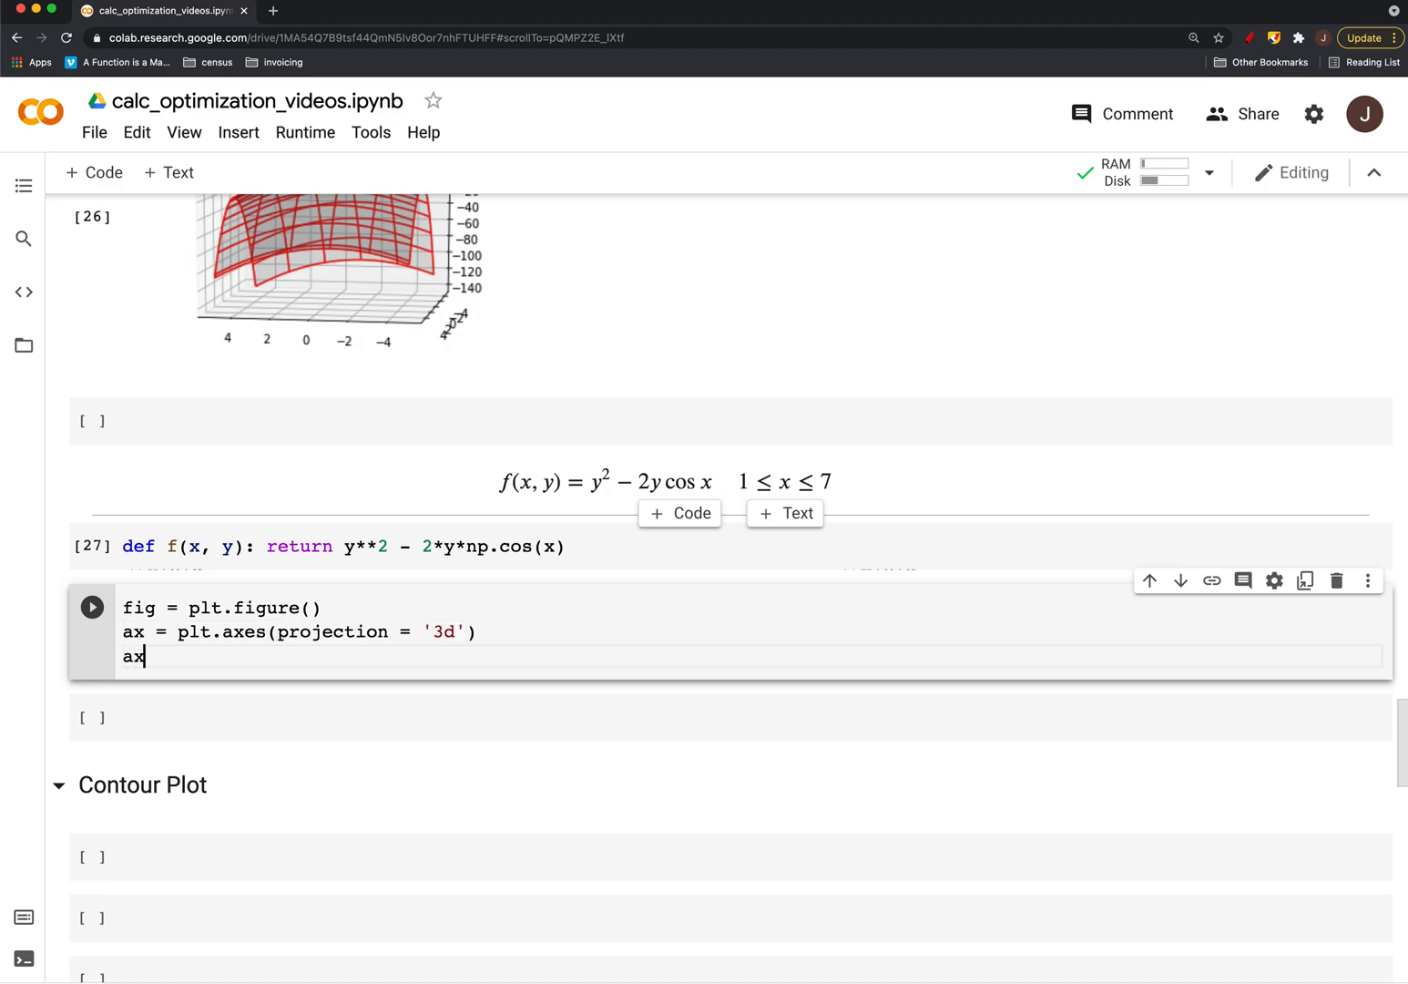
# Add ax.plot_surface(X, Y, f(X, Y)) and run to draw the wavy blue surface
pyautogui.write('.plot')
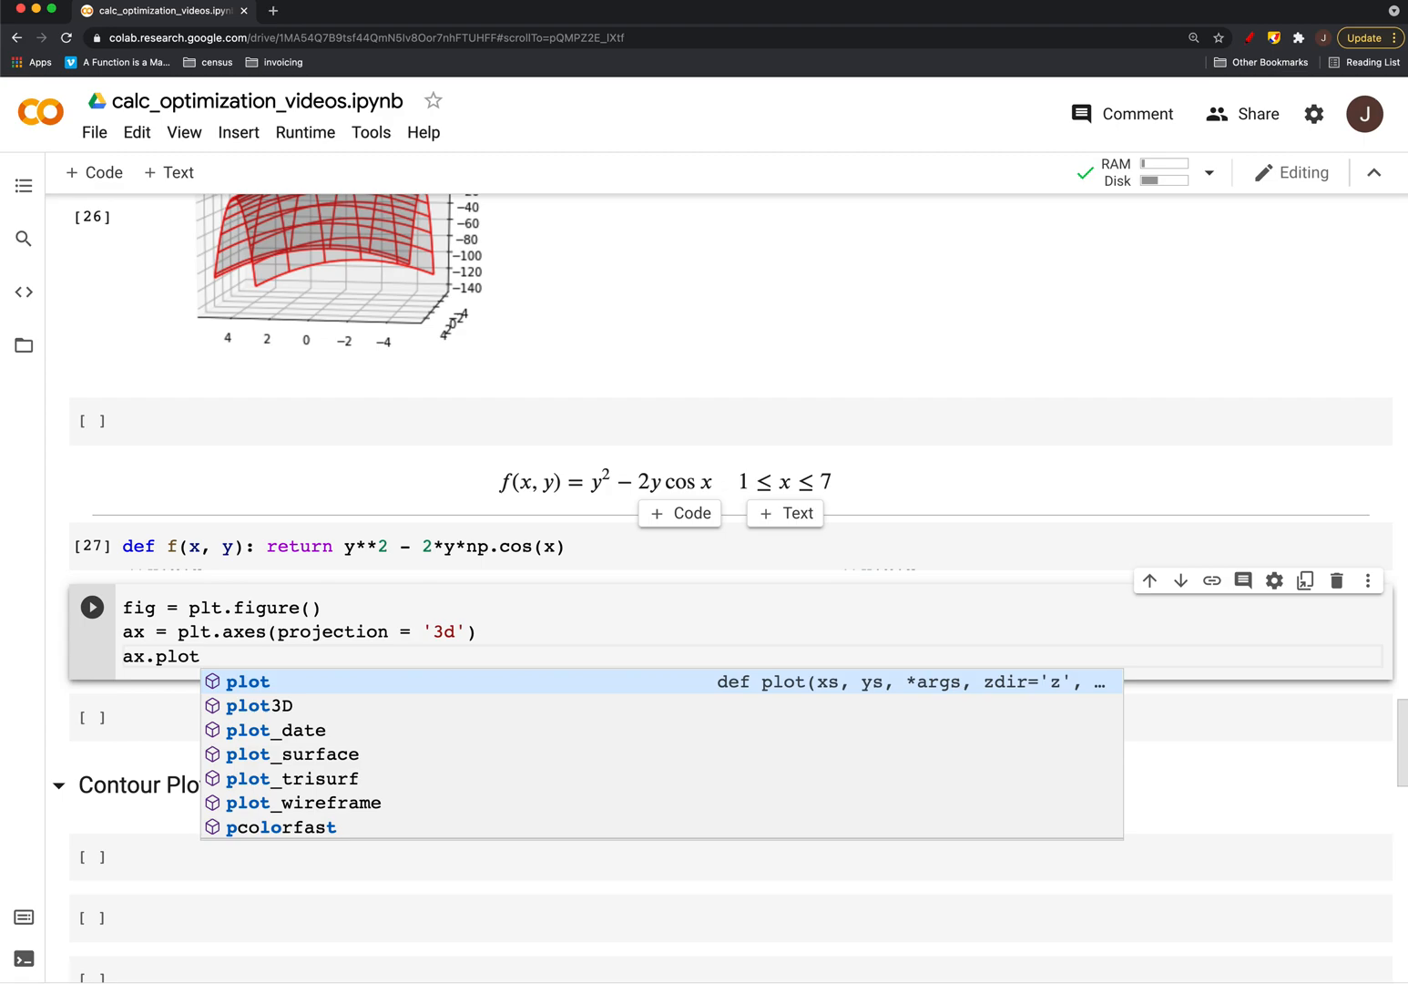
pyautogui.click(292, 754)
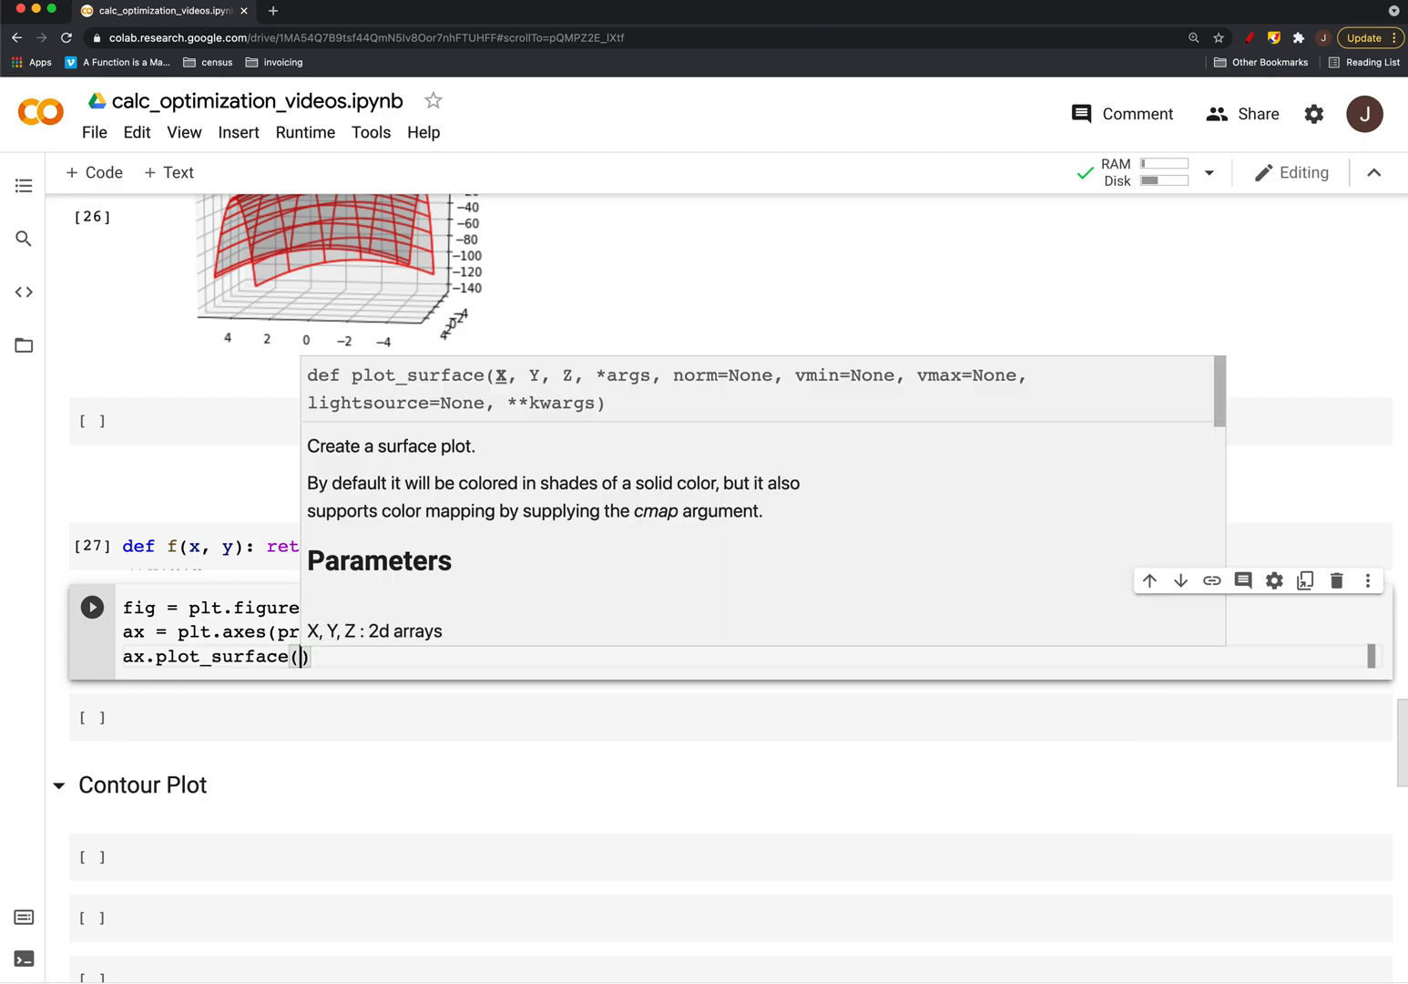
pyautogui.write('X, Y, f')
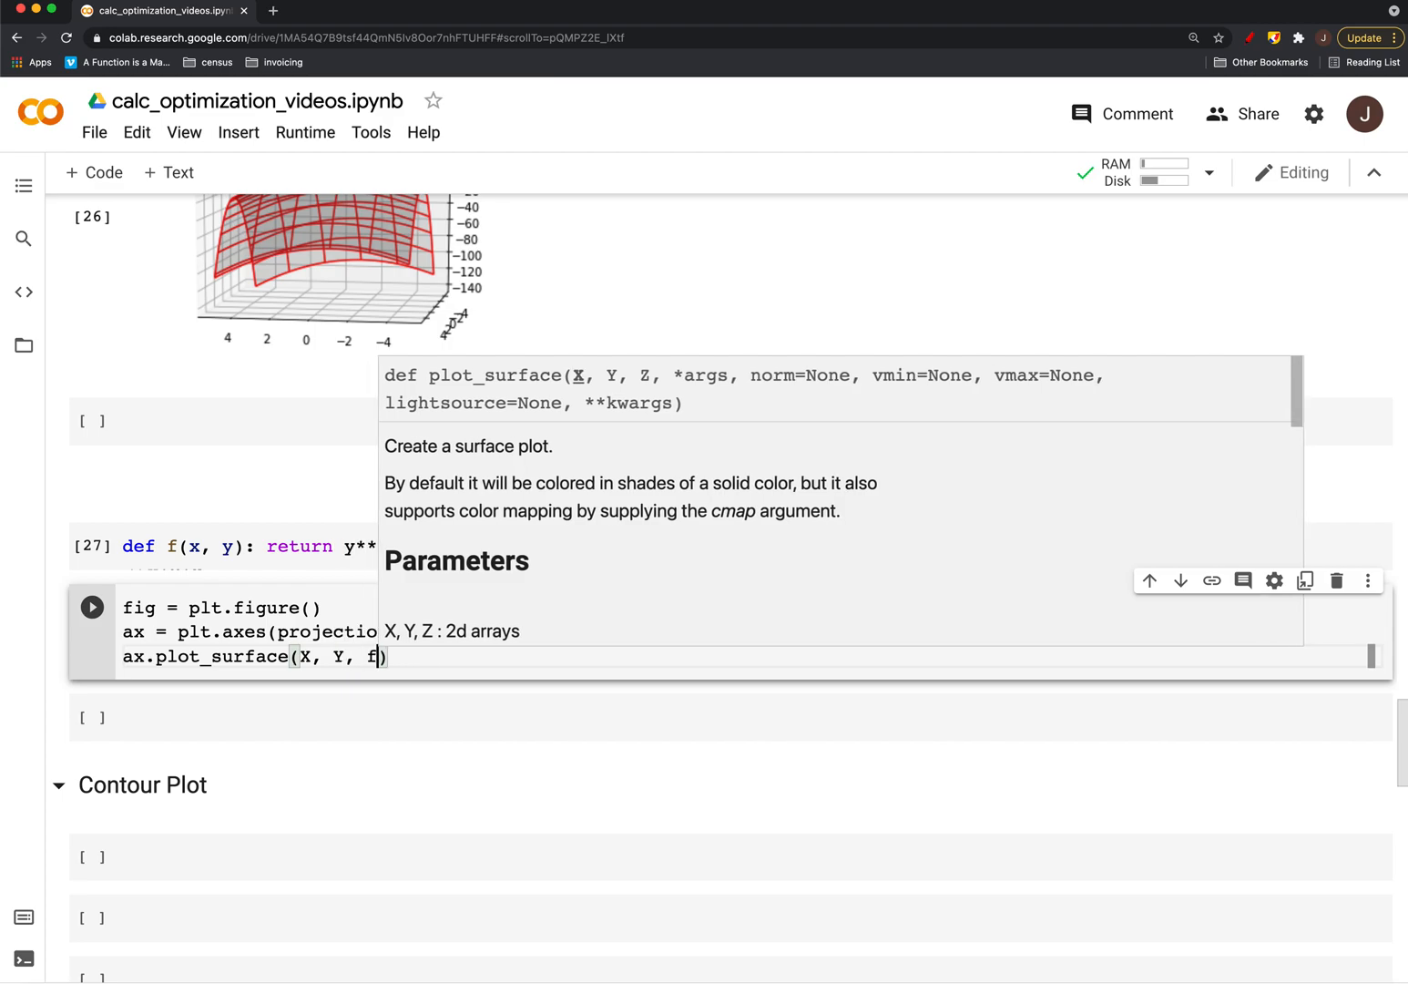
pyautogui.write('(X, Y')
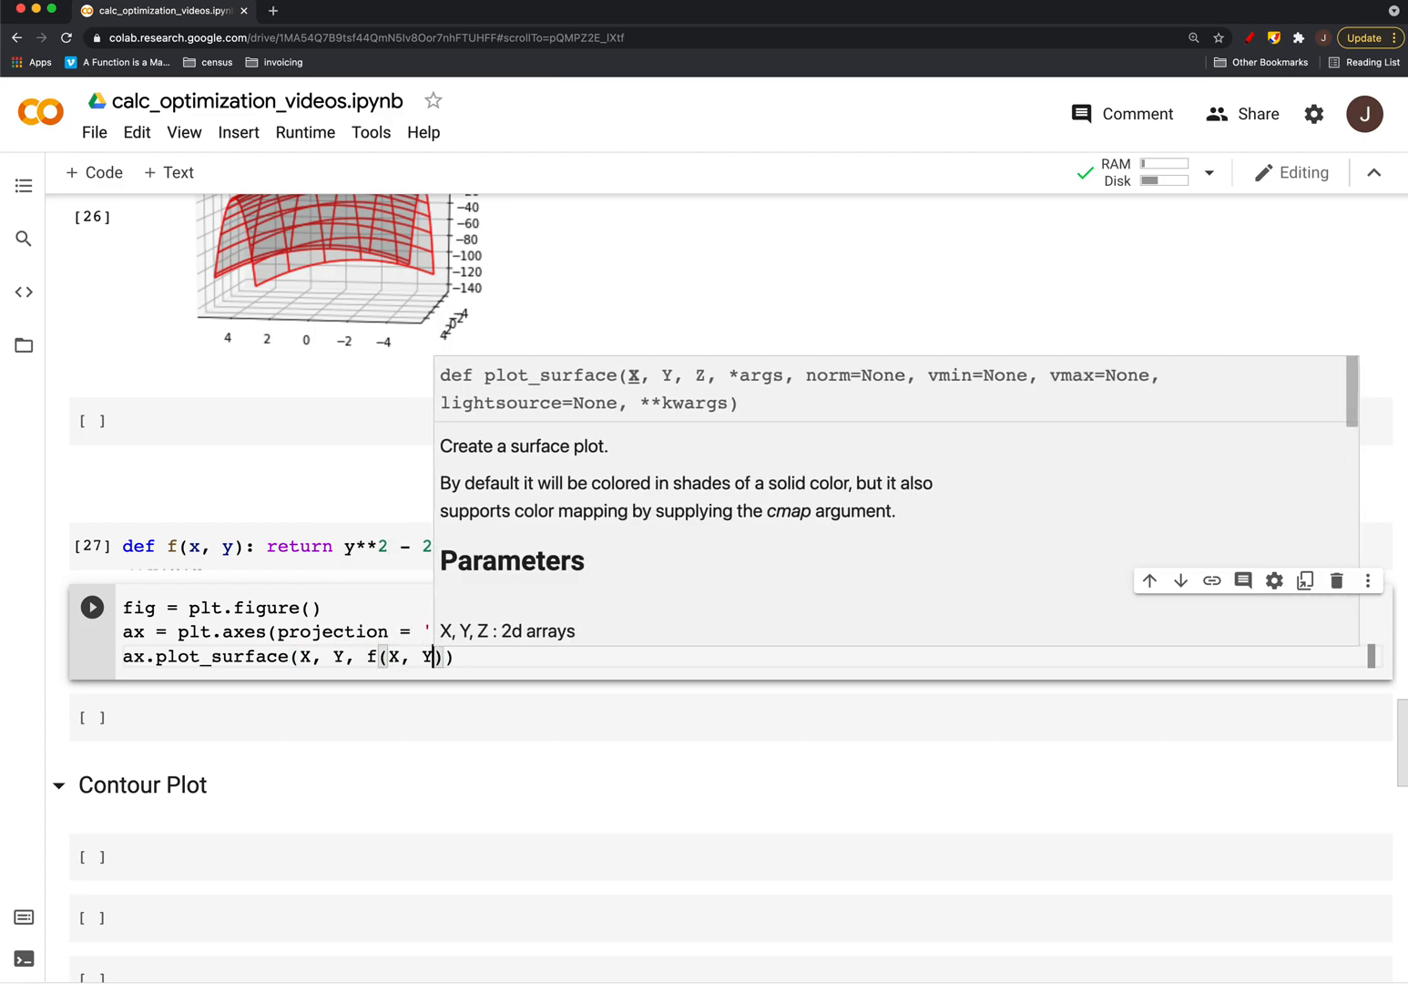
pyautogui.click(91, 607)
pyautogui.write('ax.pl')
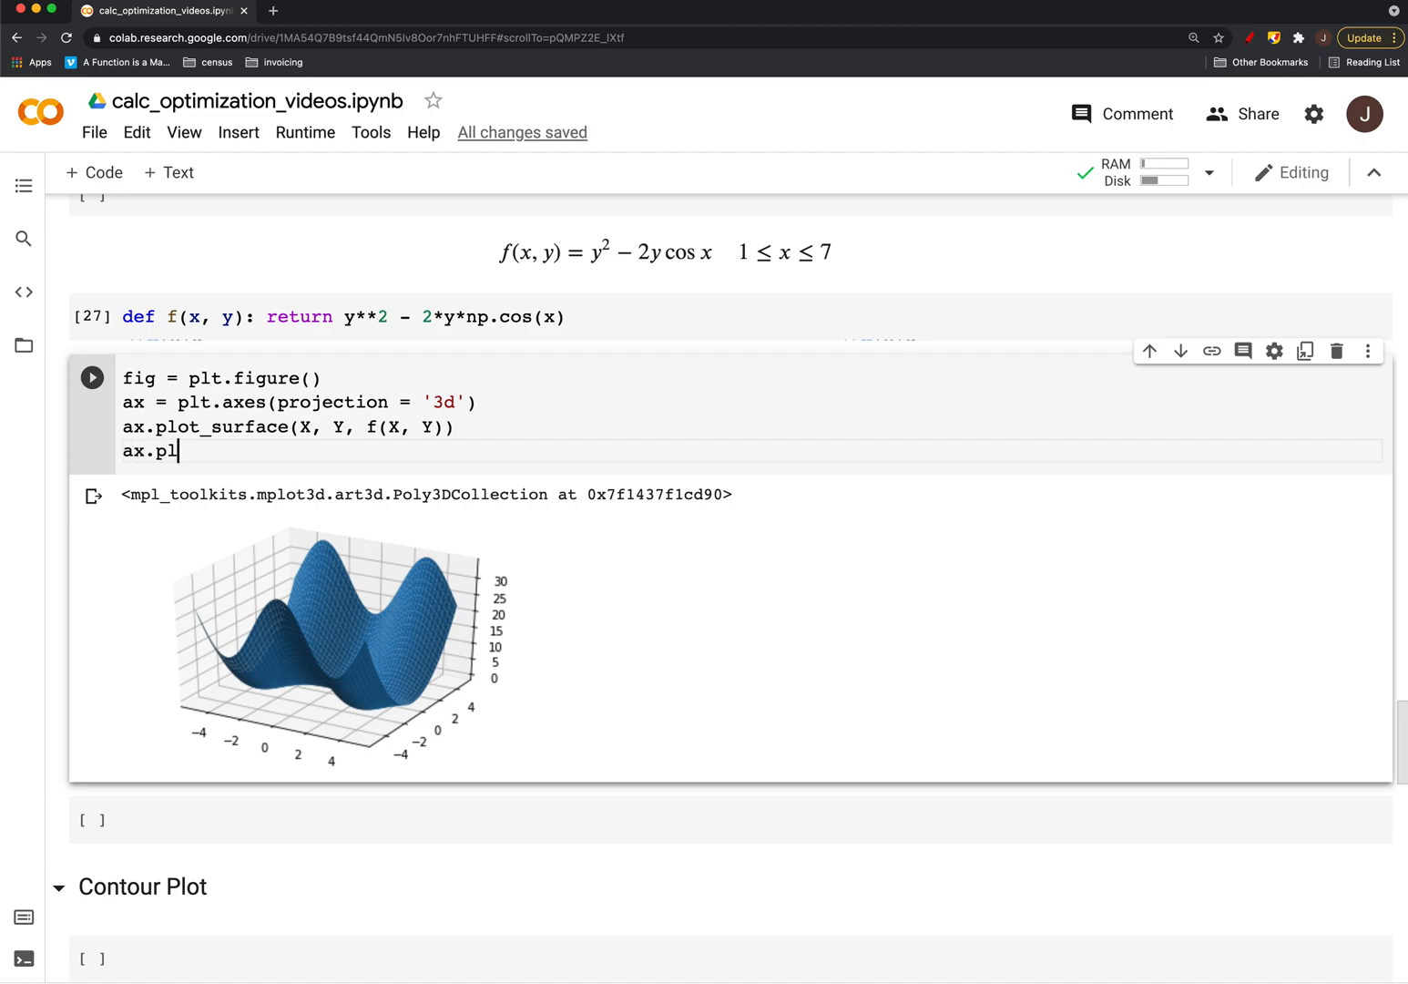
# Draw f(X, Y) as a pink plot_wireframe over a gray plot_surface and rerun the cell
pyautogui.write('ot_wireframe')
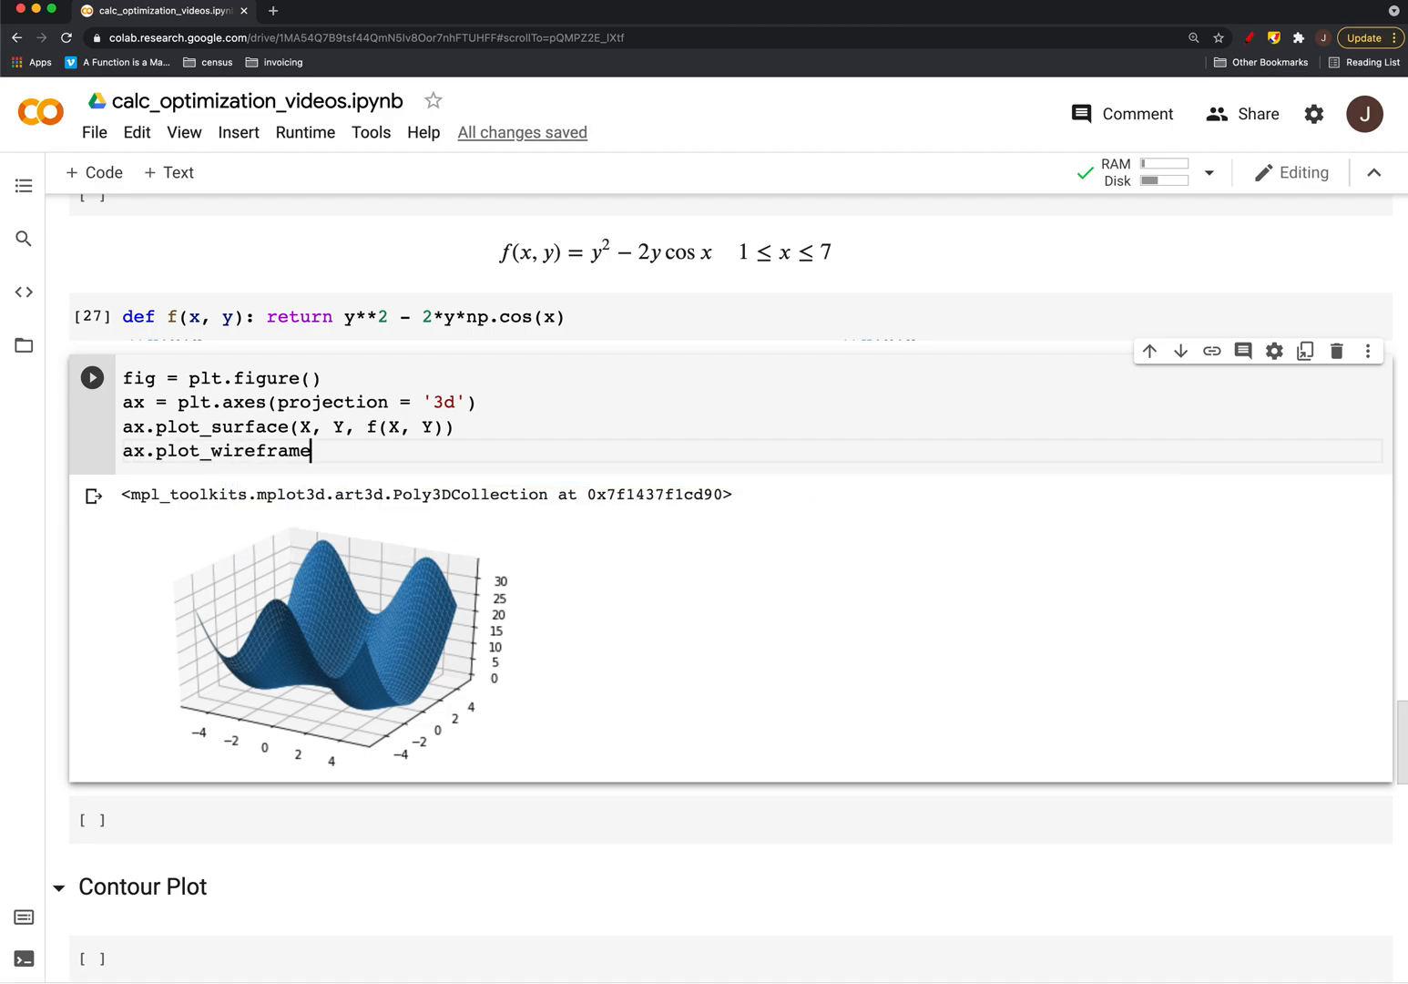
pyautogui.write('(X, Y,')
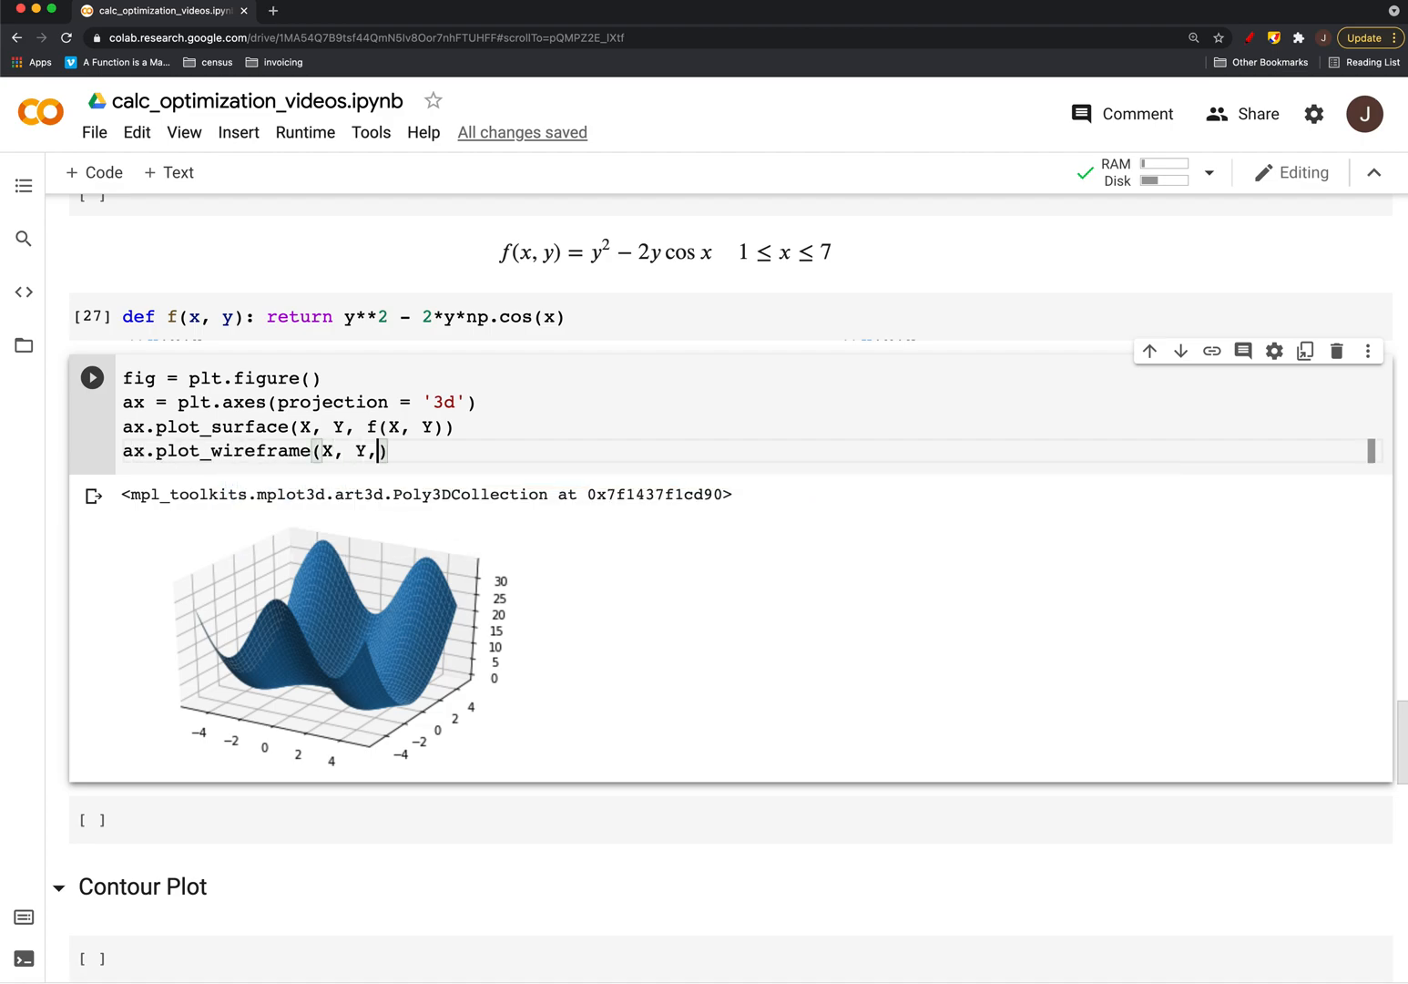
pyautogui.write('f(X, Y)')
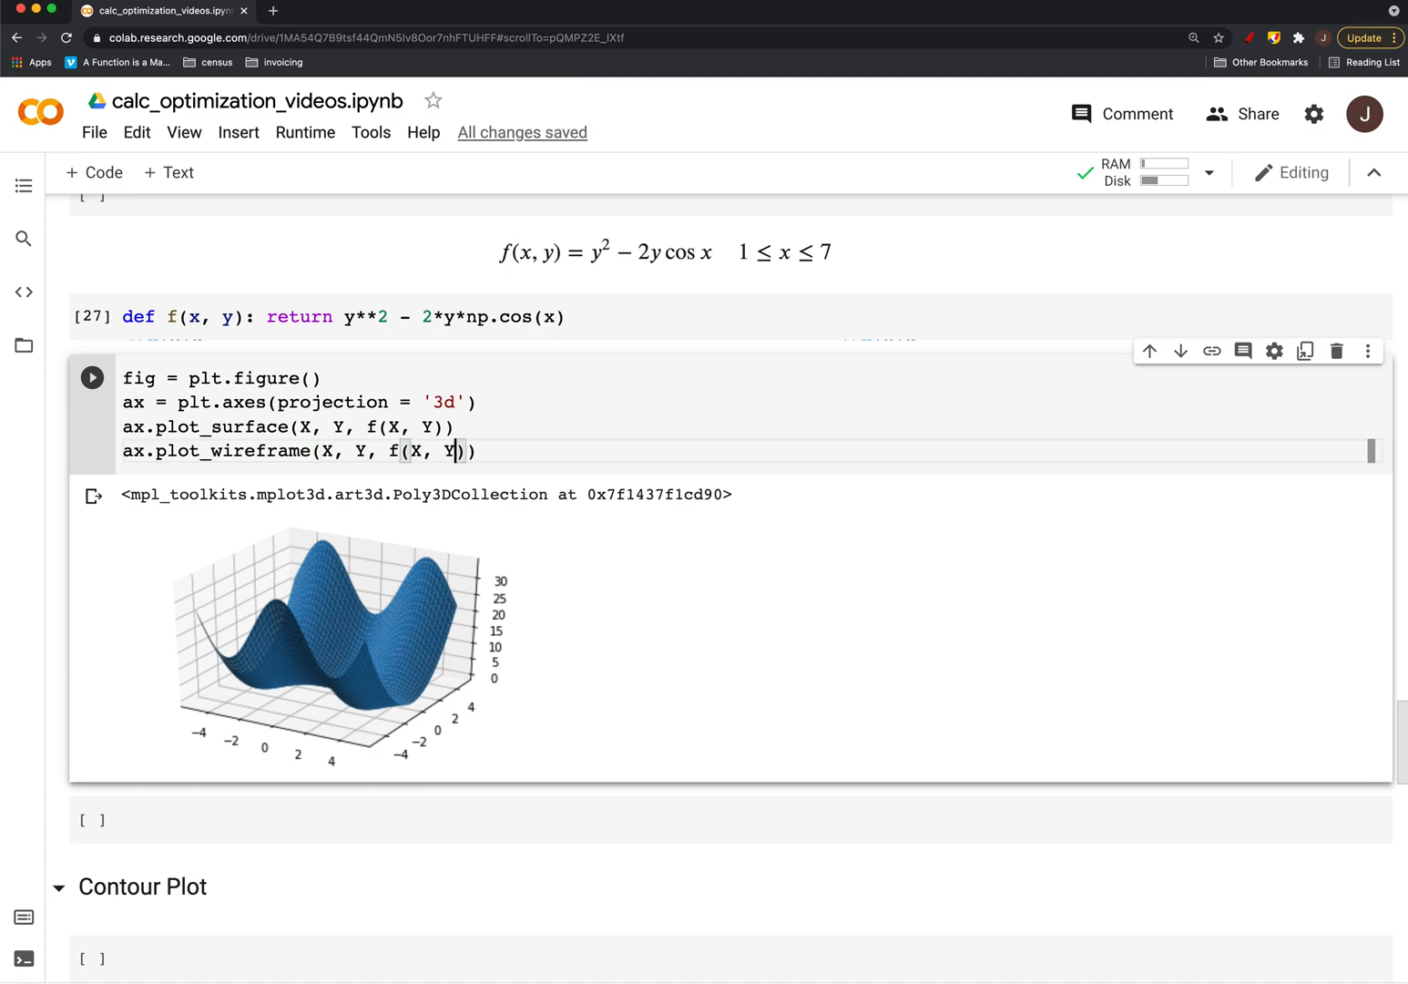
pyautogui.write(", color = 'pin")
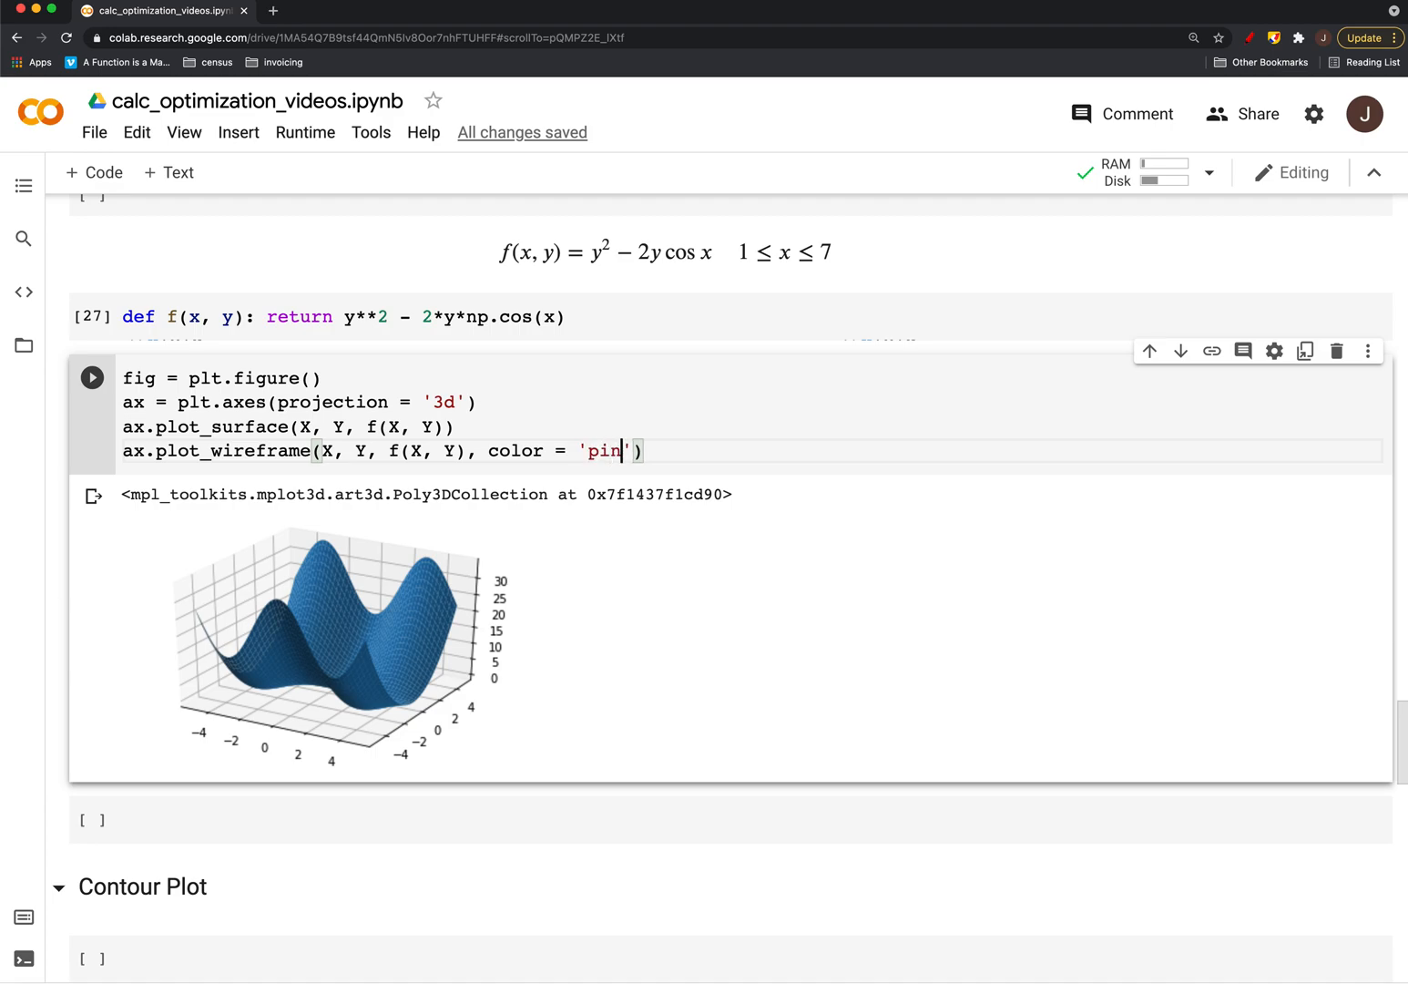
pyautogui.write('k')
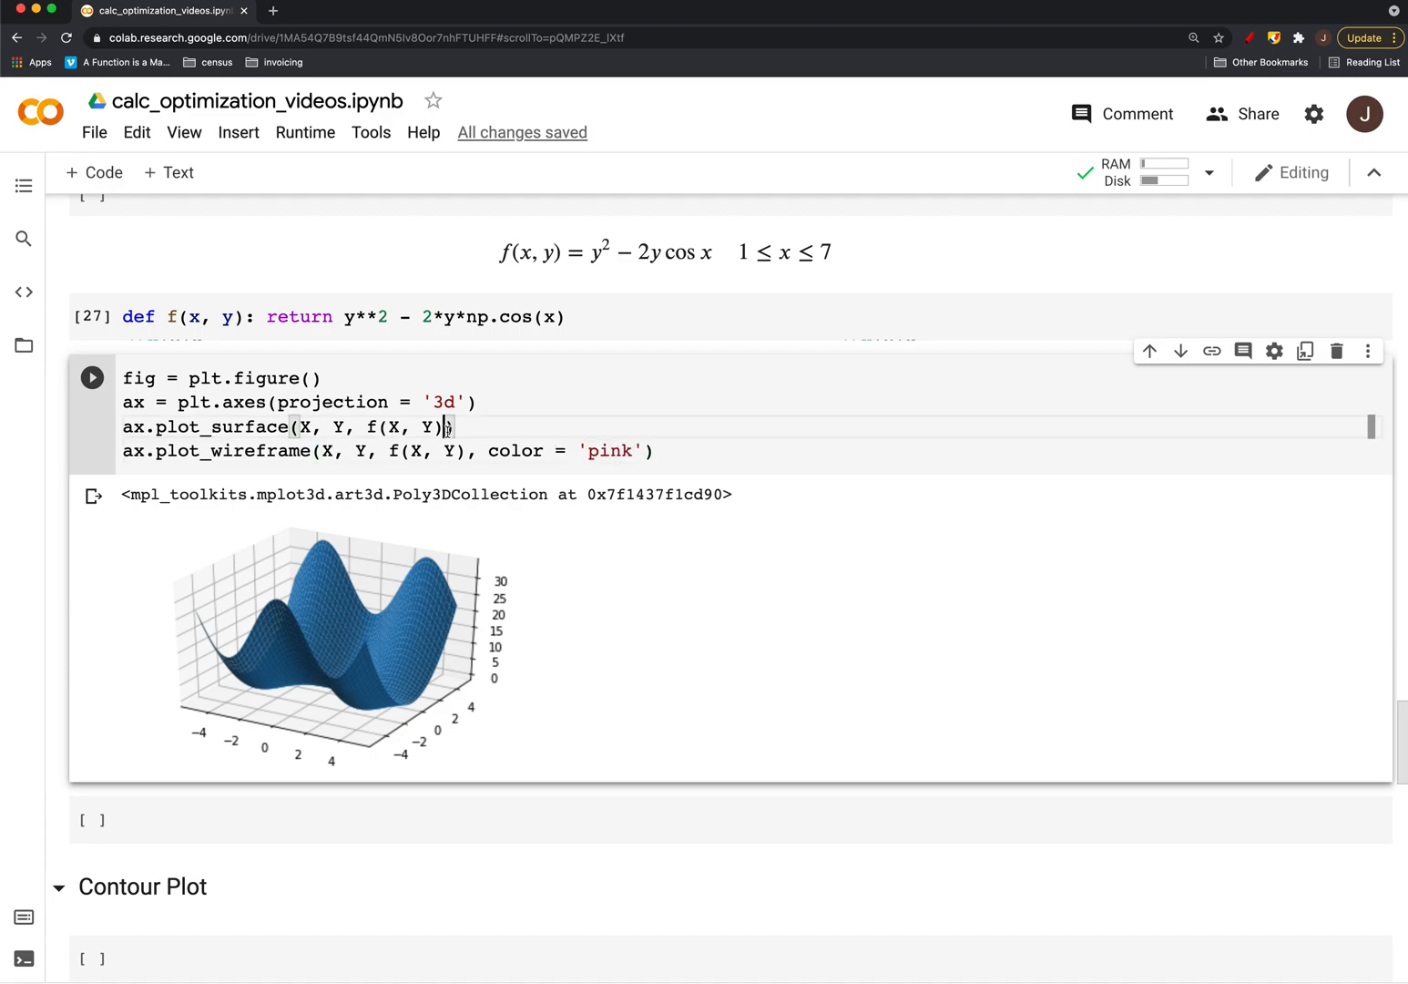
pyautogui.write(", color = 'gray")
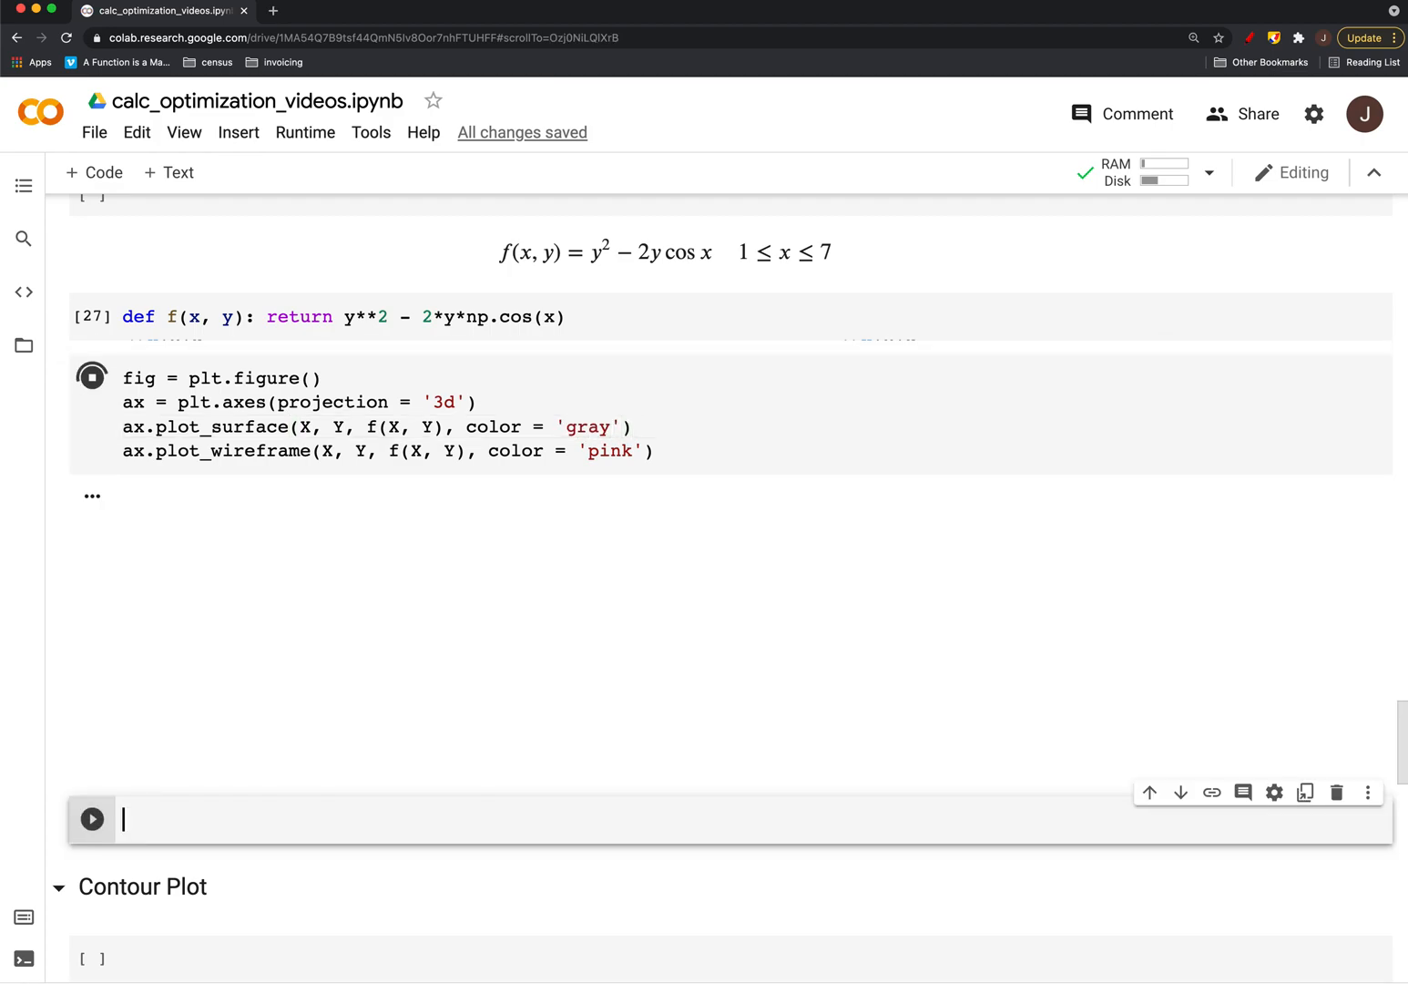
pyautogui.click(91, 378)
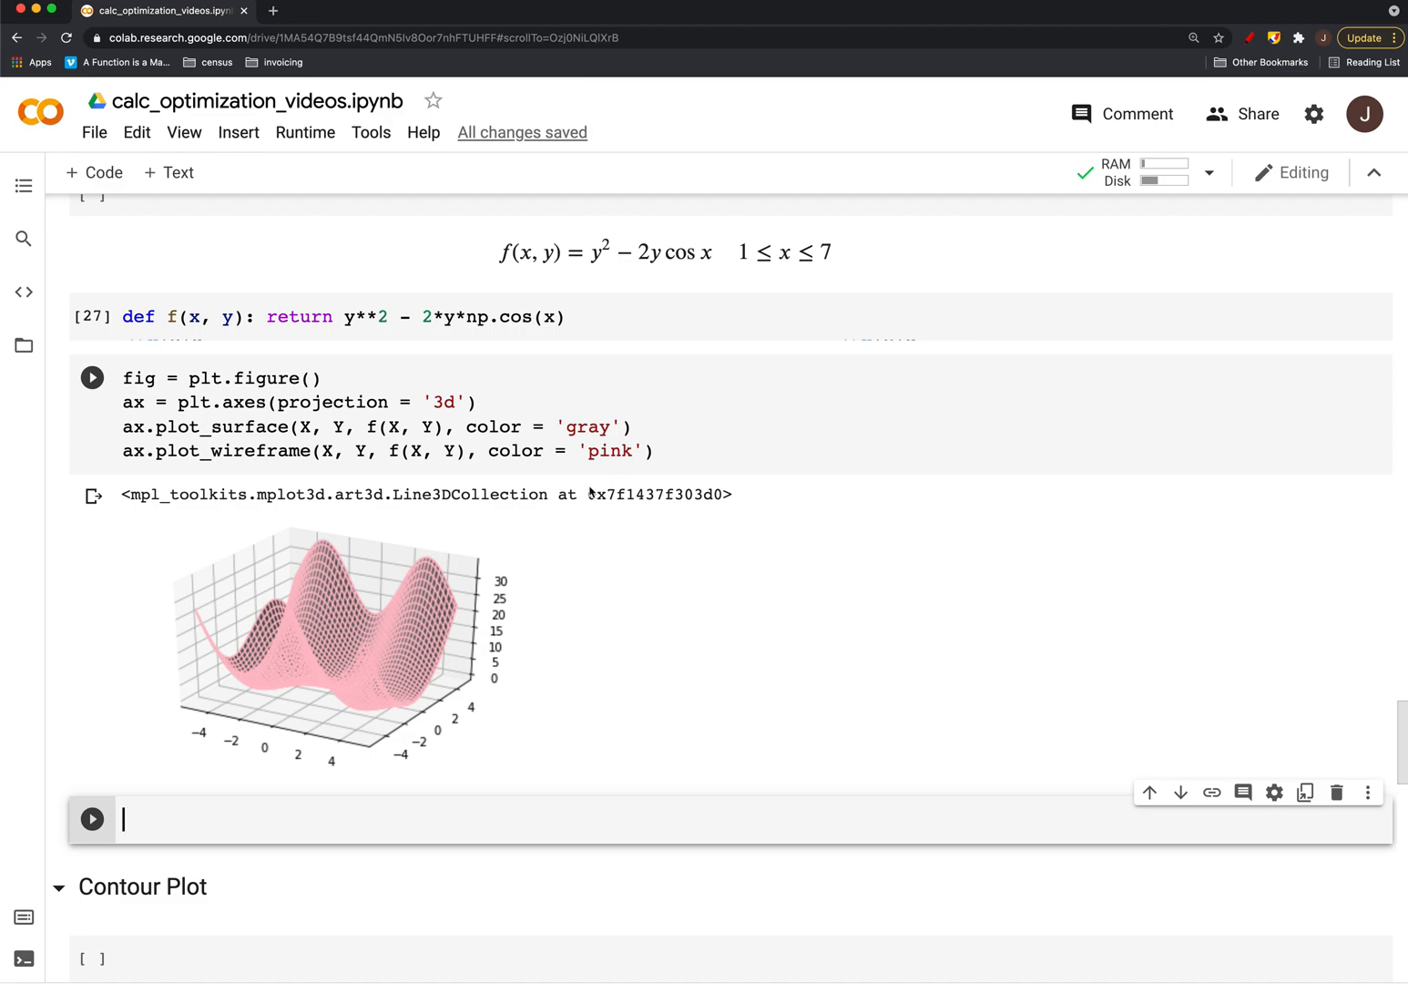
pyautogui.scroll(3)
pyautogui.write('ax.')
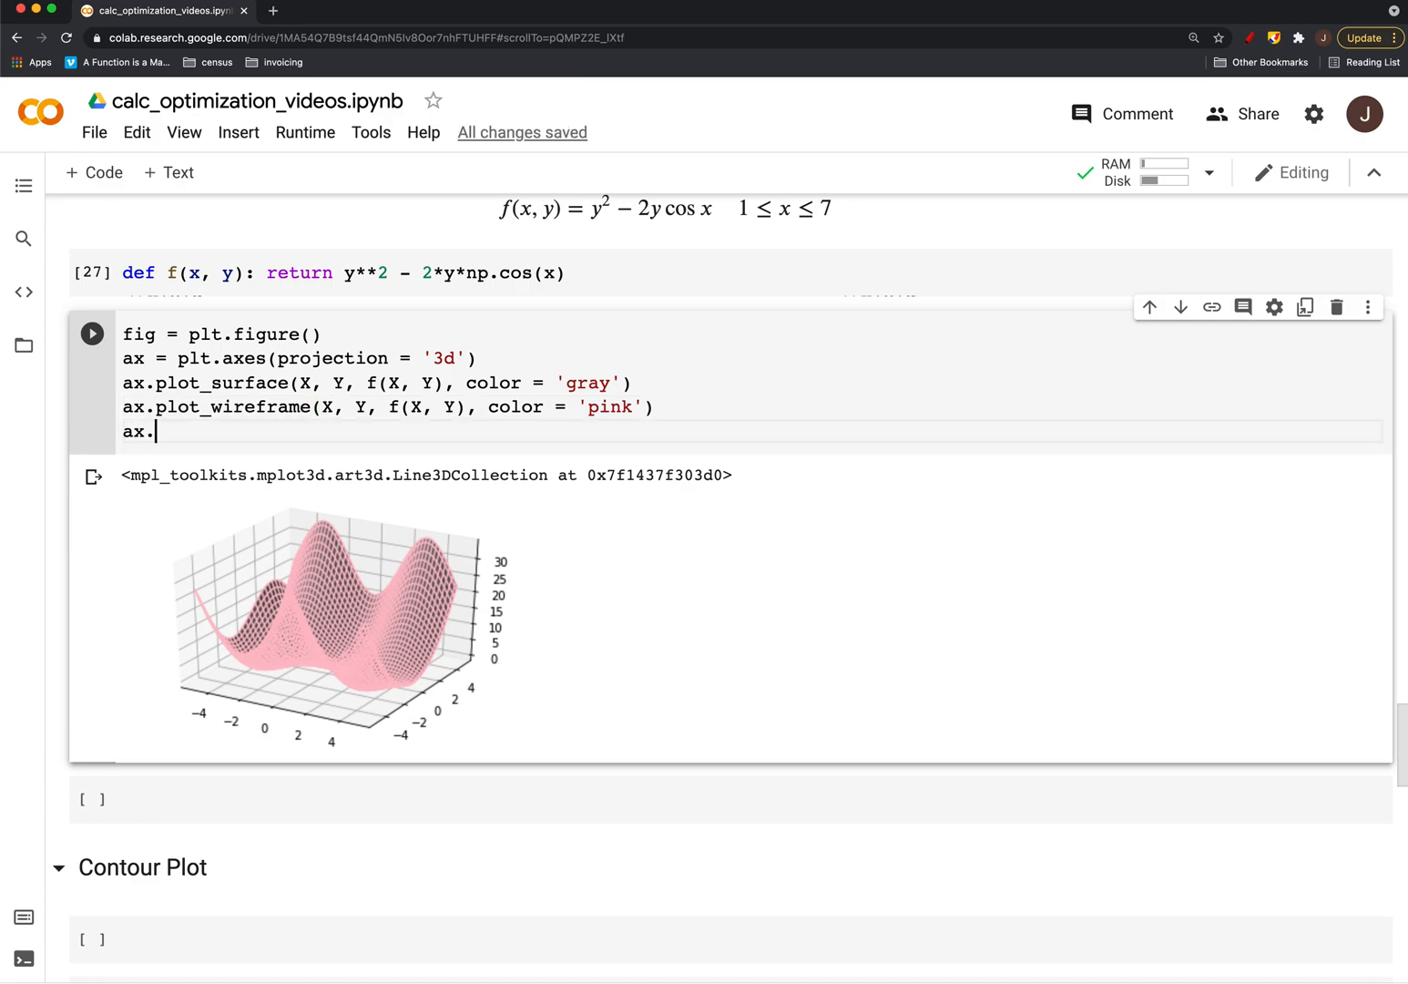
# Label the axes 'X', 'Y' and 'f(X, Y)' via set_xlabel, set_ylabel, set_zlabel and rerun
pyautogui.write('set')
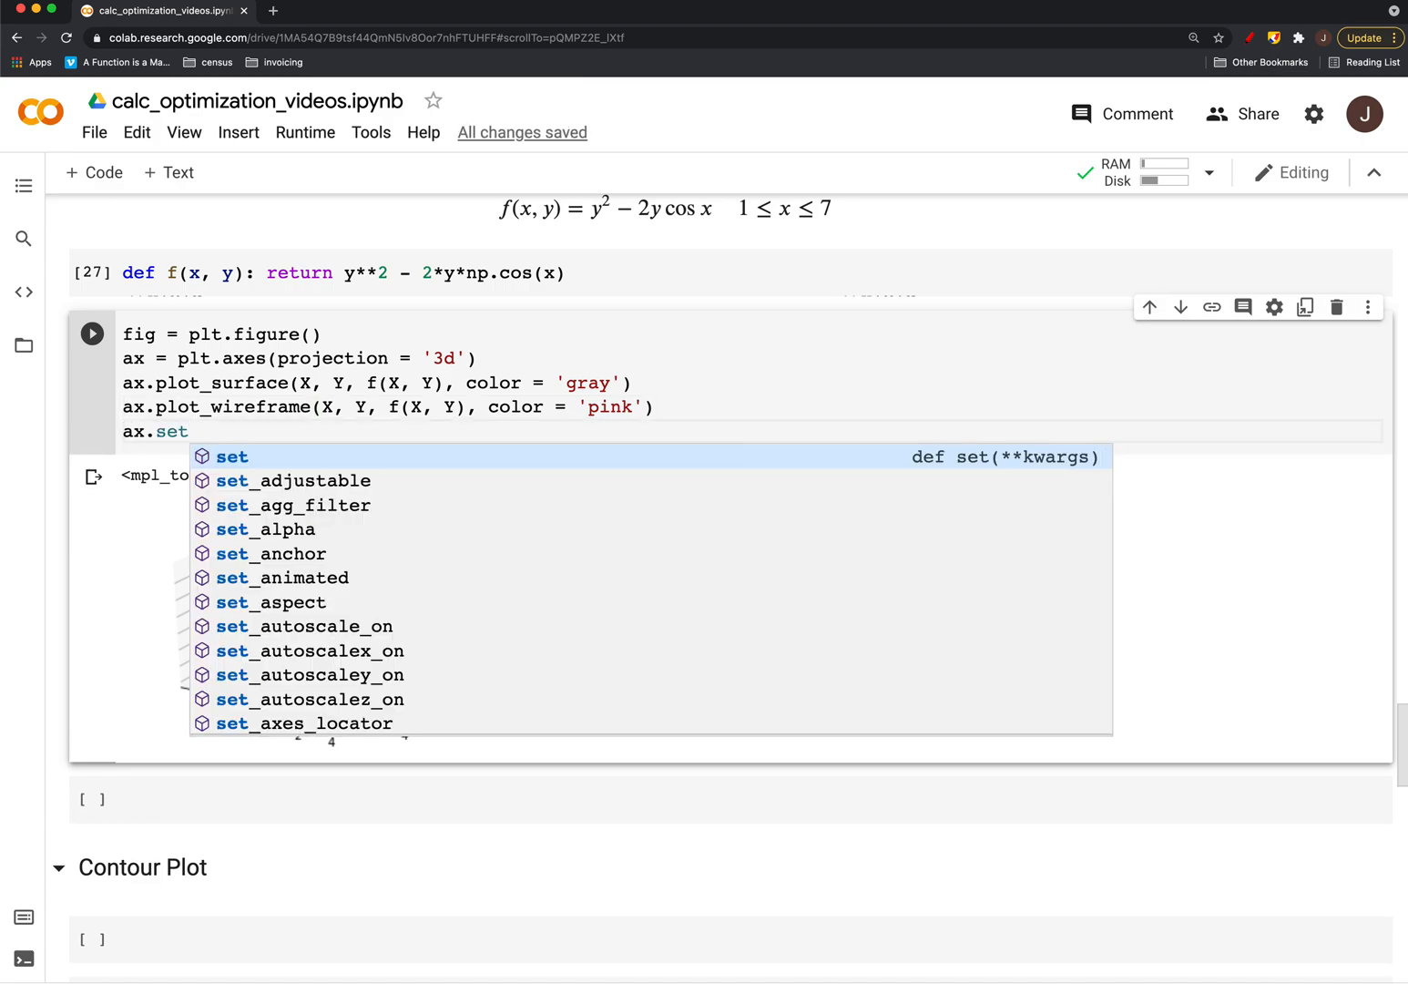
pyautogui.write('_x')
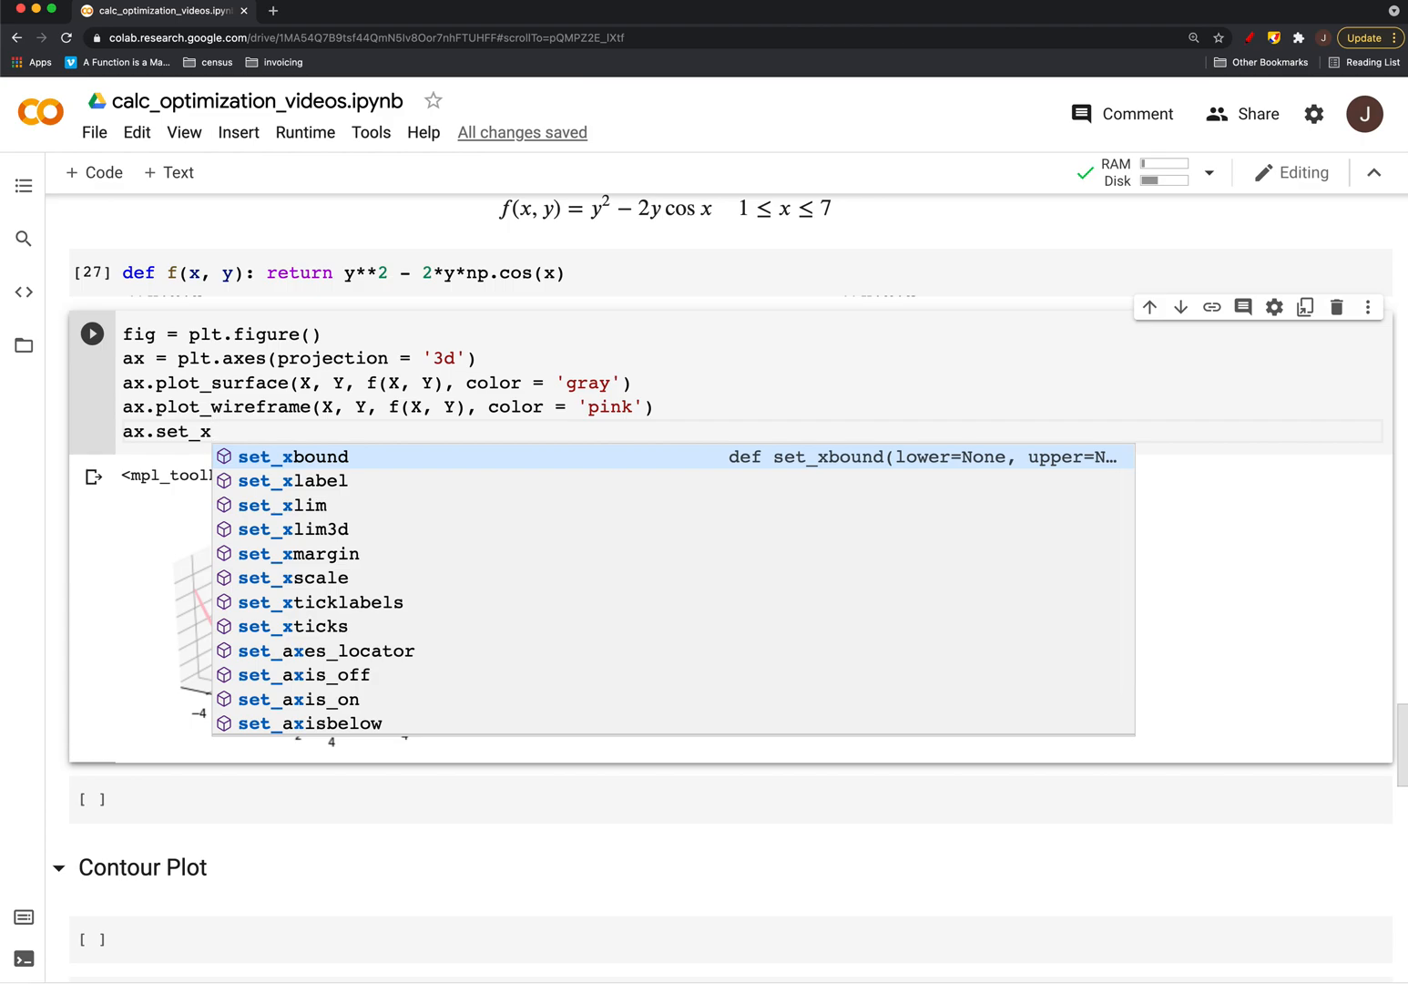
pyautogui.click(294, 481)
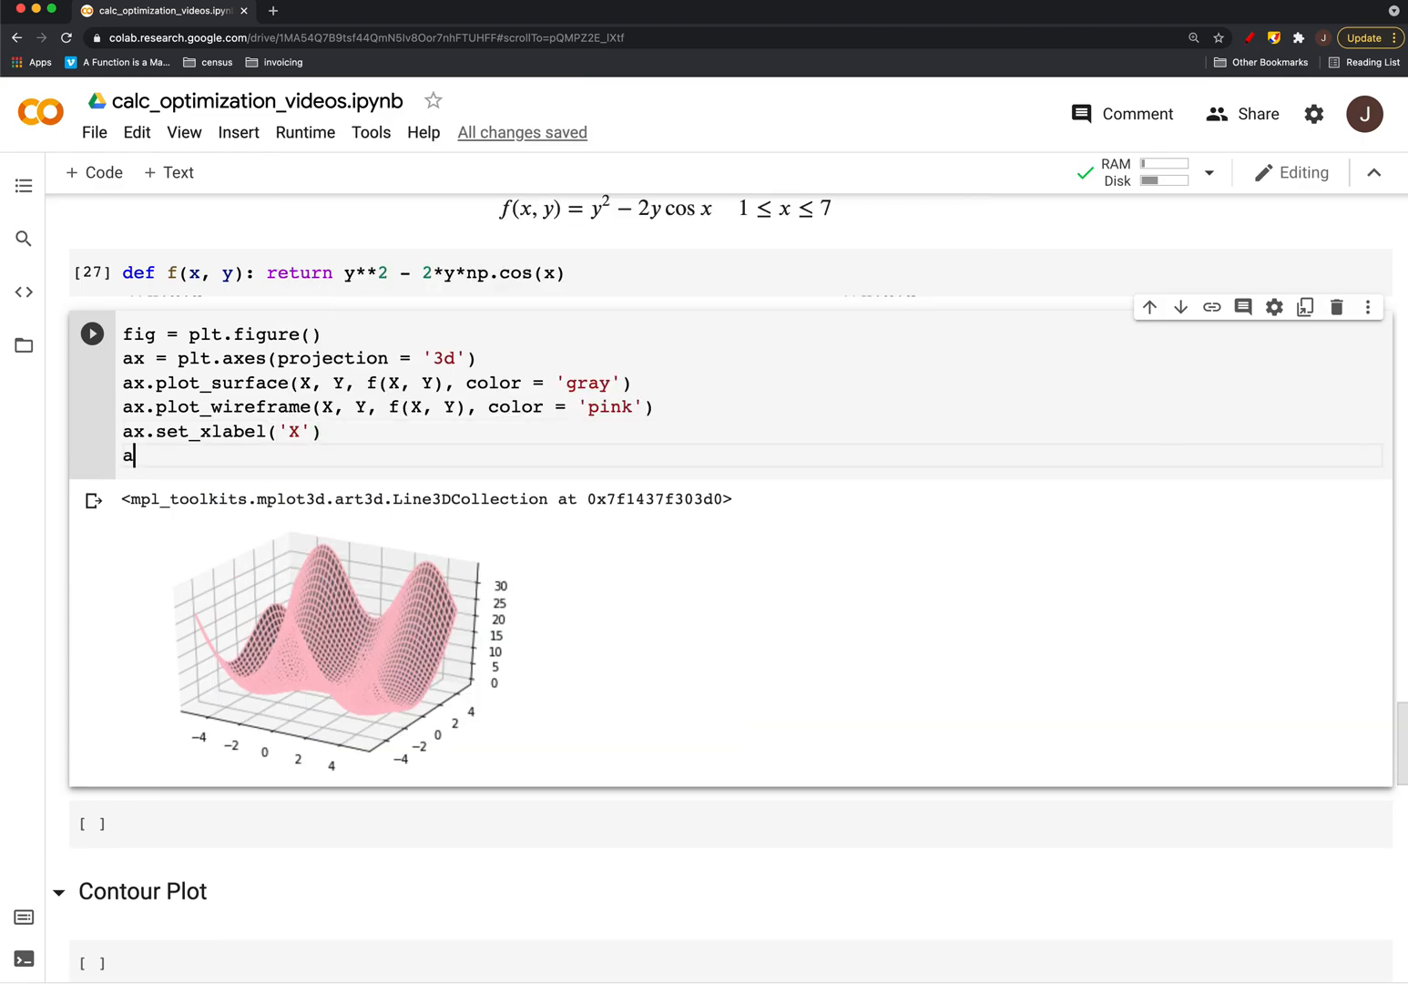
pyautogui.write("x.set_ylabel('Y")
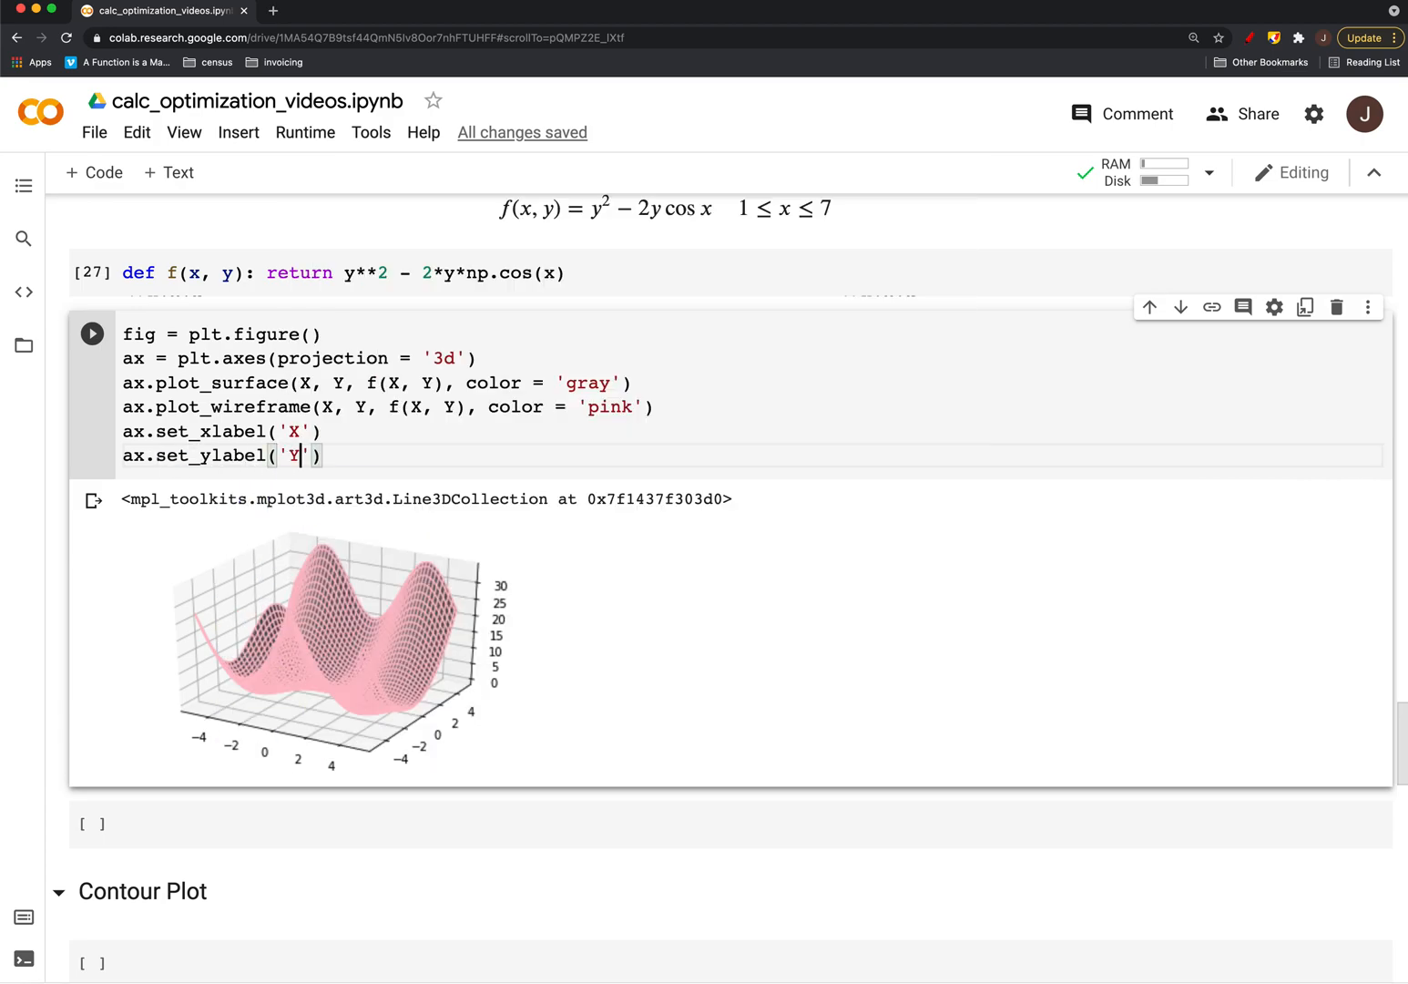
pyautogui.write("ax.set_zlabel('")
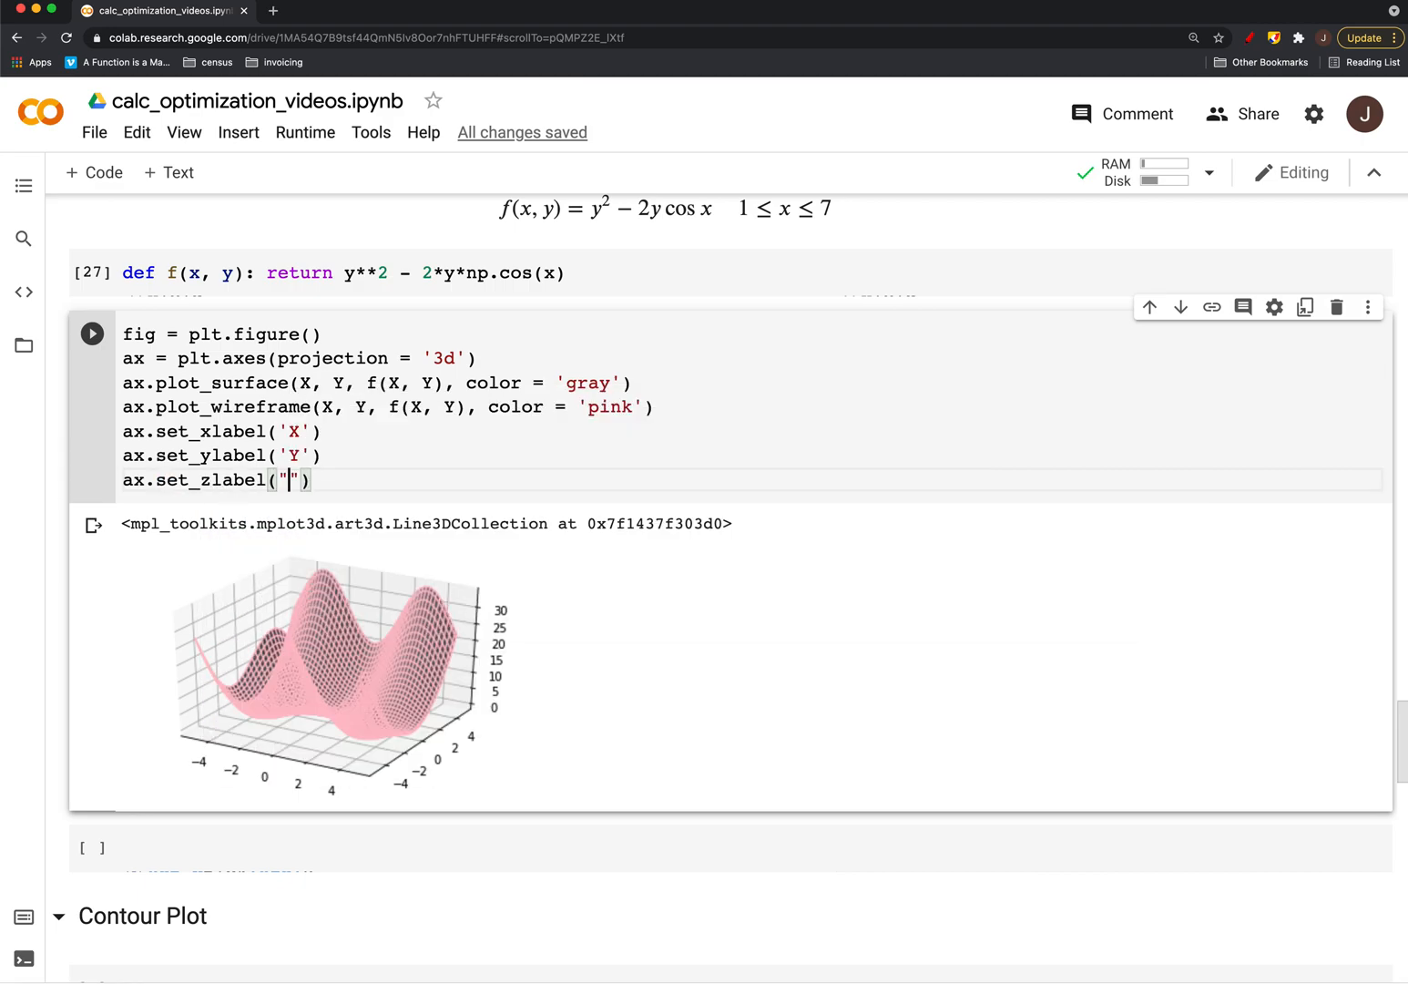
pyautogui.write('F')
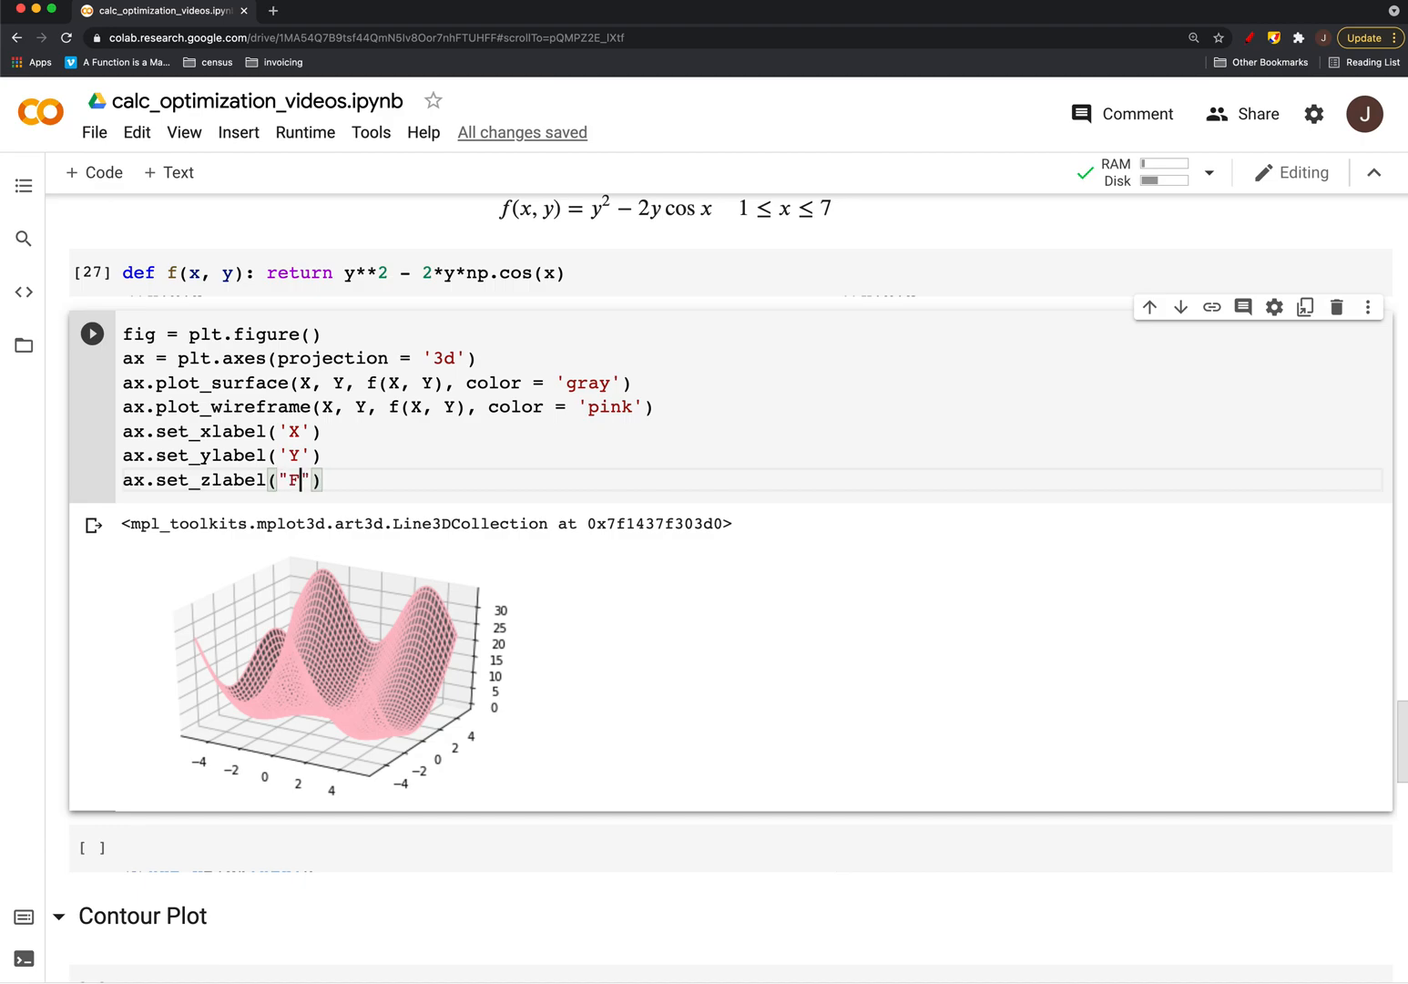
pyautogui.write('f(X')
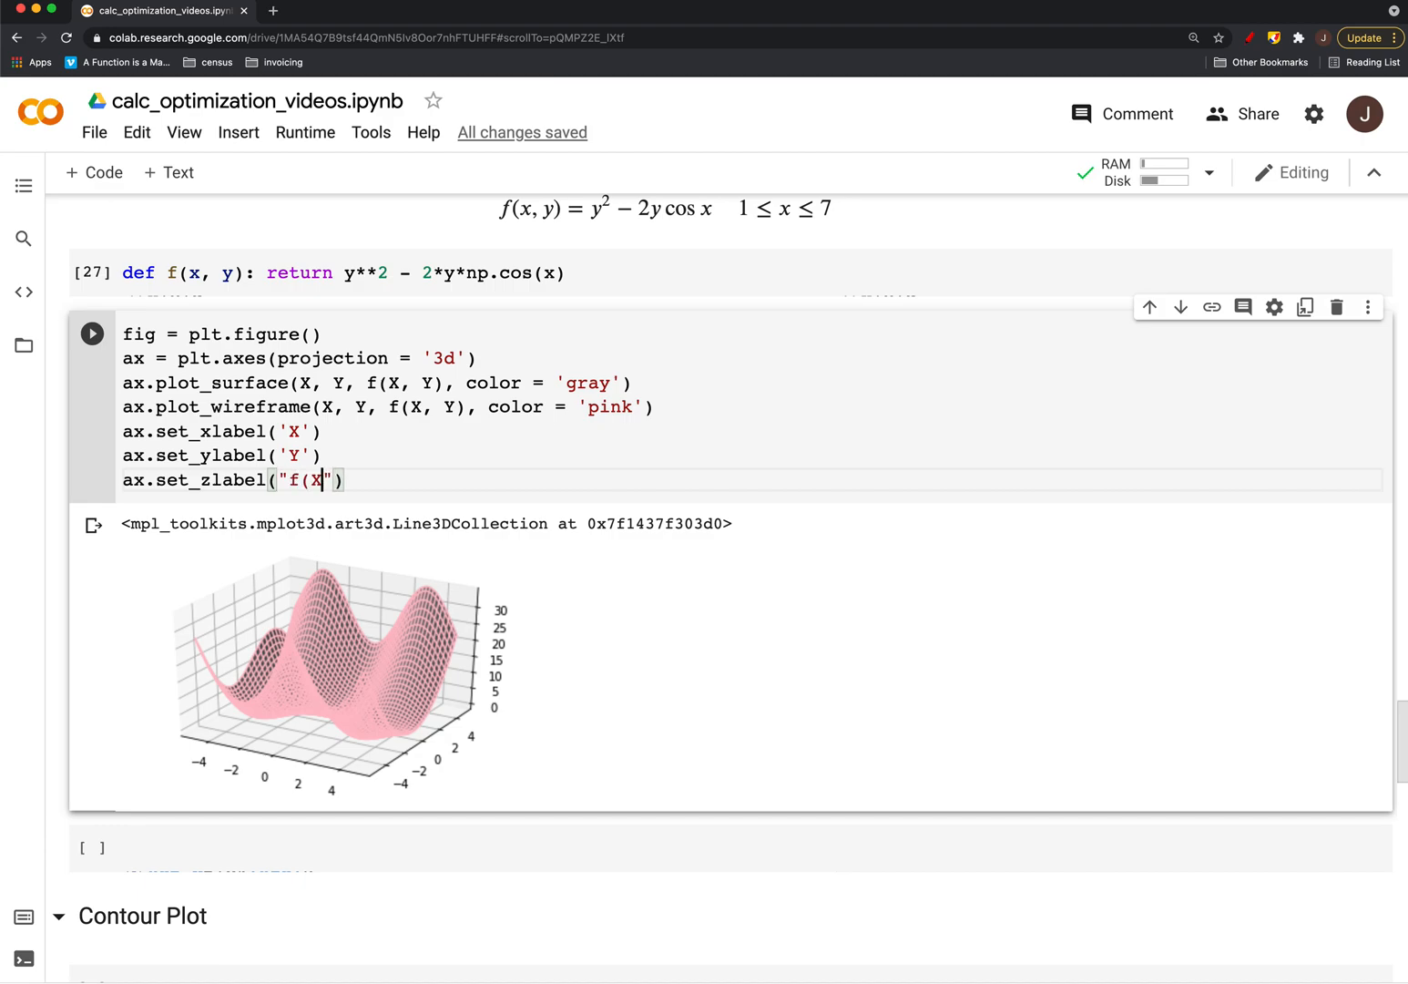
pyautogui.click(91, 333)
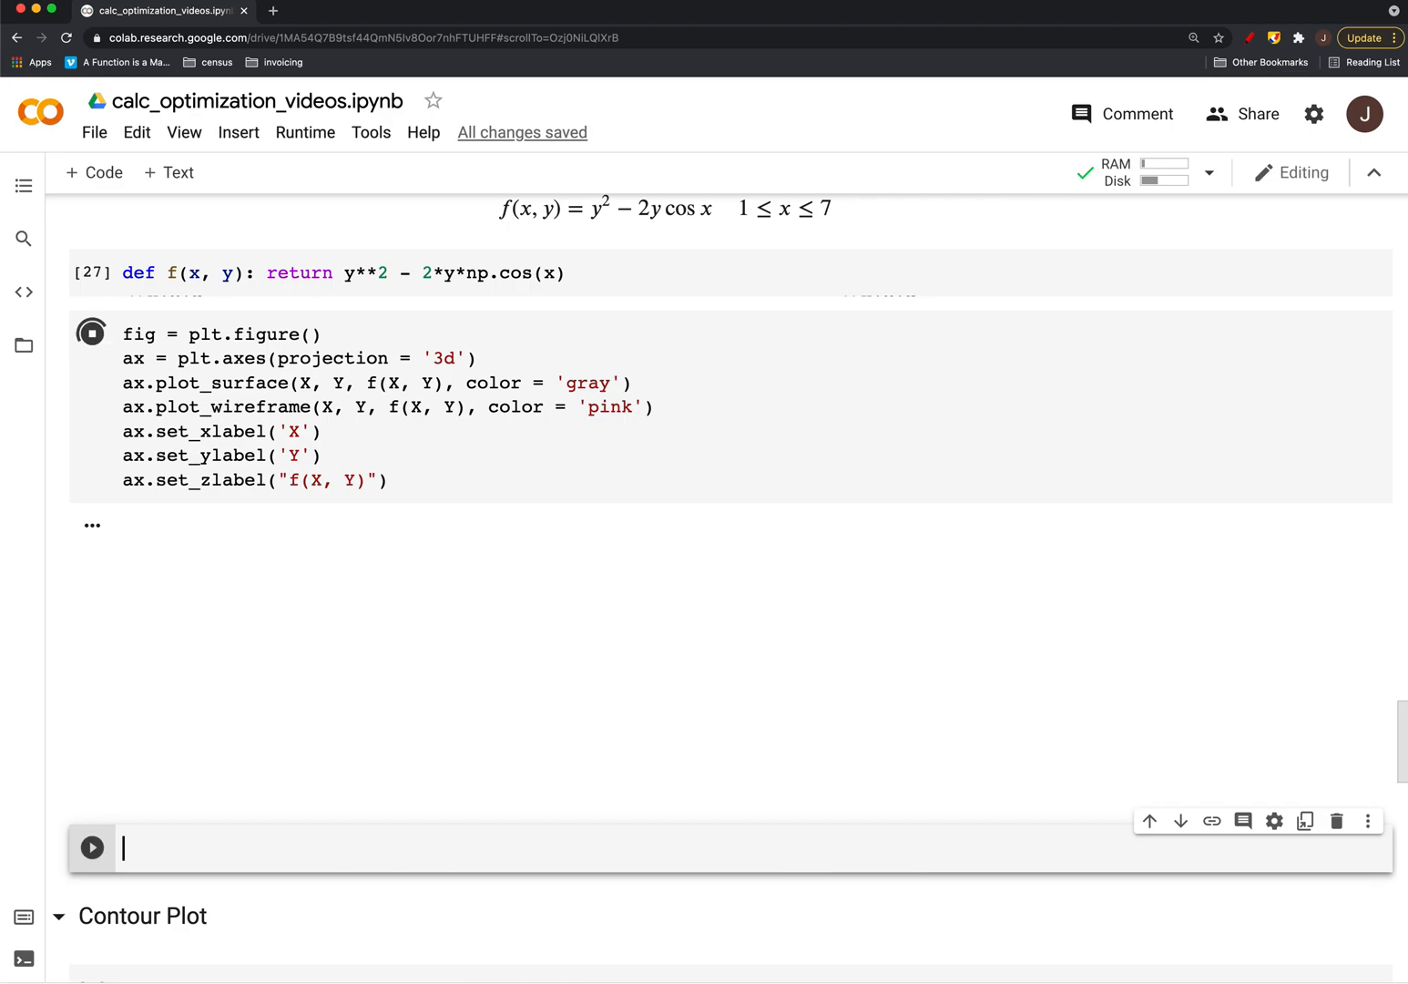
pyautogui.click(91, 333)
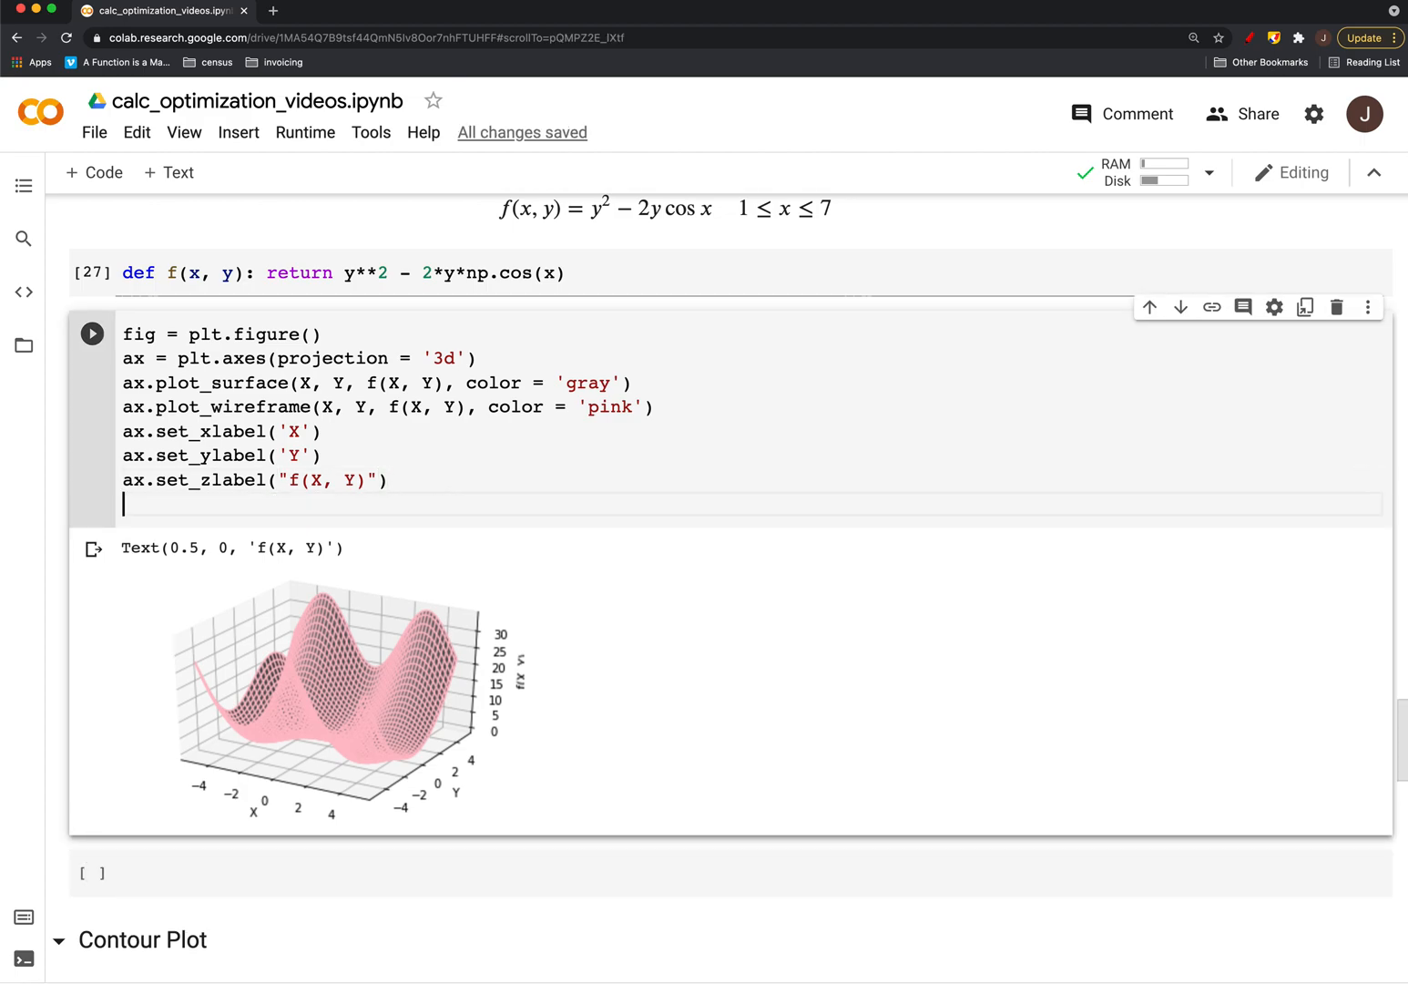
# Add the title 'F(x, y) on $-5 \leq x \leq 5$' with ax.set_title
pyautogui.write('ax.set_')
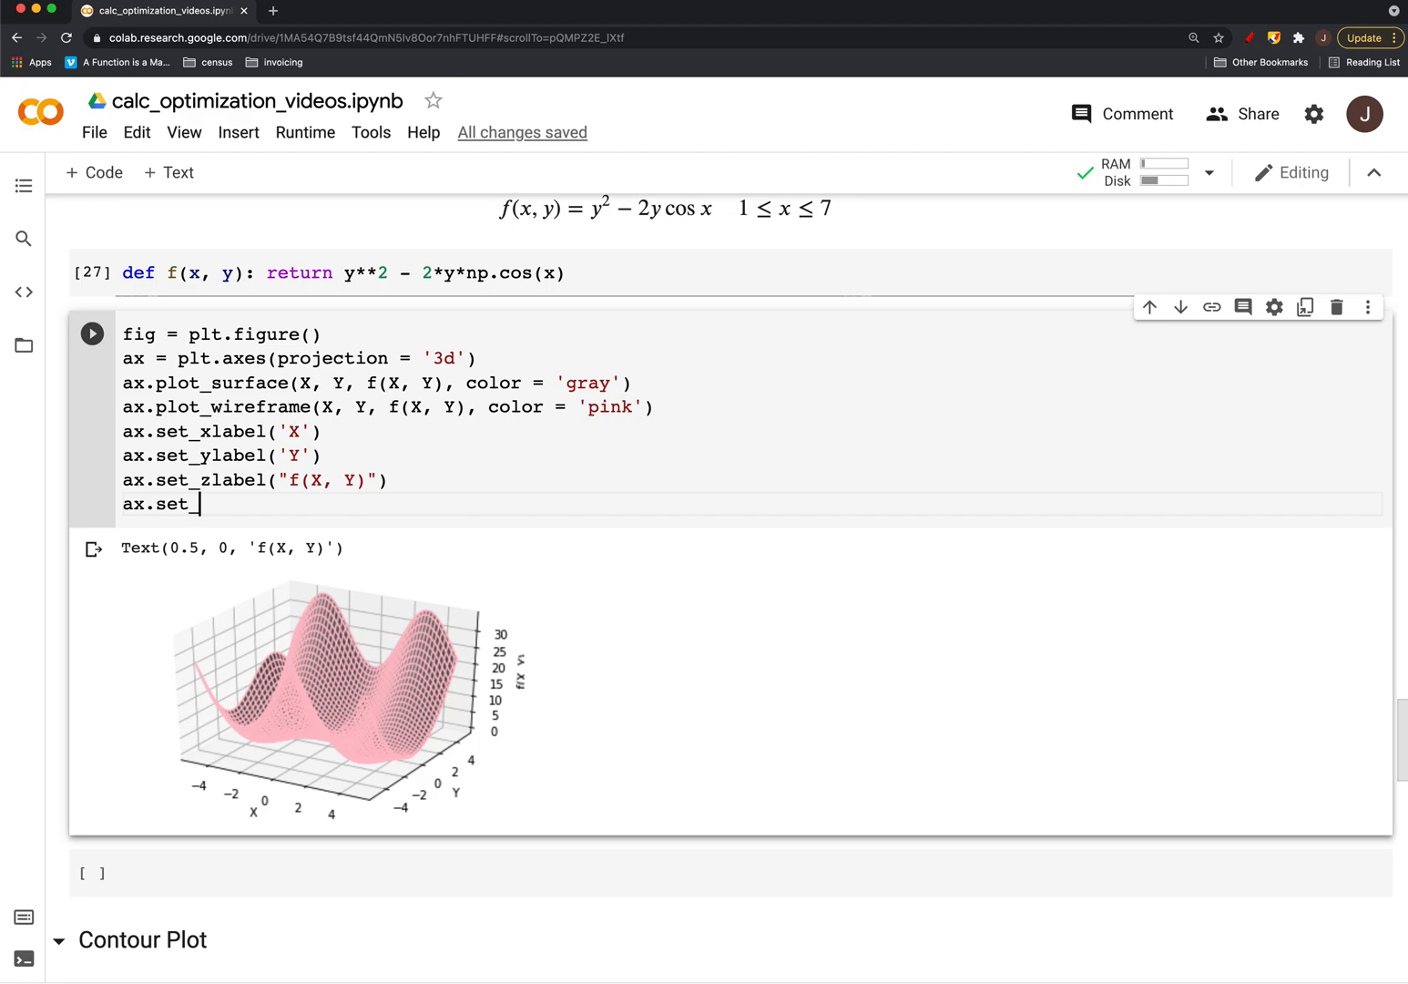
pyautogui.write("title('')")
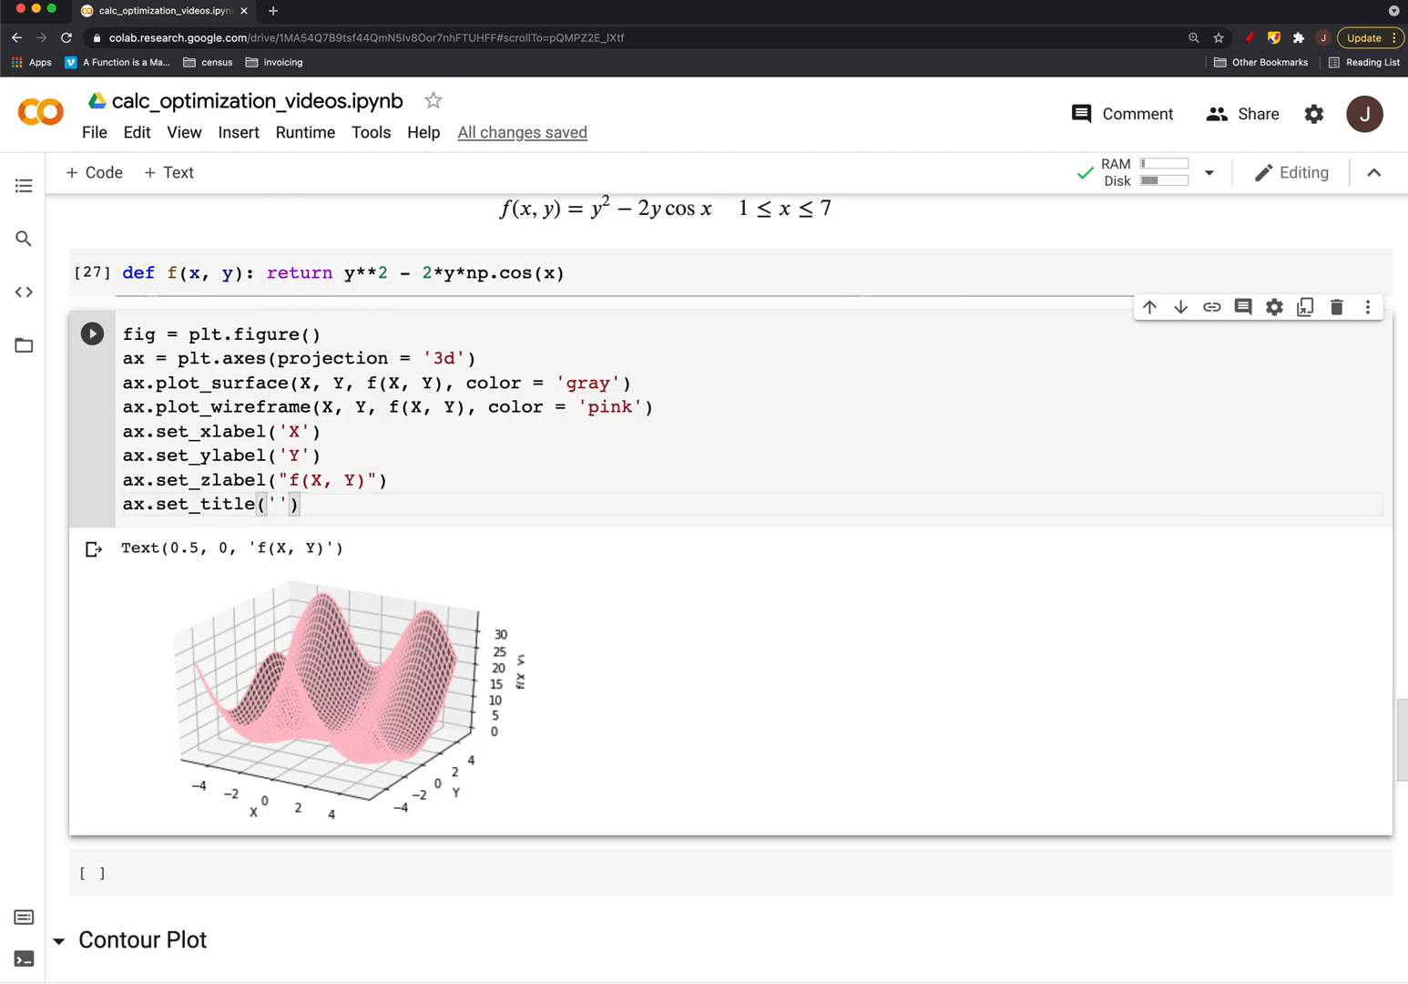
pyautogui.write('F(')
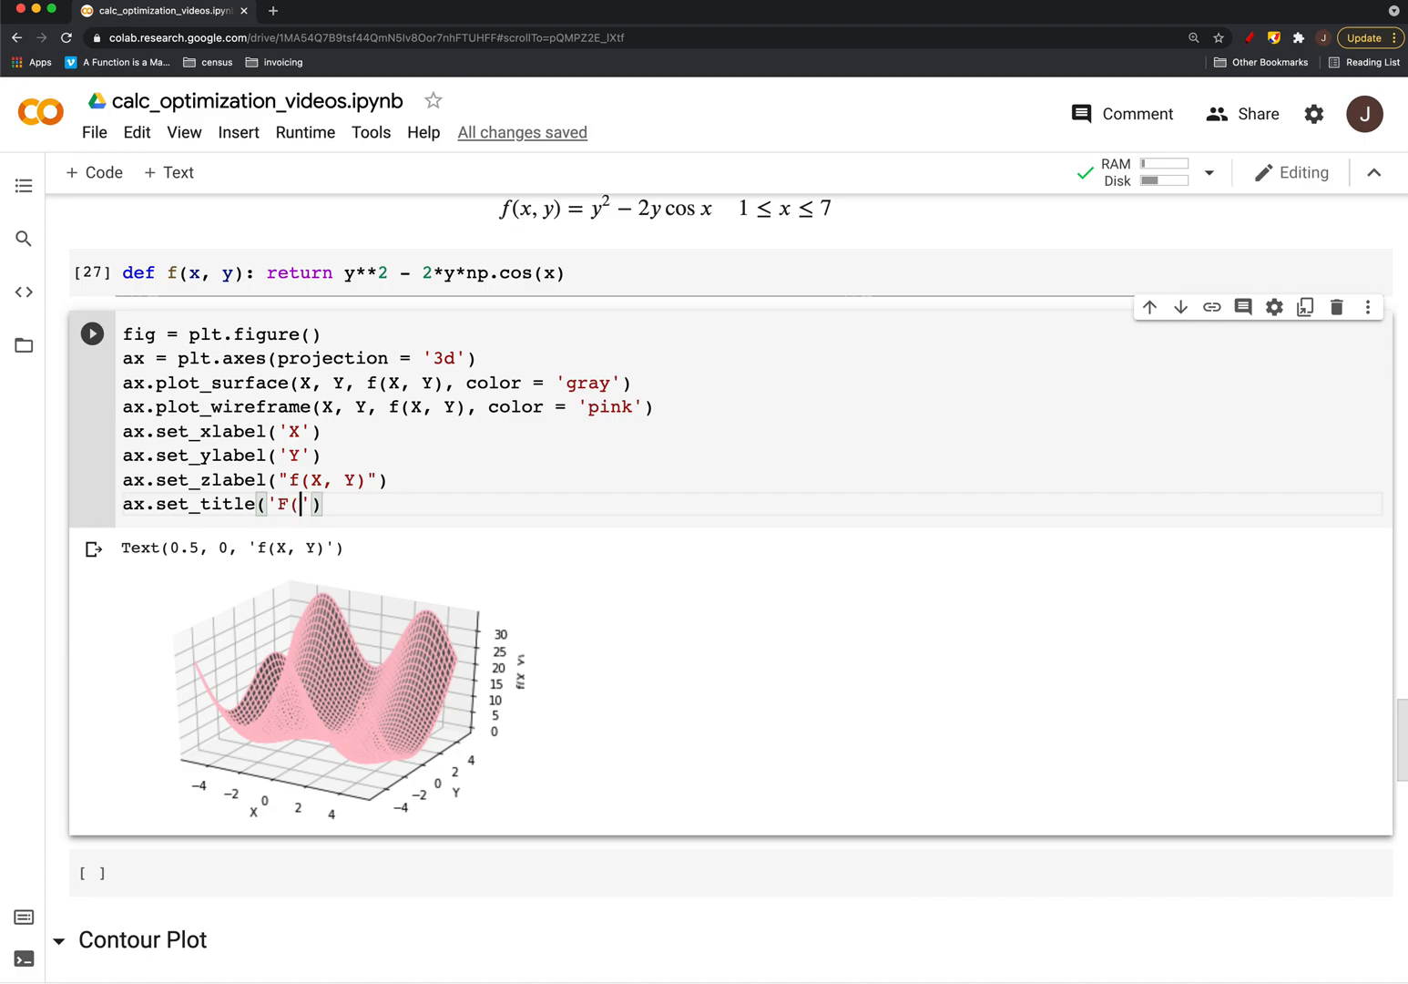
pyautogui.write('x, y) on')
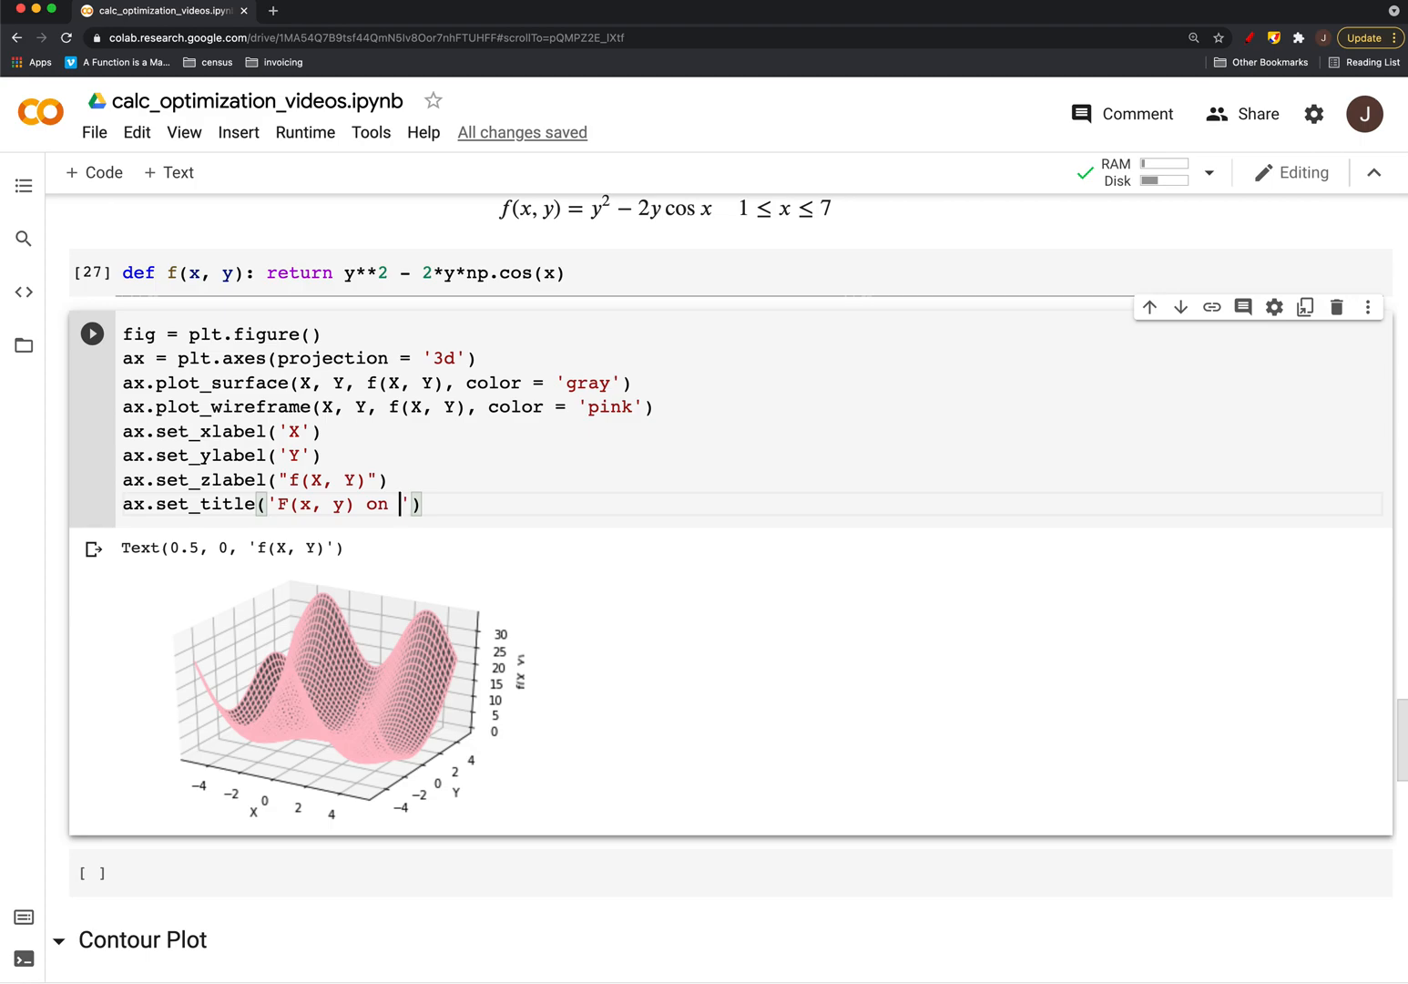
pyautogui.write('$-5 \\')
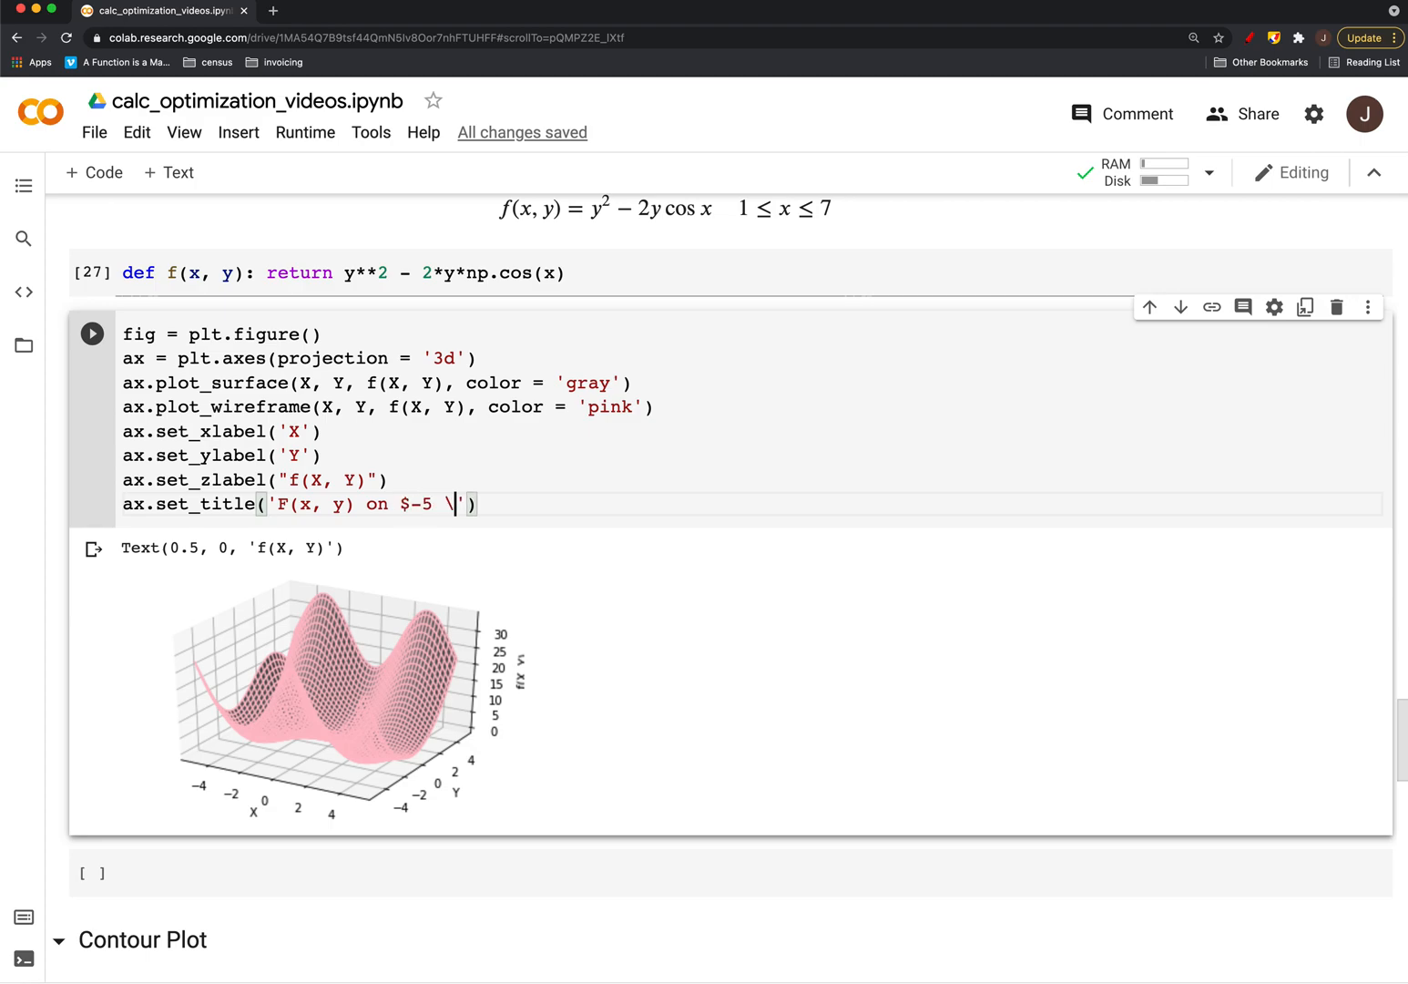
pyautogui.write('leq x')
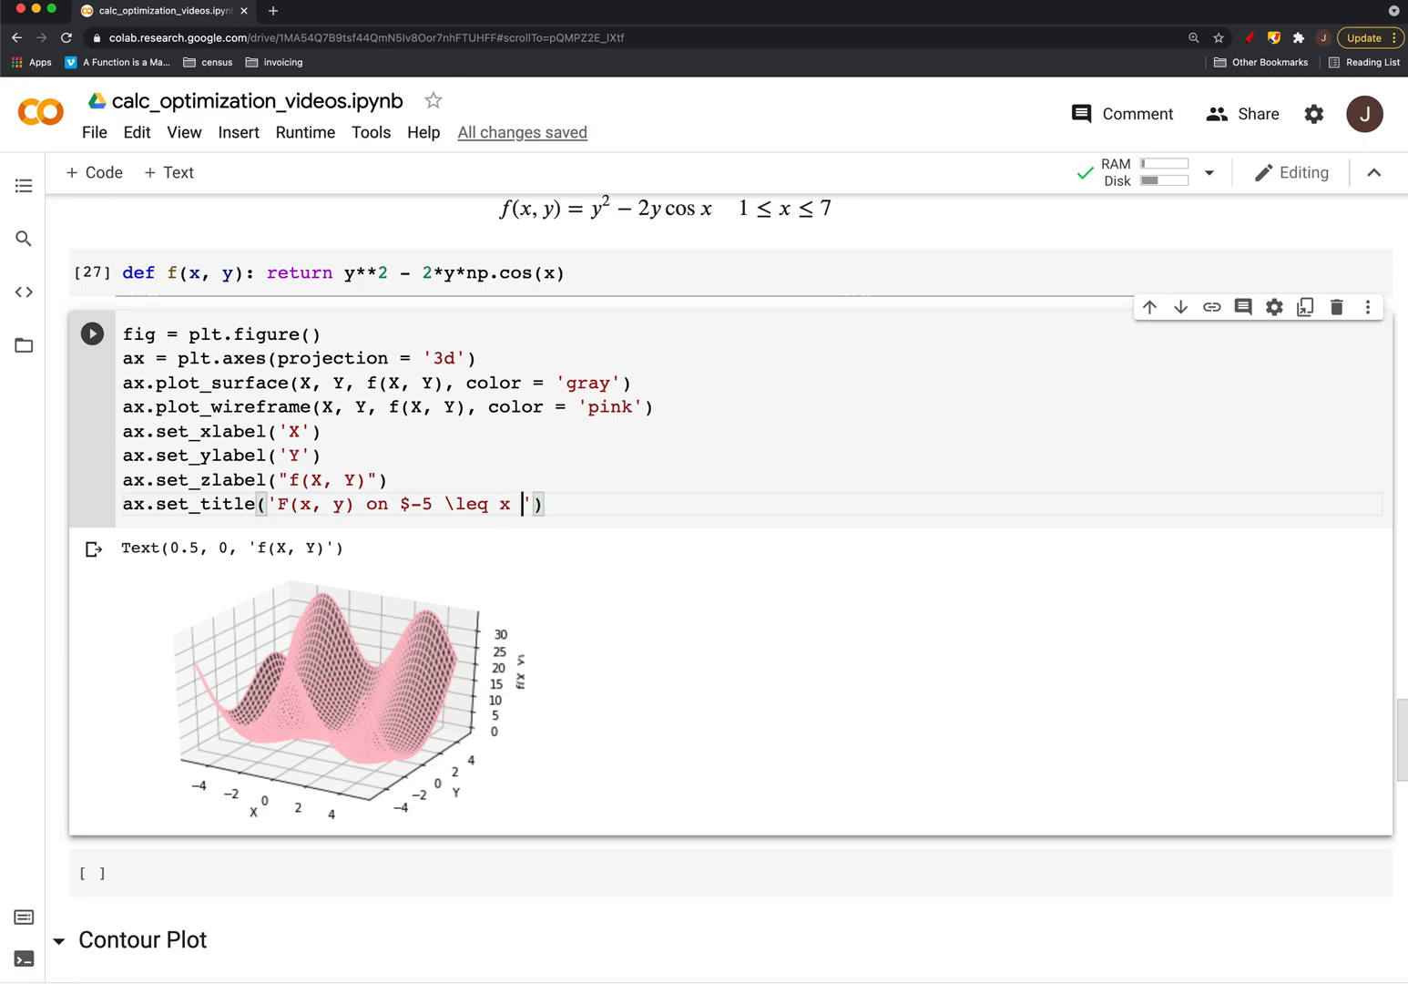
pyautogui.write('\\leq')
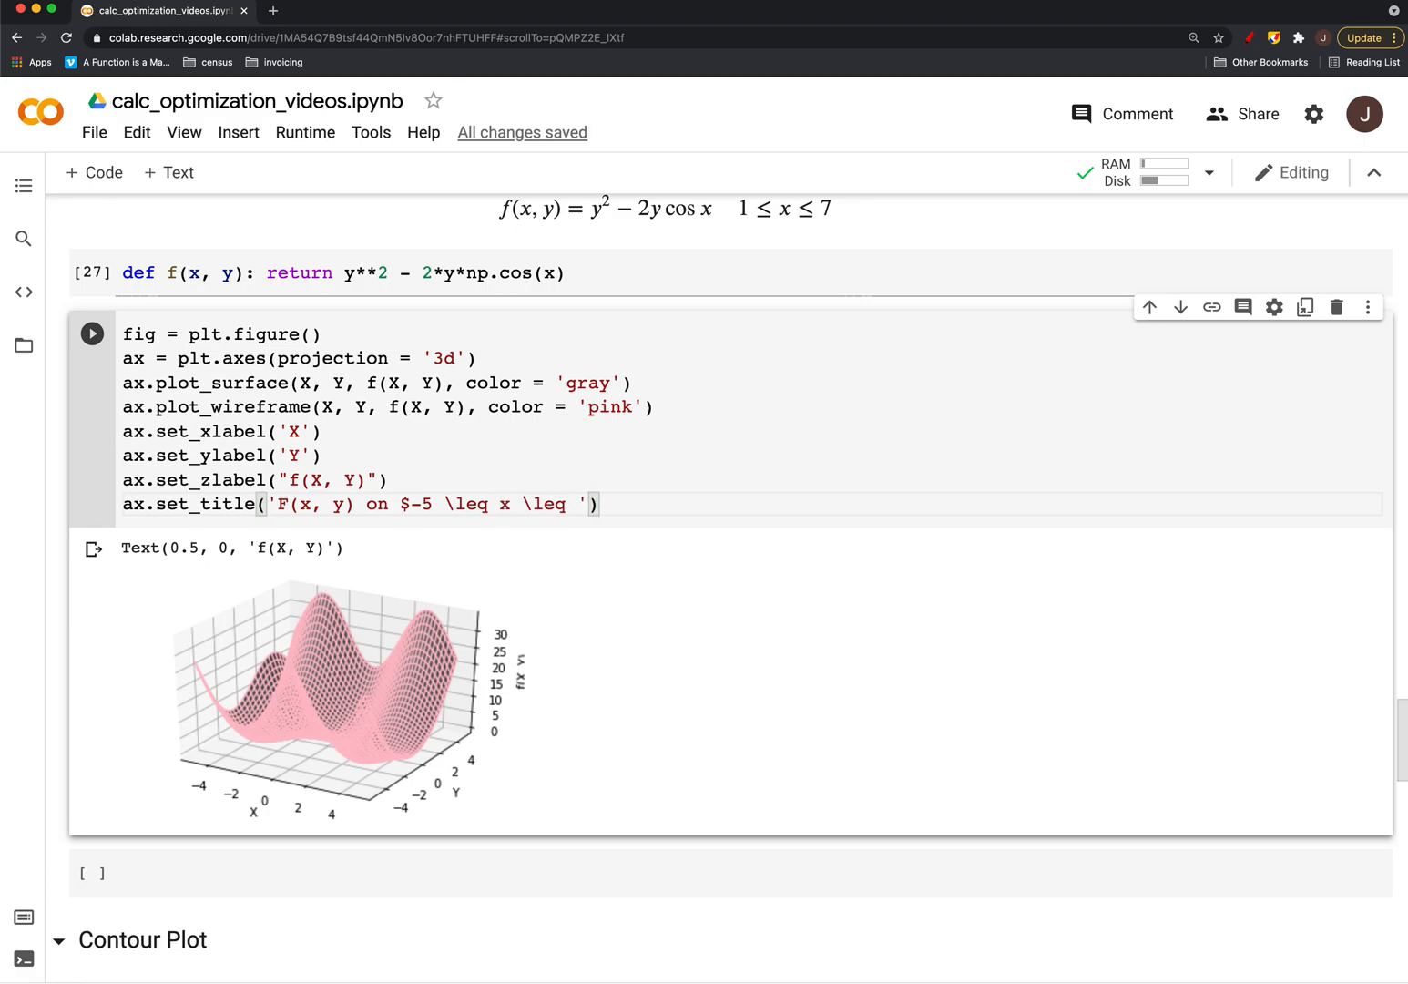
pyautogui.write('5$')
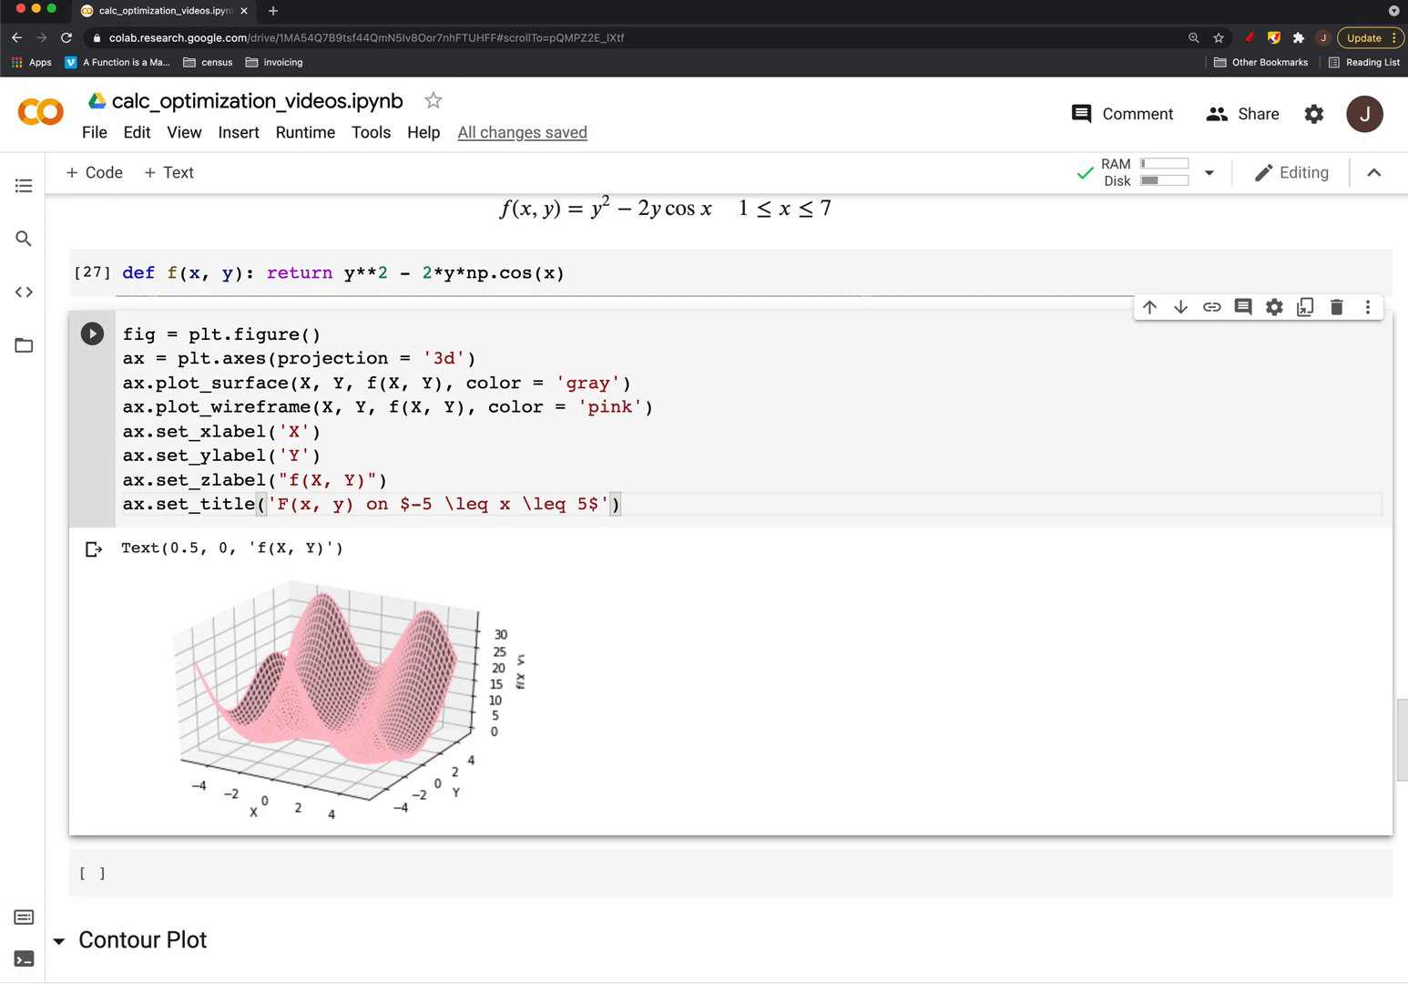
# Run the cell, then rerun with a trailing semicolon to hide the returned text
pyautogui.click(91, 333)
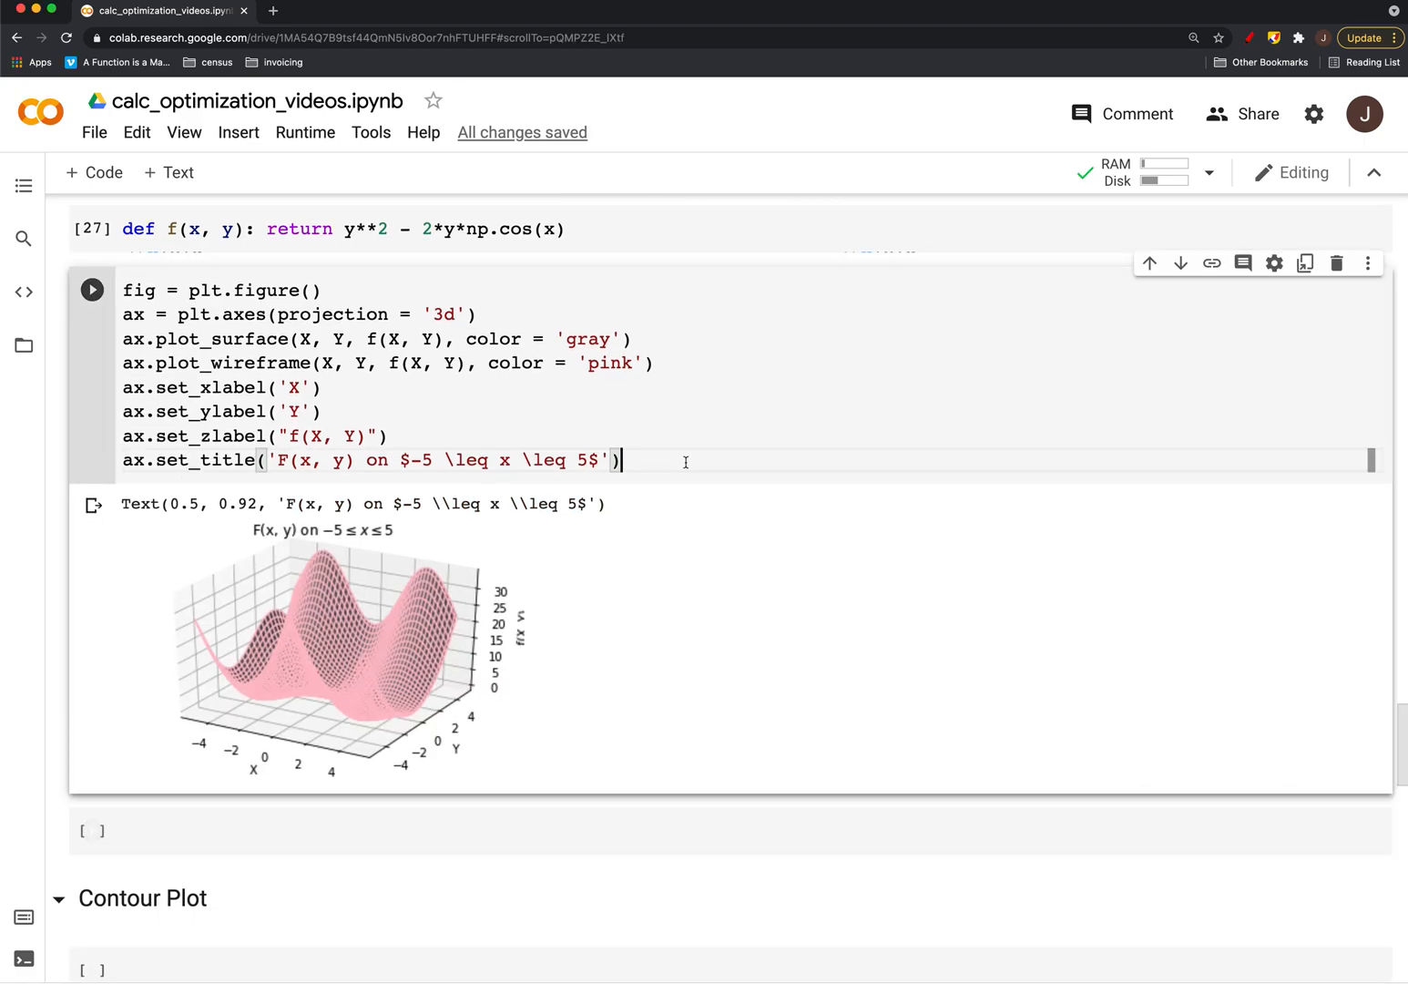
pyautogui.click(91, 290)
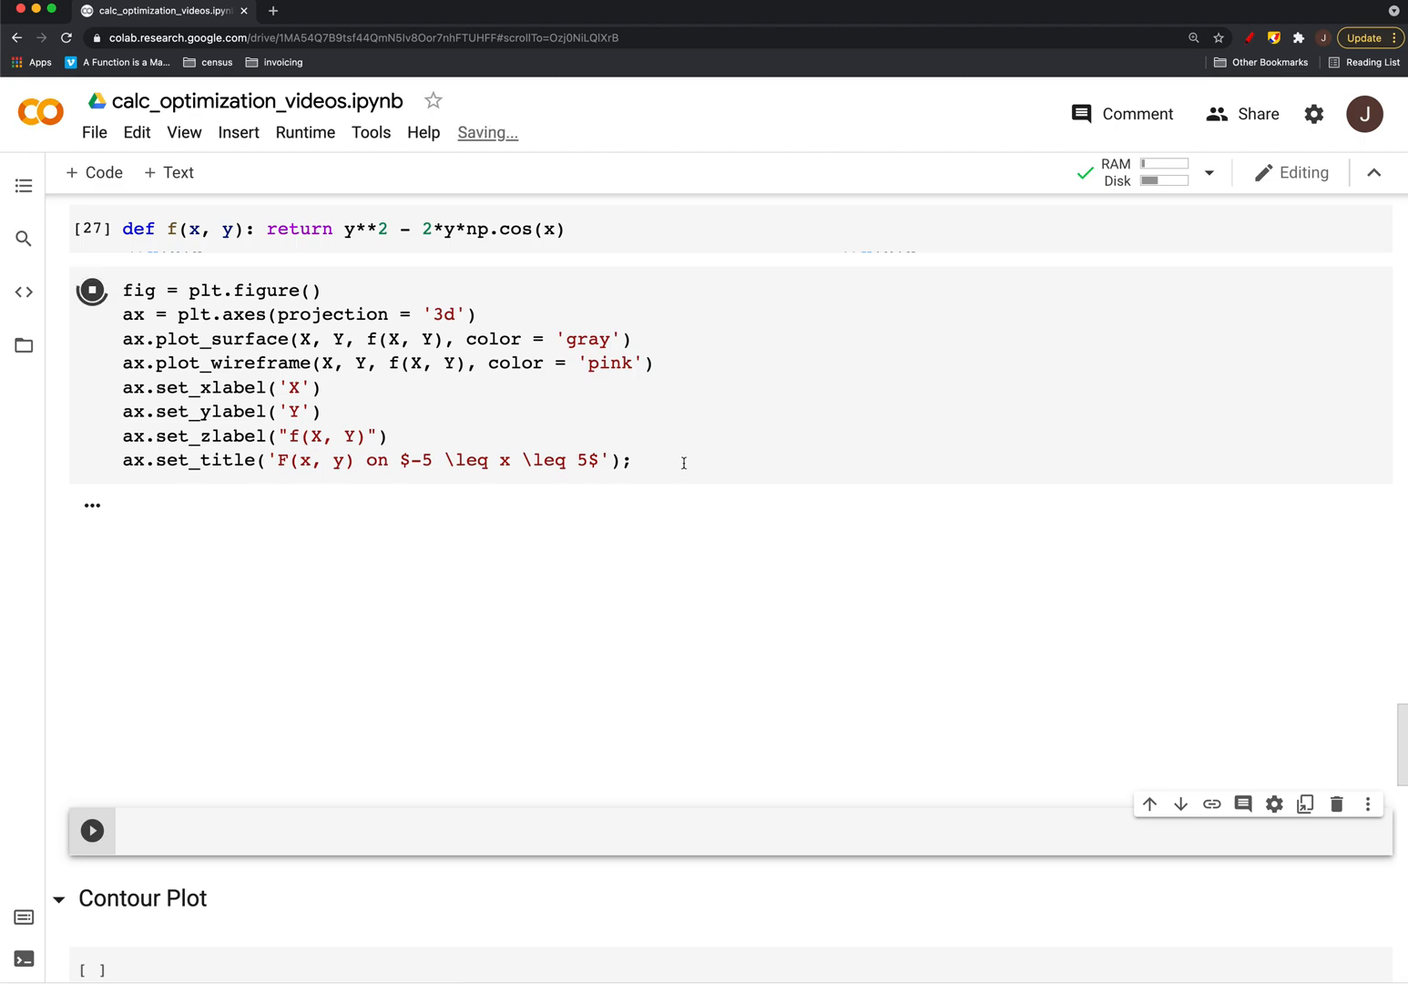
pyautogui.click(91, 290)
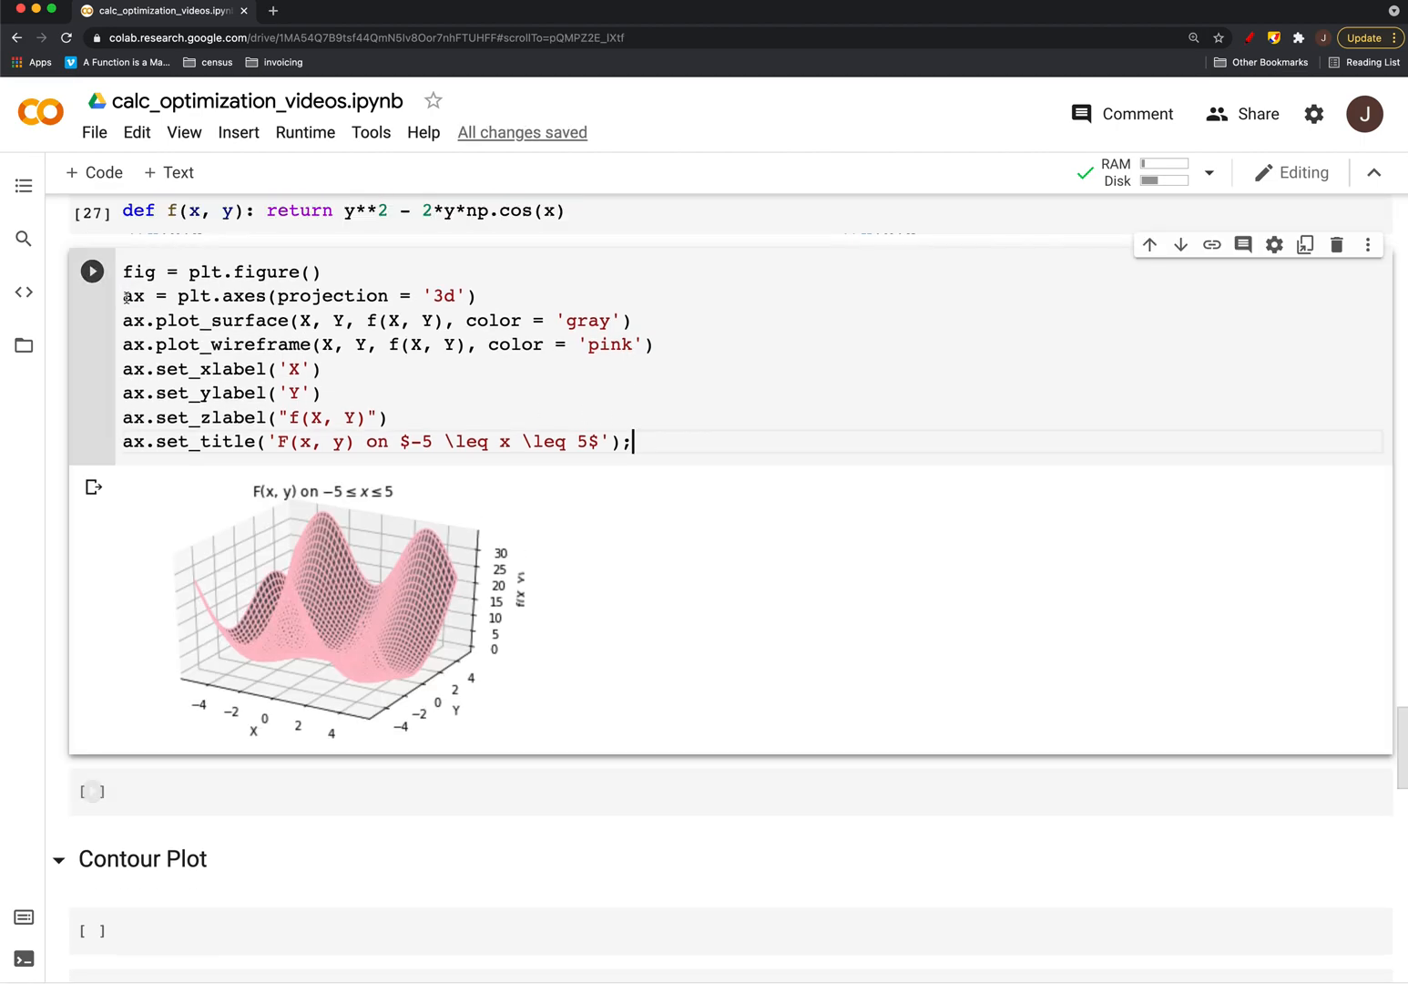
pyautogui.doubleClick(133, 295)
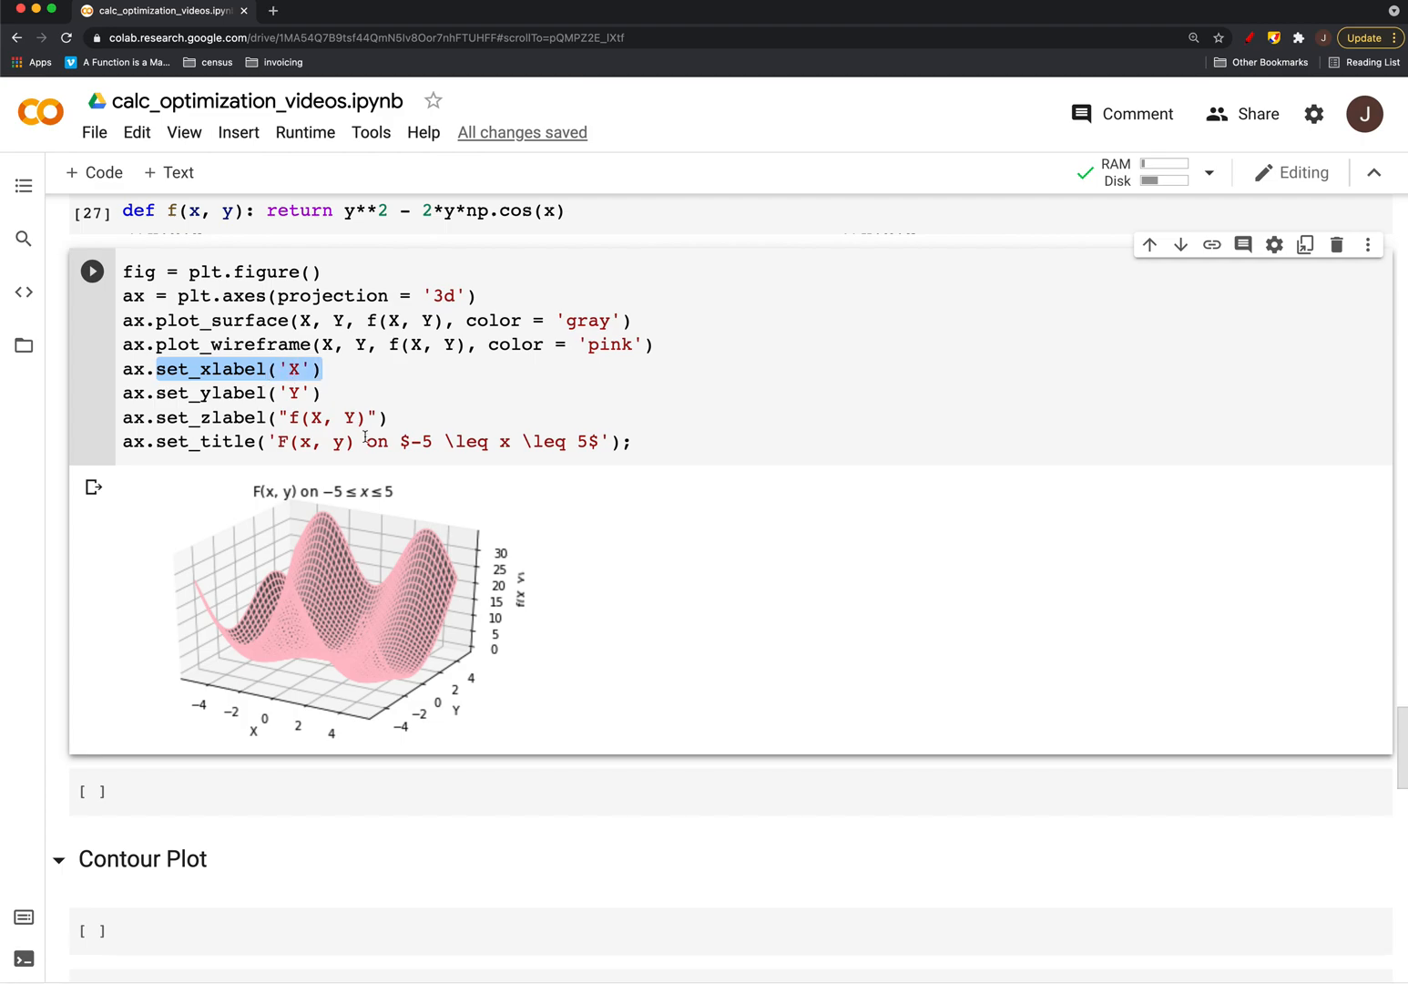
pyautogui.scroll(3)
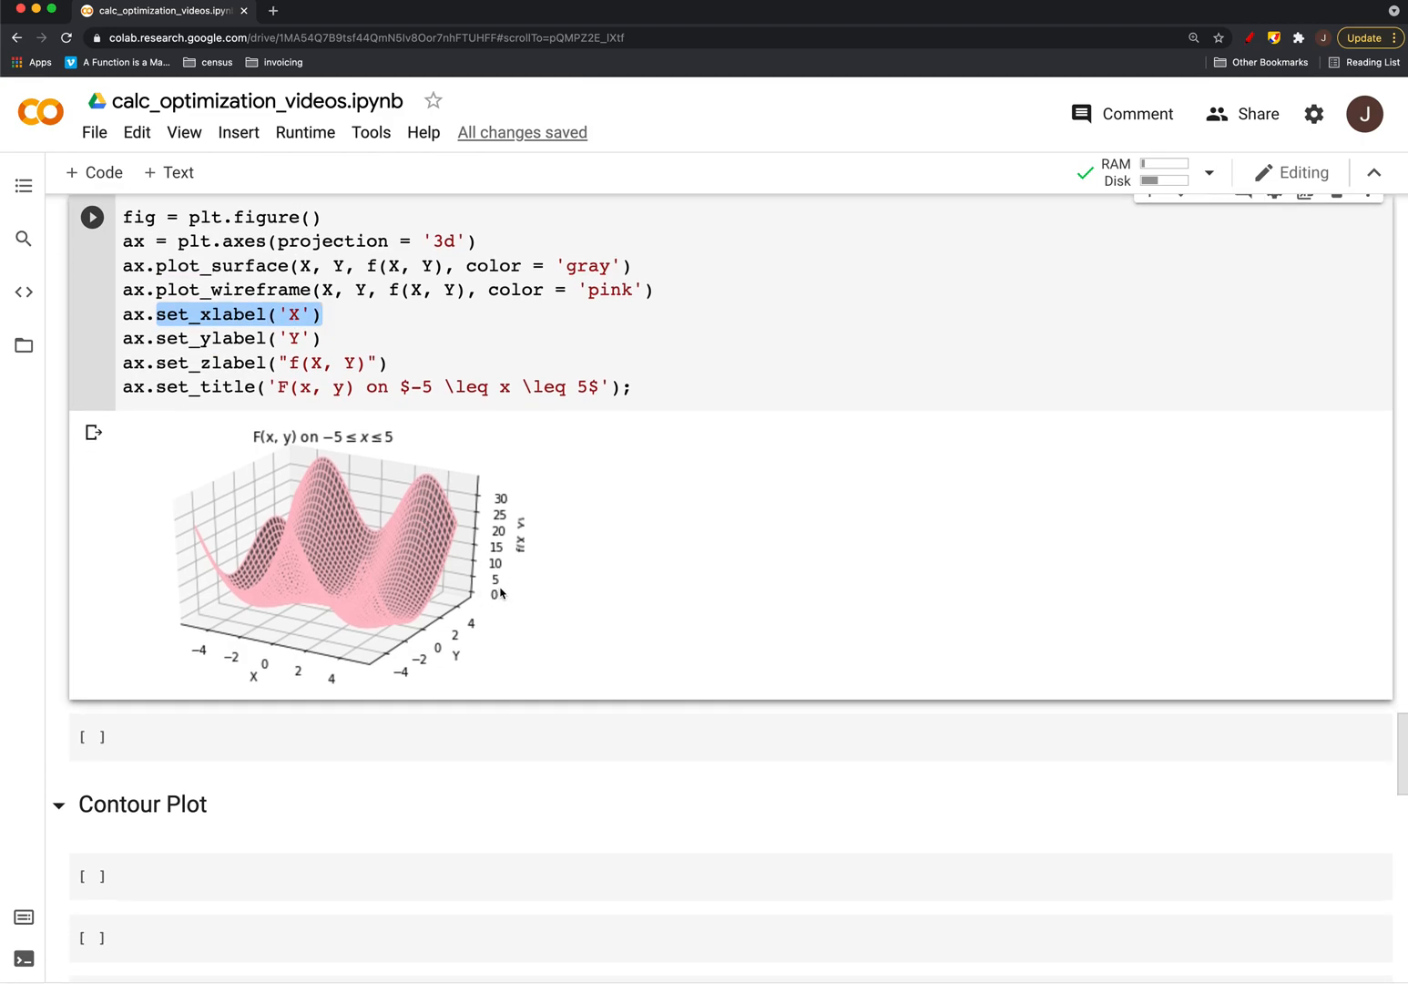